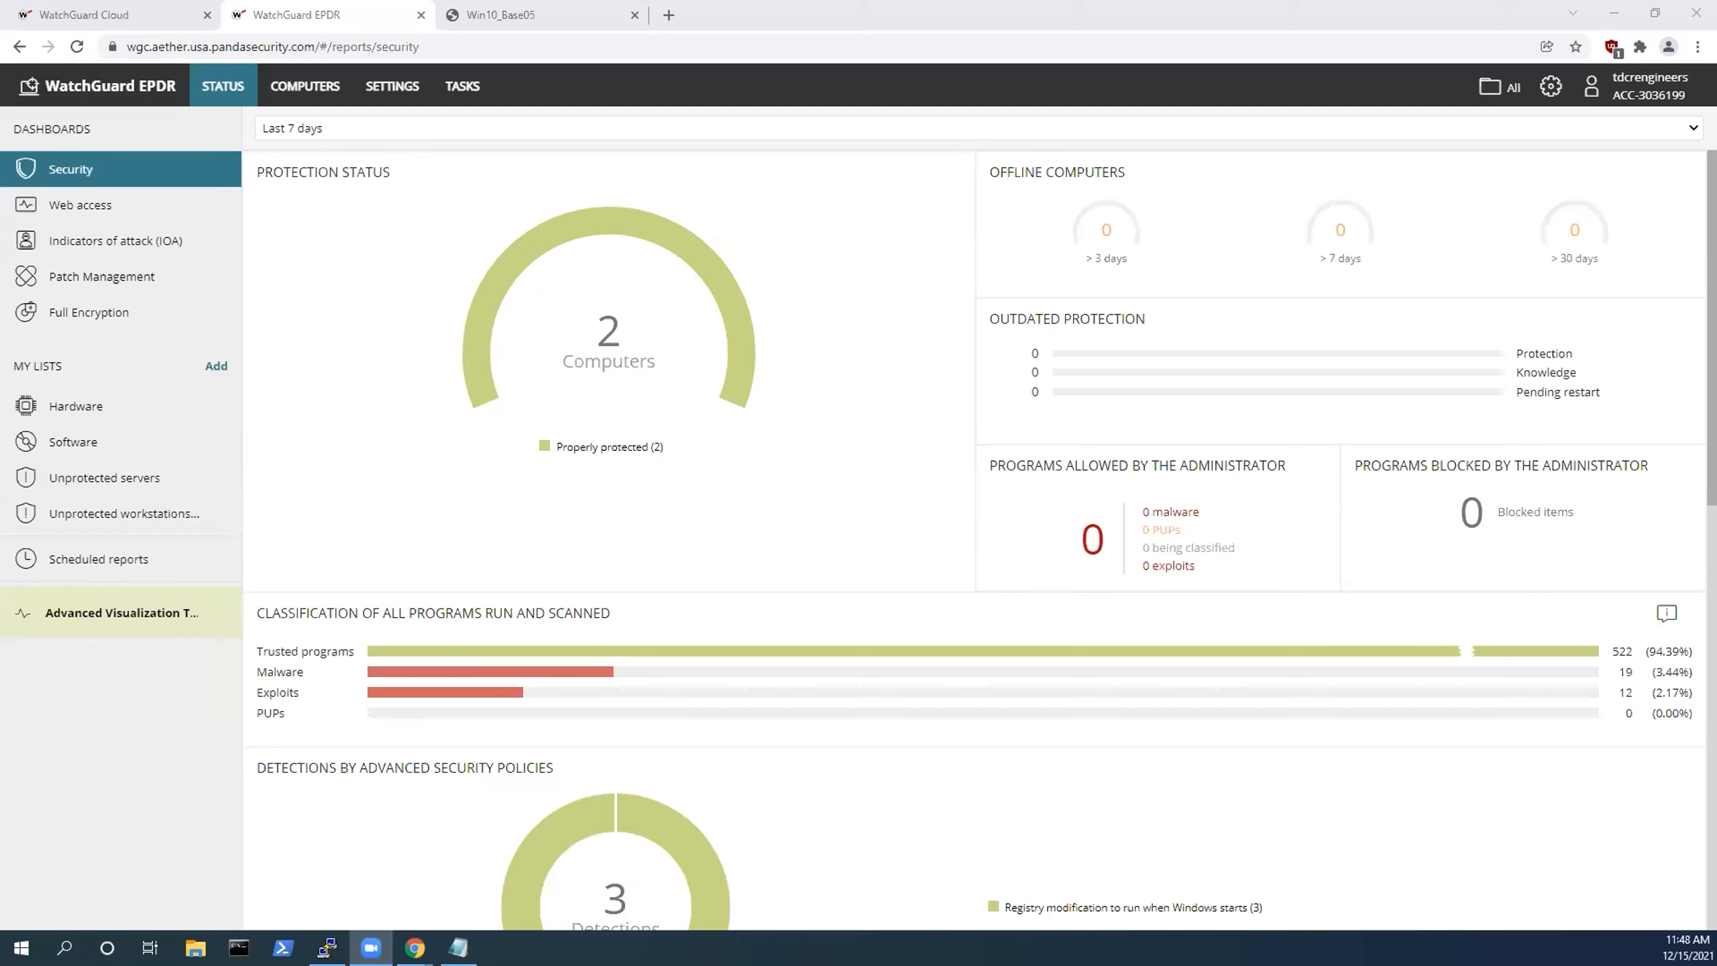
pyautogui.moveTo(814, 305)
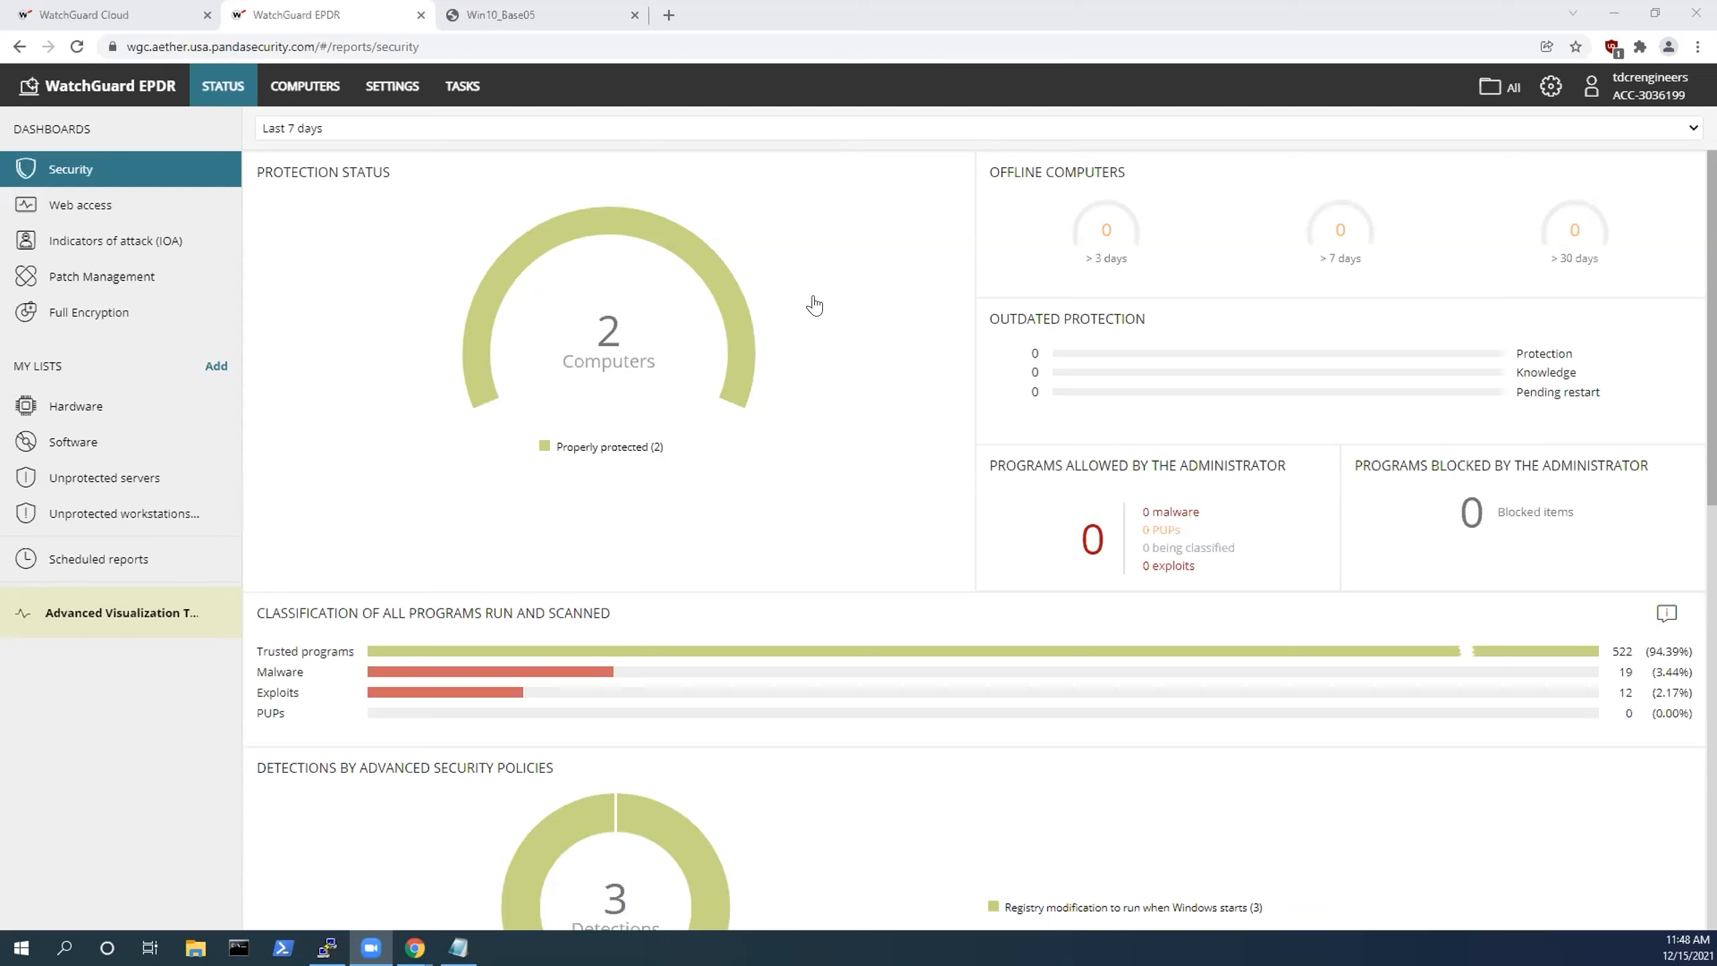
pyautogui.moveTo(709, 181)
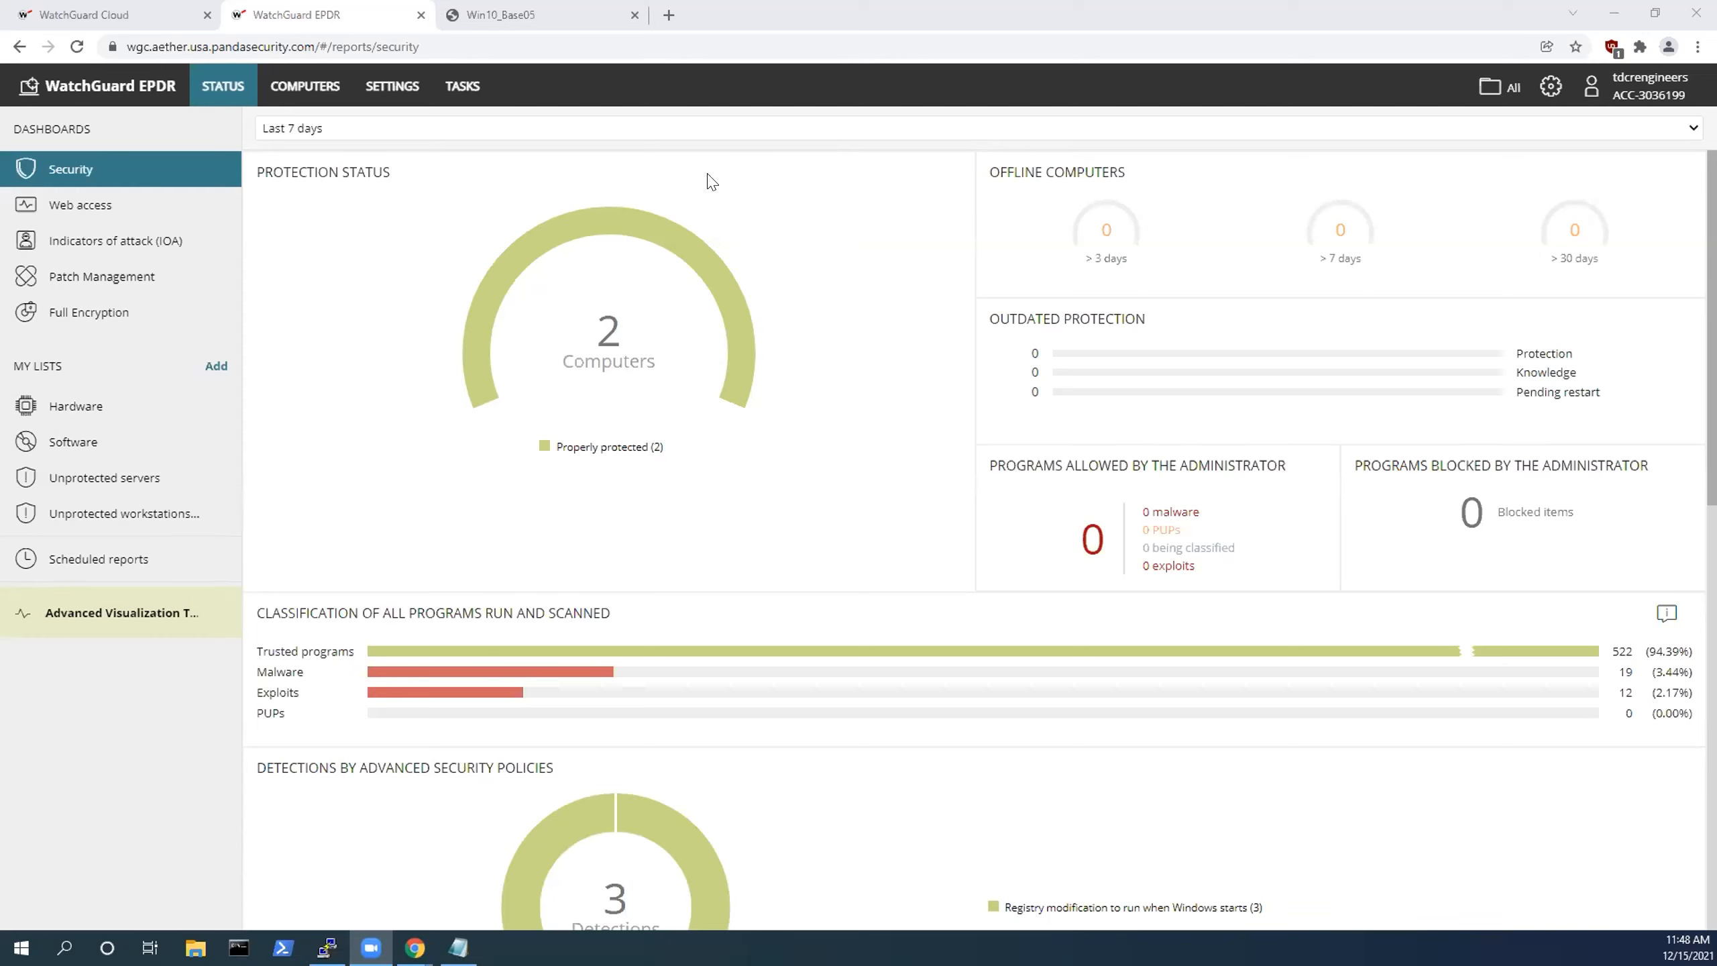
pyautogui.moveTo(536, 233)
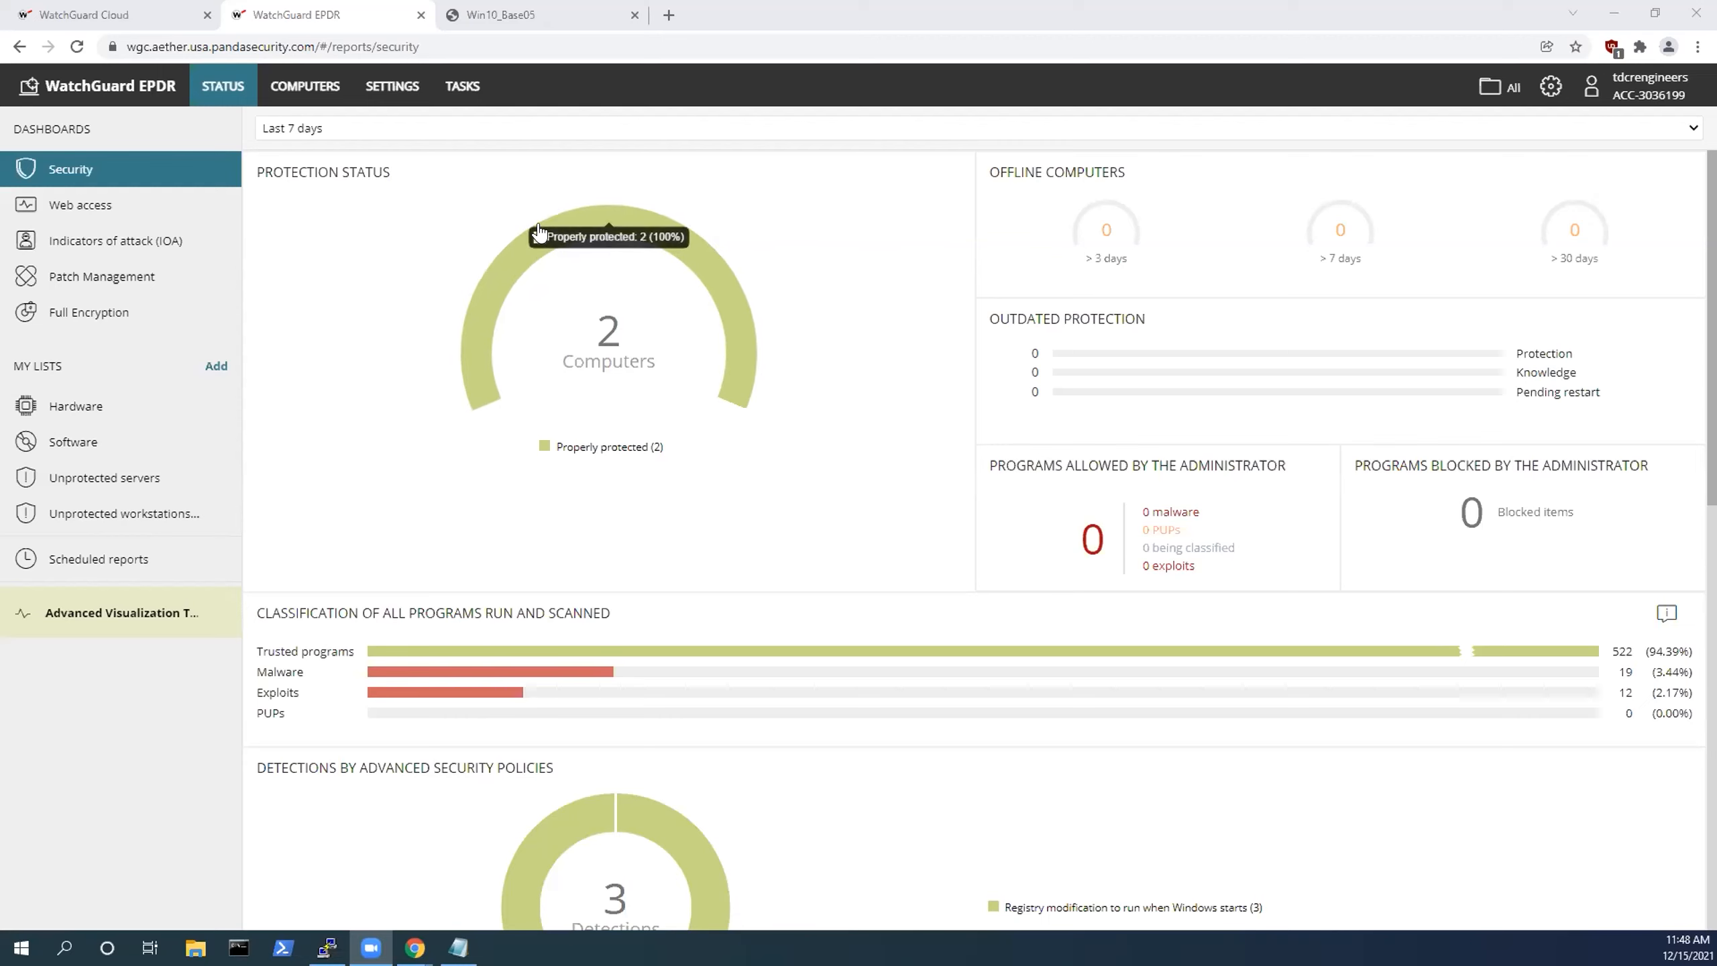
pyautogui.moveTo(581, 123)
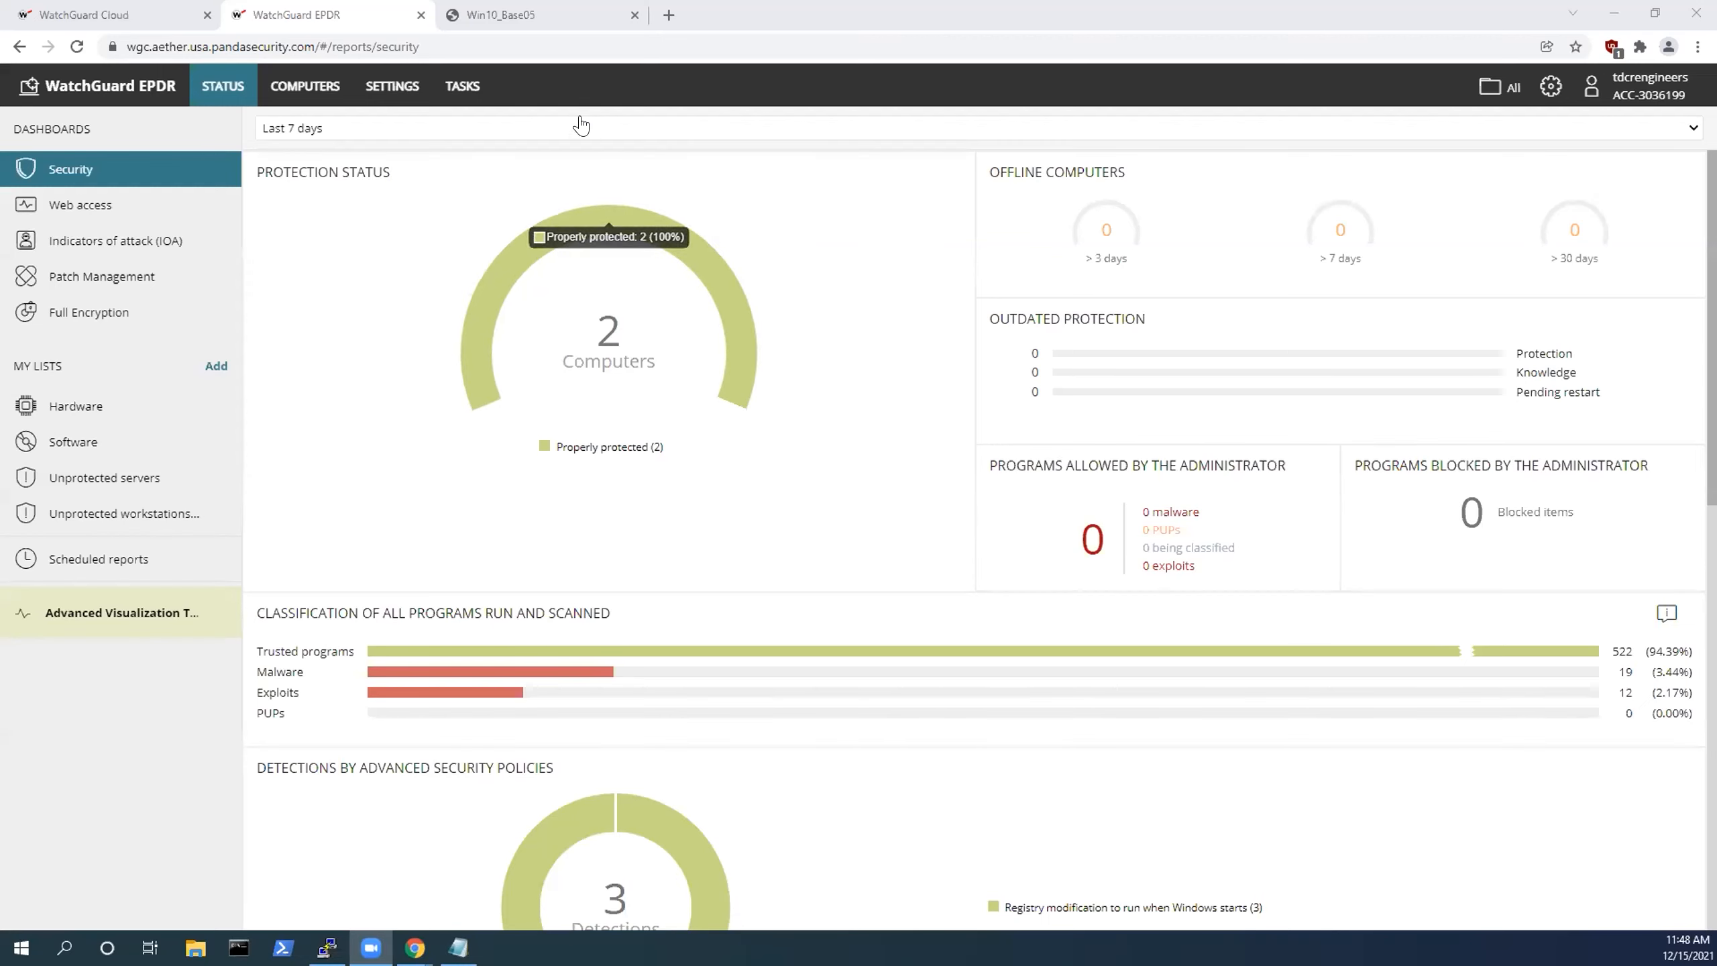
pyautogui.moveTo(618, 159)
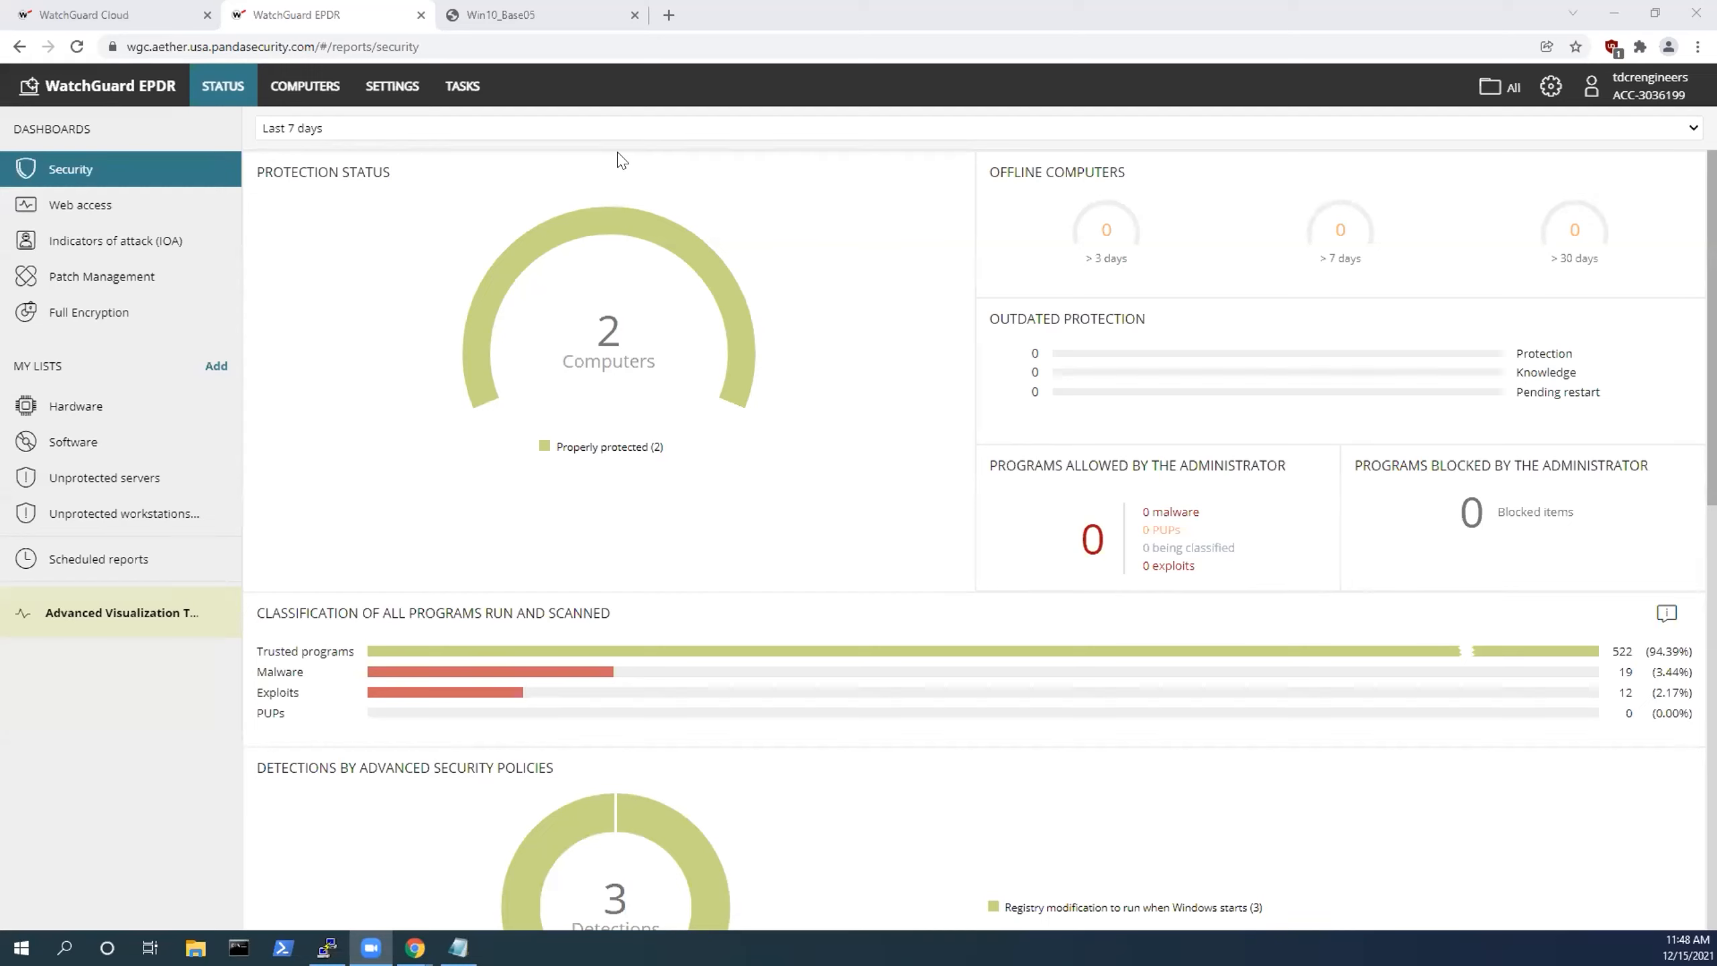
pyautogui.moveTo(750, 224)
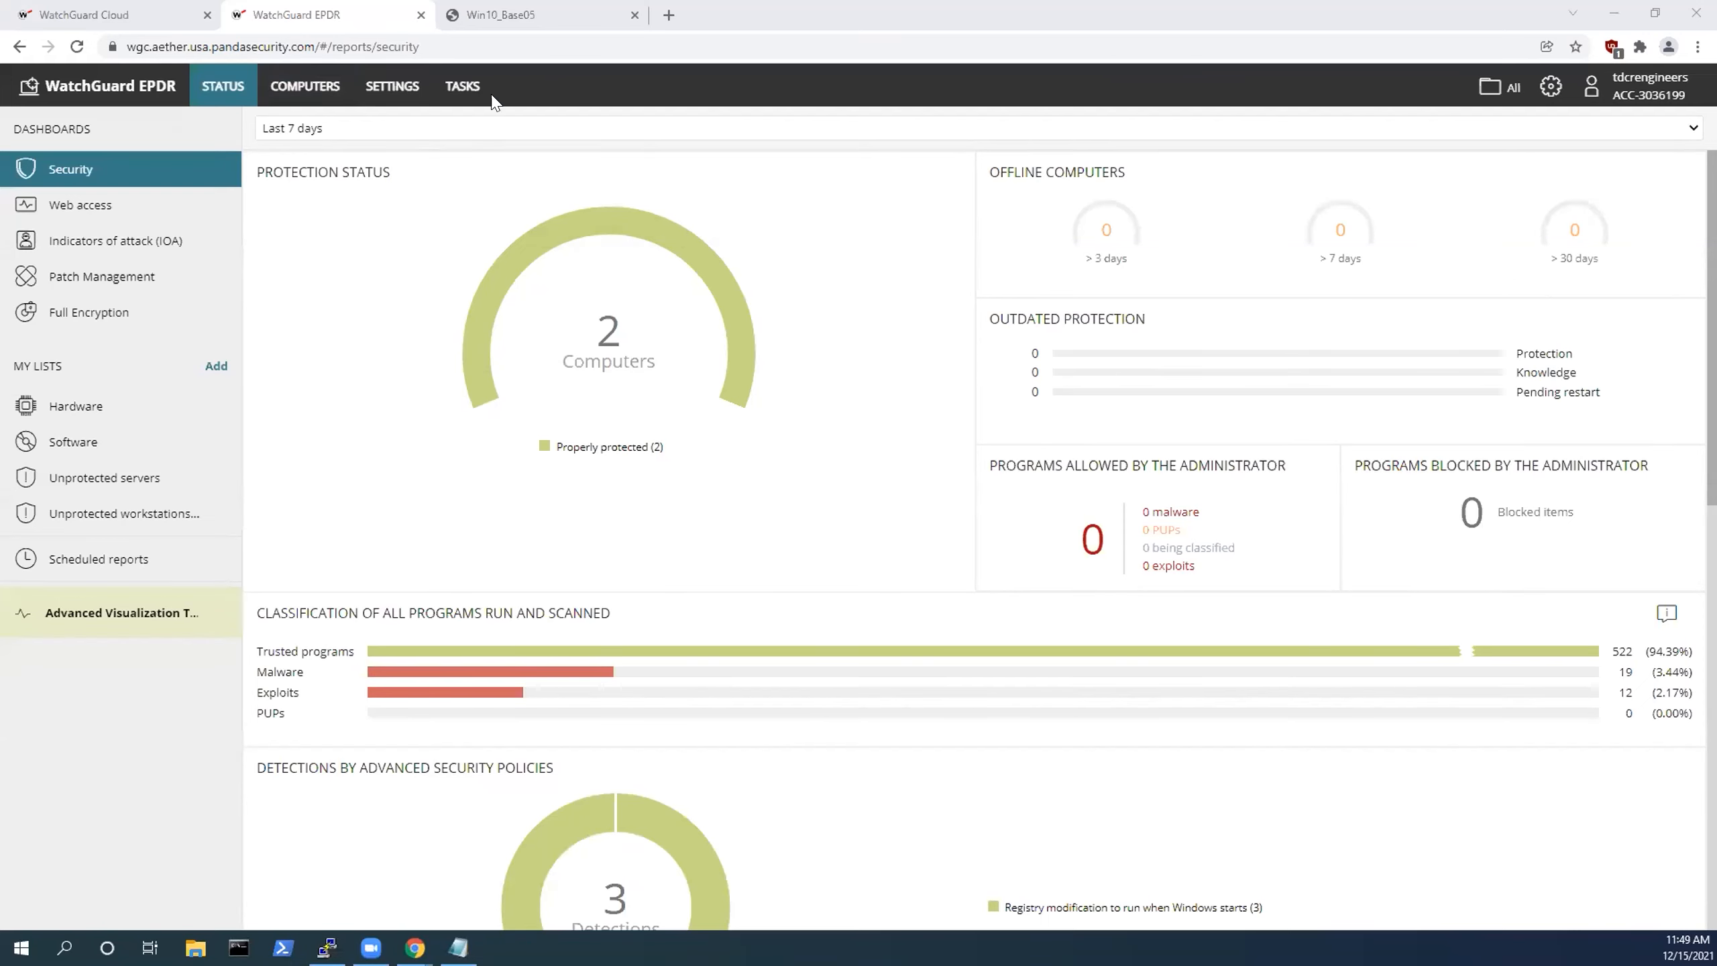
# Show the six currently blocked programs being classified from the Security dashboard counter.
pyautogui.scroll(-3)
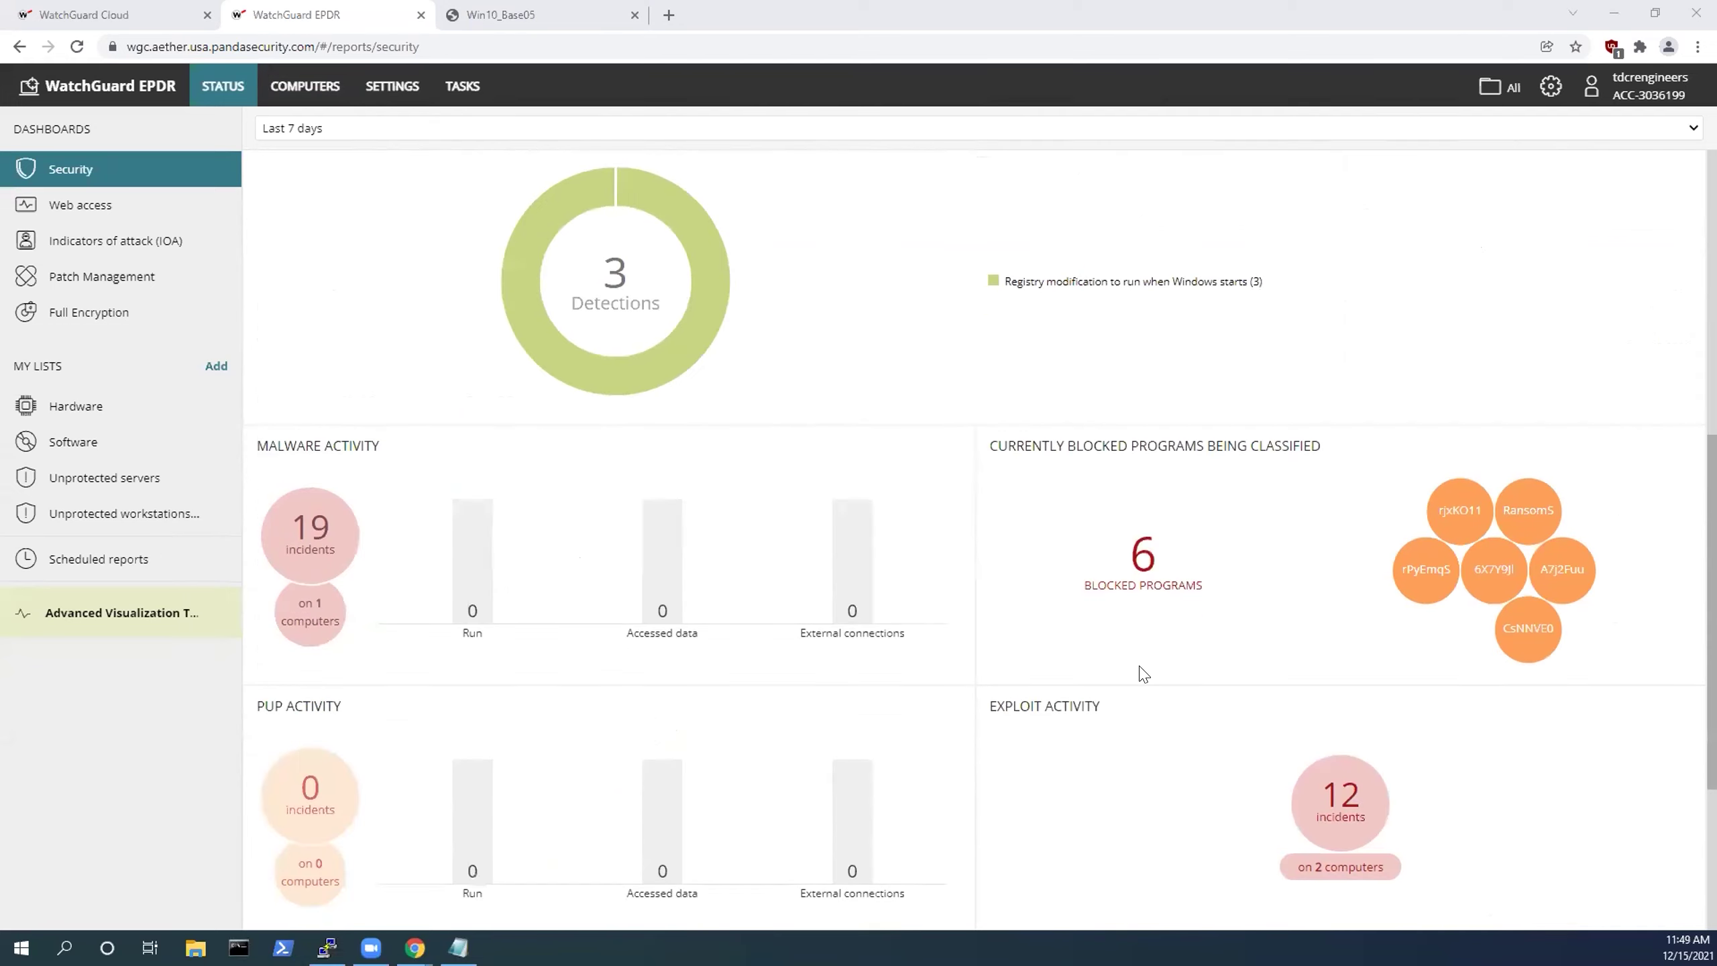
pyautogui.click(1141, 551)
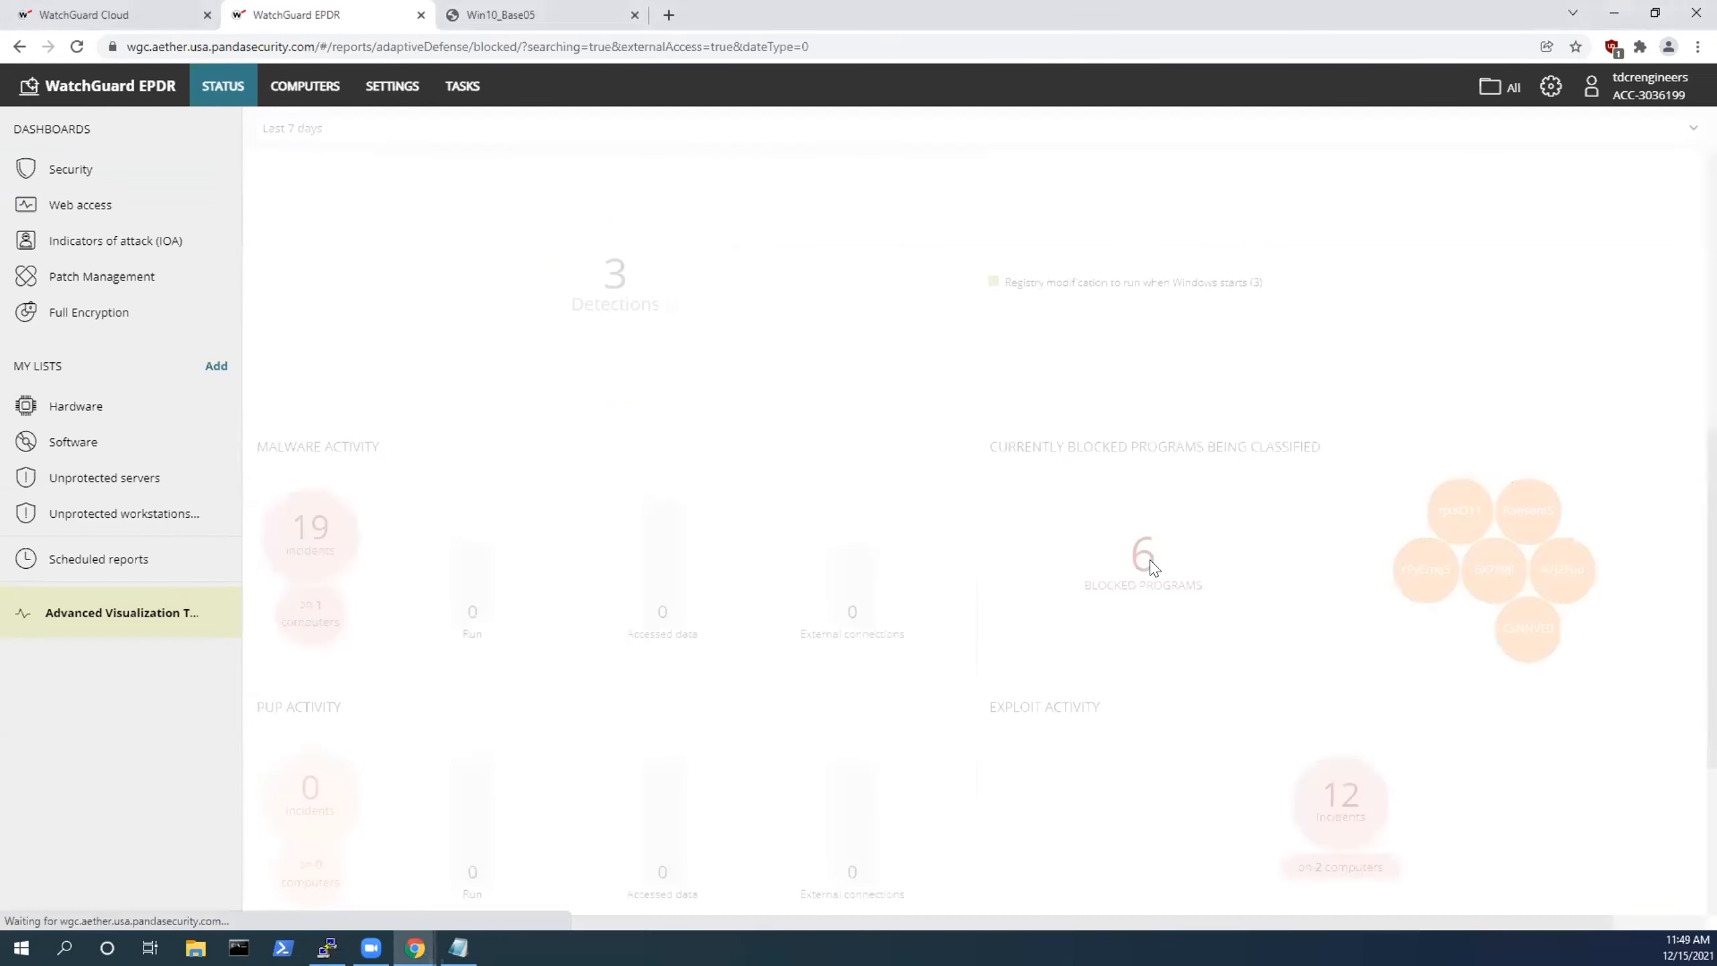
pyautogui.click(1141, 552)
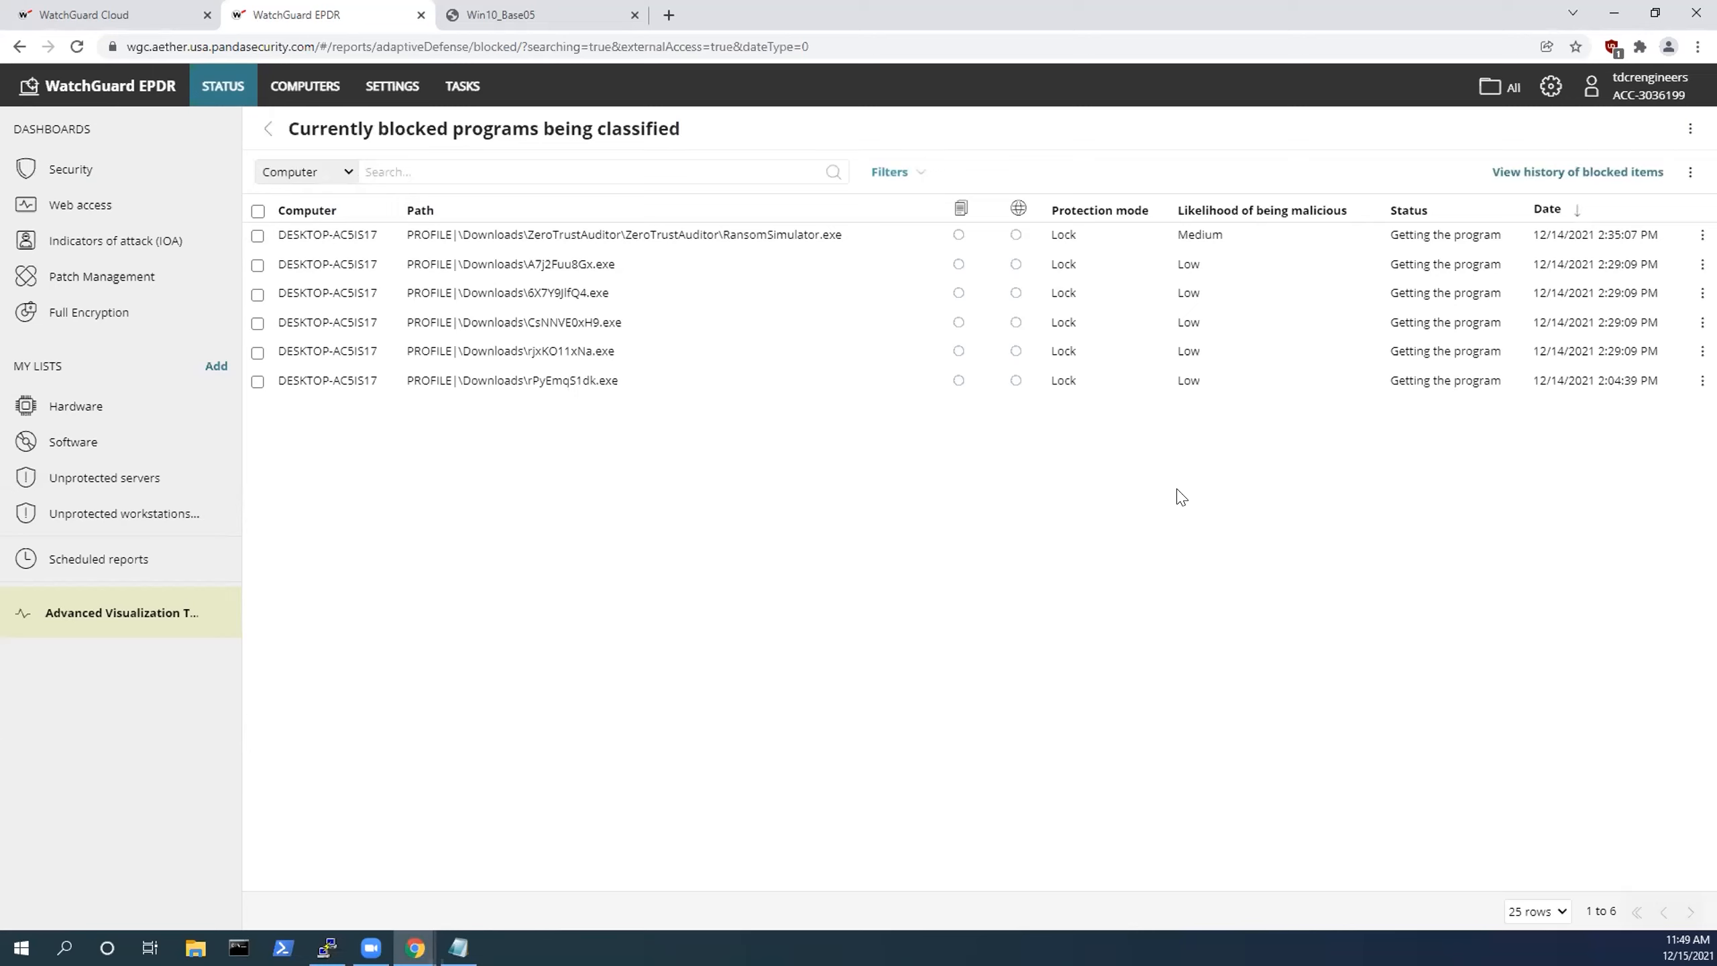
pyautogui.moveTo(922, 379)
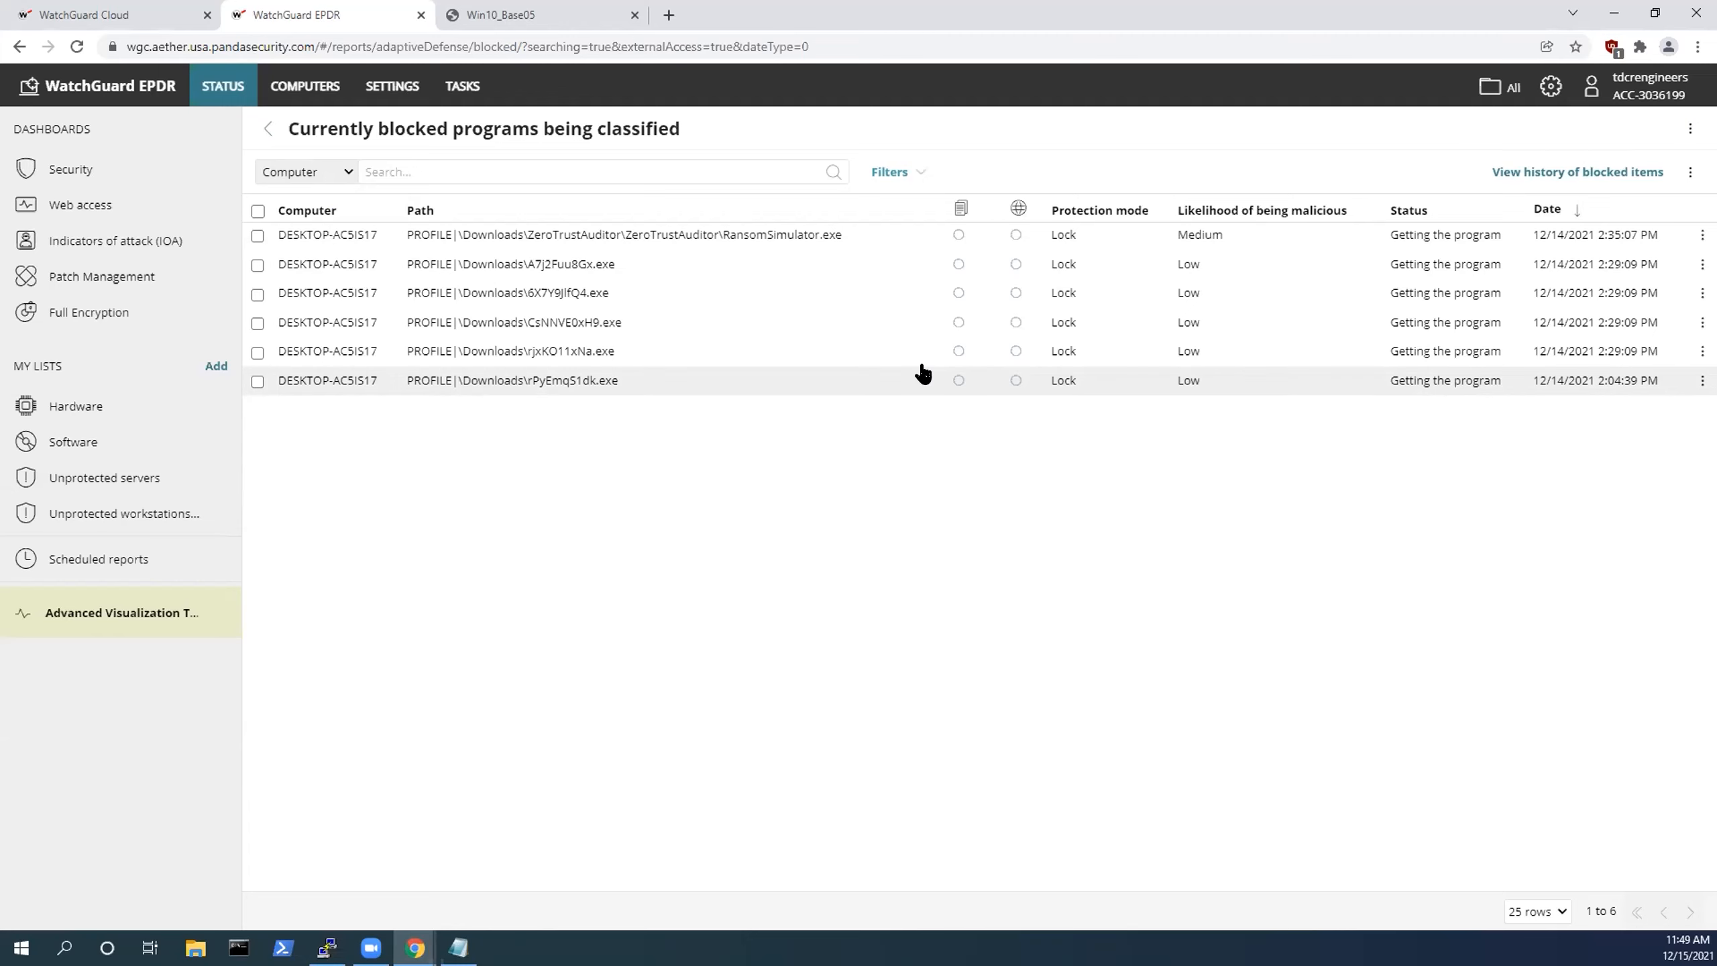
pyautogui.moveTo(507, 15)
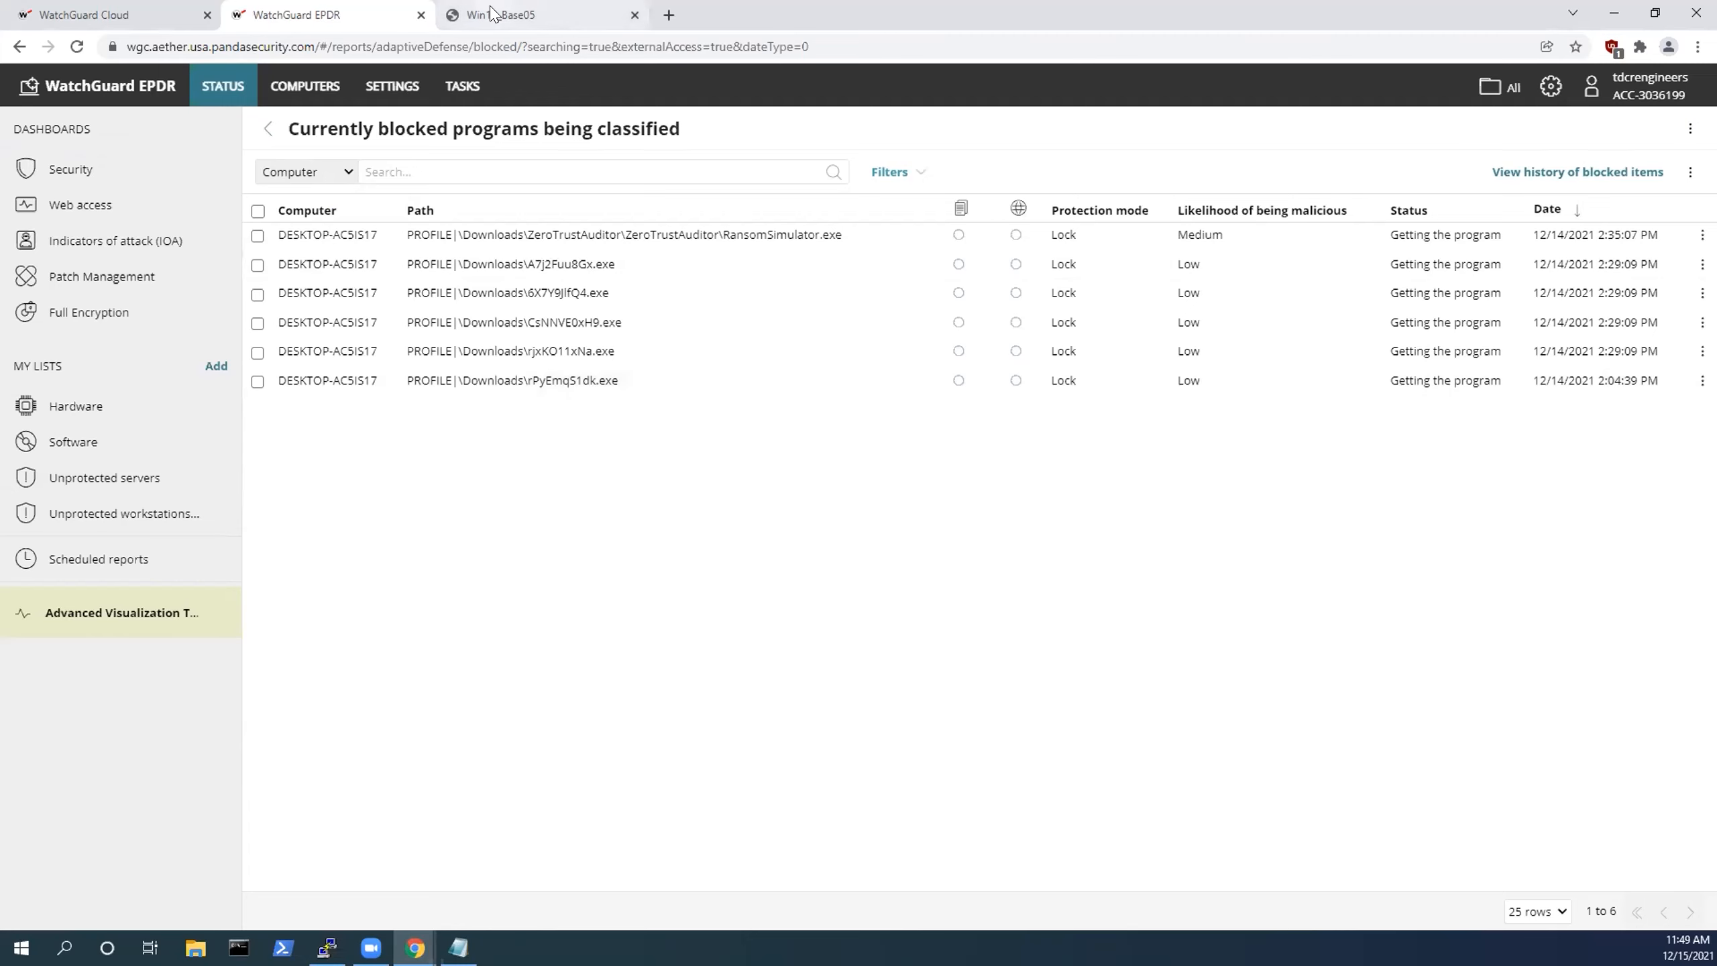
# Switch to the Win10_Base05 VM and show its Downloads folder of test executables, selecting the first.
pyautogui.click(499, 15)
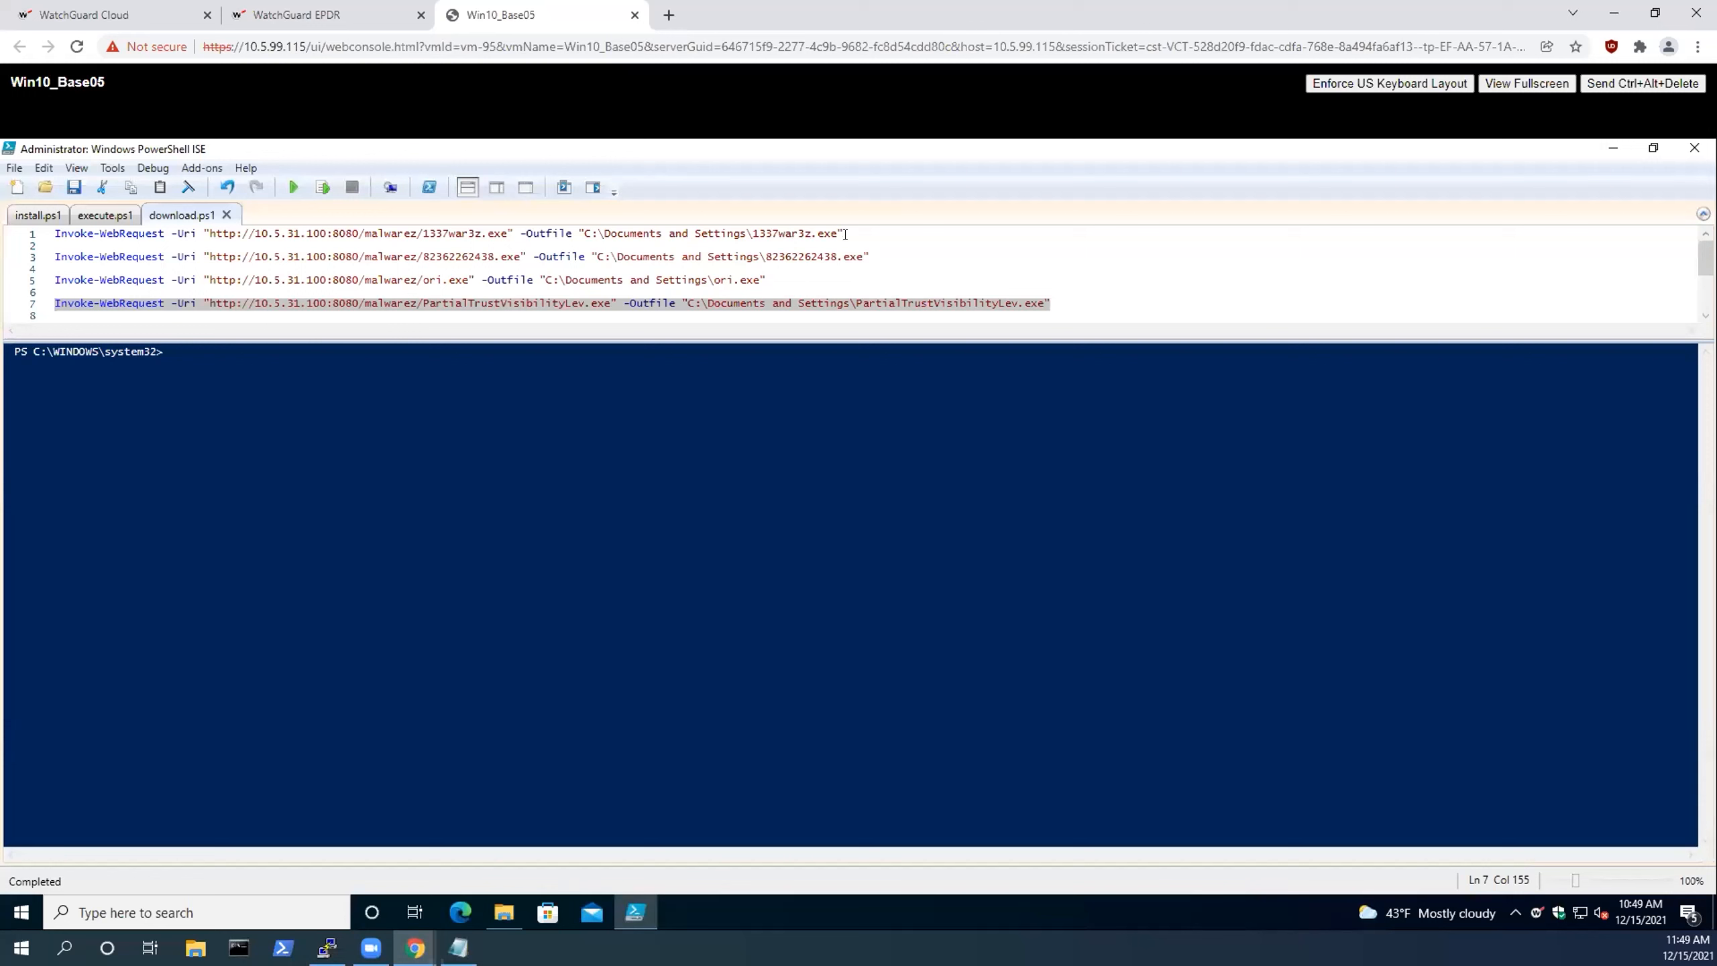
pyautogui.click(55, 233)
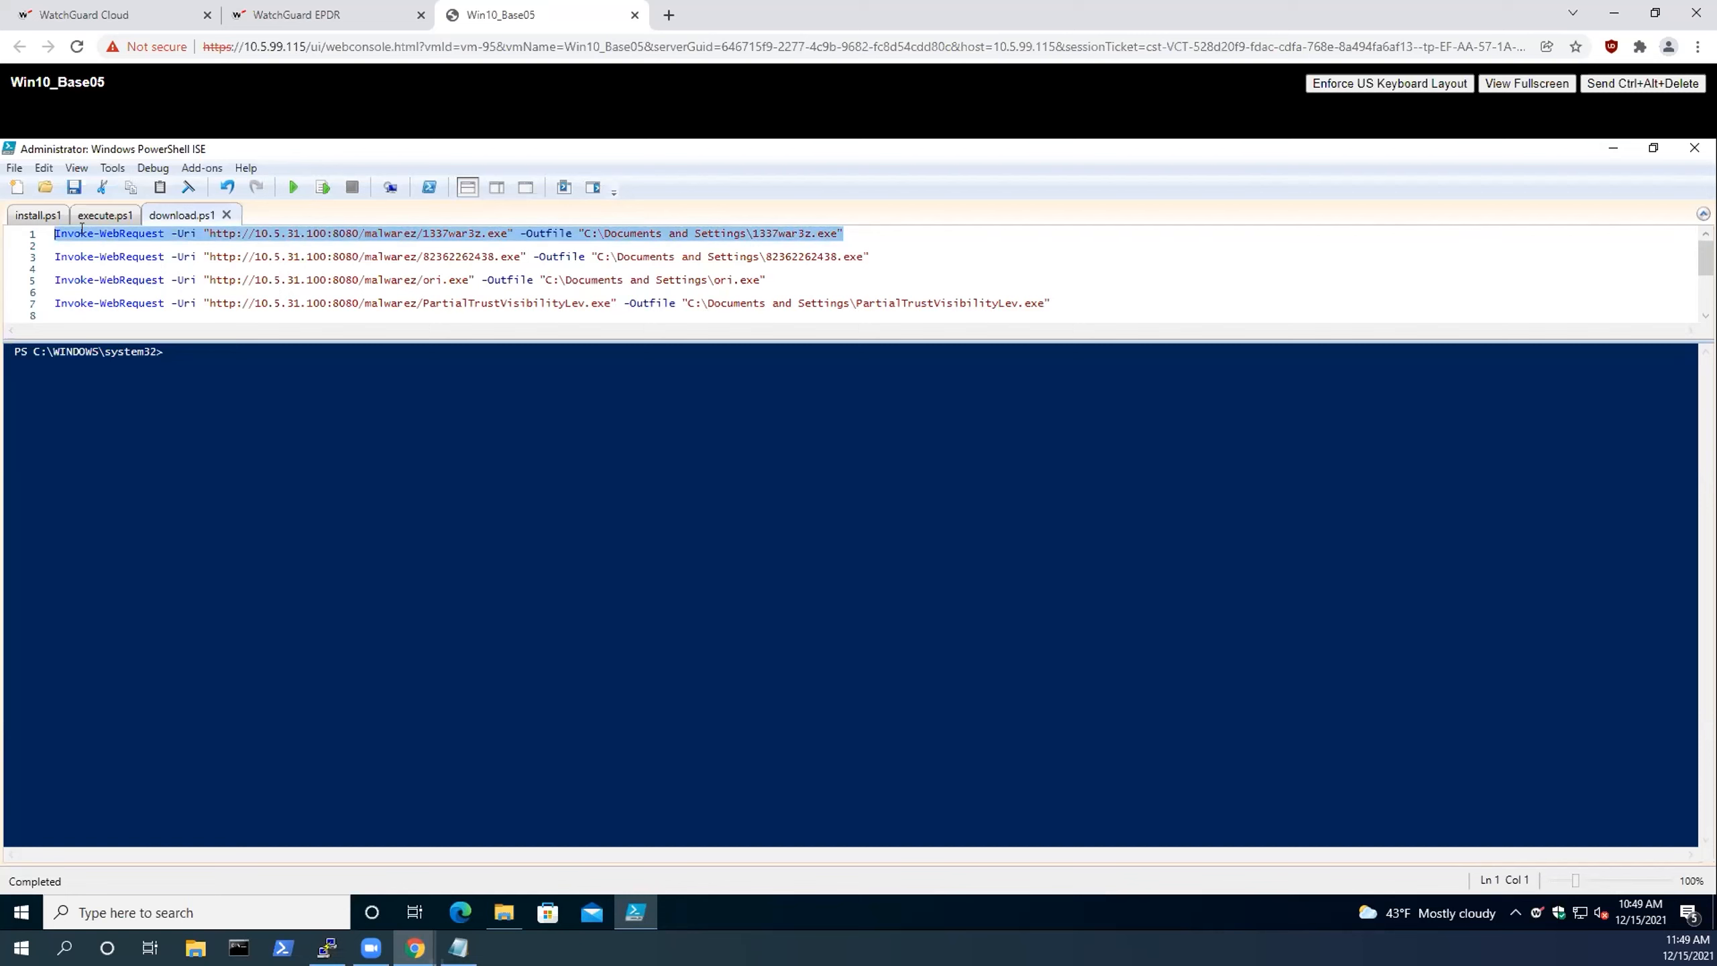
pyautogui.moveTo(104, 215)
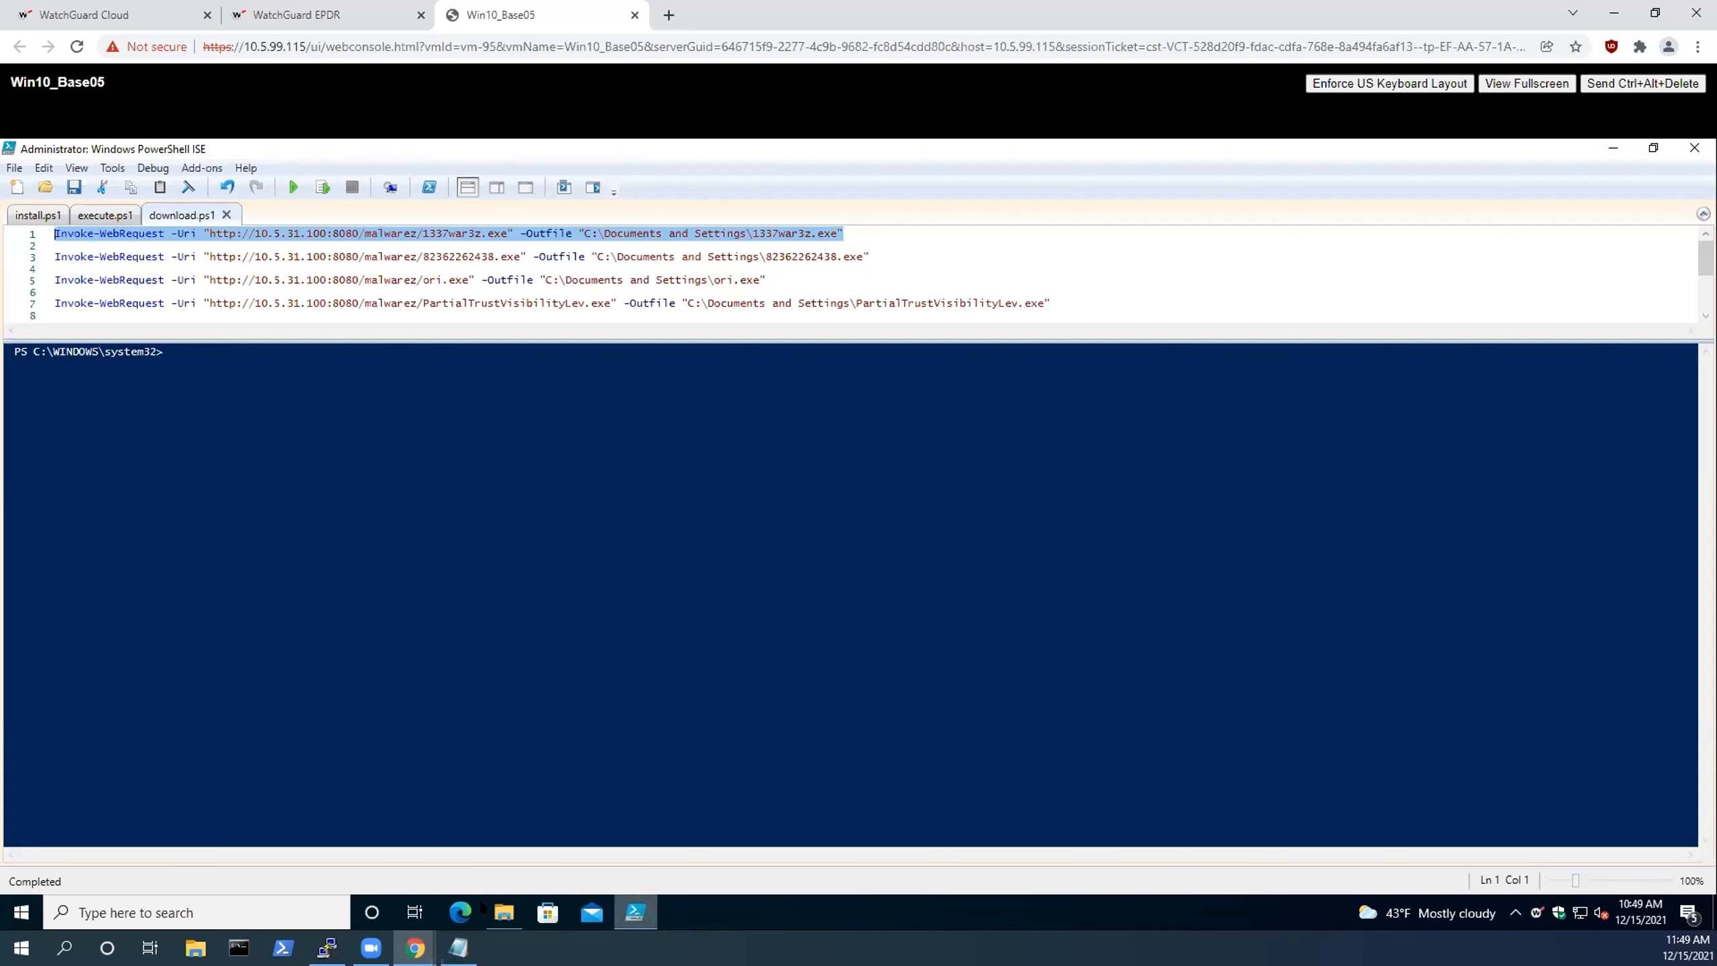
pyautogui.click(503, 910)
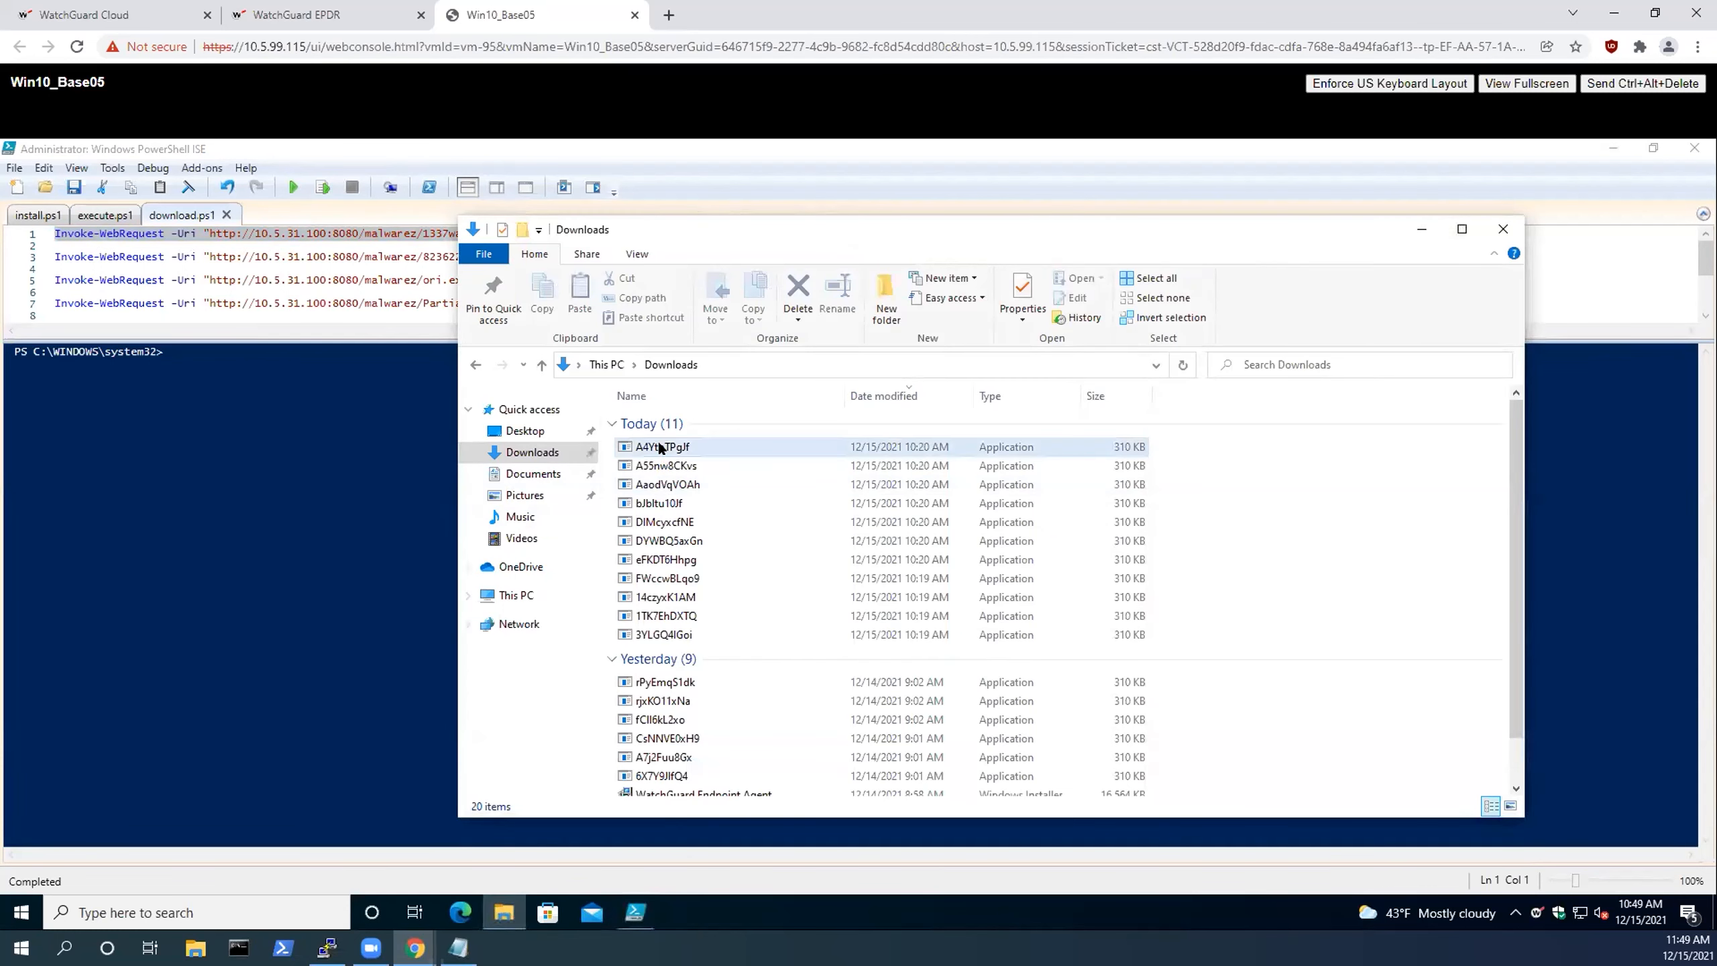
pyautogui.moveTo(657, 449)
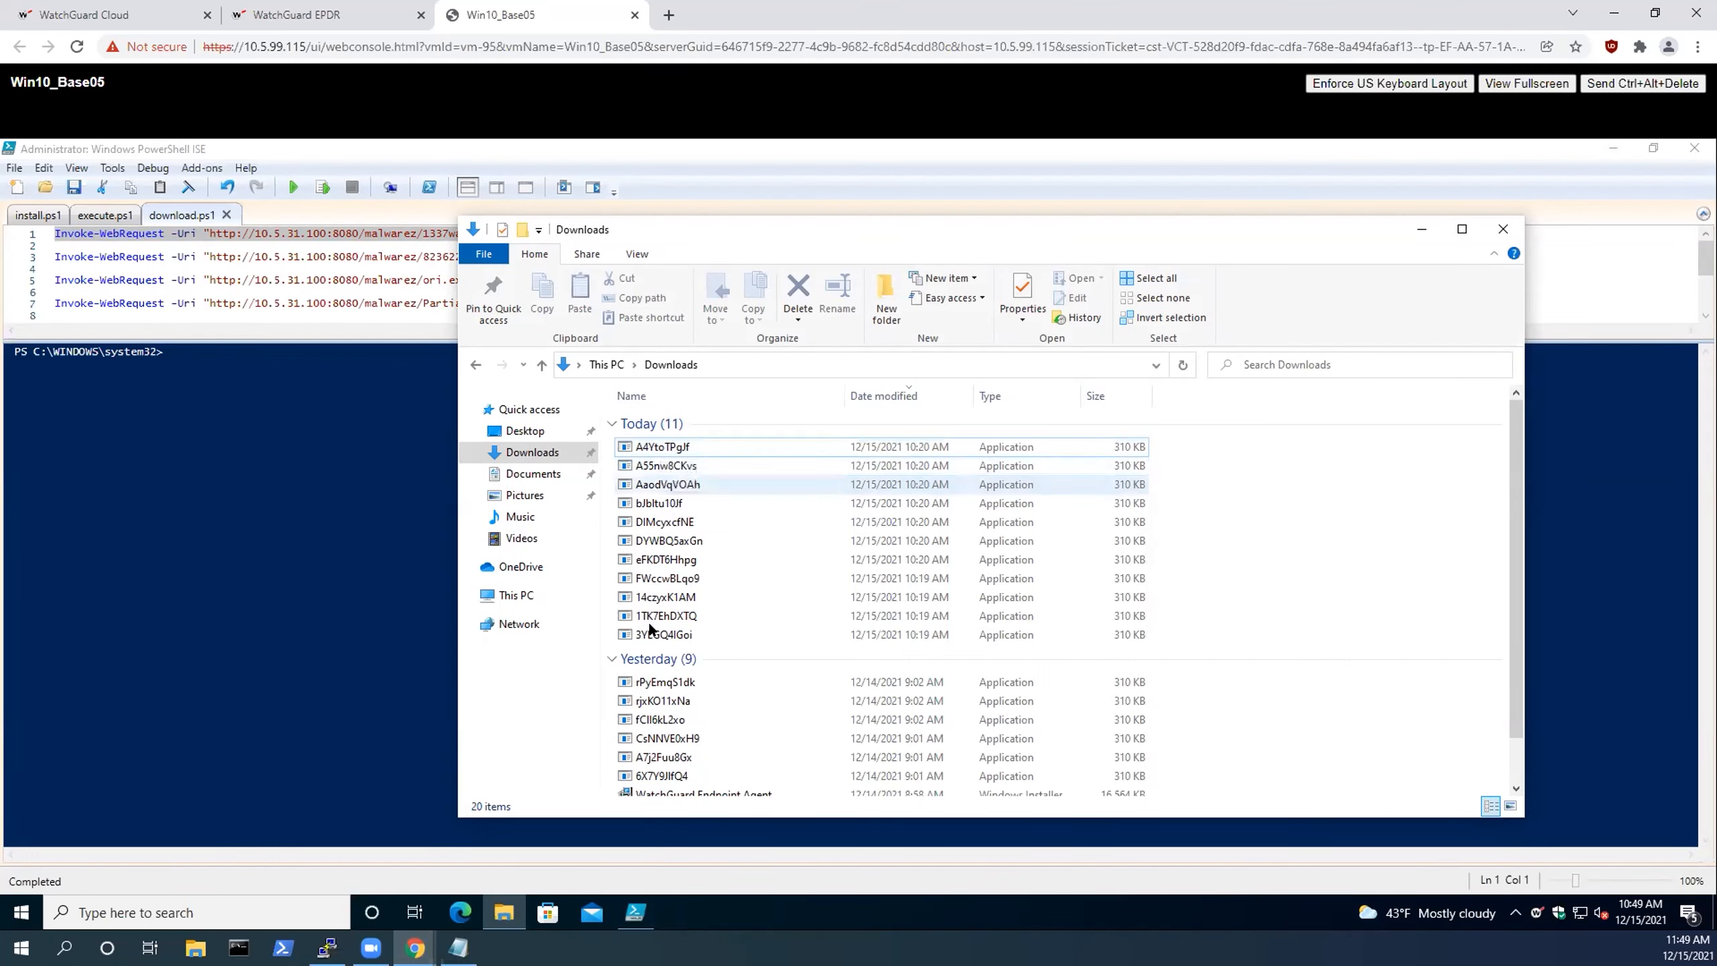
pyautogui.moveTo(688, 503)
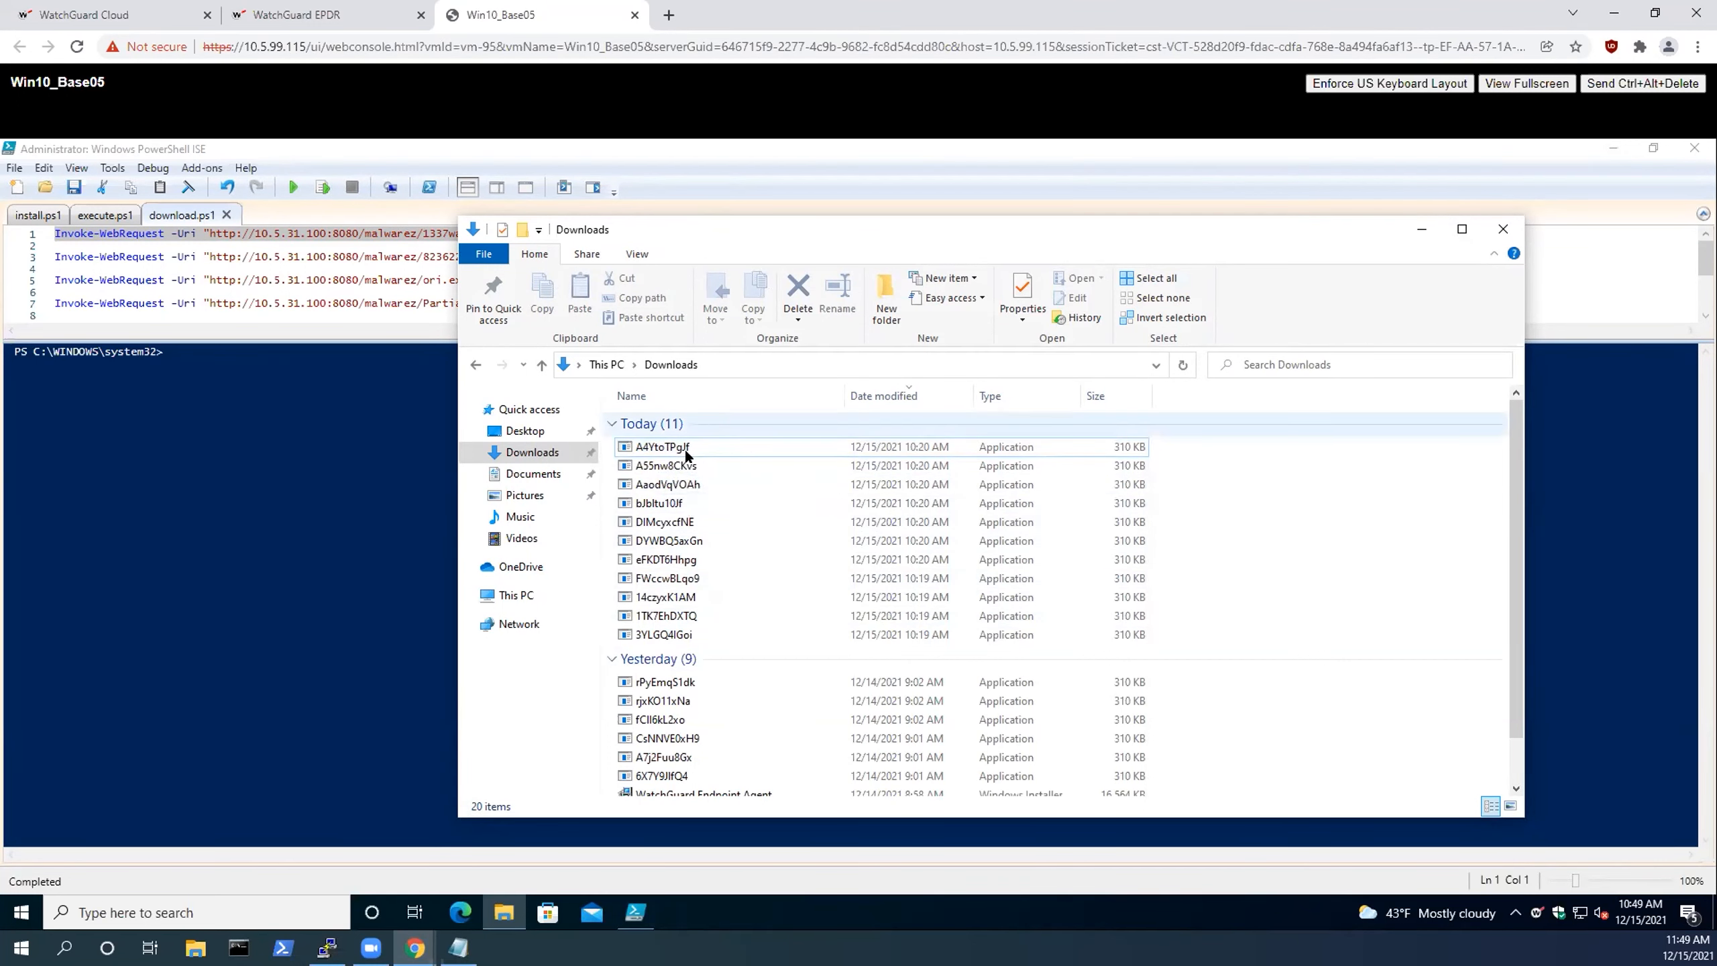
pyautogui.click(661, 447)
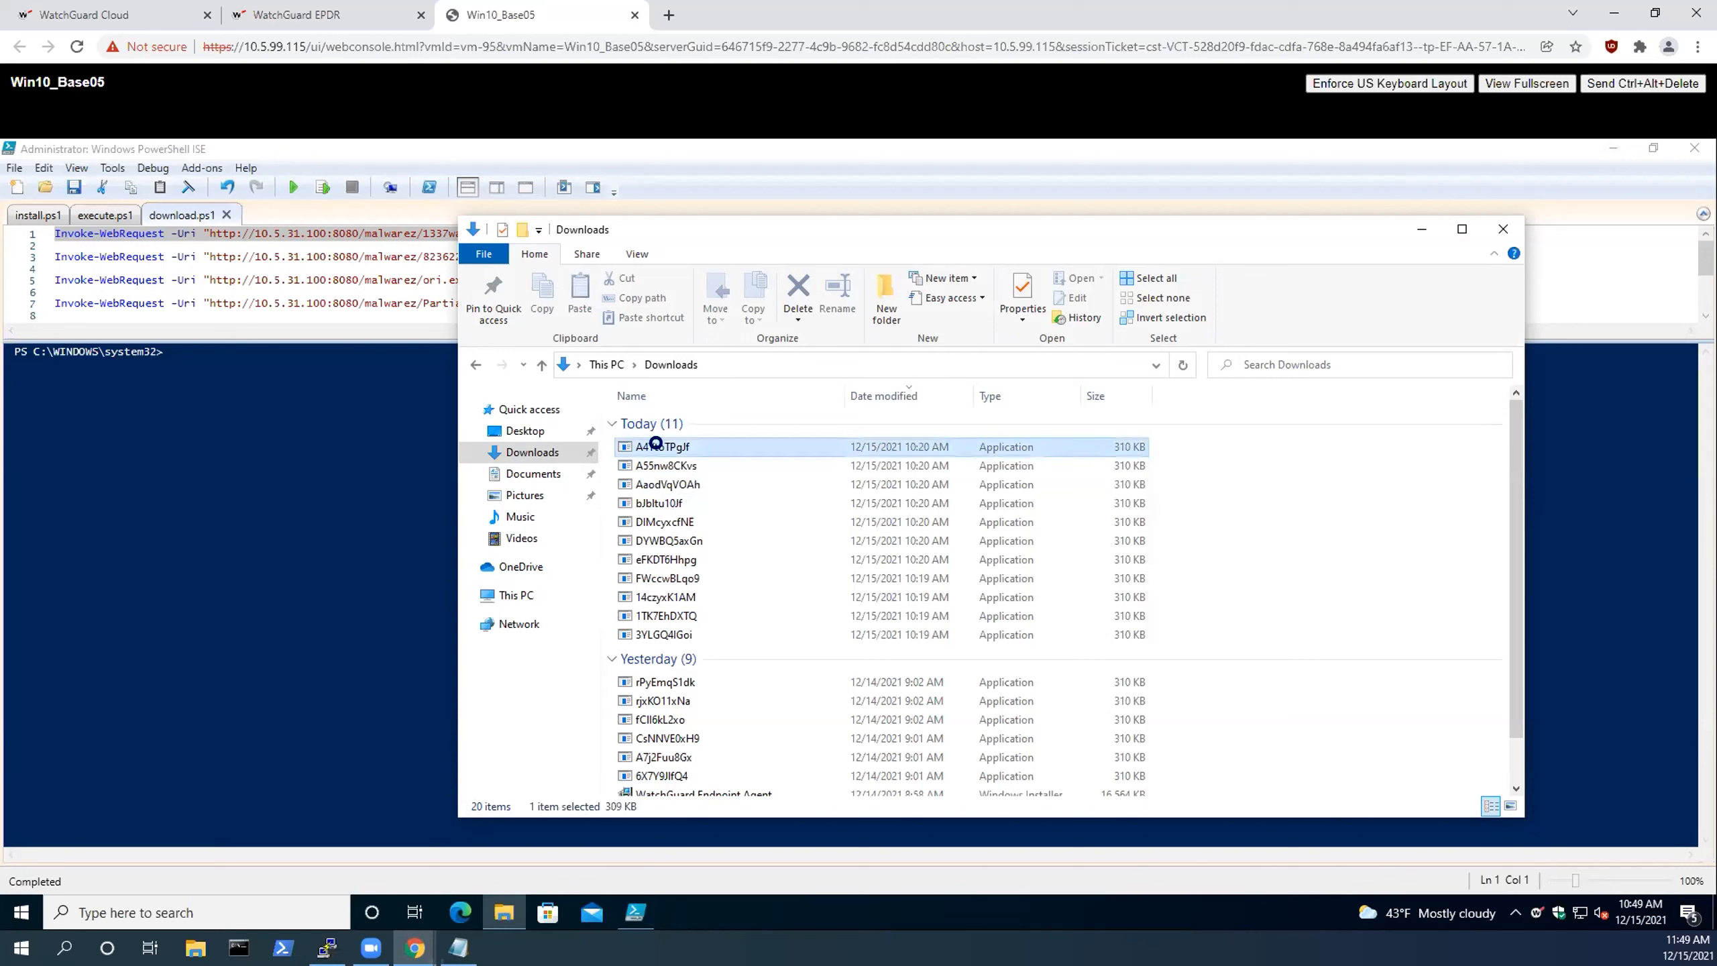
# Launch A4YtoTPgJf.exe and A55nw8CKvs, both blocked by WatchGuard as untrusted programs.
pyautogui.doubleClick(661, 446)
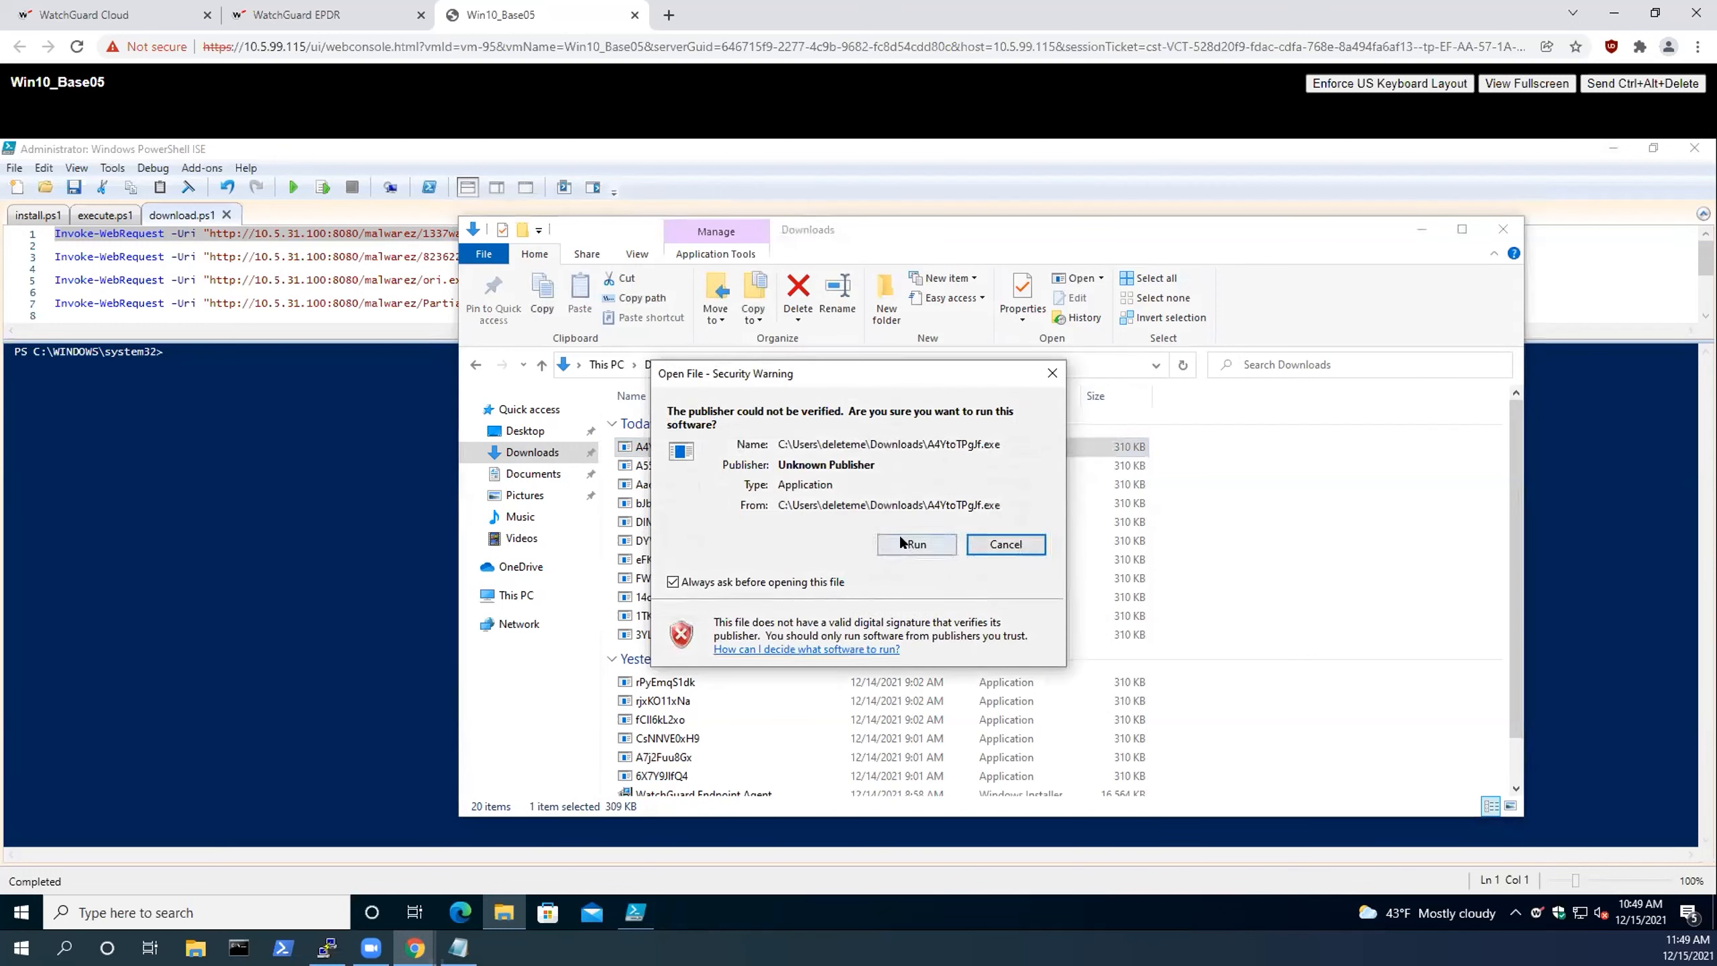
pyautogui.click(915, 545)
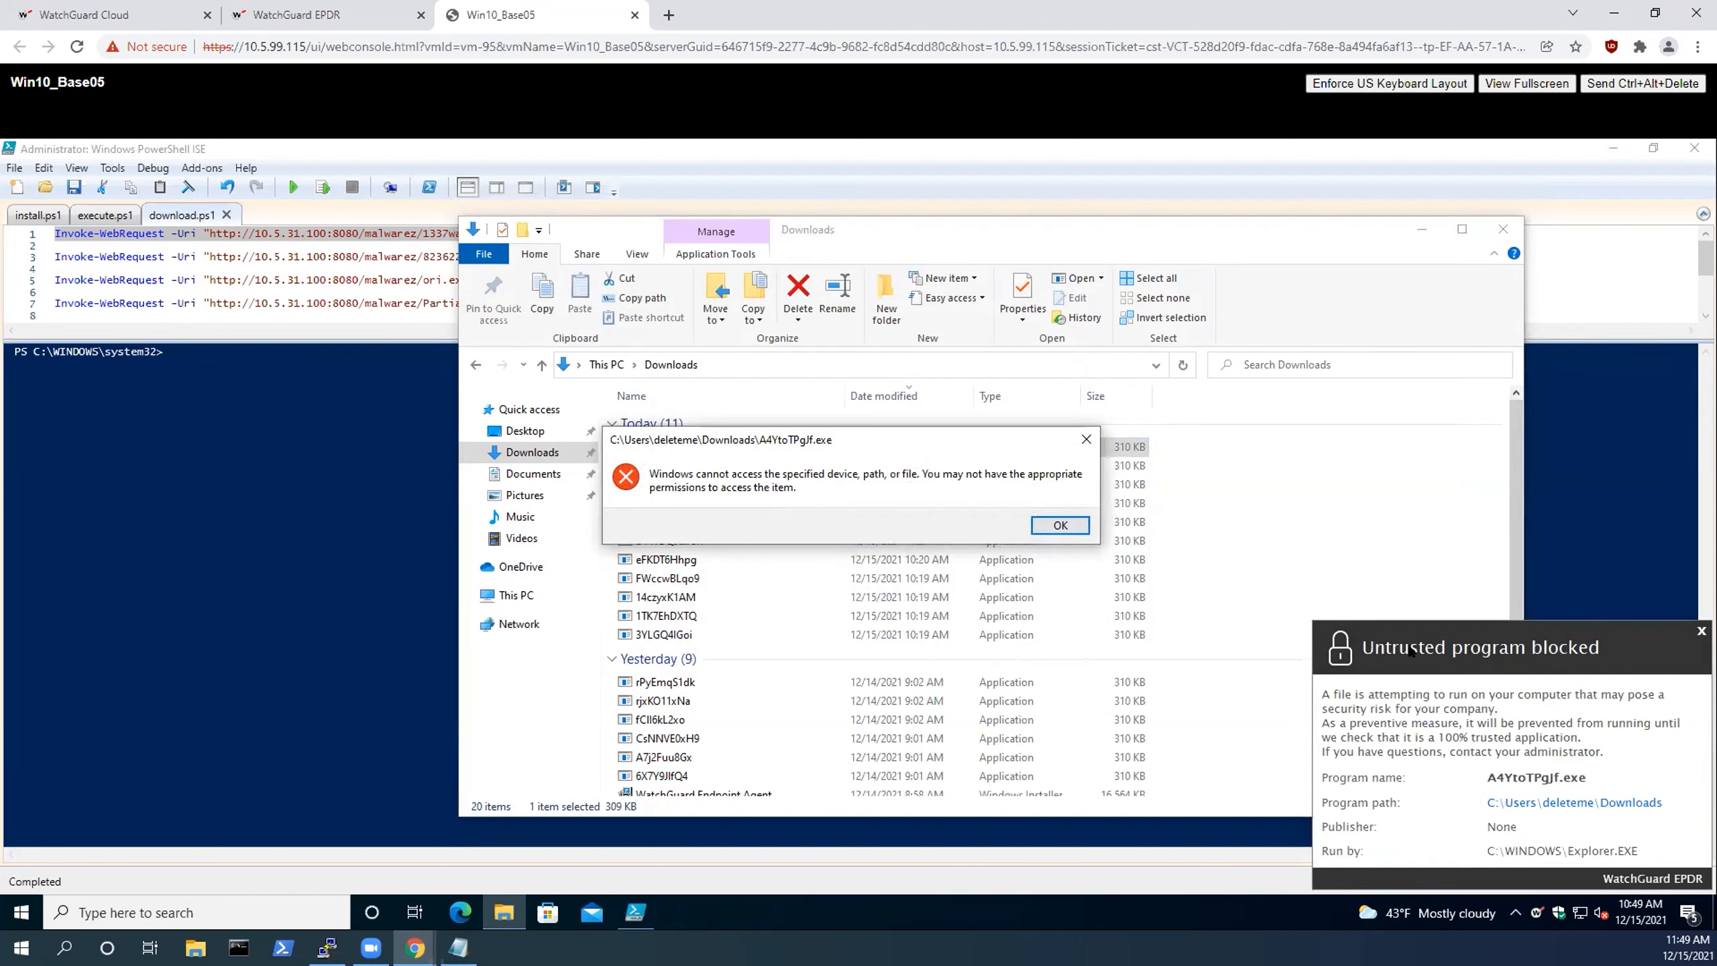
pyautogui.moveTo(1431, 707)
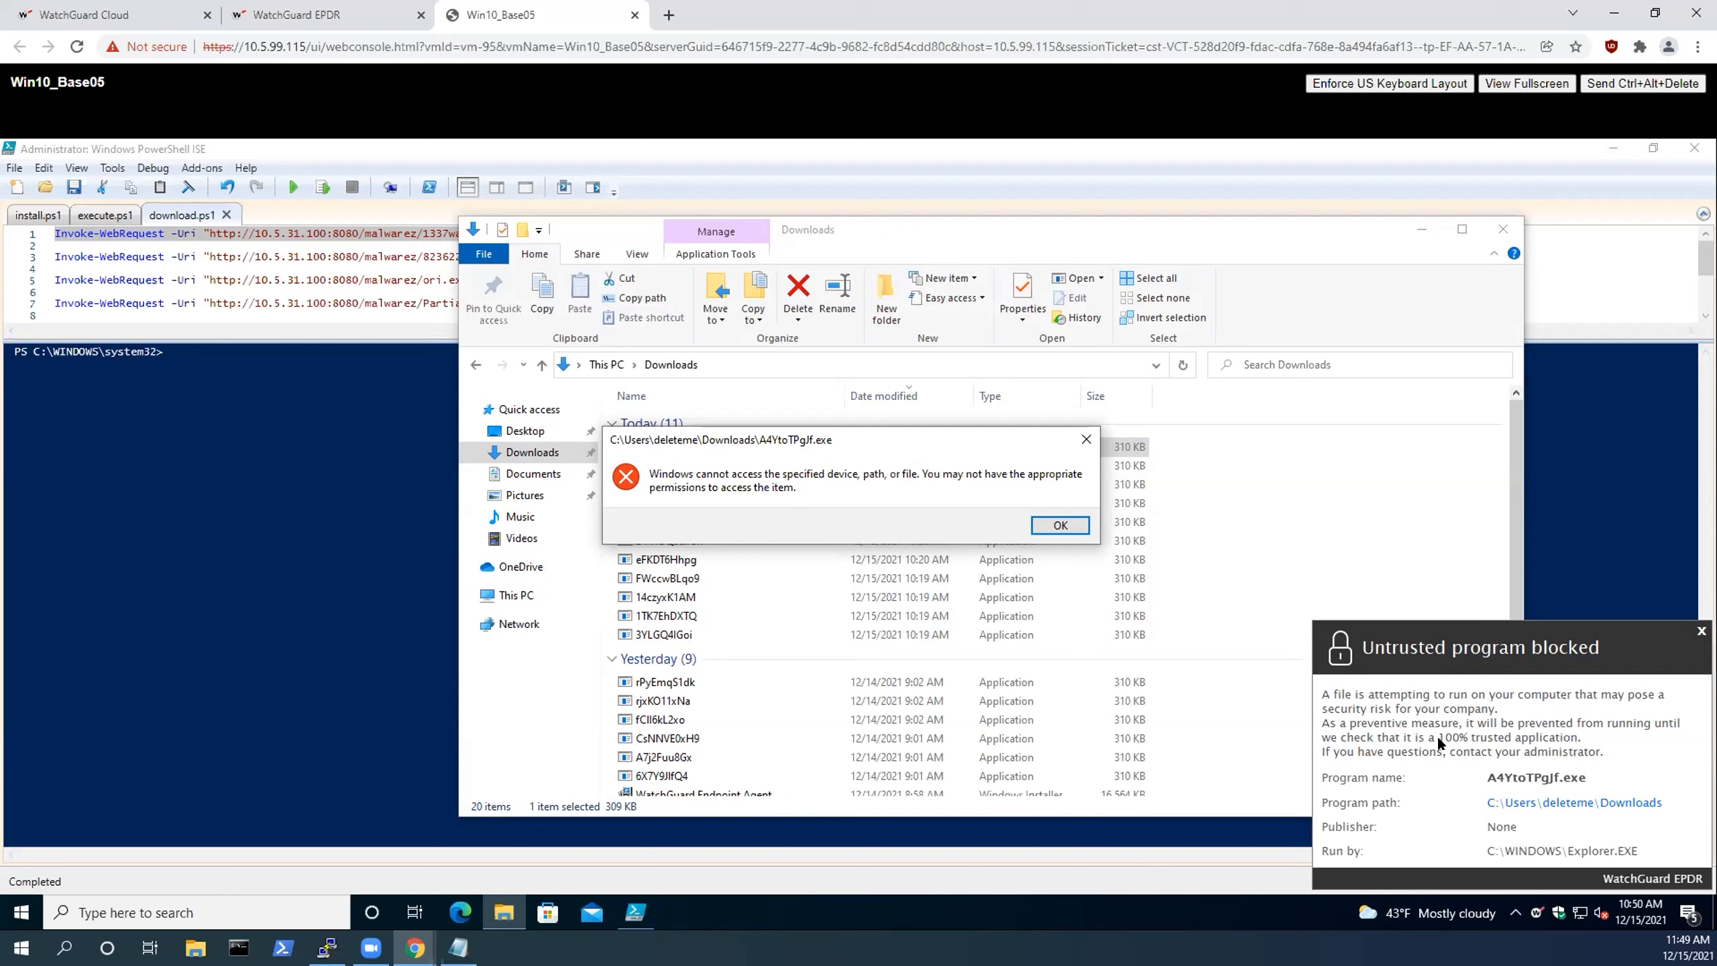
pyautogui.moveTo(1460, 742)
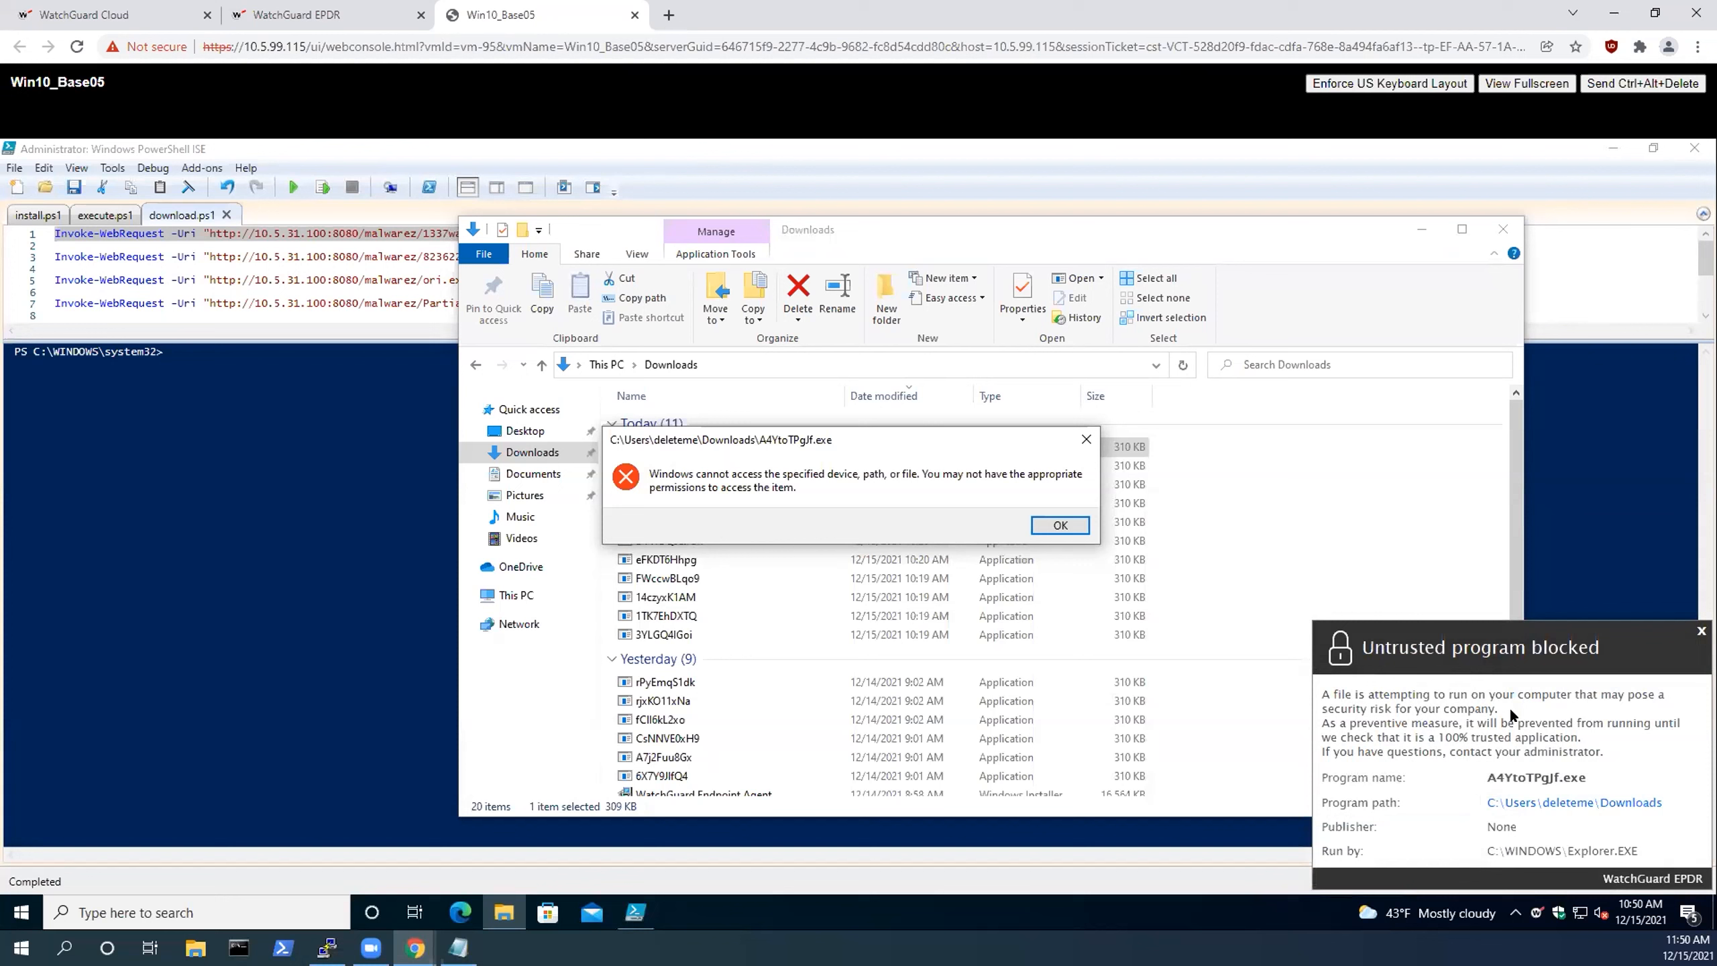
pyautogui.moveTo(1463, 729)
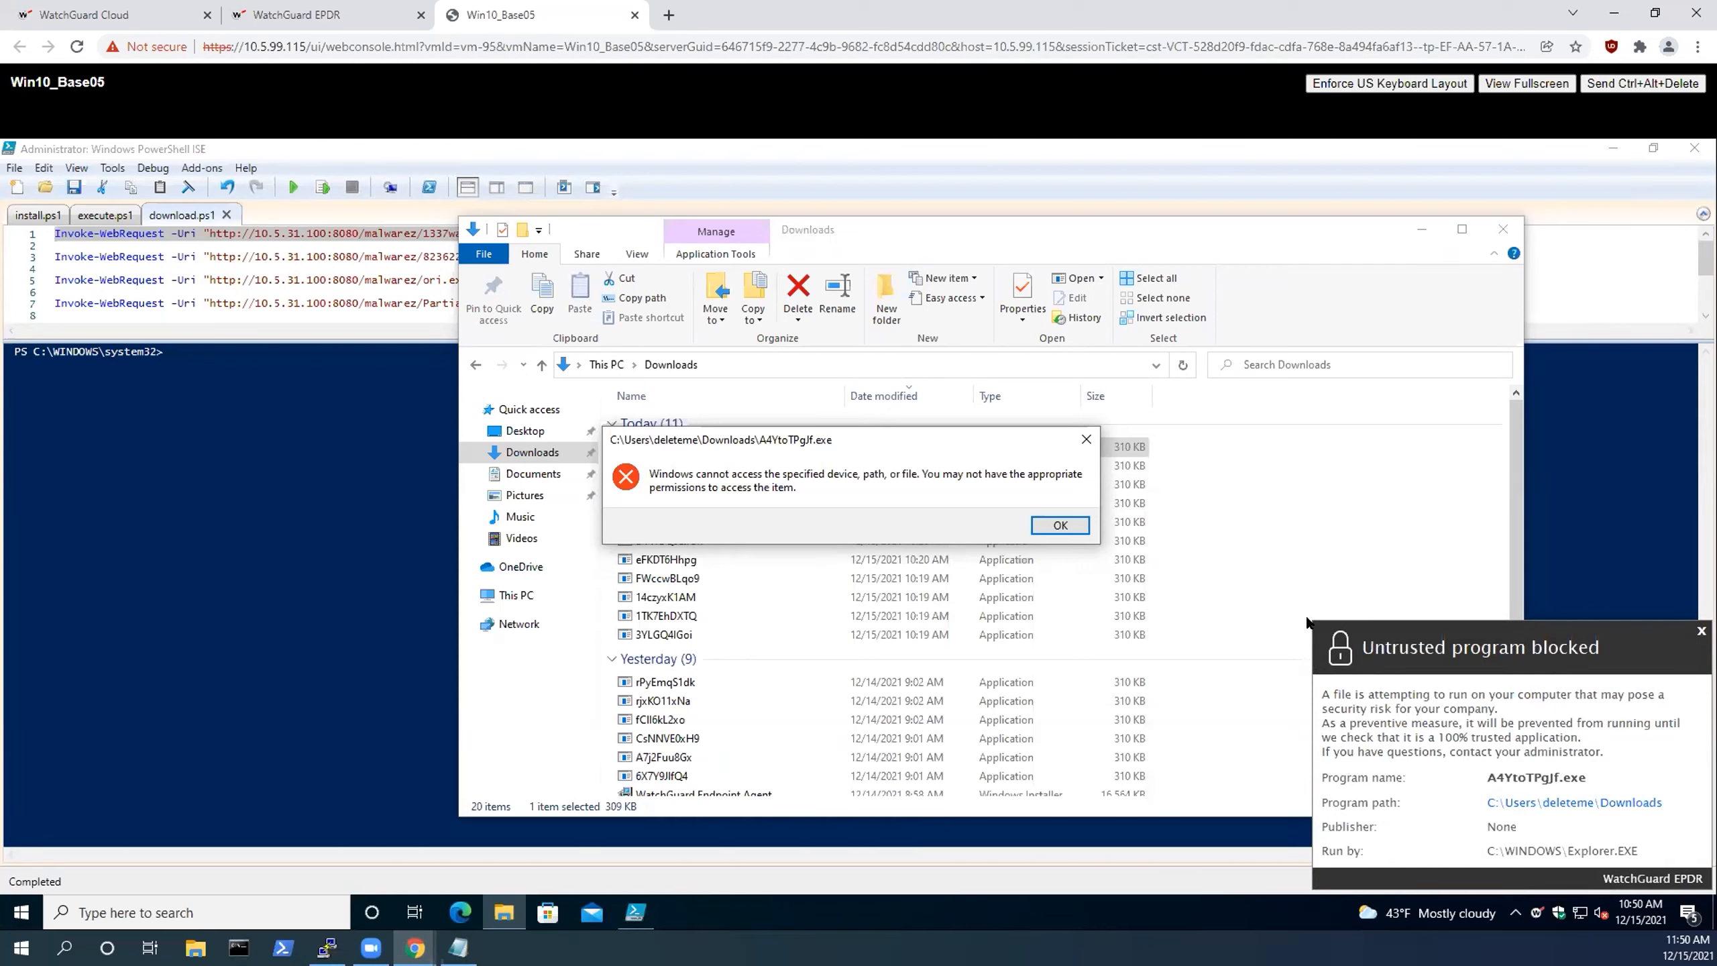
pyautogui.moveTo(1058, 526)
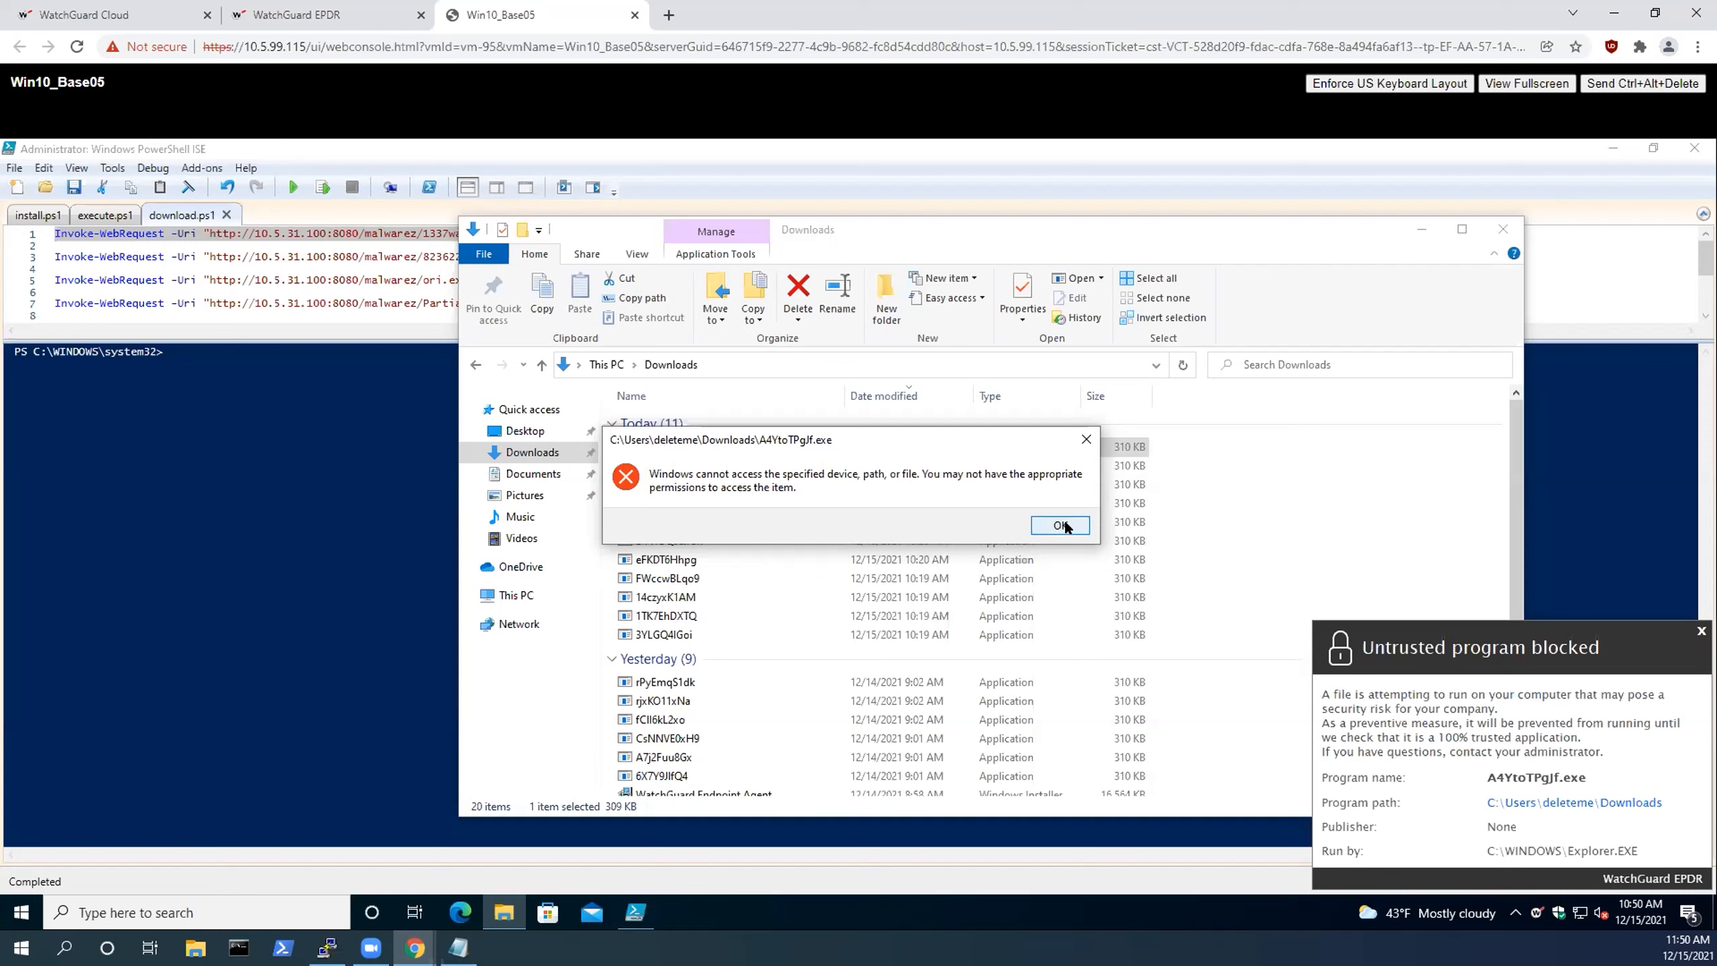
pyautogui.click(1058, 524)
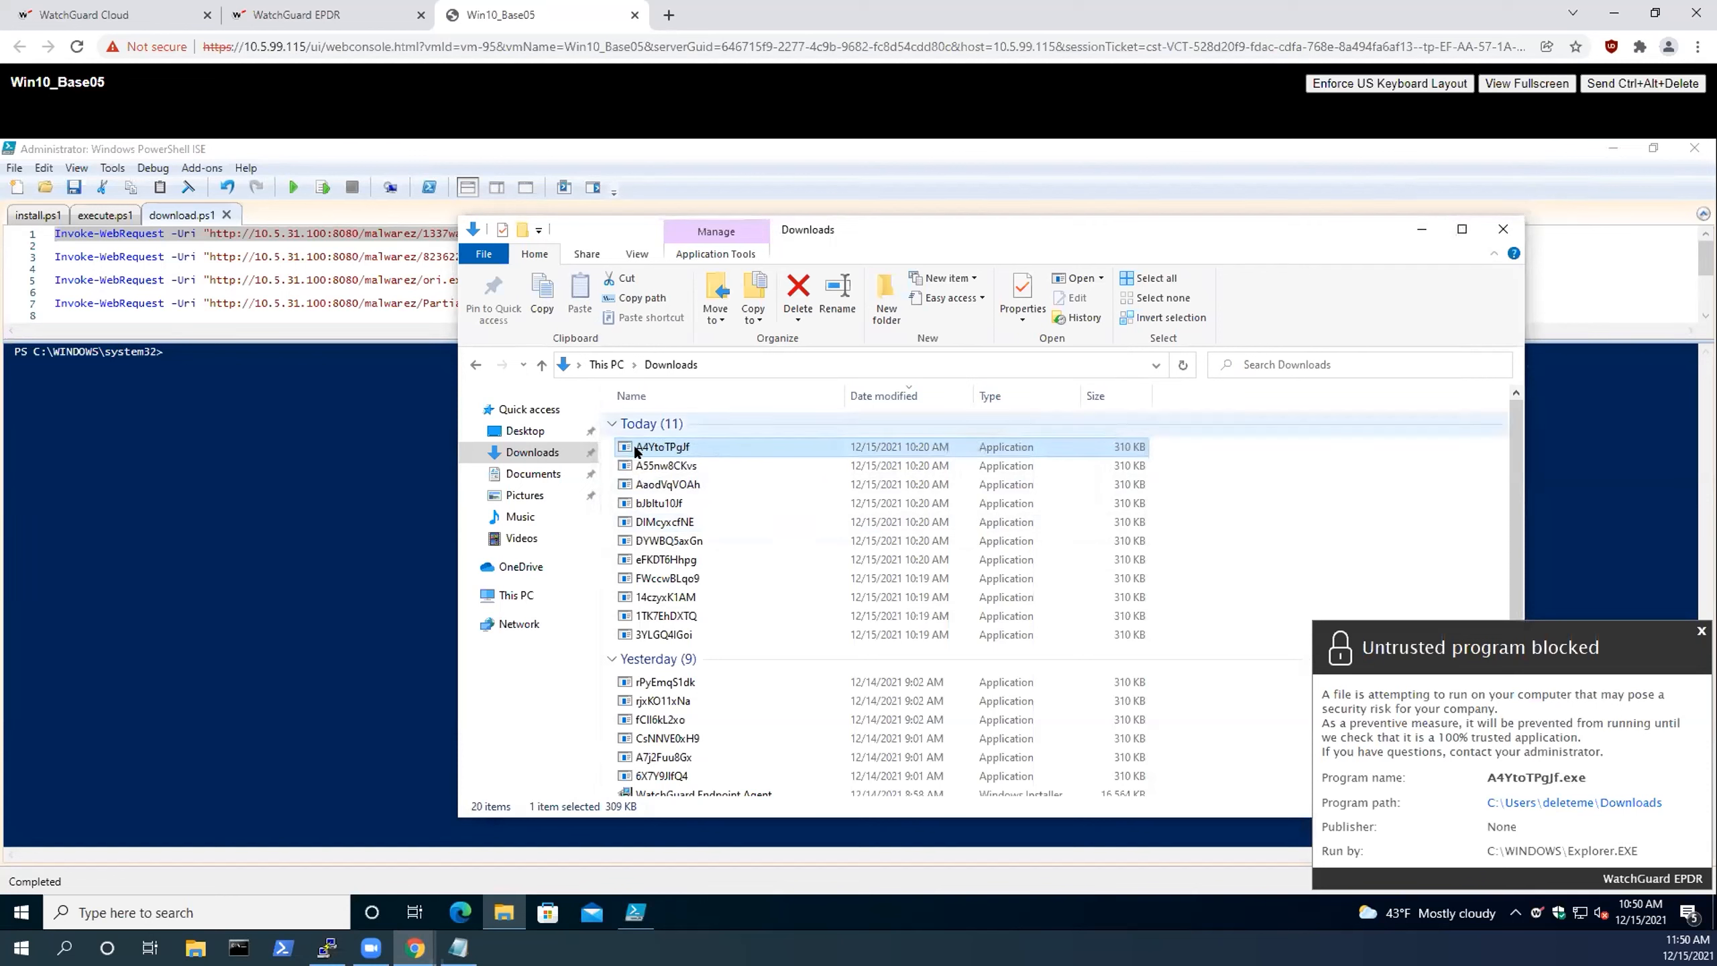
pyautogui.doubleClick(661, 446)
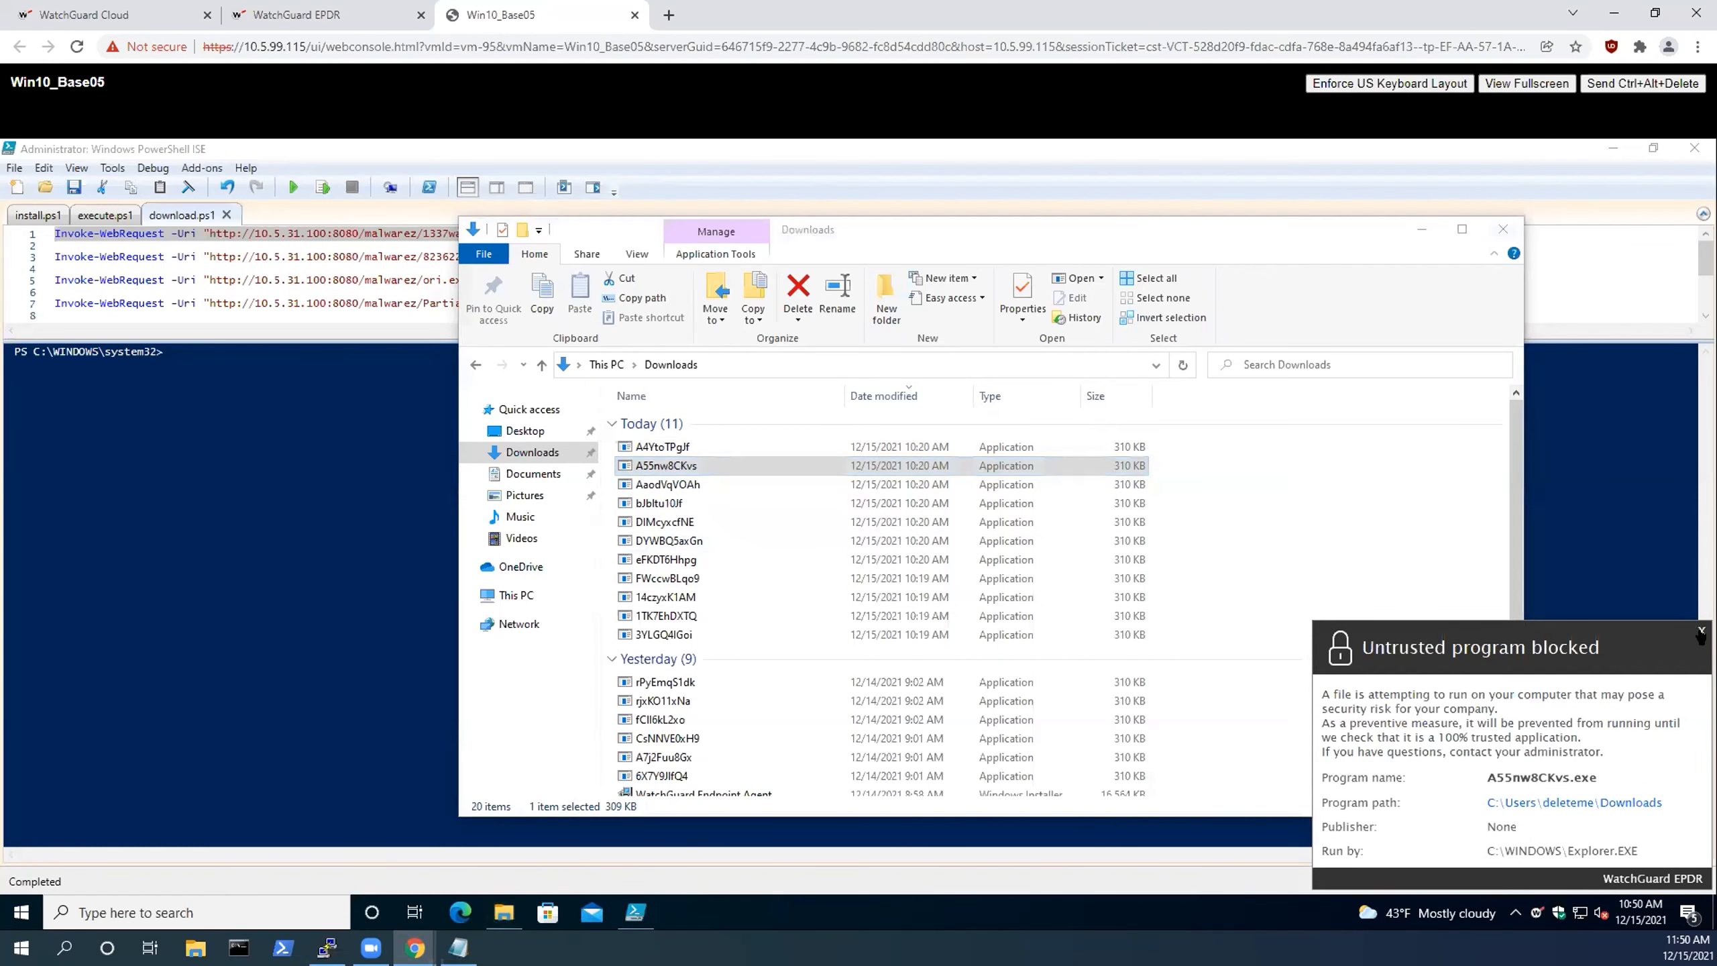
pyautogui.click(666, 484)
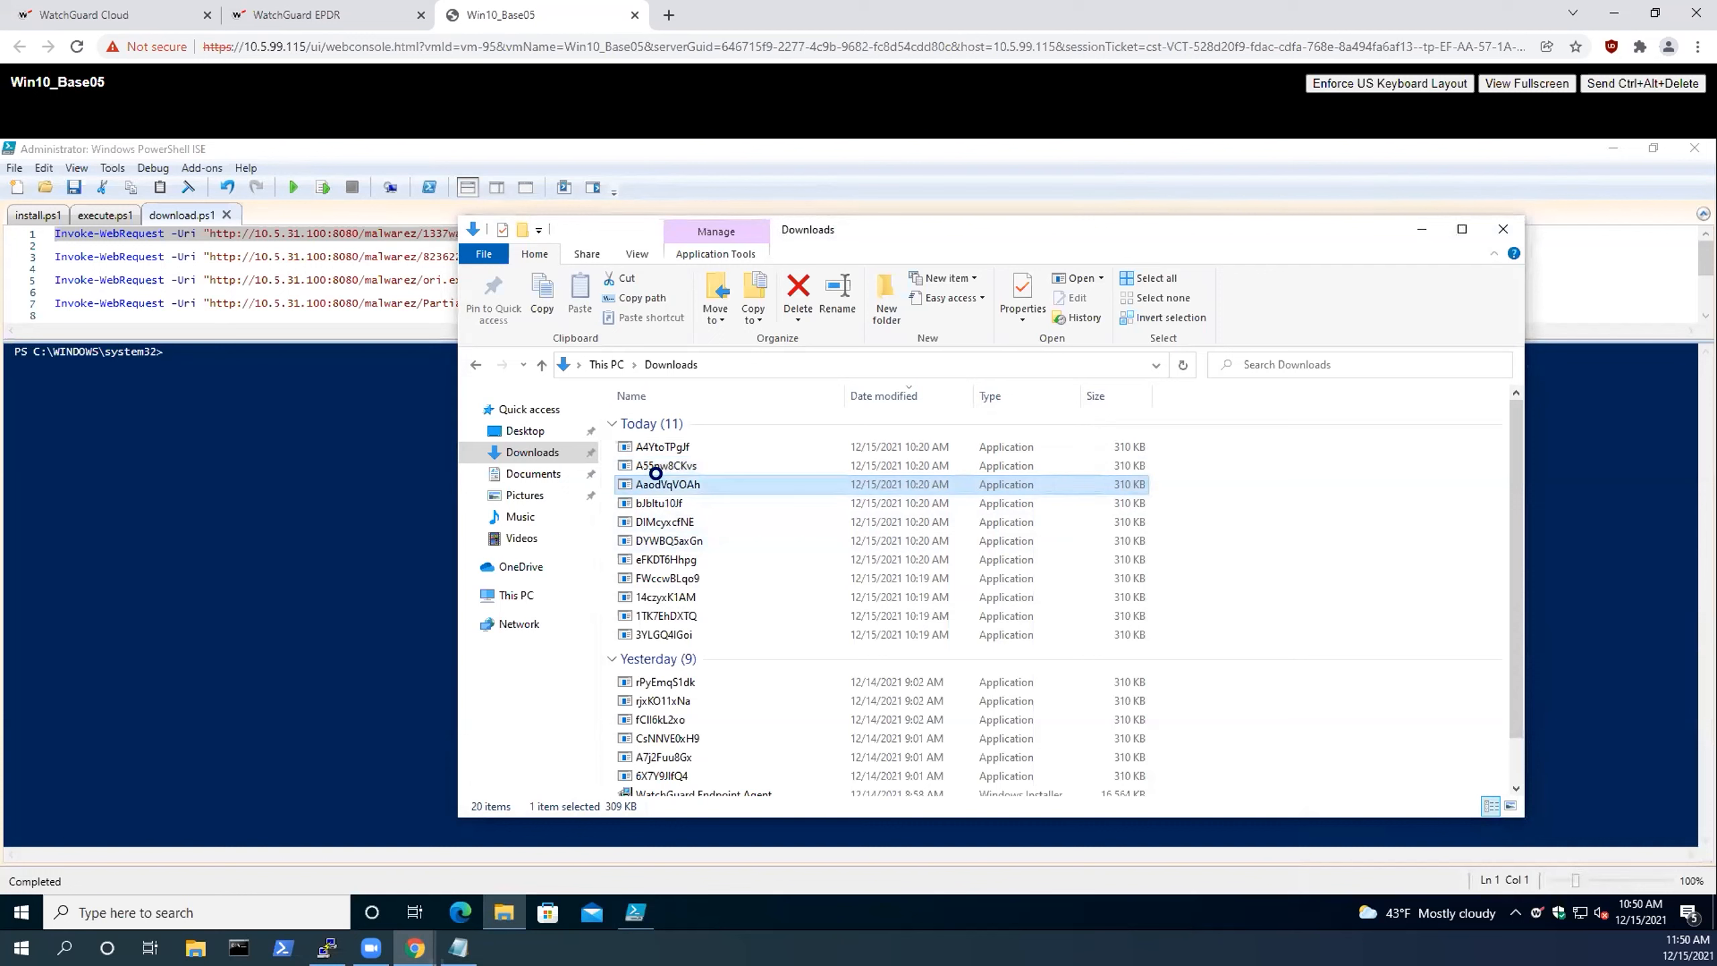
# Launch AaodVqVOAh.exe, confirm the security warning, and return to the WatchGuard EPDR console.
pyautogui.doubleClick(667, 484)
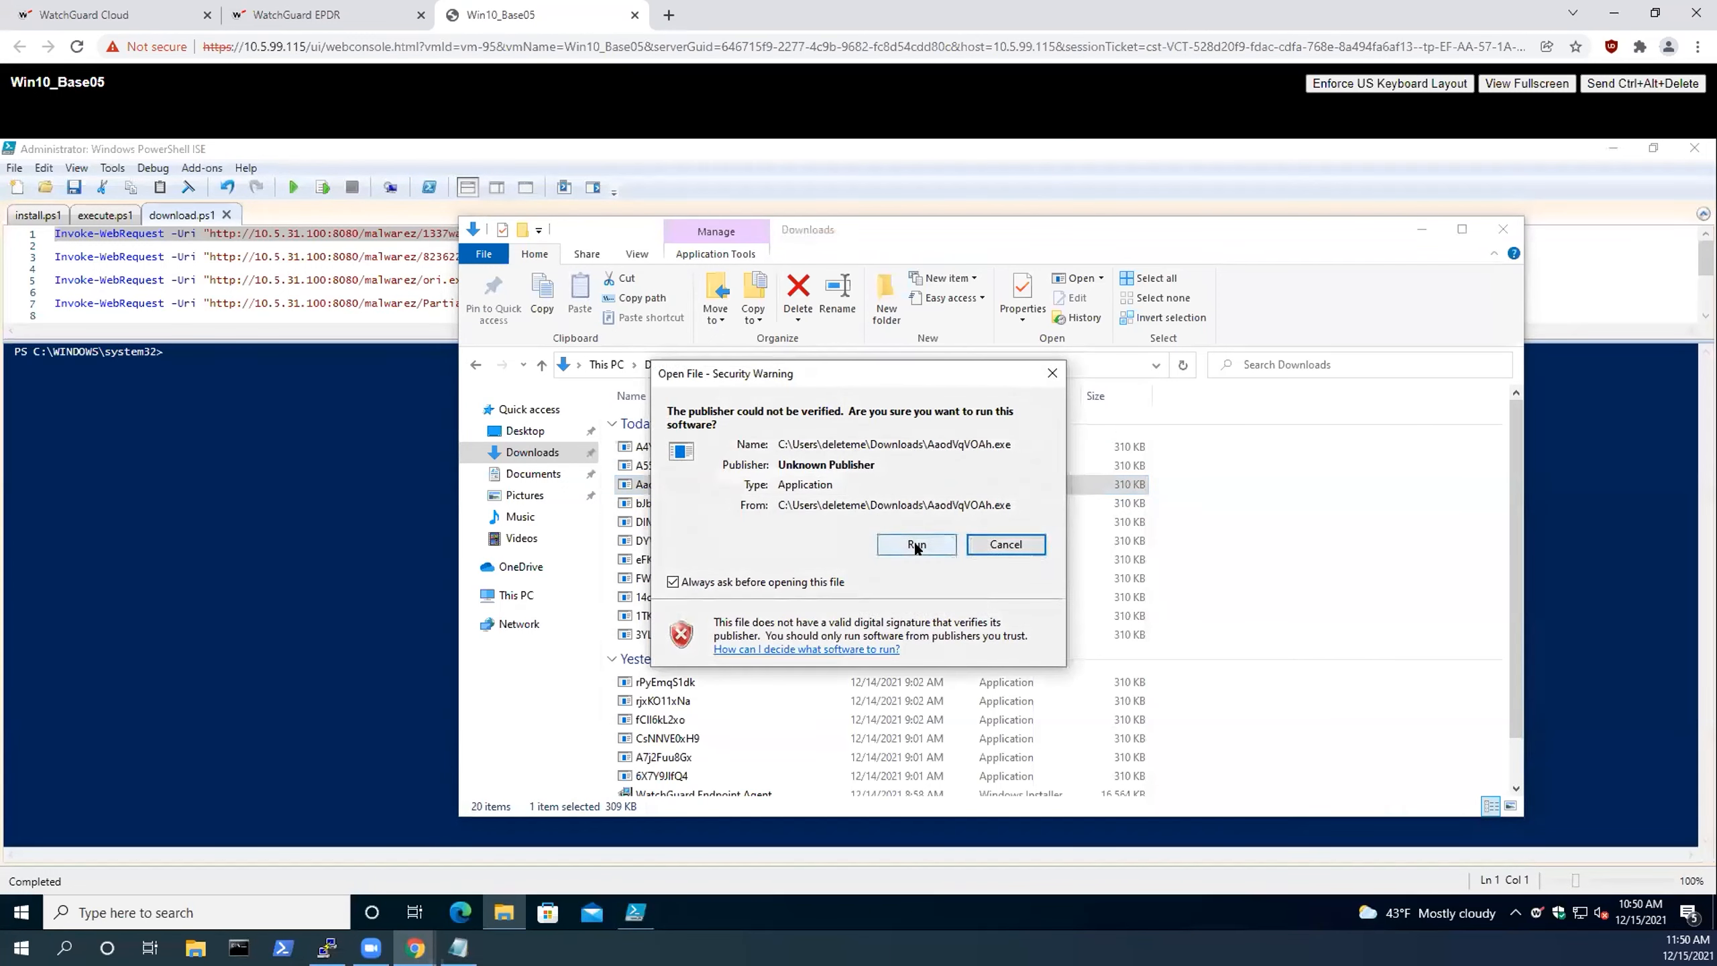
pyautogui.click(914, 545)
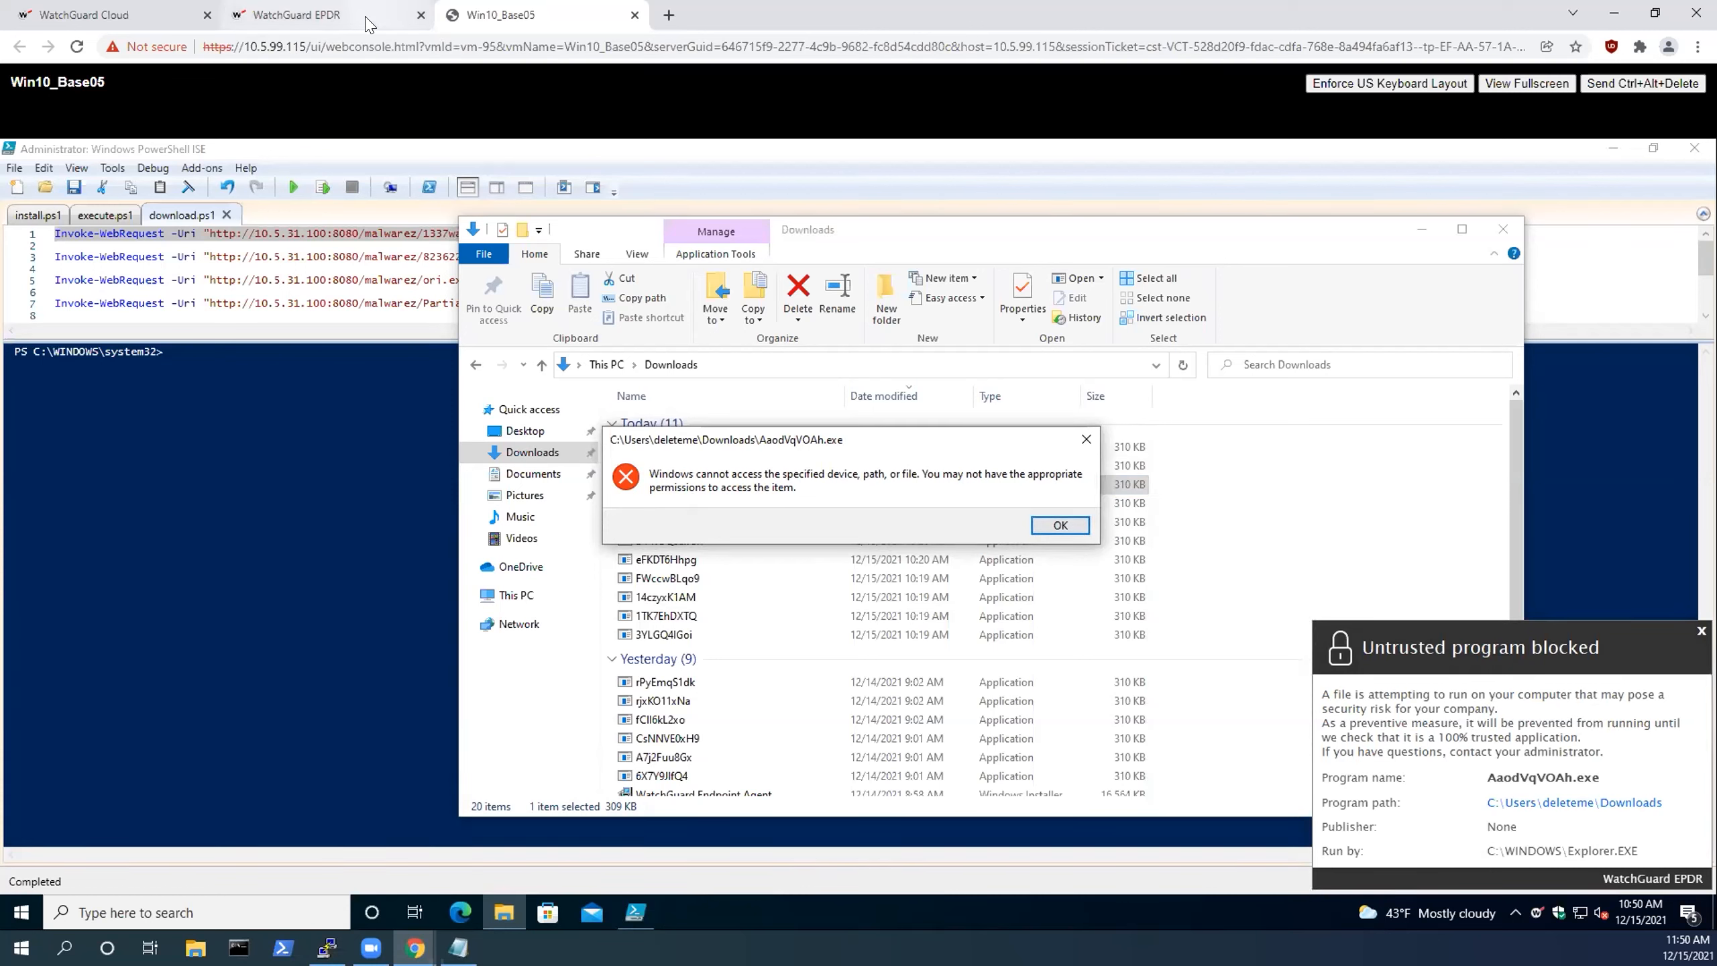
pyautogui.click(318, 14)
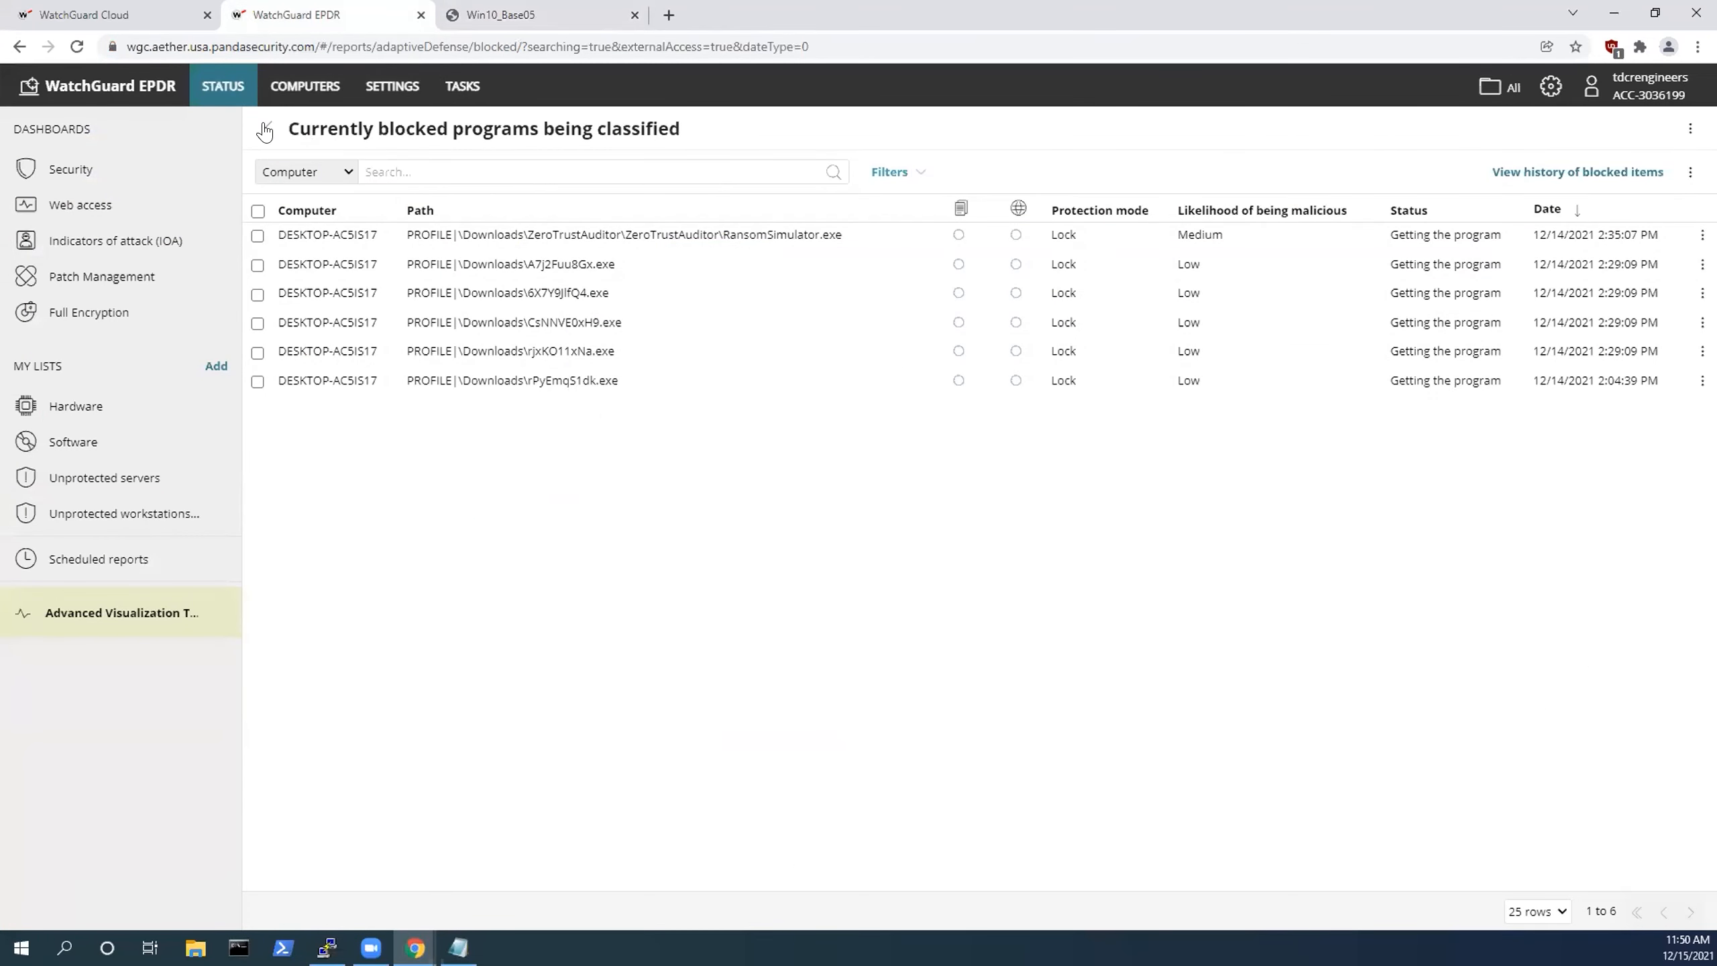
# From Status > Security, reopen the list of six blocked programs being classified.
pyautogui.click(71, 169)
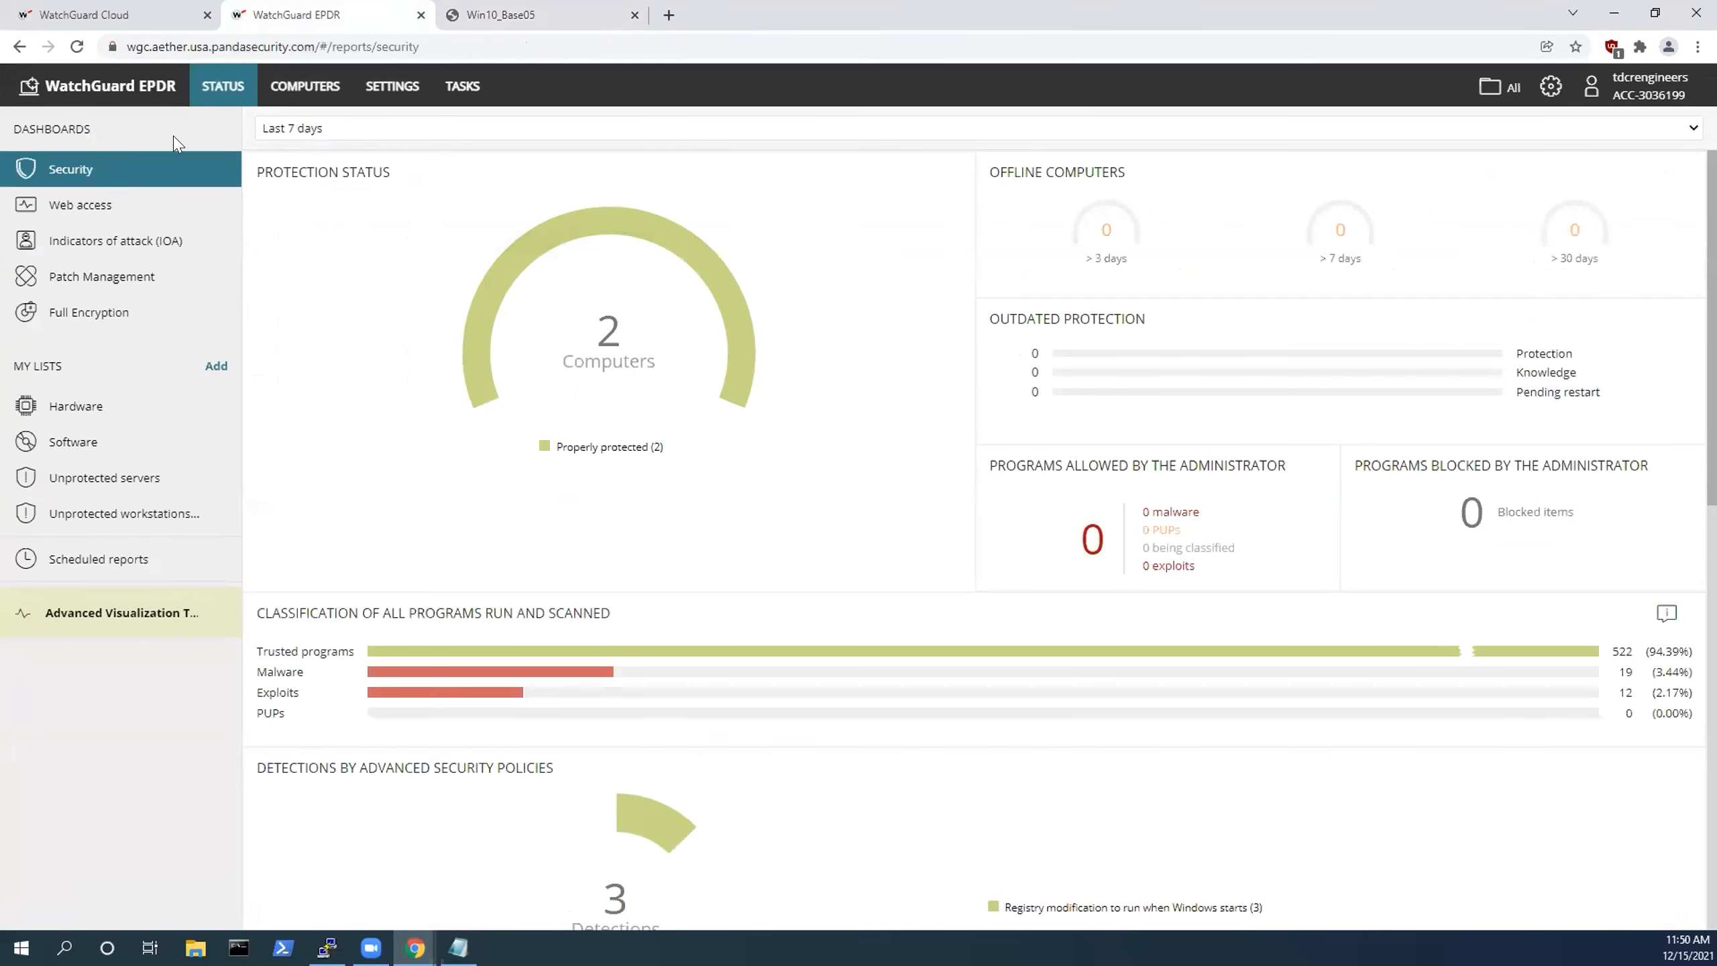
pyautogui.scroll(-3)
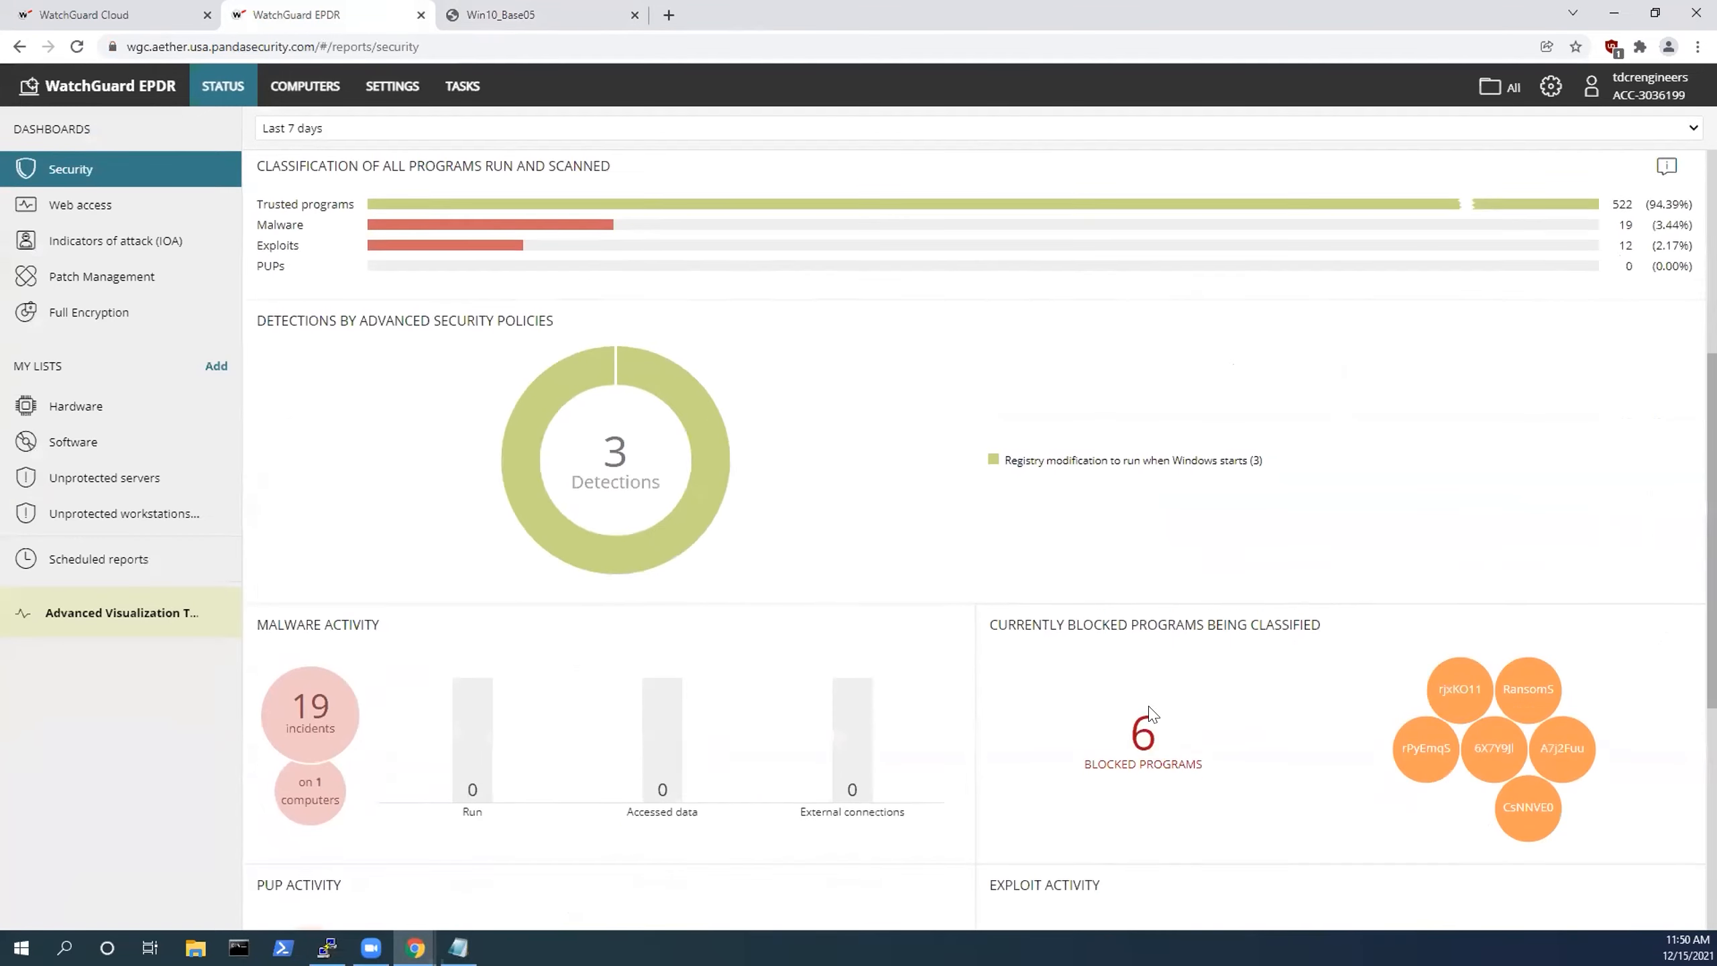
pyautogui.scroll(-3)
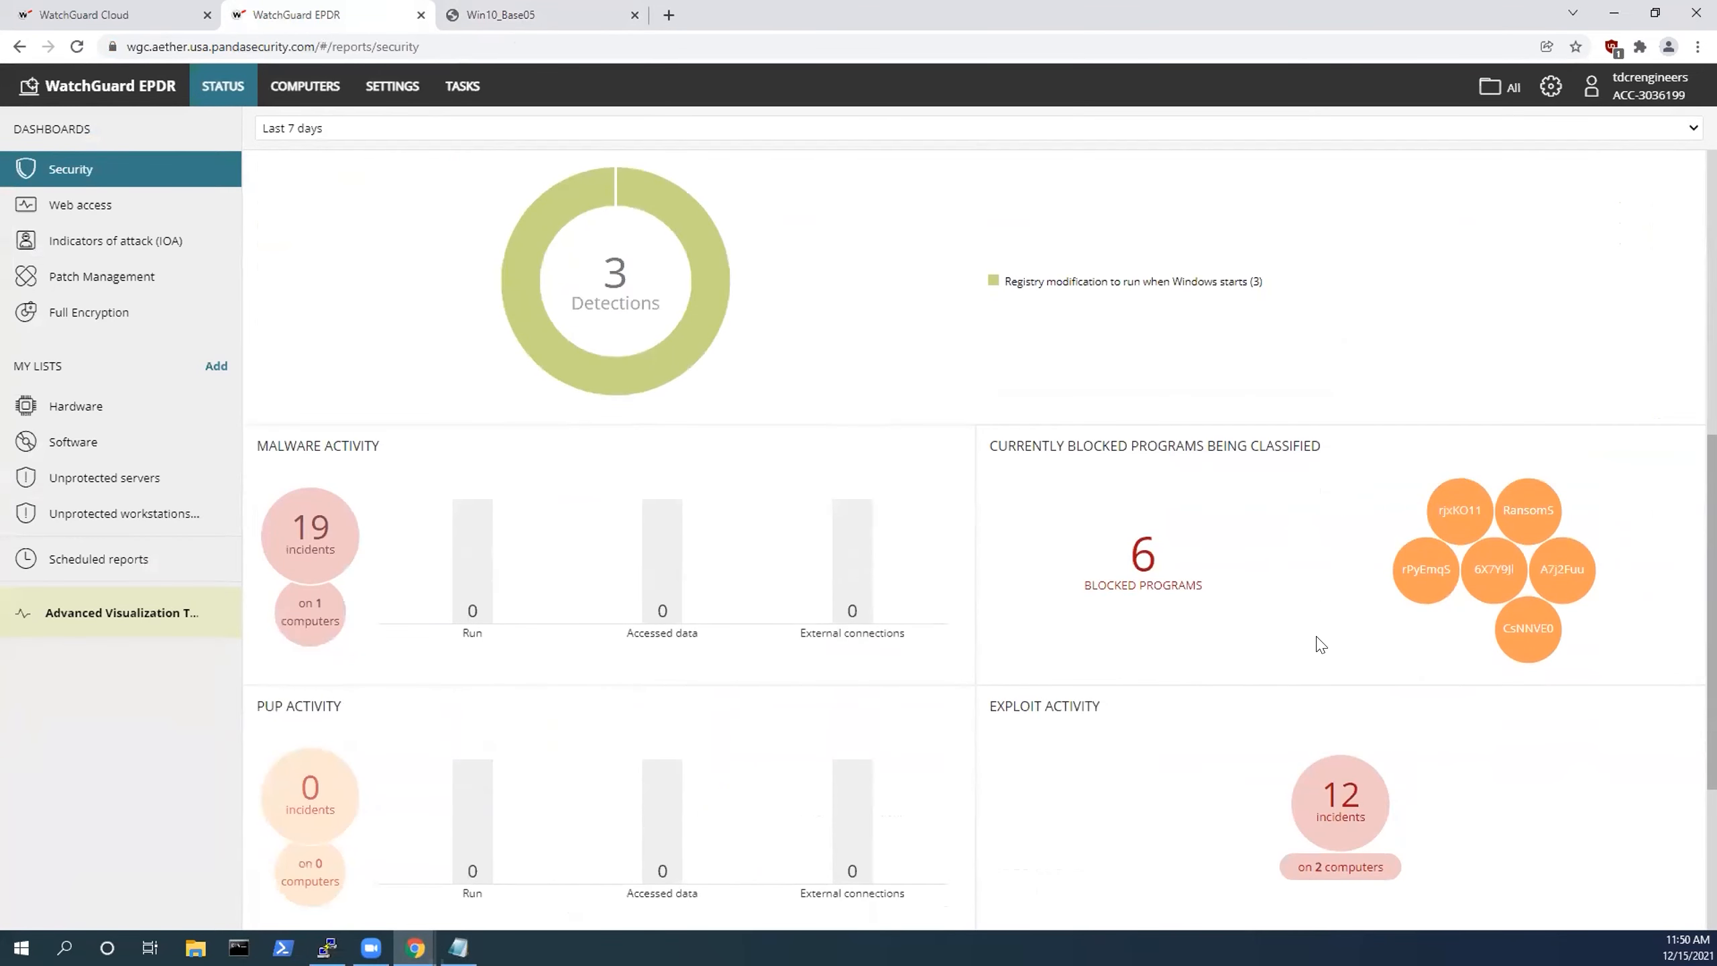
pyautogui.moveTo(1401, 531)
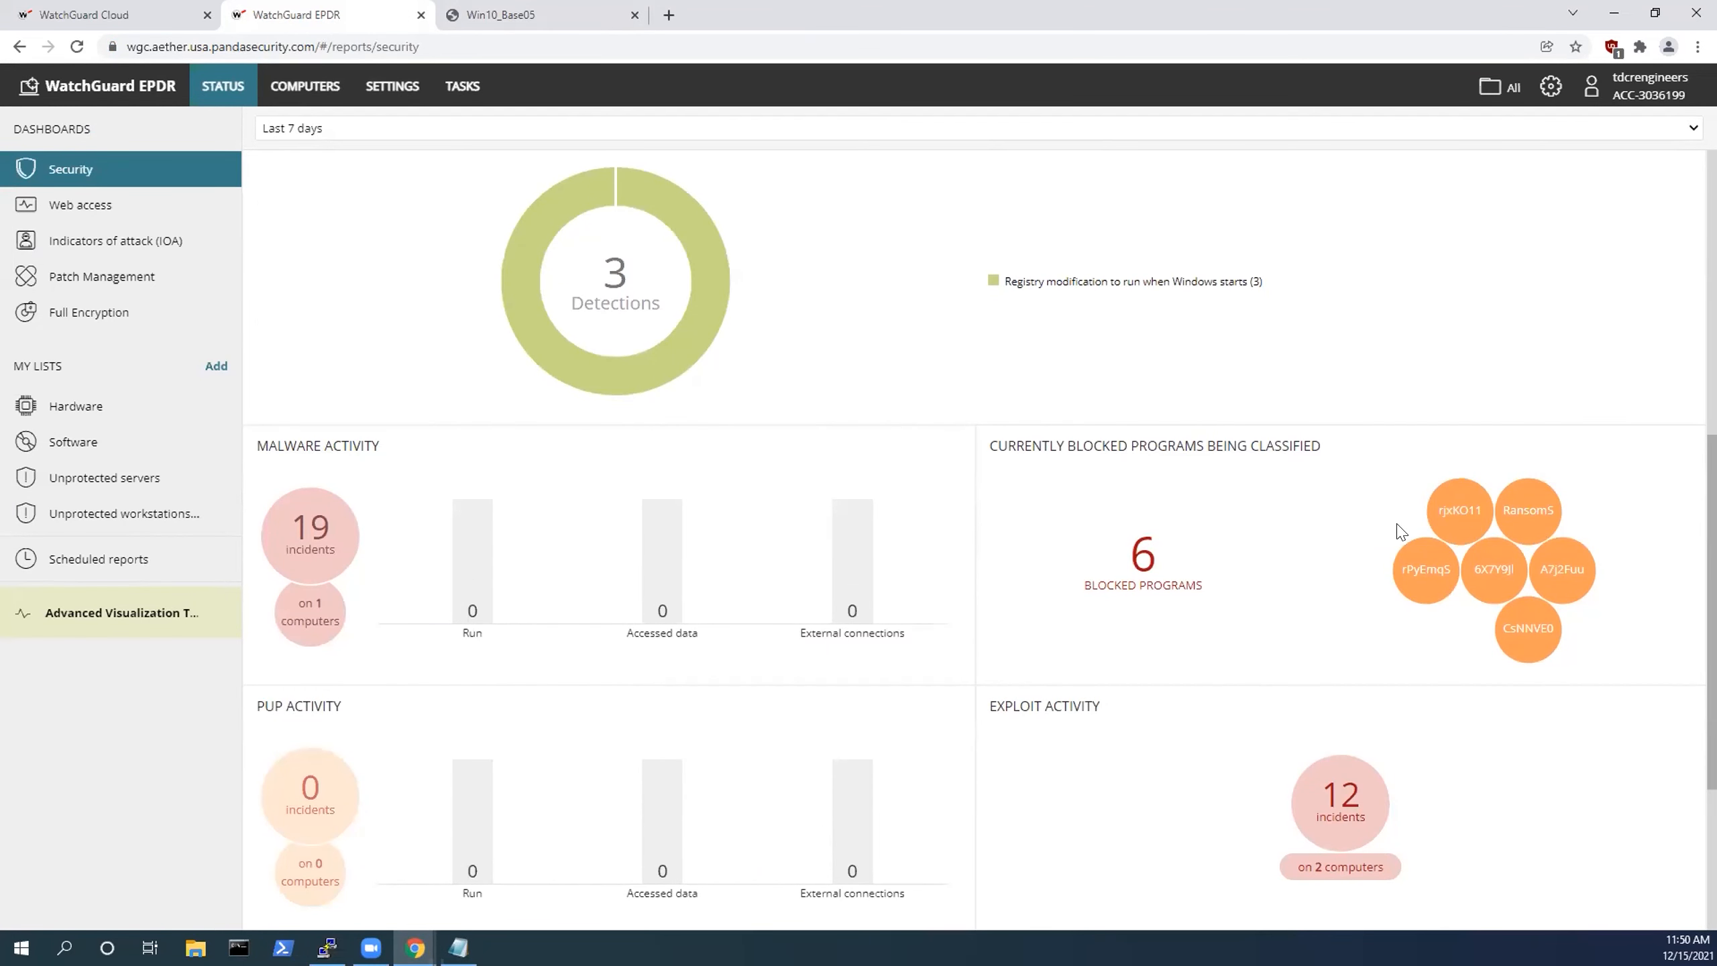
pyautogui.click(1142, 545)
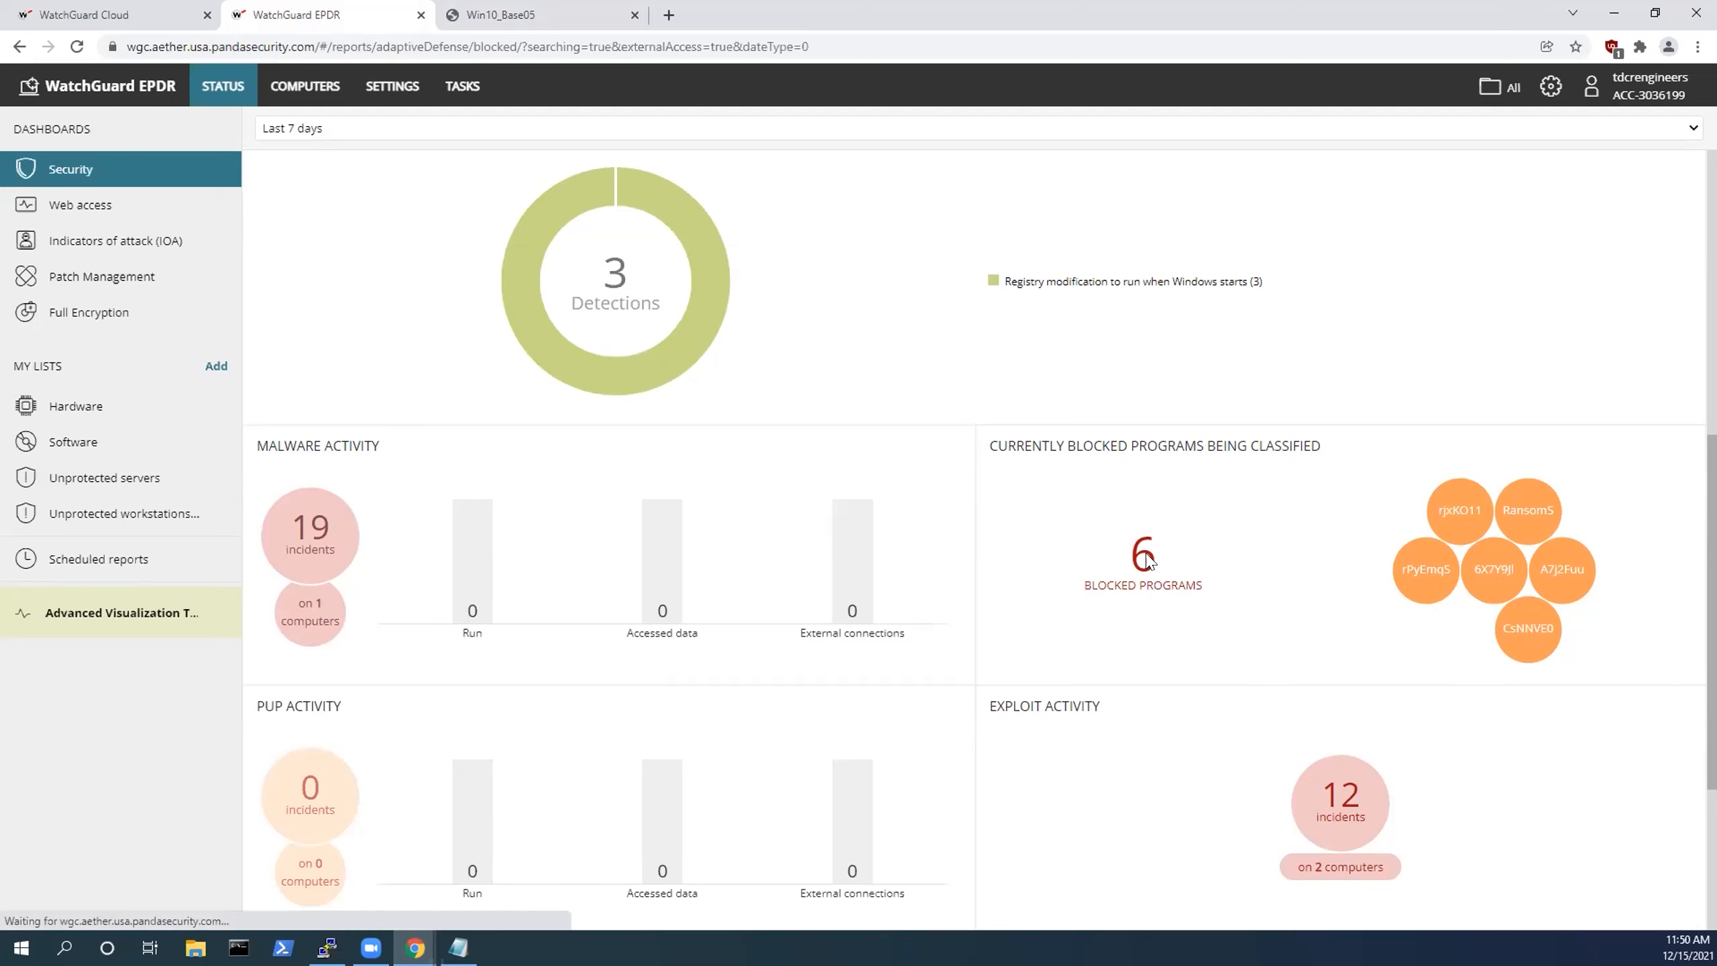
pyautogui.click(1142, 562)
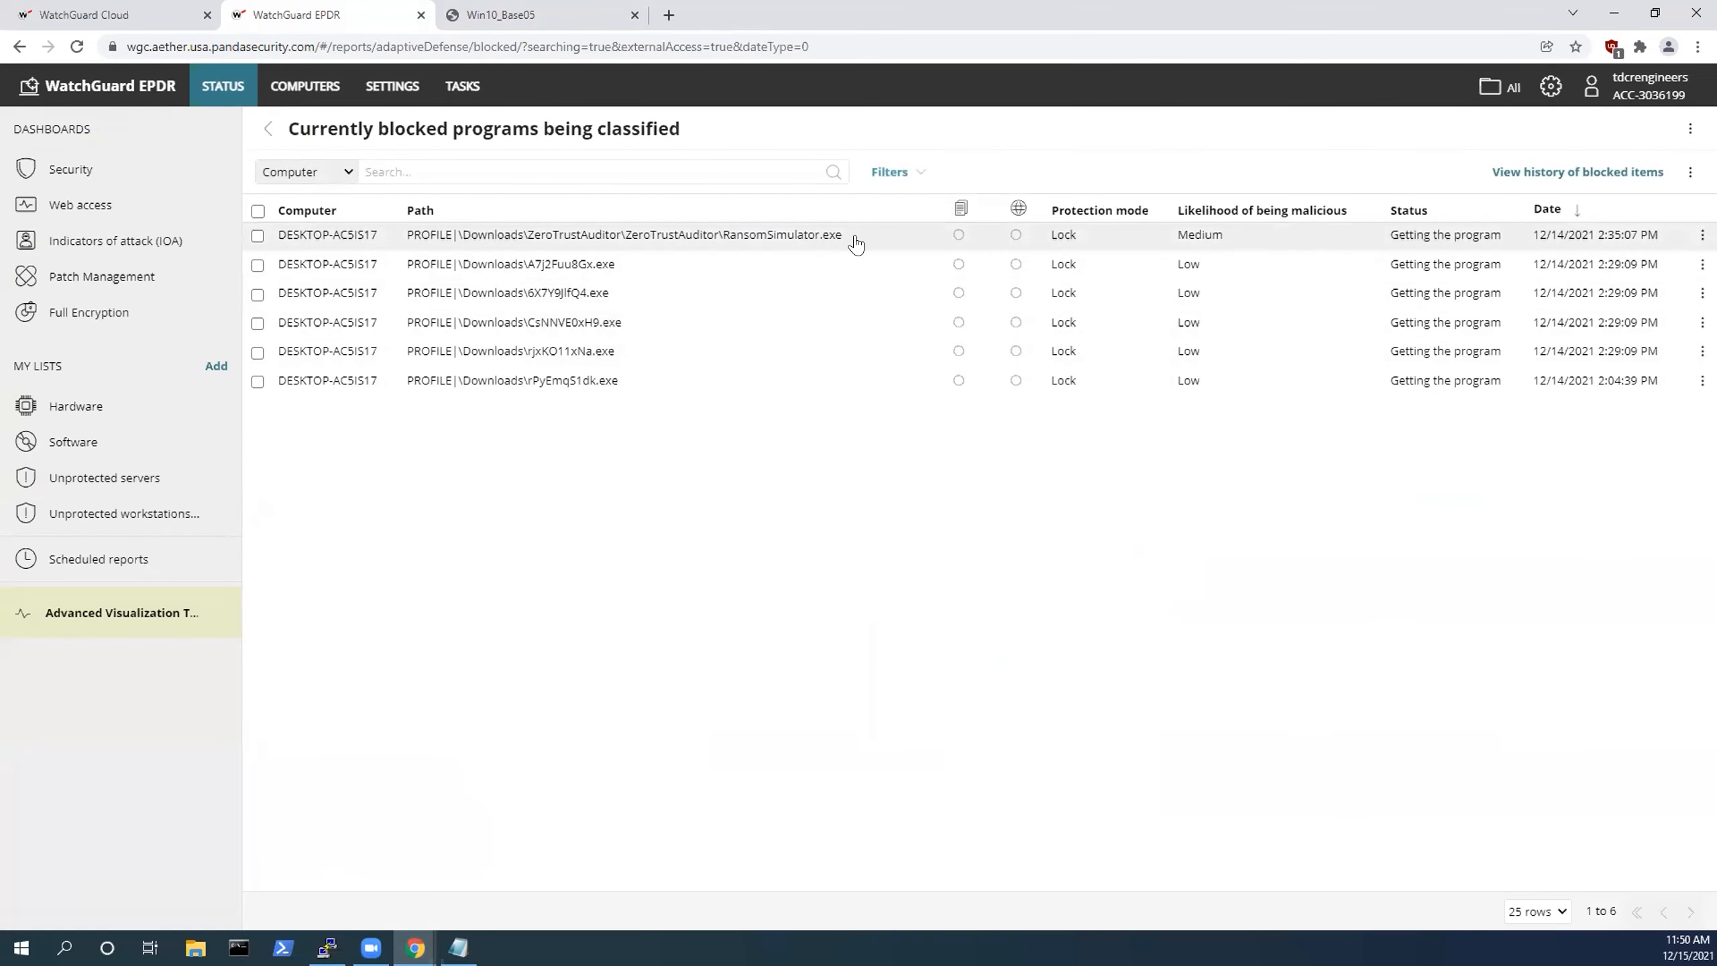
pyautogui.moveTo(810, 253)
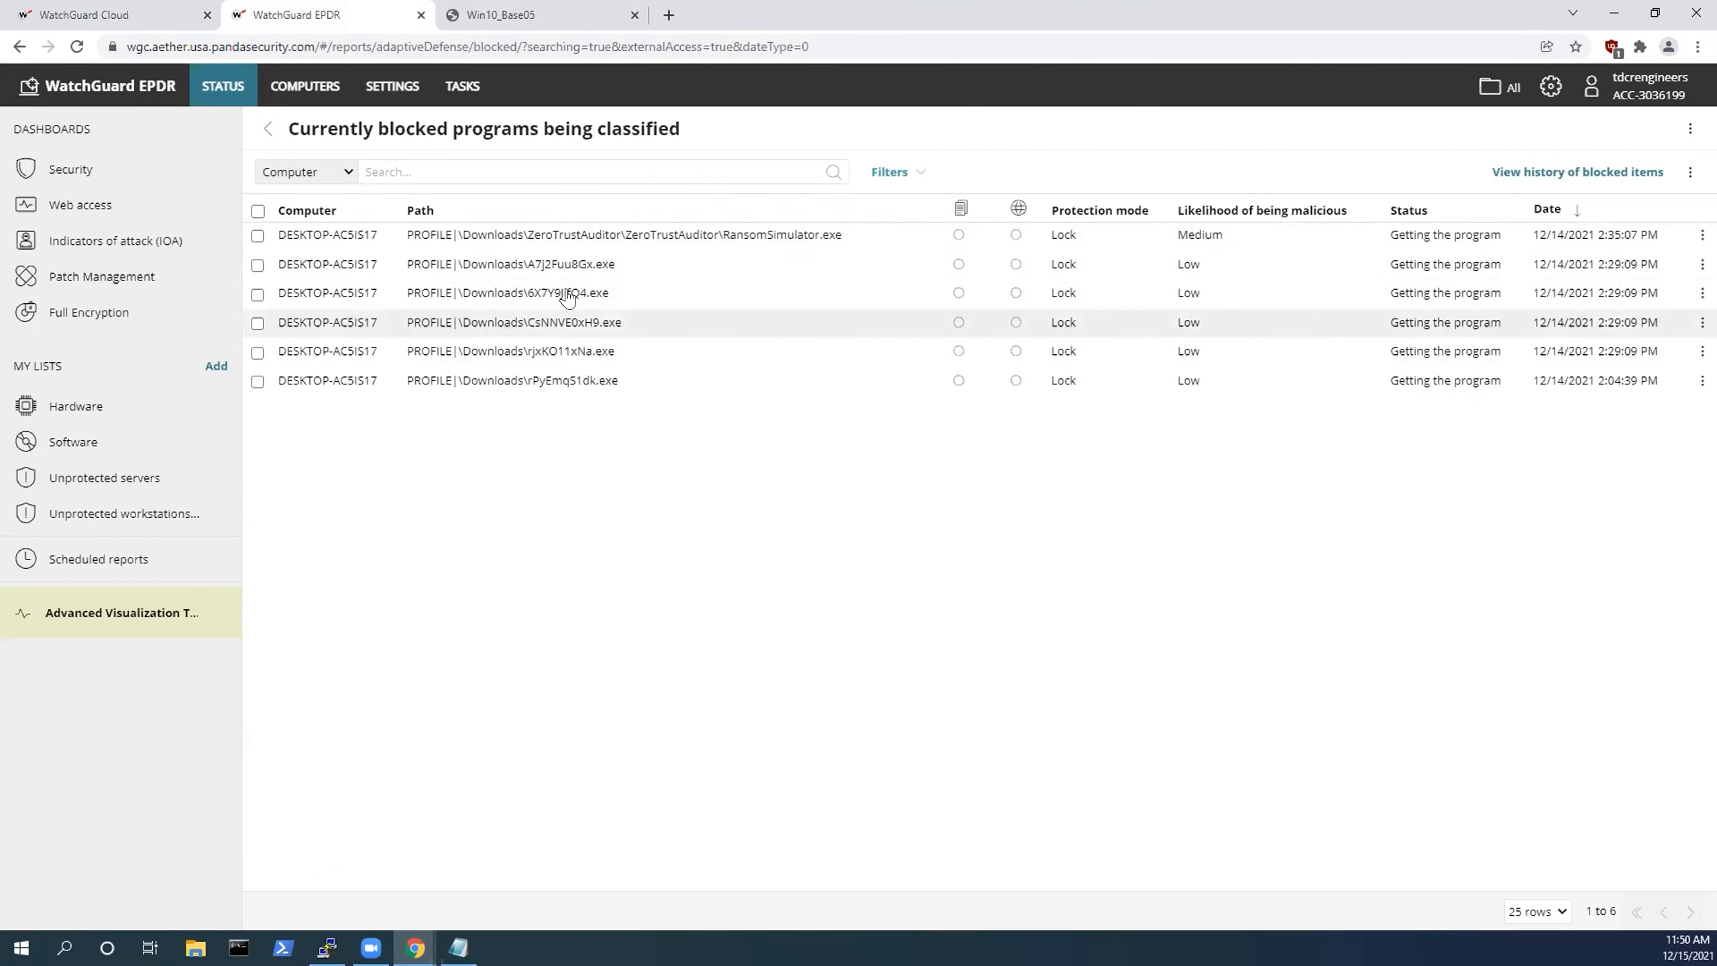
pyautogui.moveTo(588, 264)
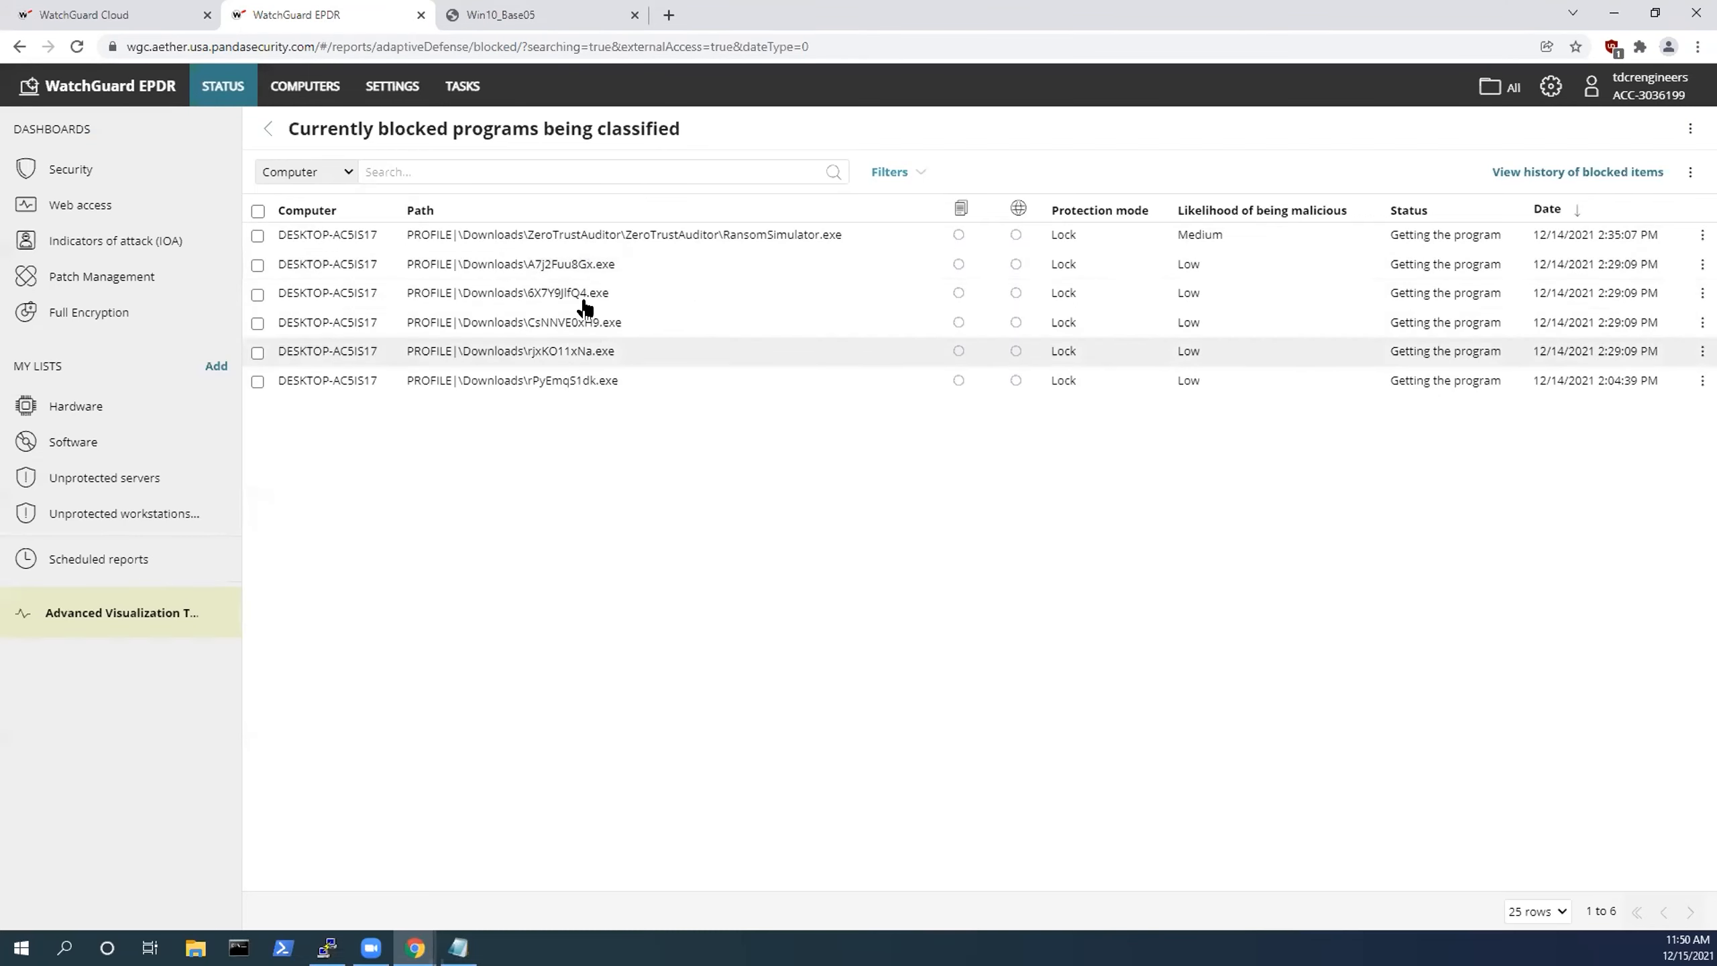
pyautogui.moveTo(1125, 341)
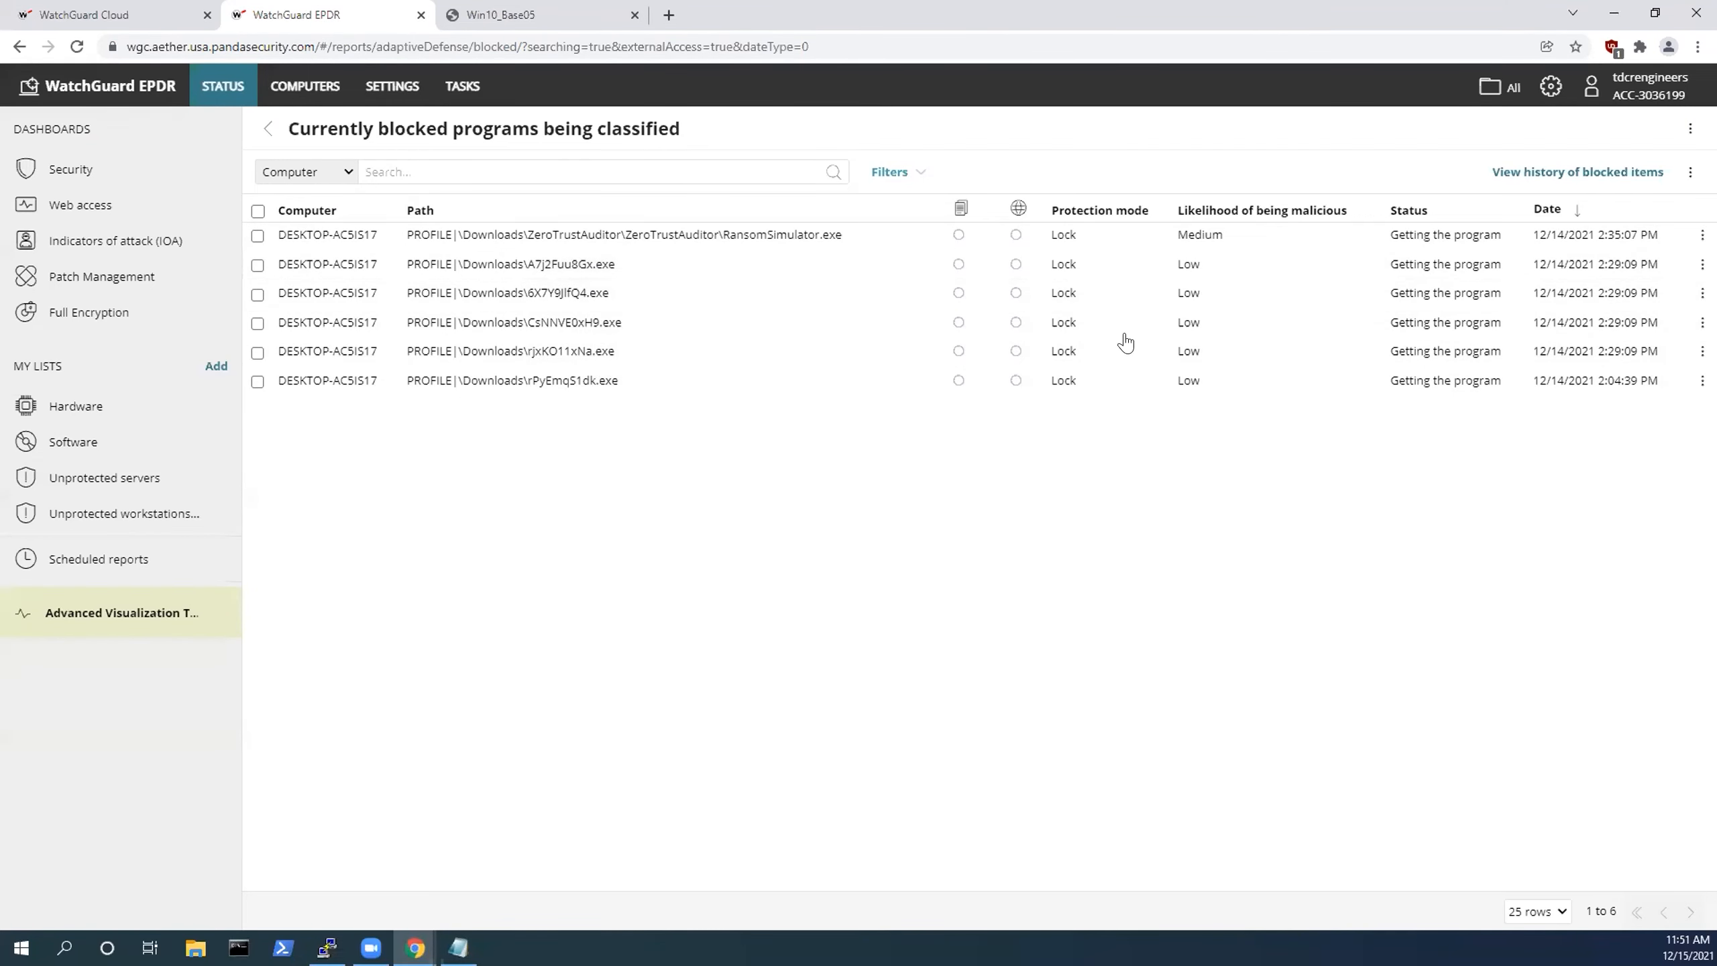
pyautogui.moveTo(1183, 368)
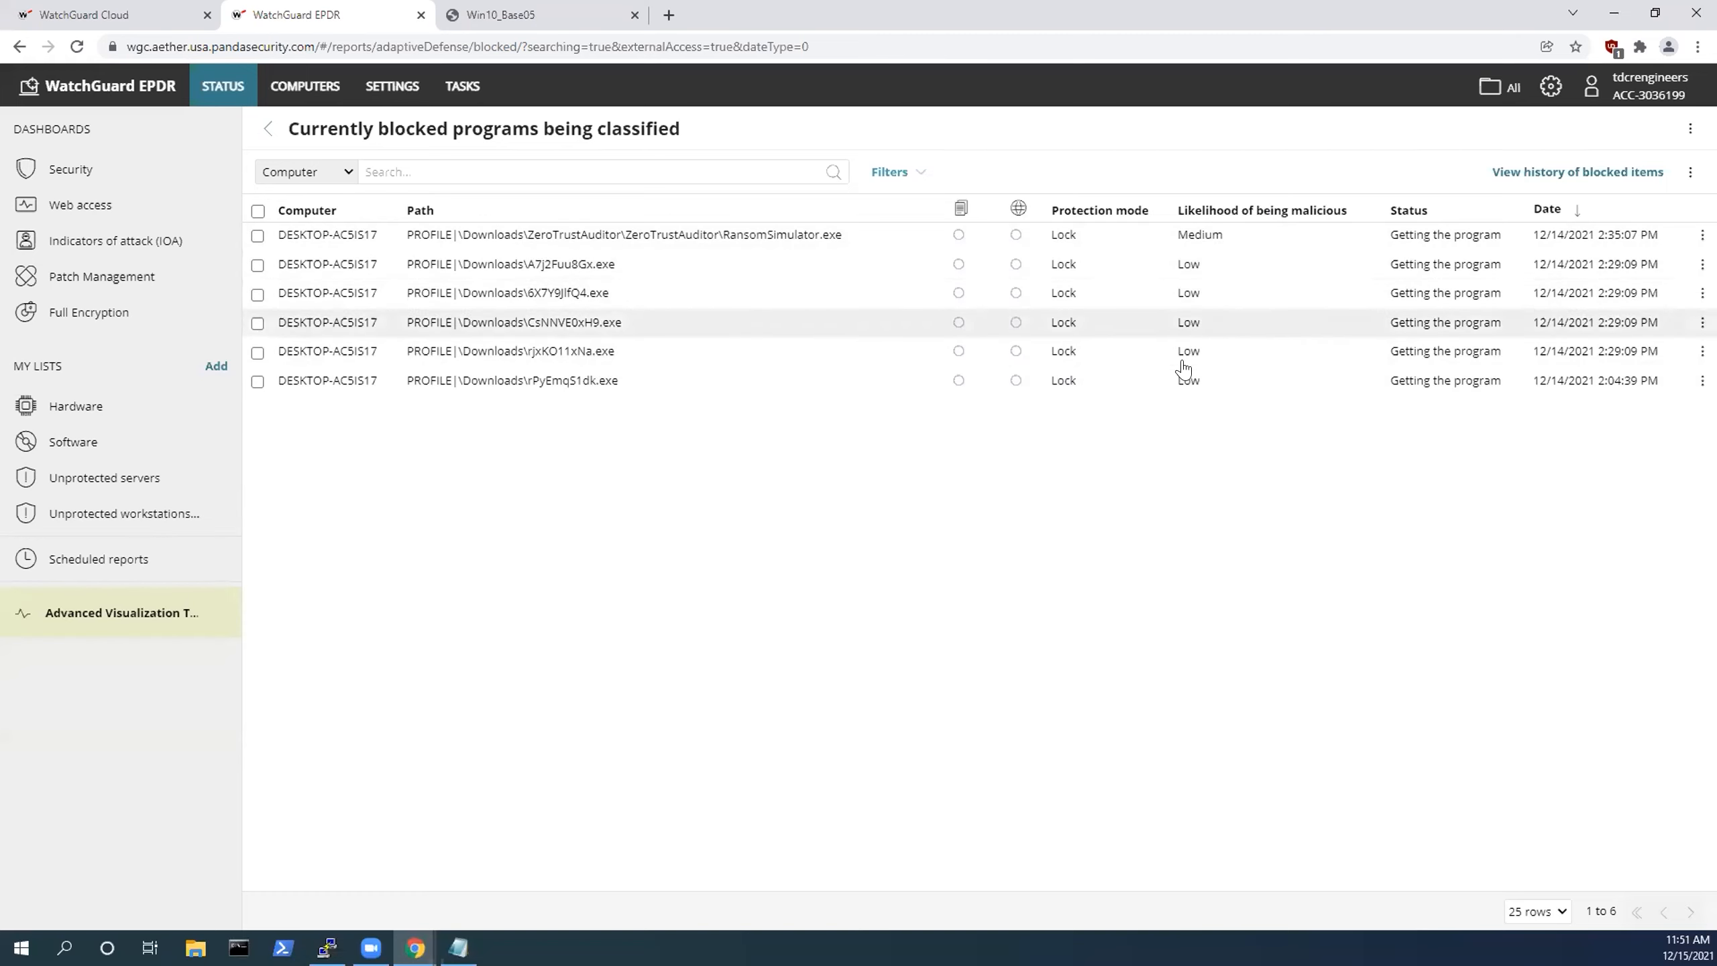
pyautogui.moveTo(1153, 280)
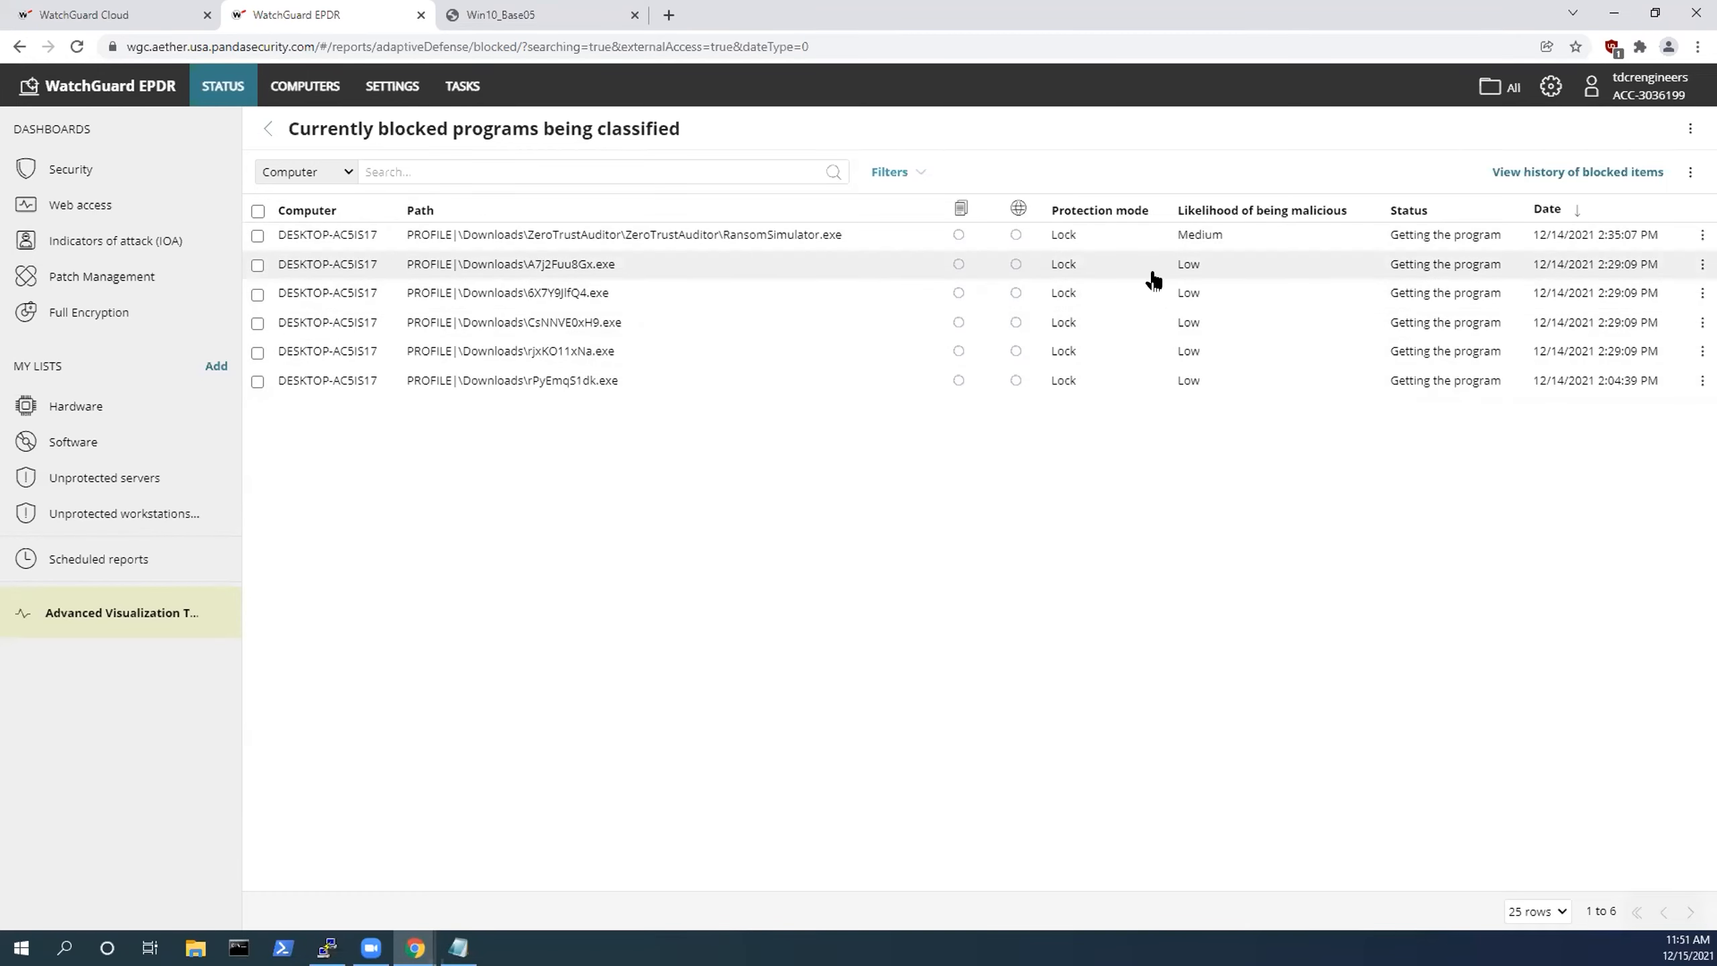
pyautogui.moveTo(1129, 307)
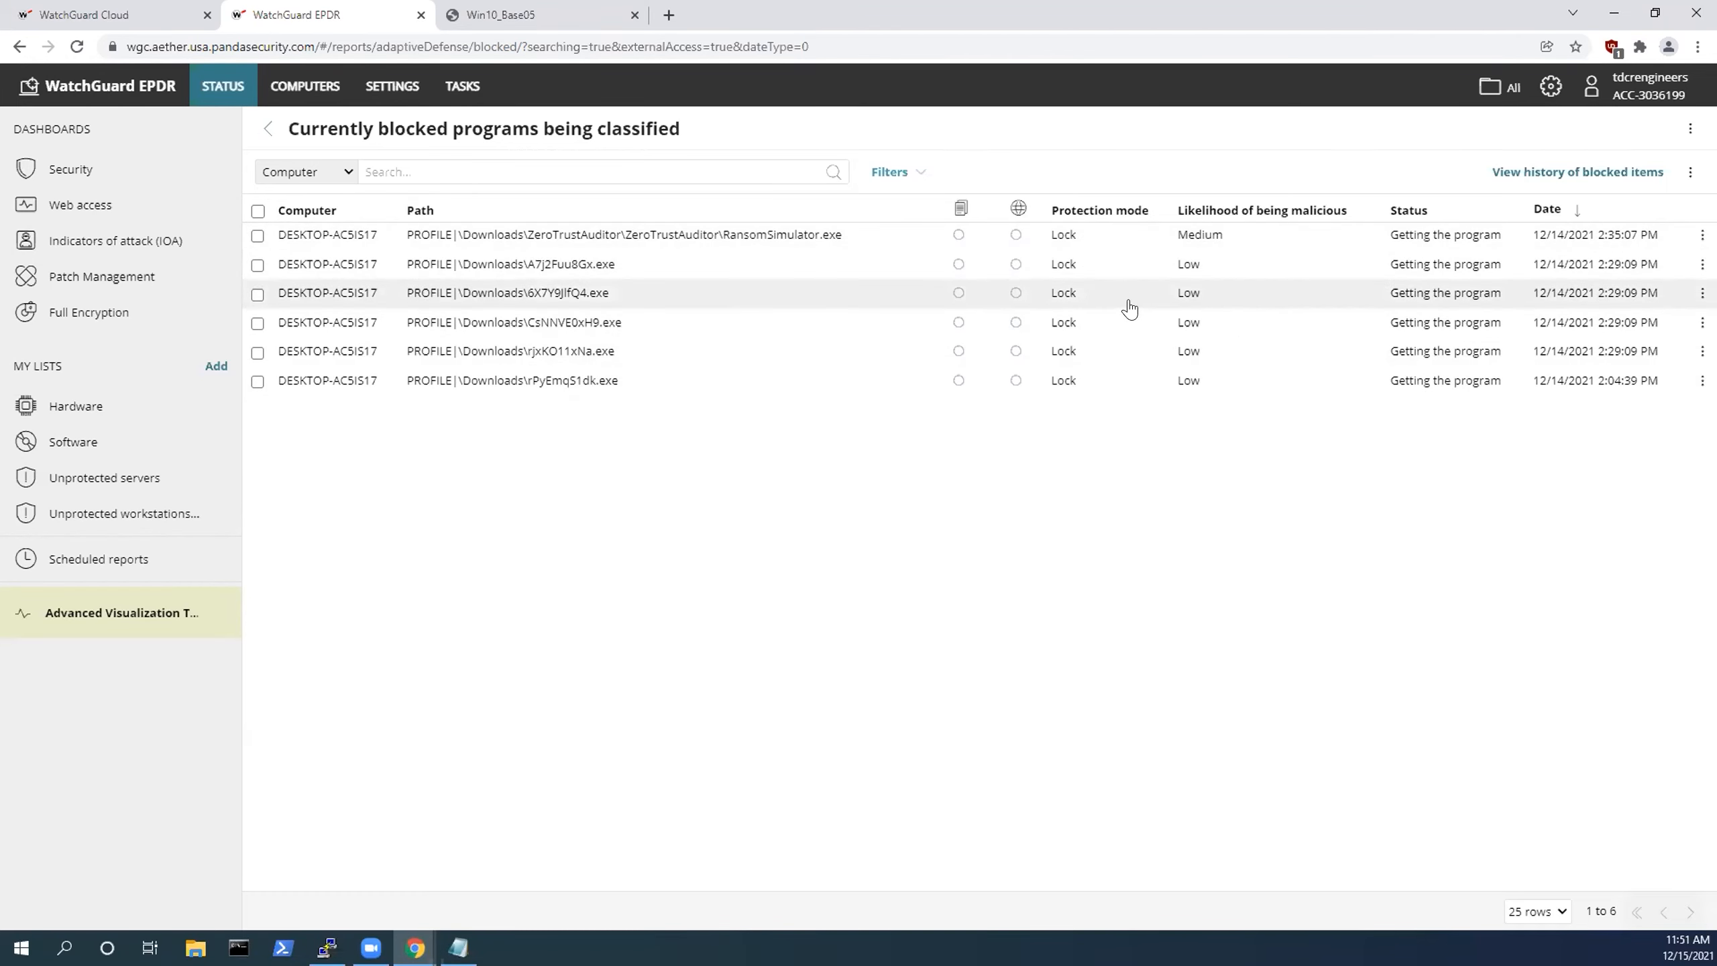
pyautogui.moveTo(1336, 386)
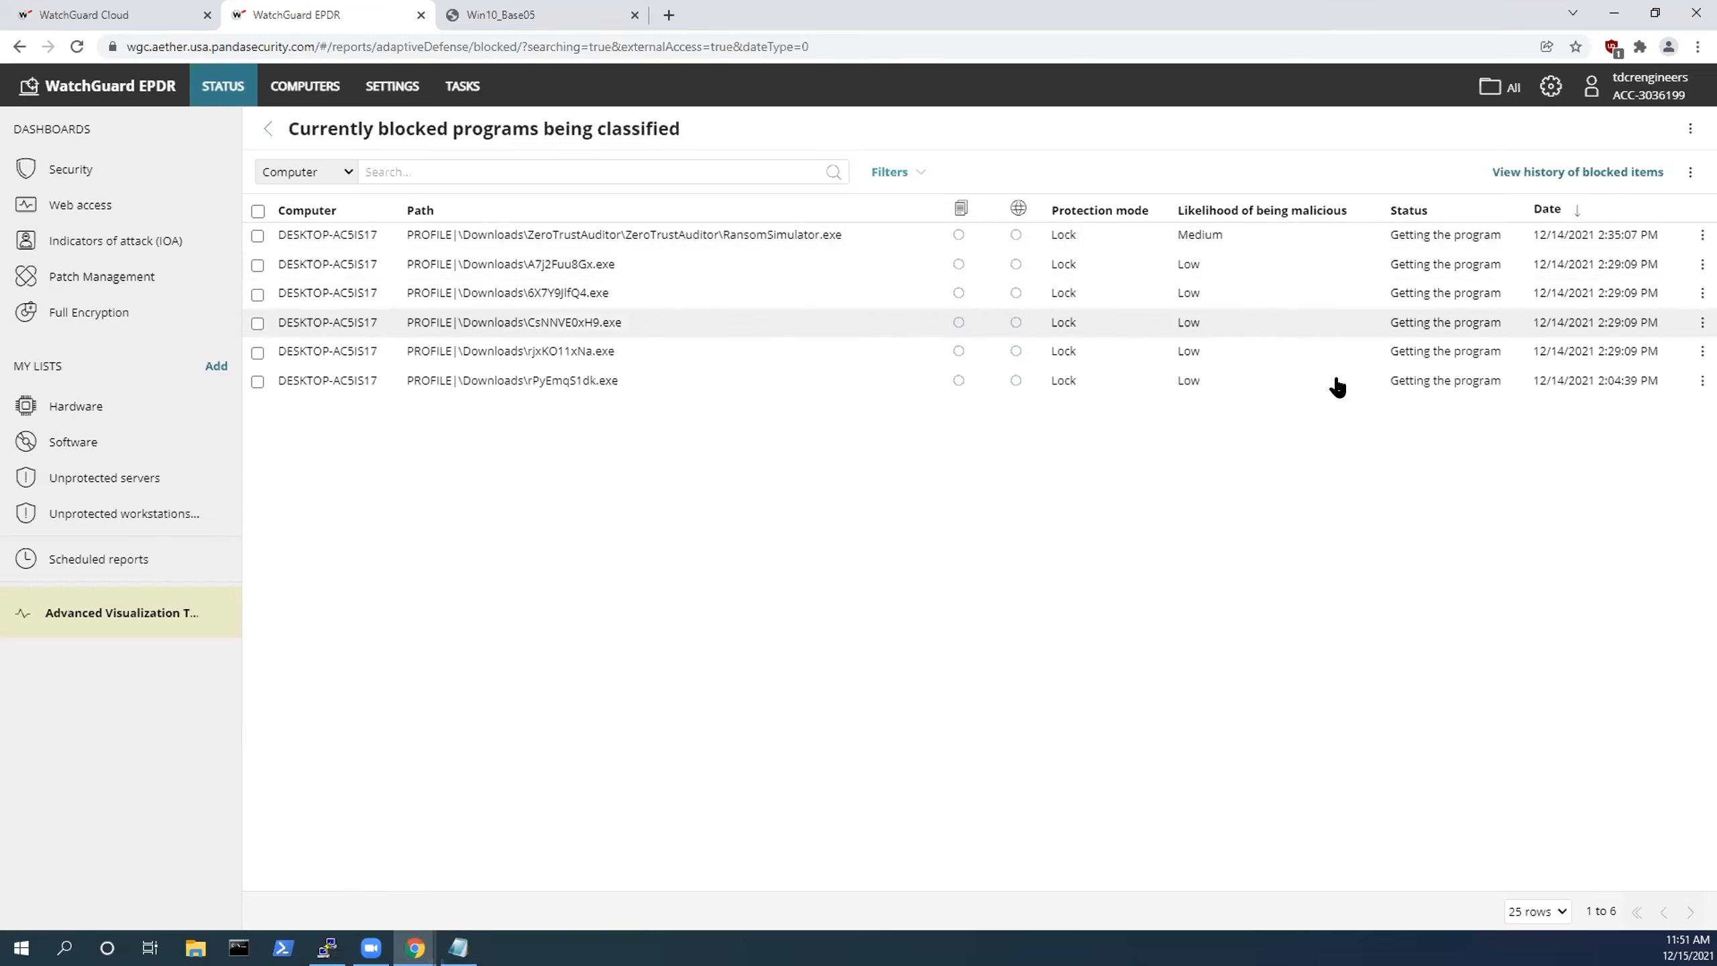
pyautogui.moveTo(986, 254)
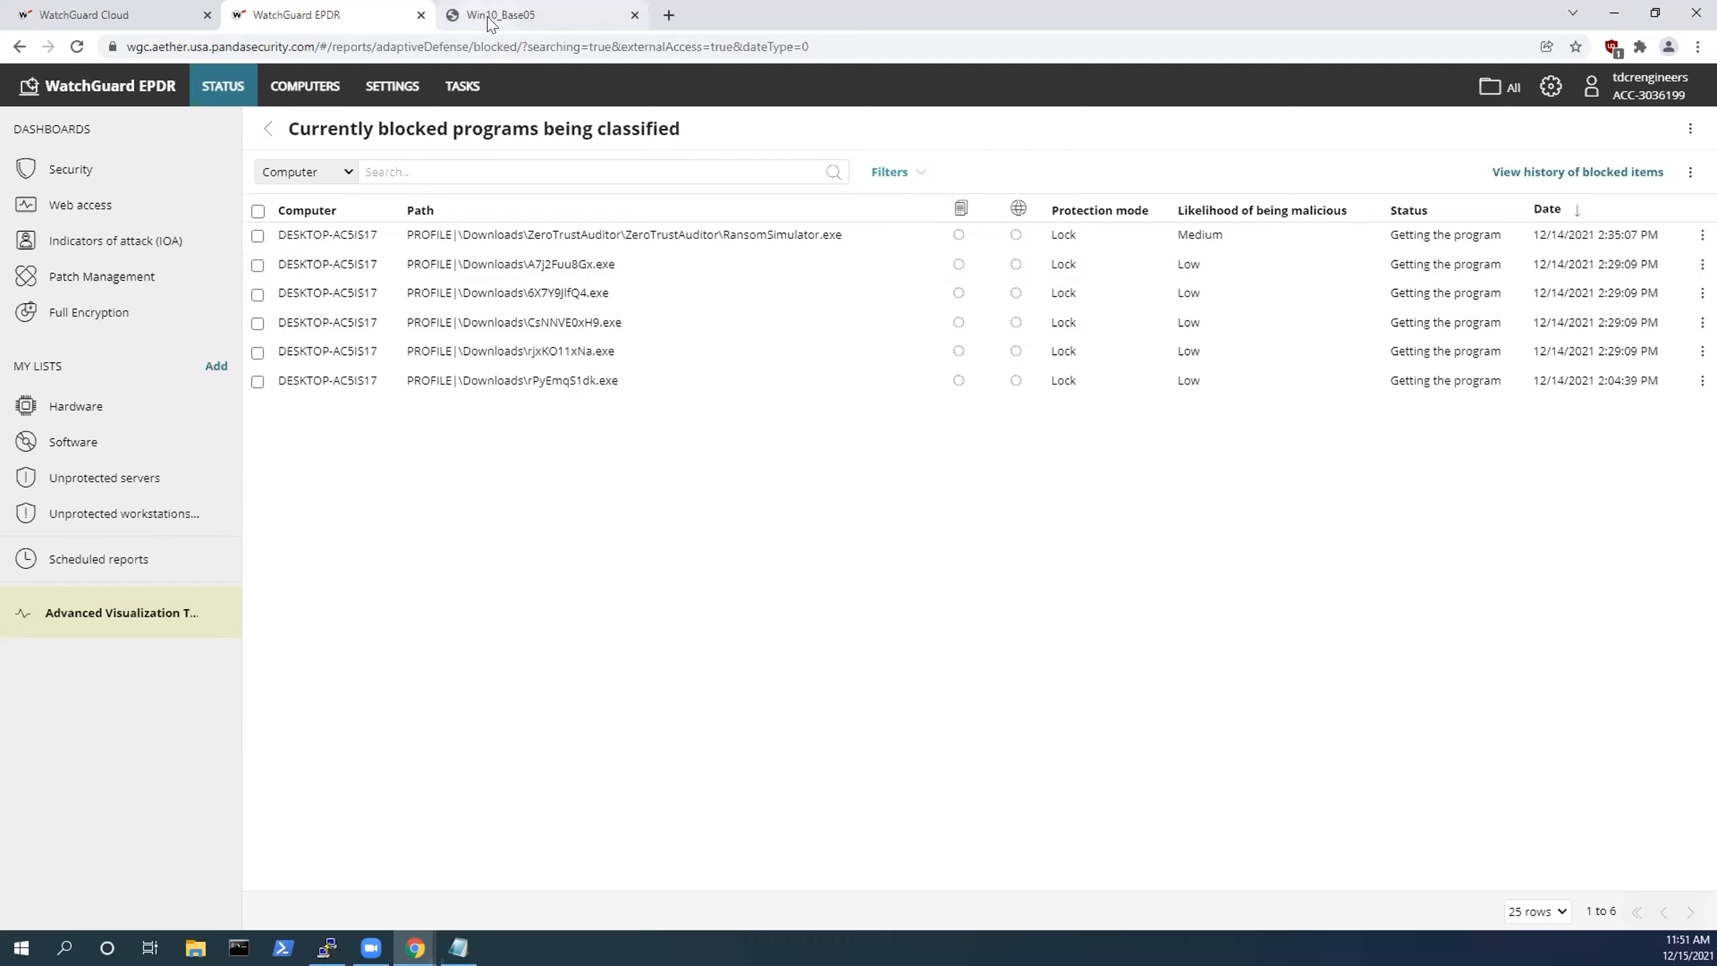
# Run the Invoke-WebRequest lines in download.ps1 to fetch 1337war3z.exe, 82362262438.exe, ori.exe and PartialTrustVisibilityLev.exe.
pyautogui.click(498, 14)
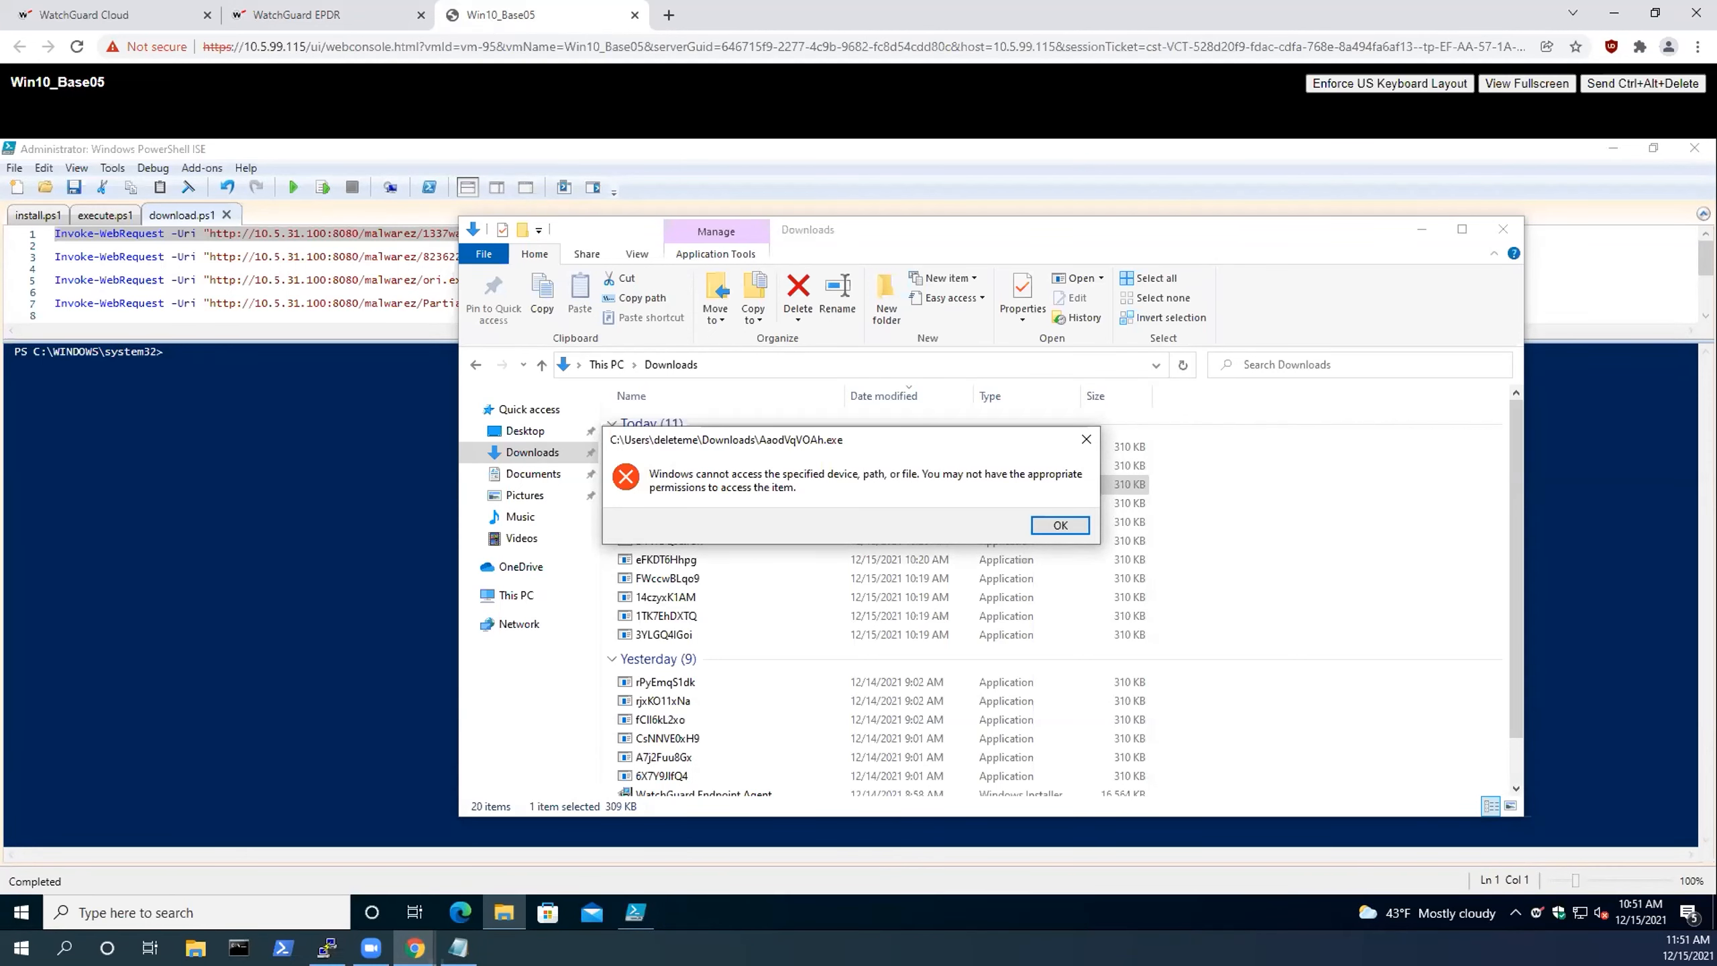
pyautogui.click(1059, 524)
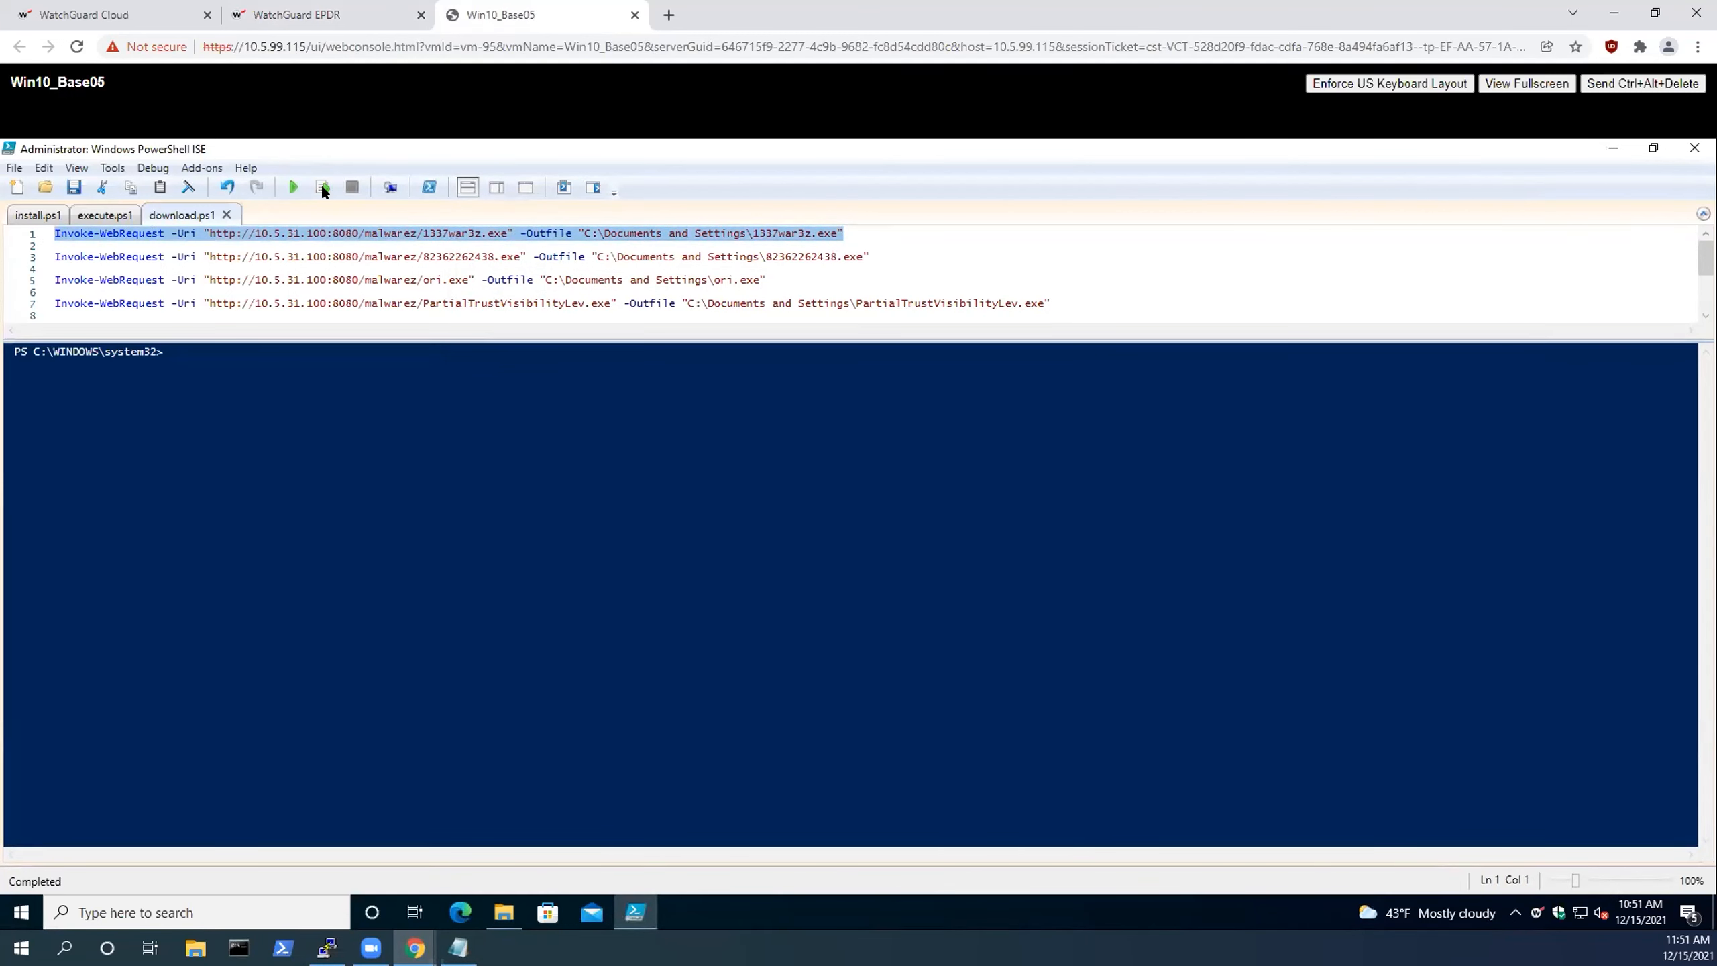
pyautogui.click(321, 186)
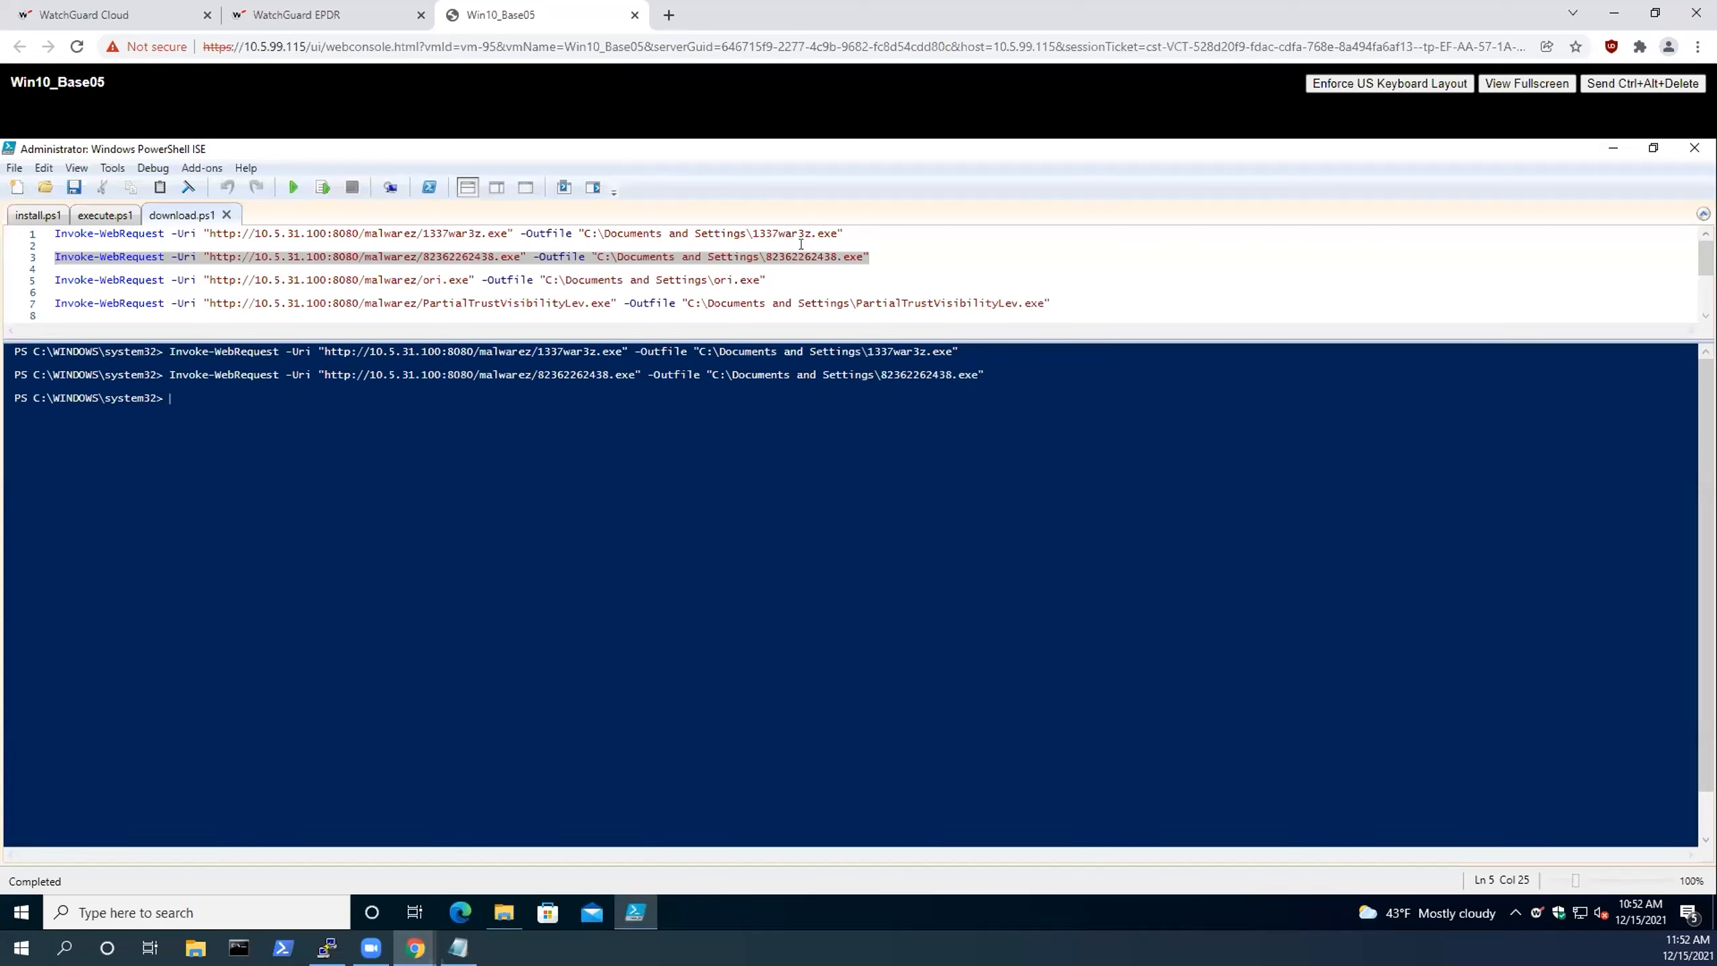
pyautogui.moveTo(814, 250)
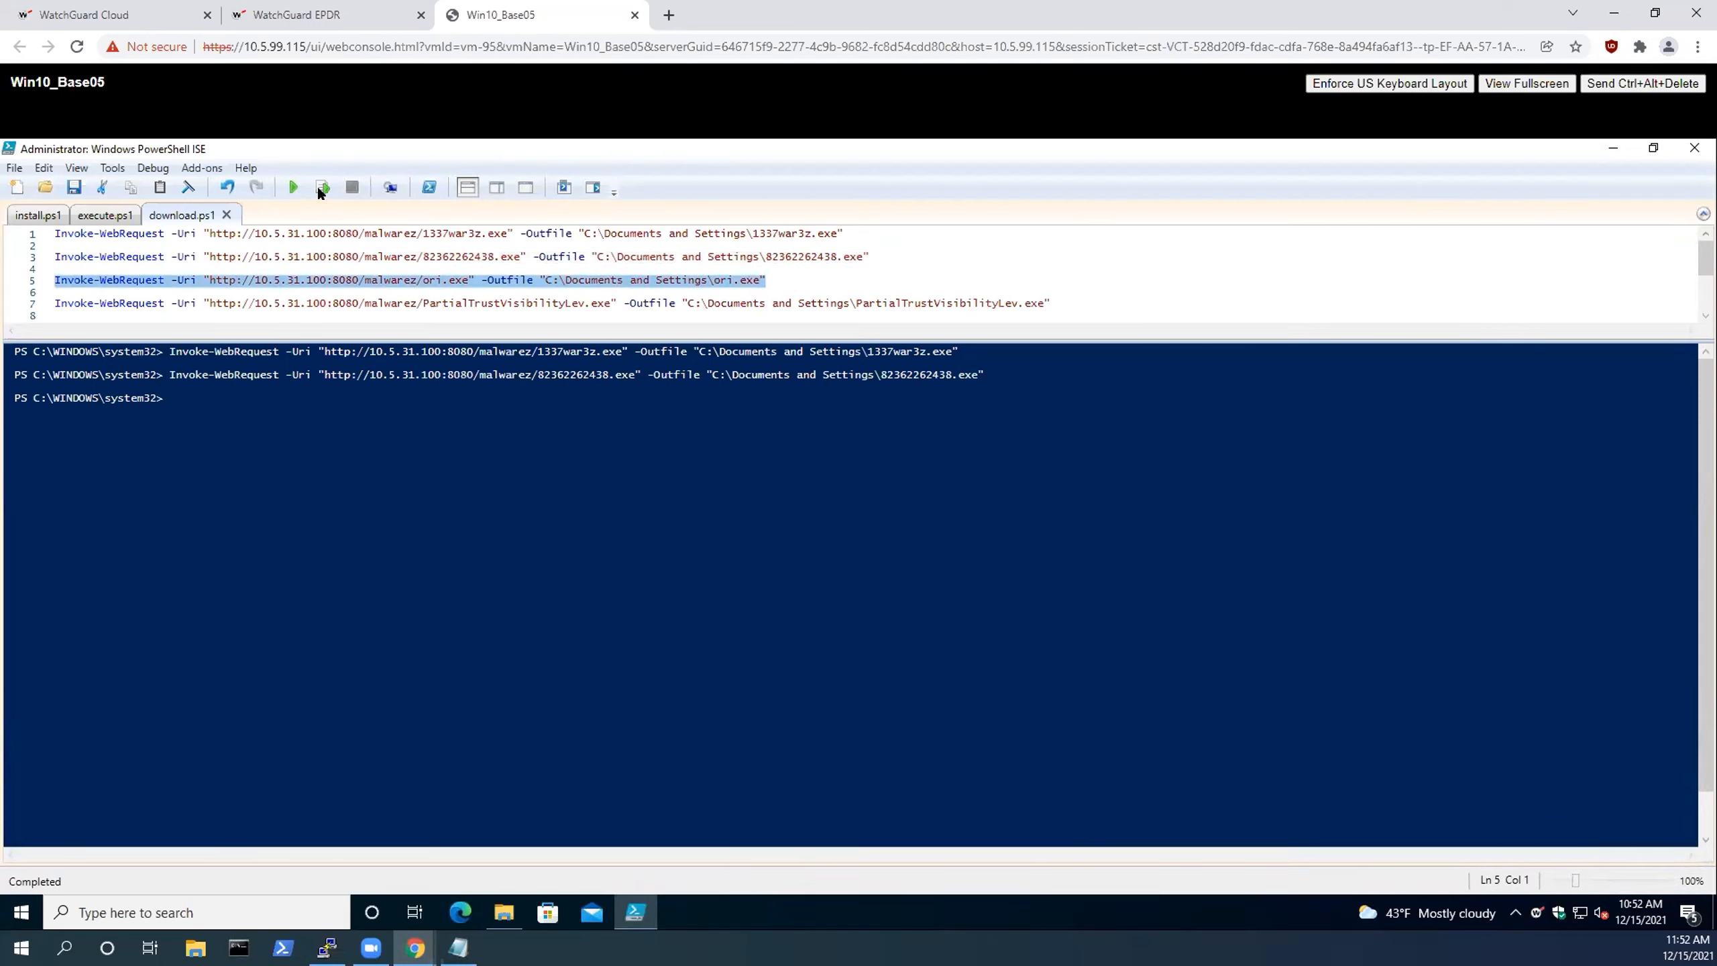
pyautogui.click(322, 187)
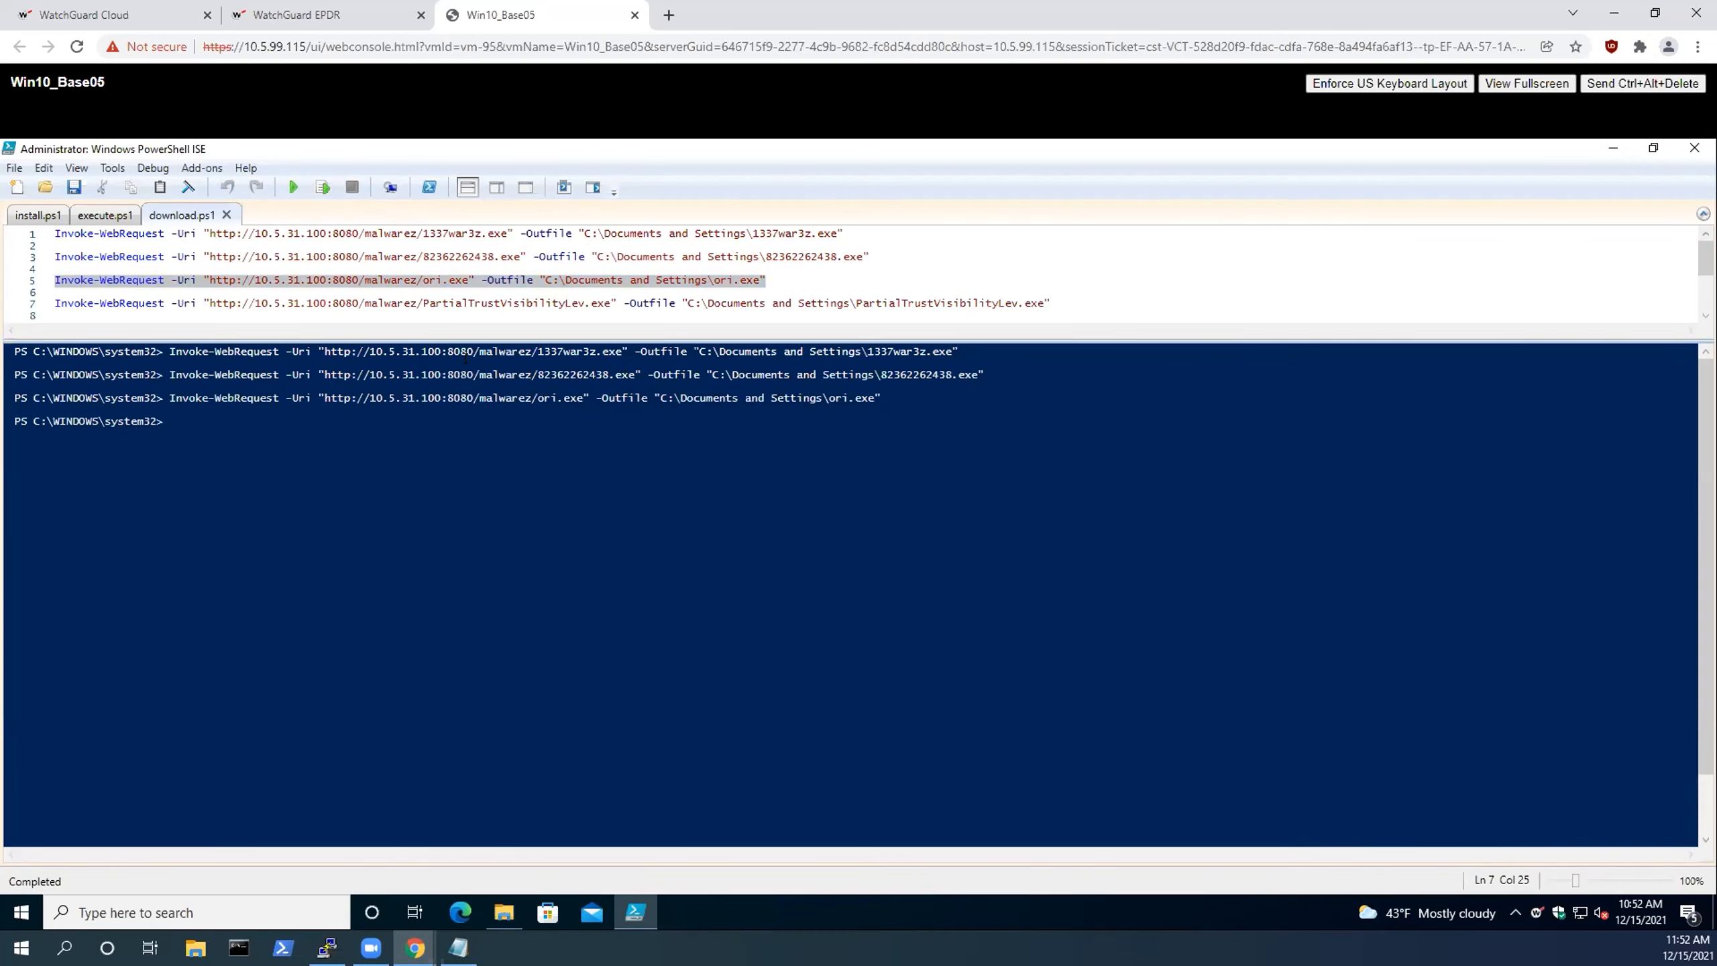
pyautogui.moveTo(646, 294)
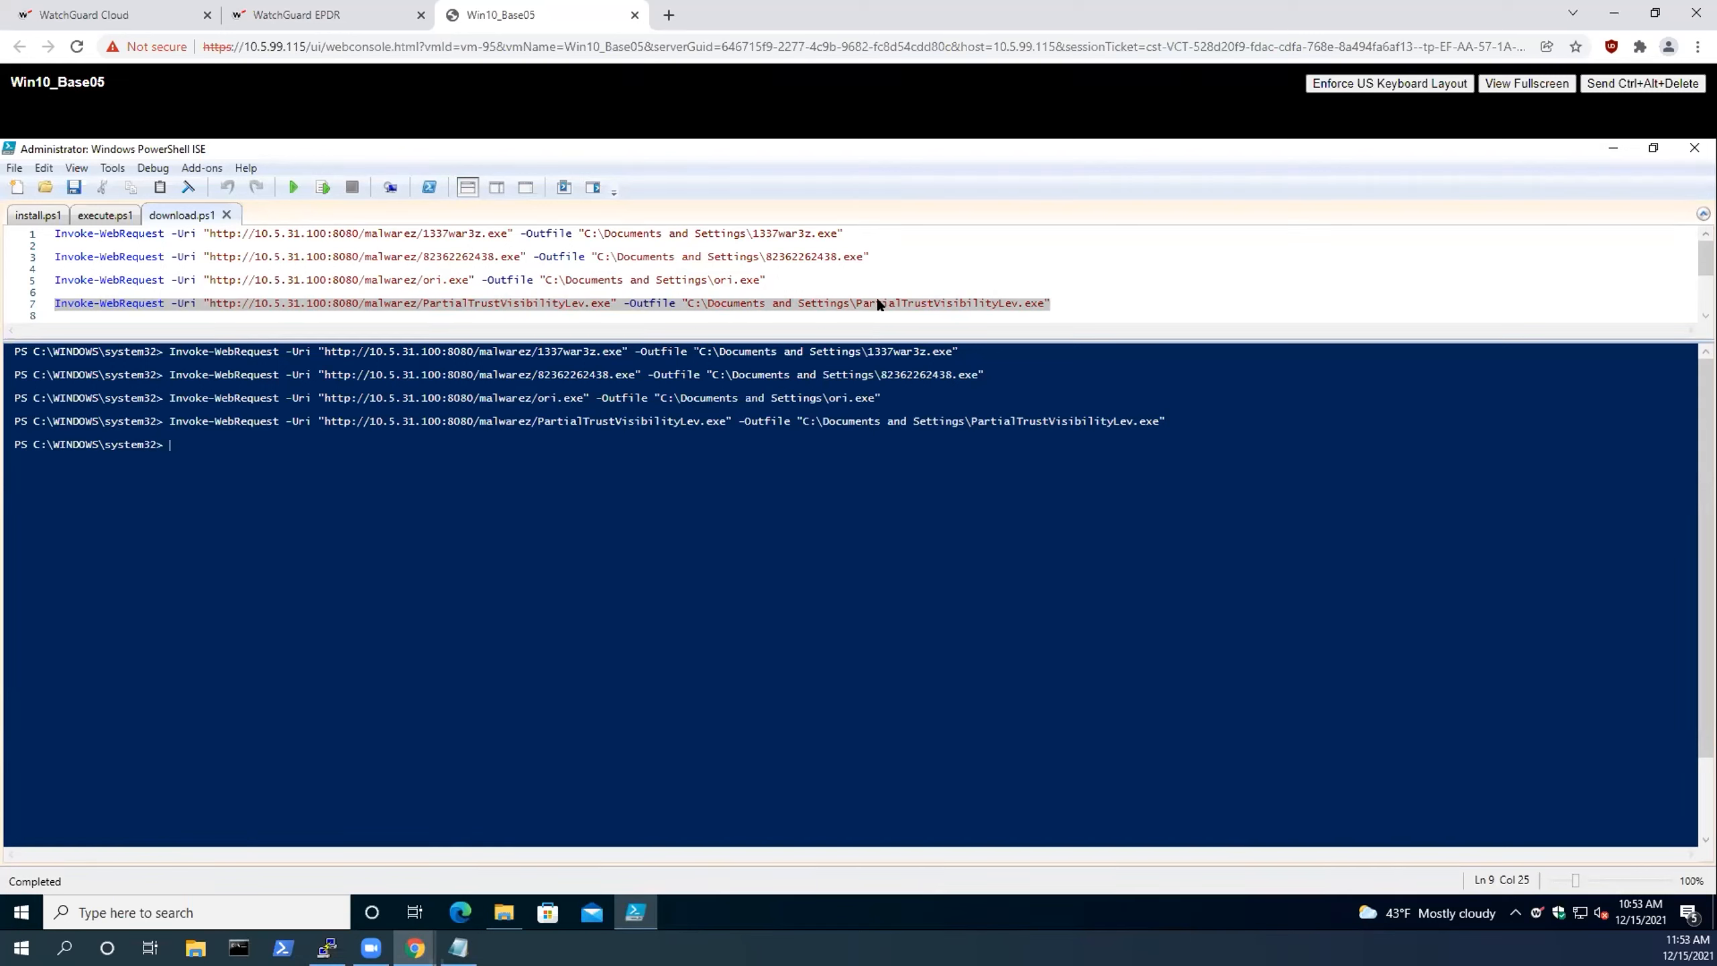
pyautogui.moveTo(849, 310)
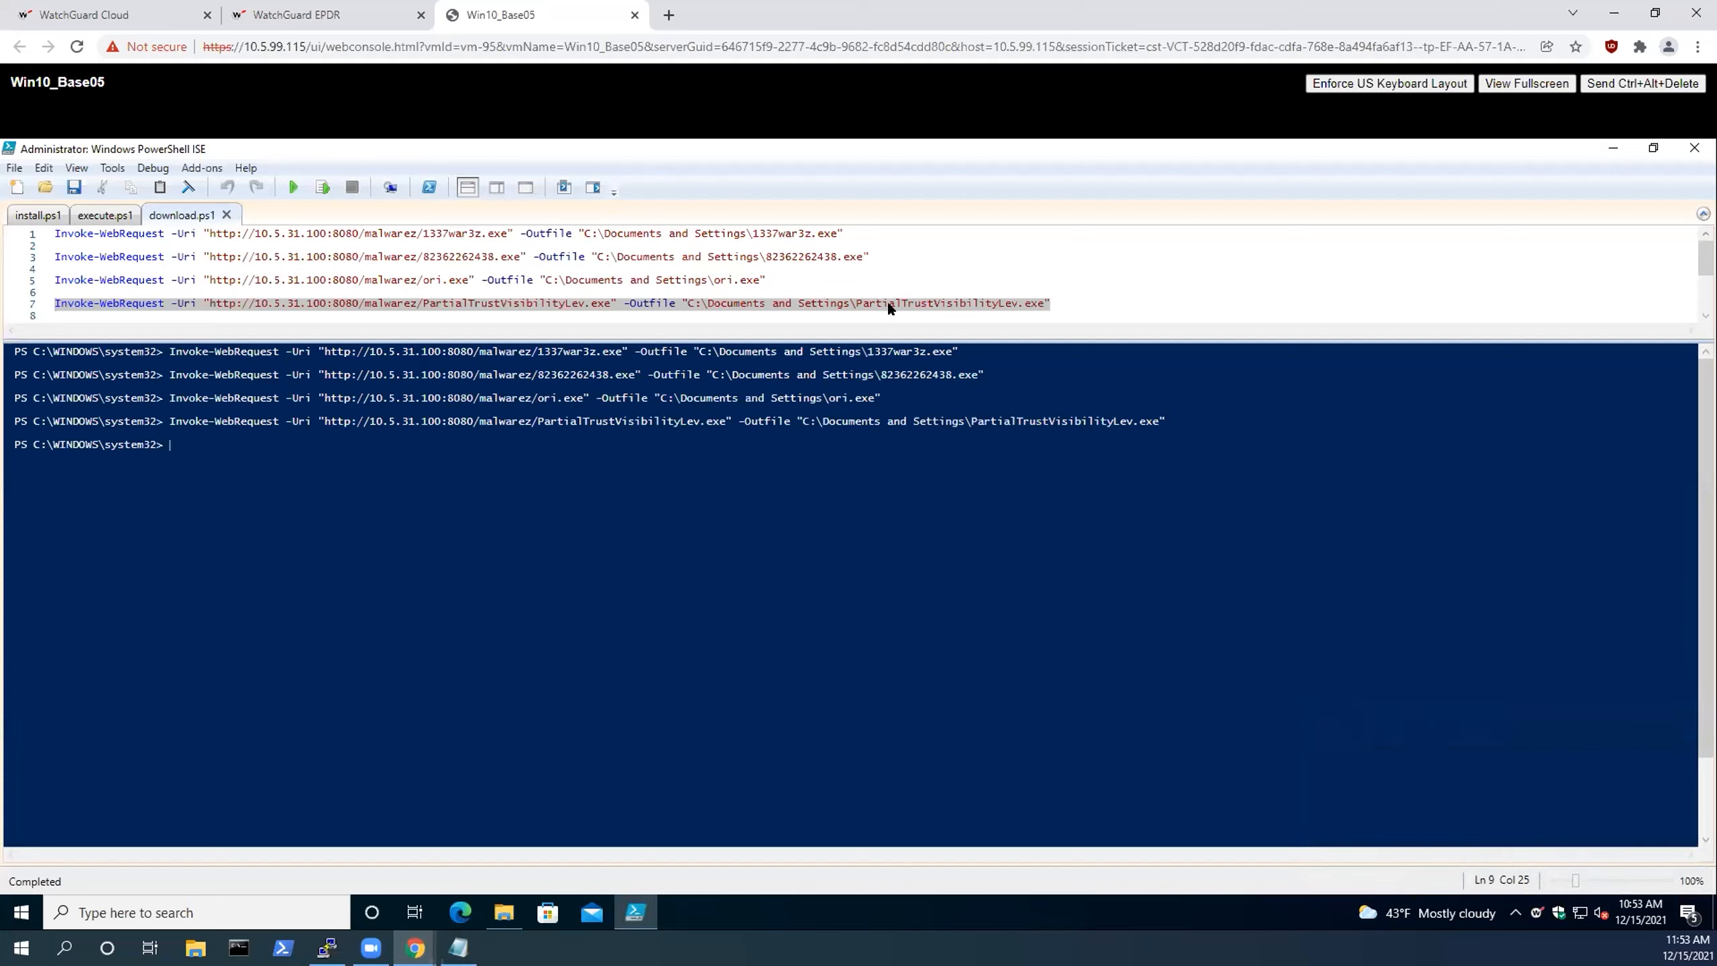
pyautogui.moveTo(855, 266)
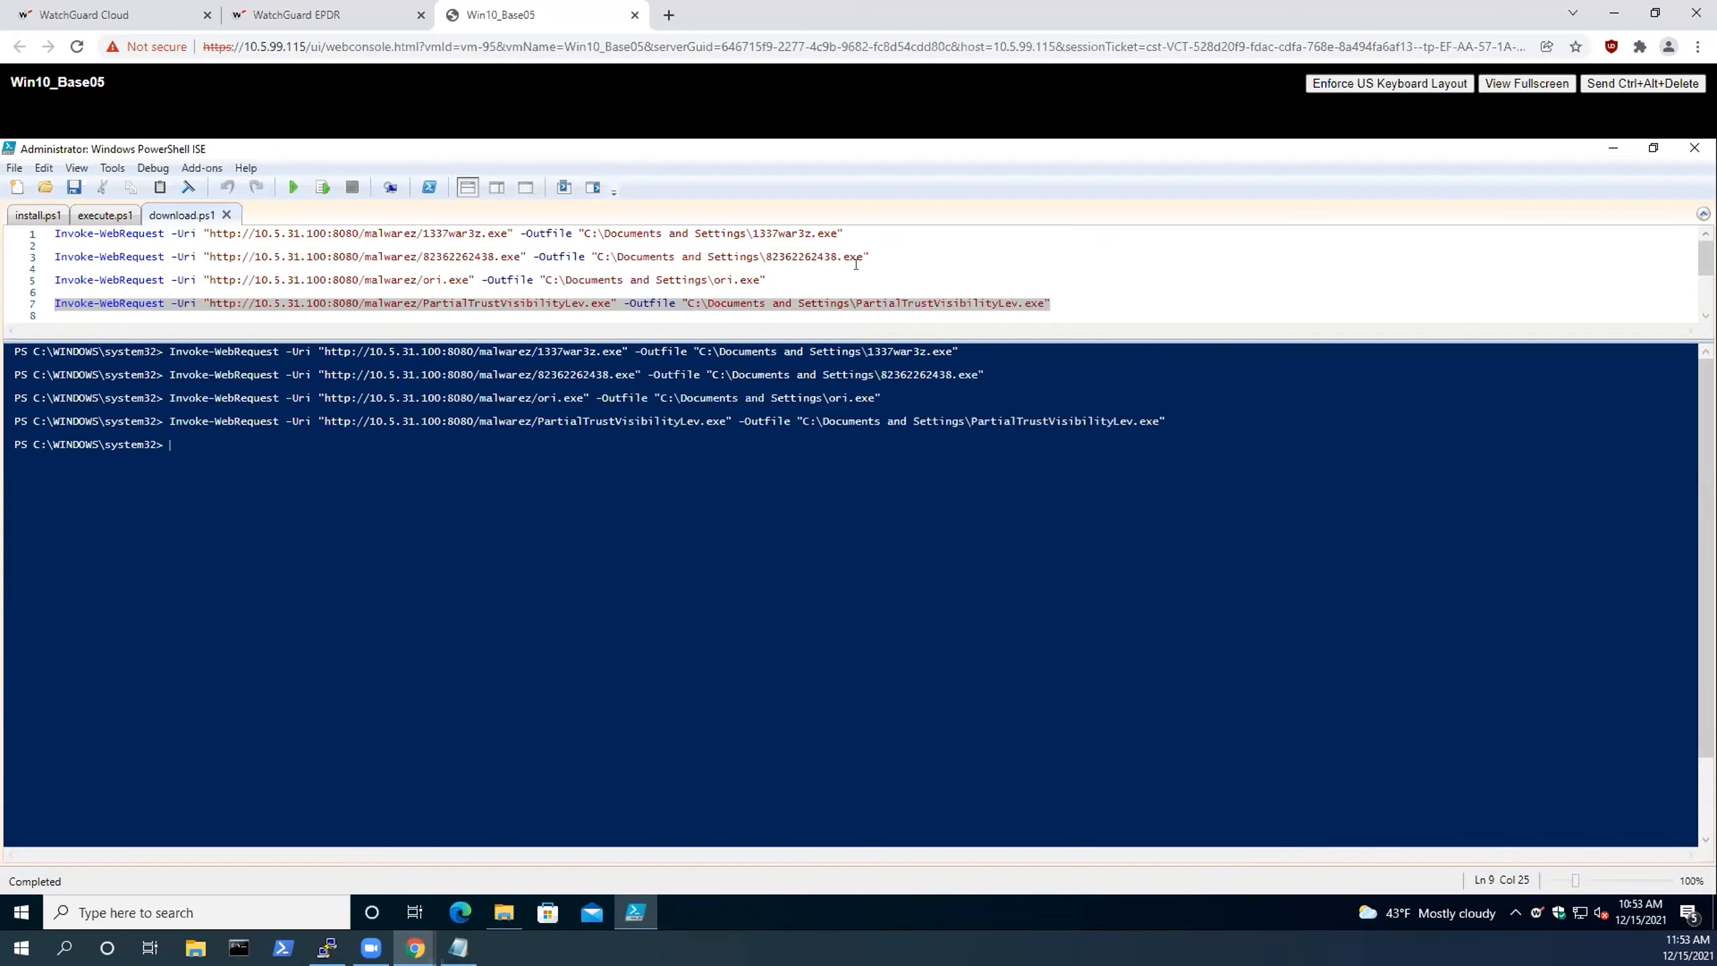
pyautogui.moveTo(885, 277)
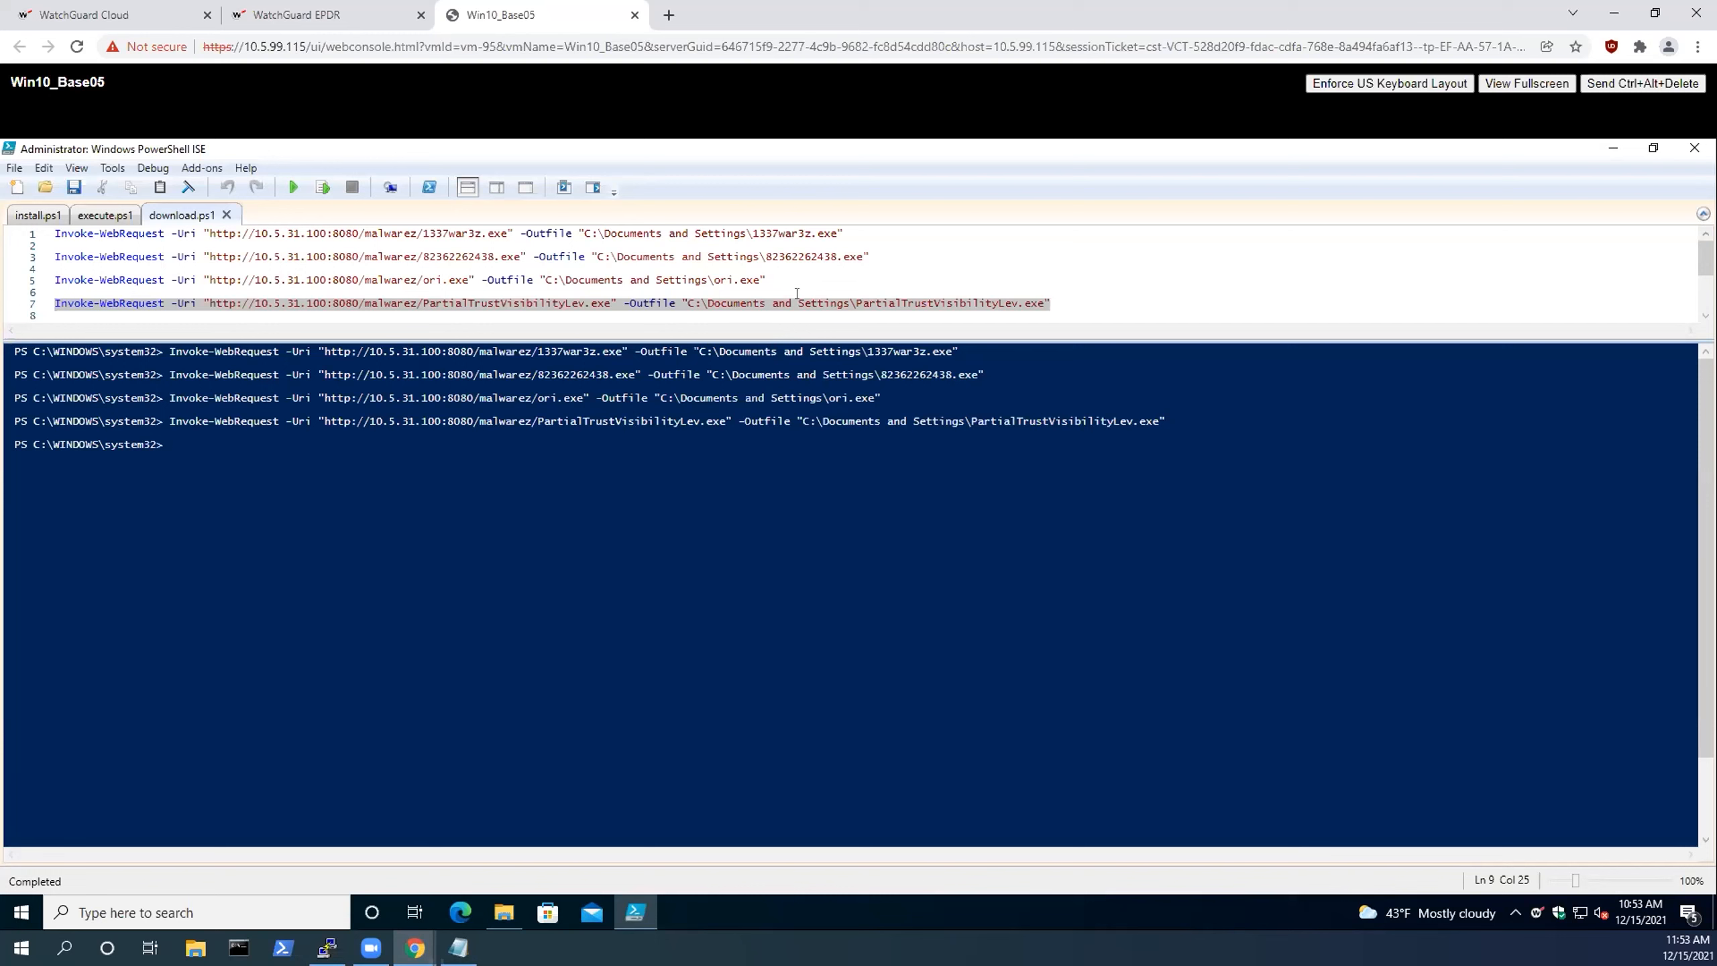
pyautogui.moveTo(816, 312)
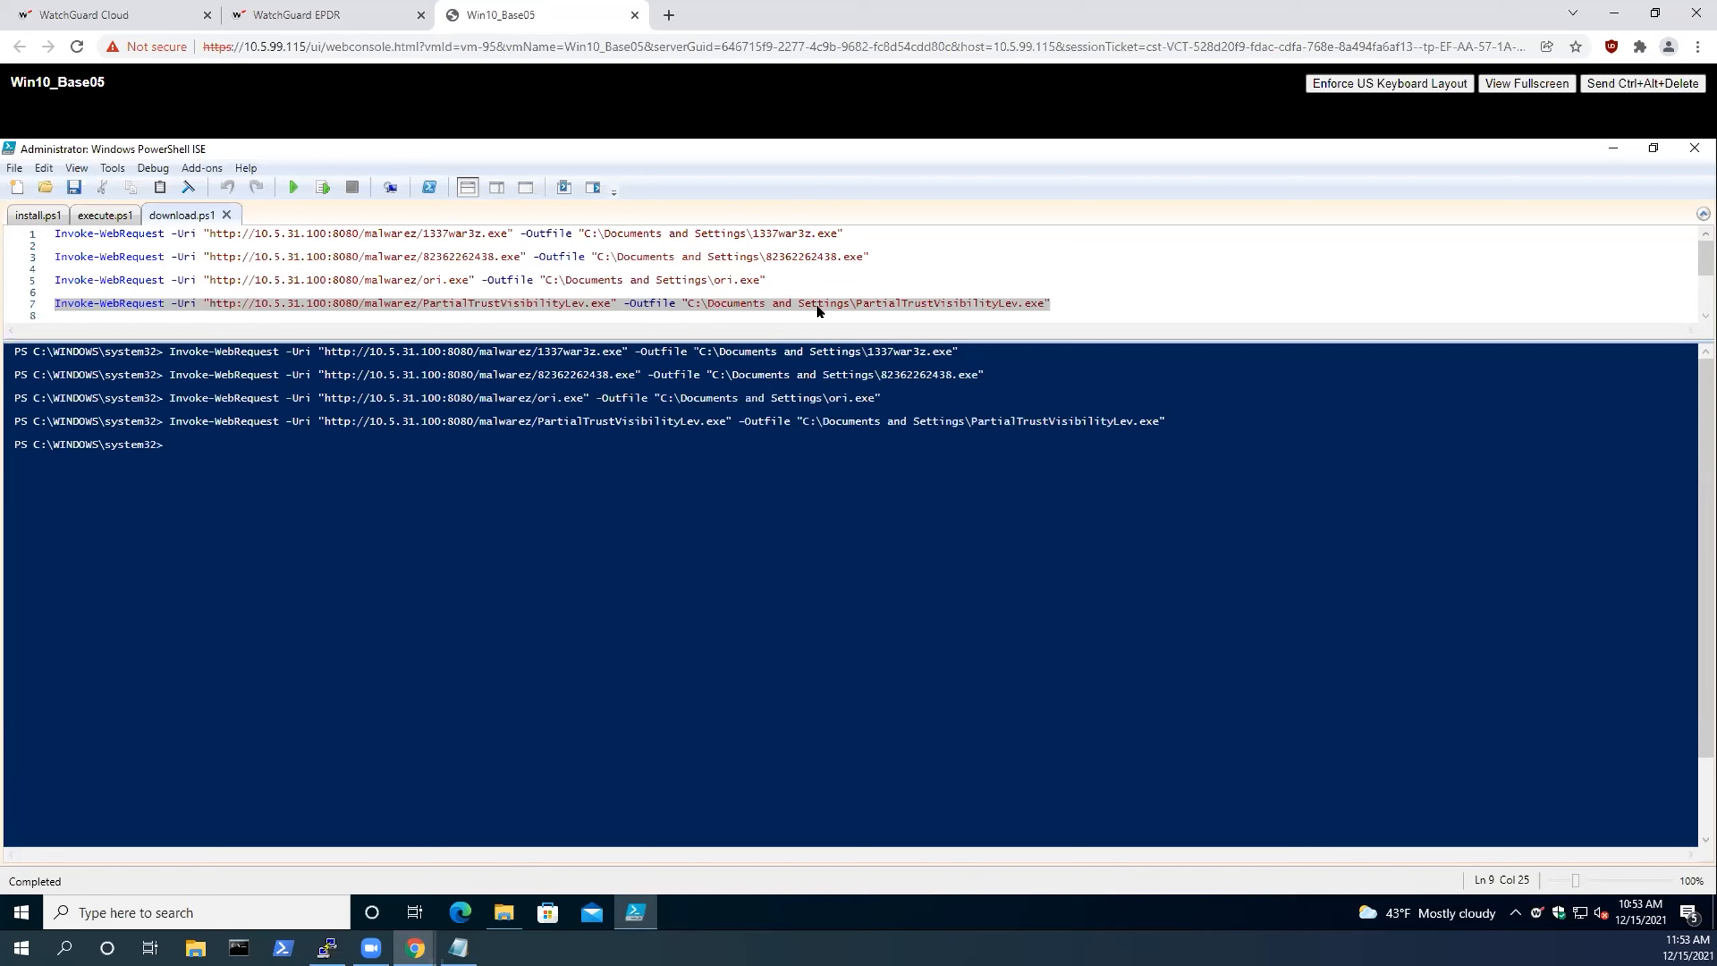
pyautogui.moveTo(823, 310)
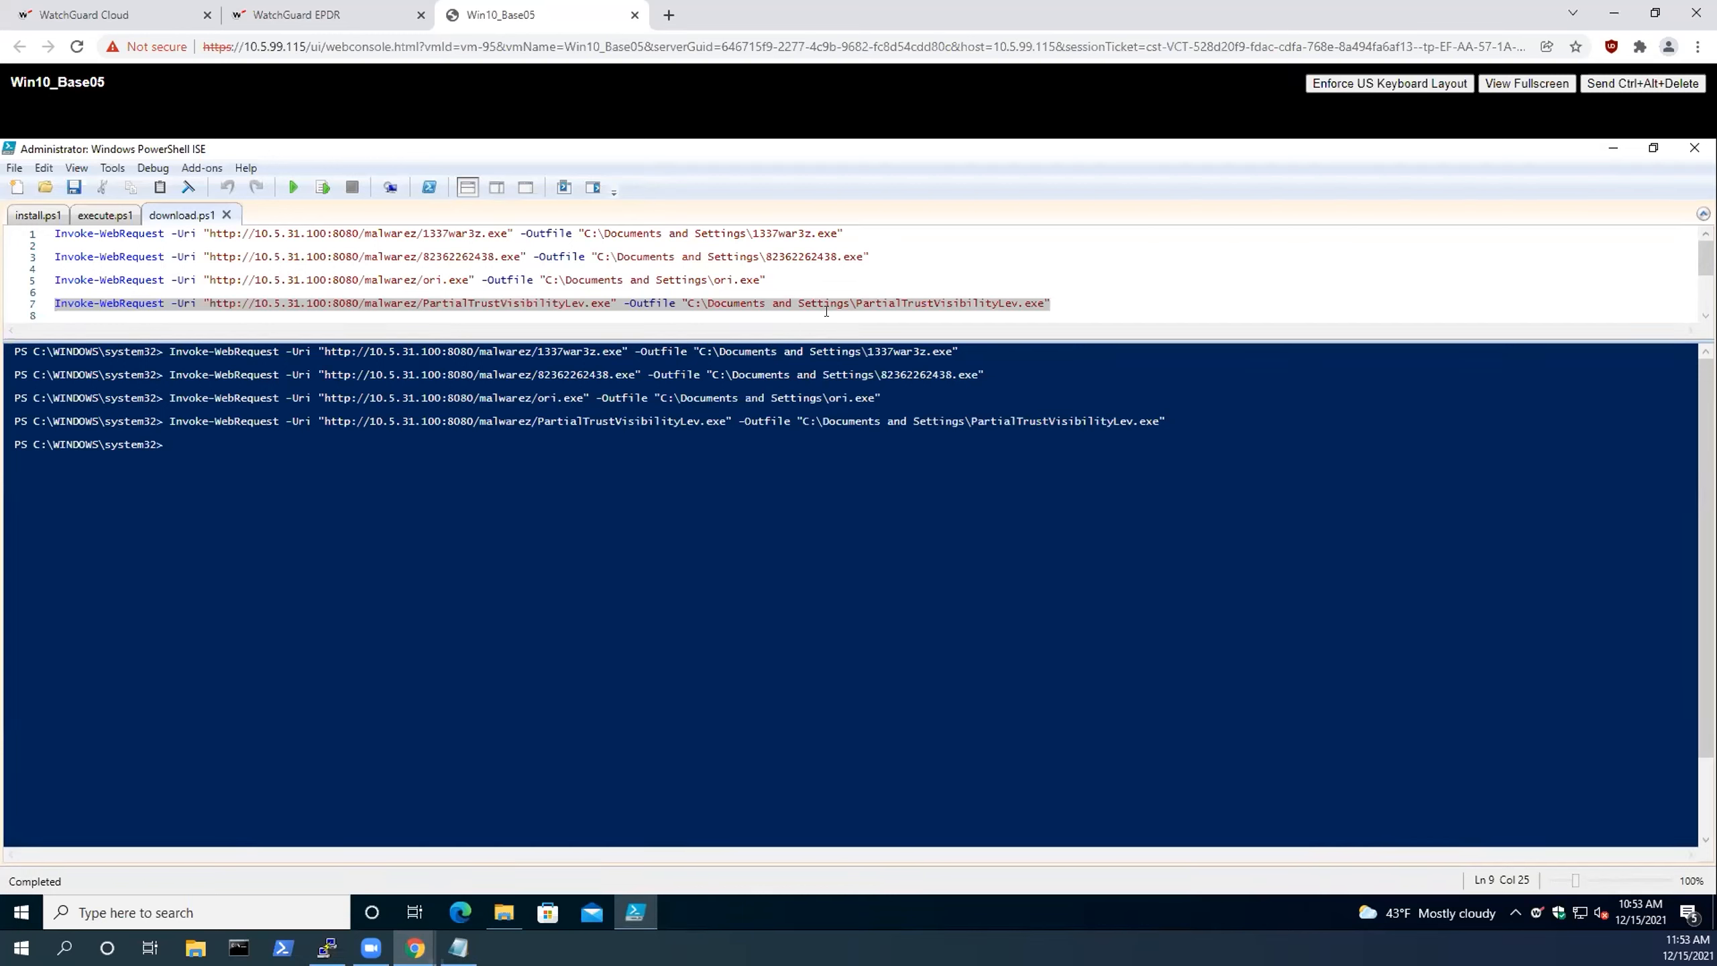
pyautogui.moveTo(807, 286)
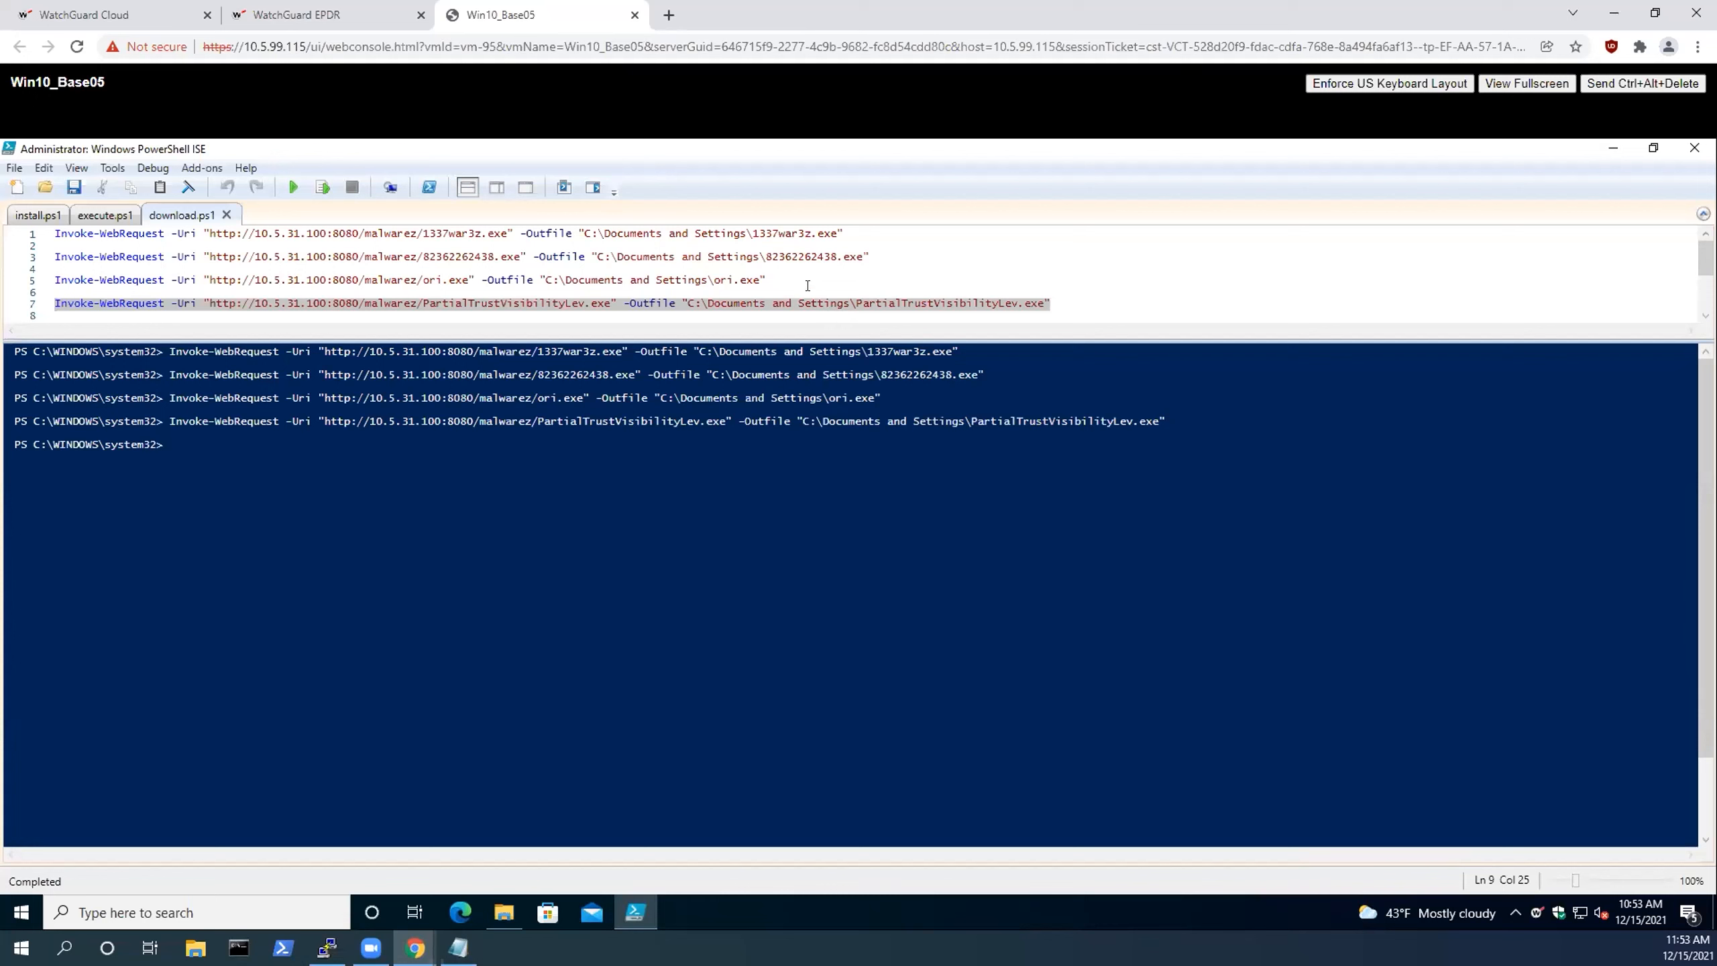
pyautogui.moveTo(808, 289)
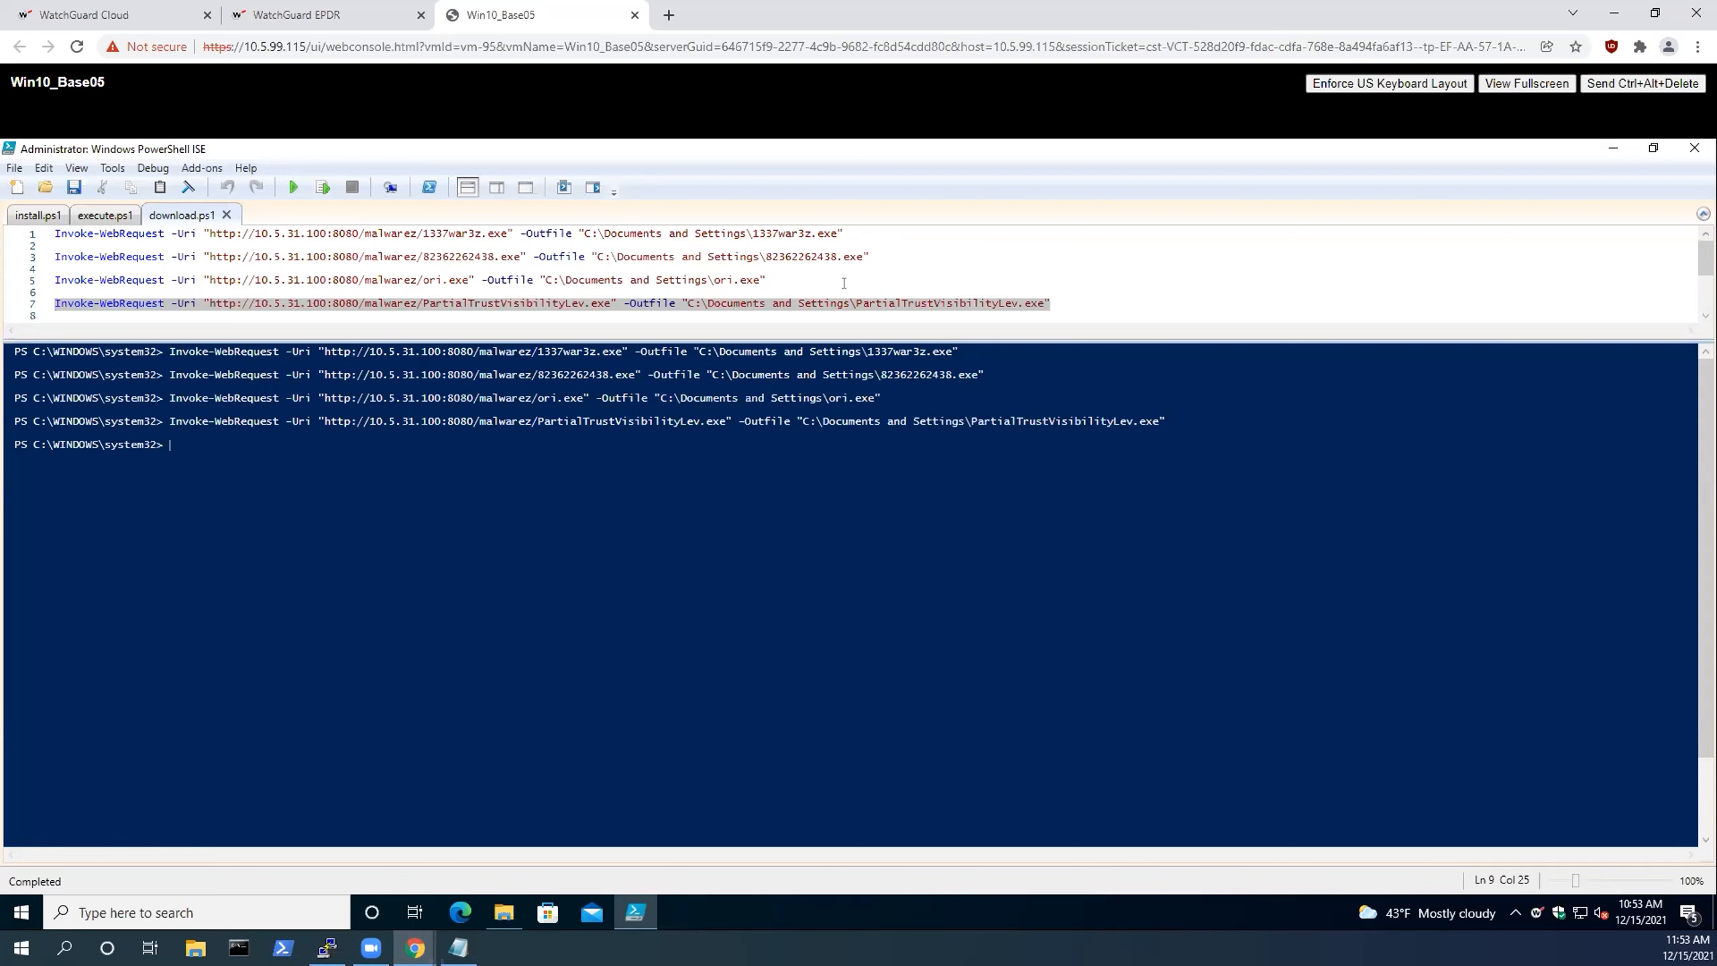
pyautogui.click(320, 15)
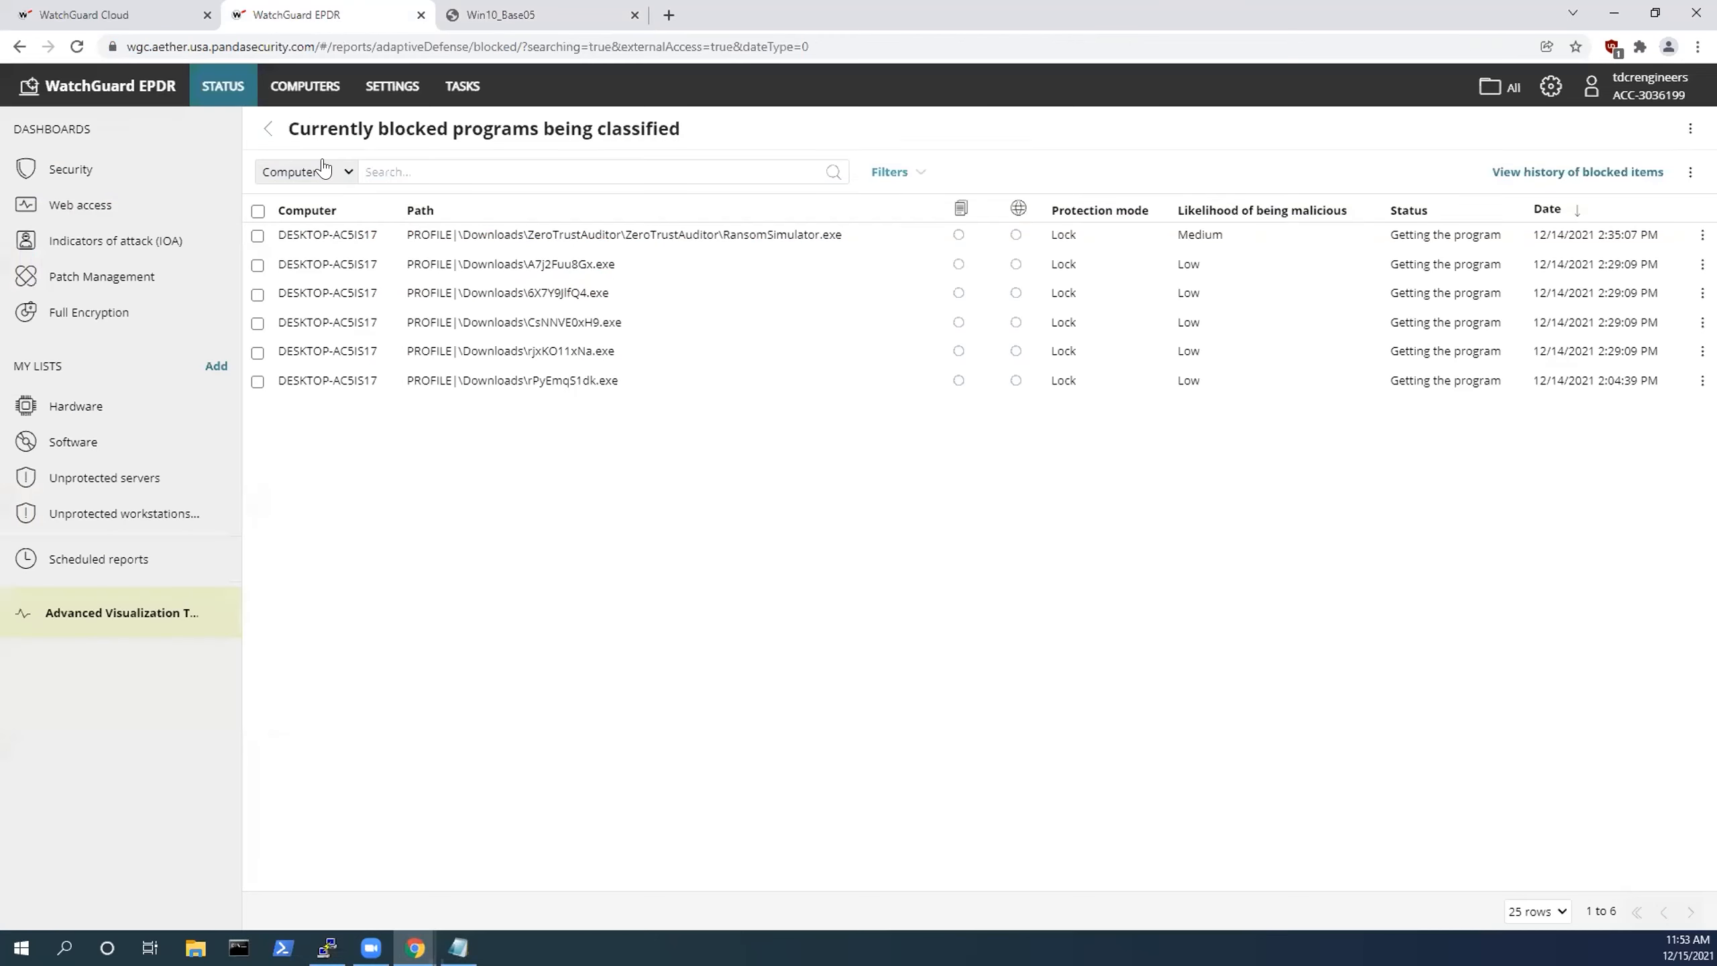
# Show the Malware Activity list of 19 incidents with the four samples quarantined as Trj/GdSda.A.
pyautogui.click(69, 169)
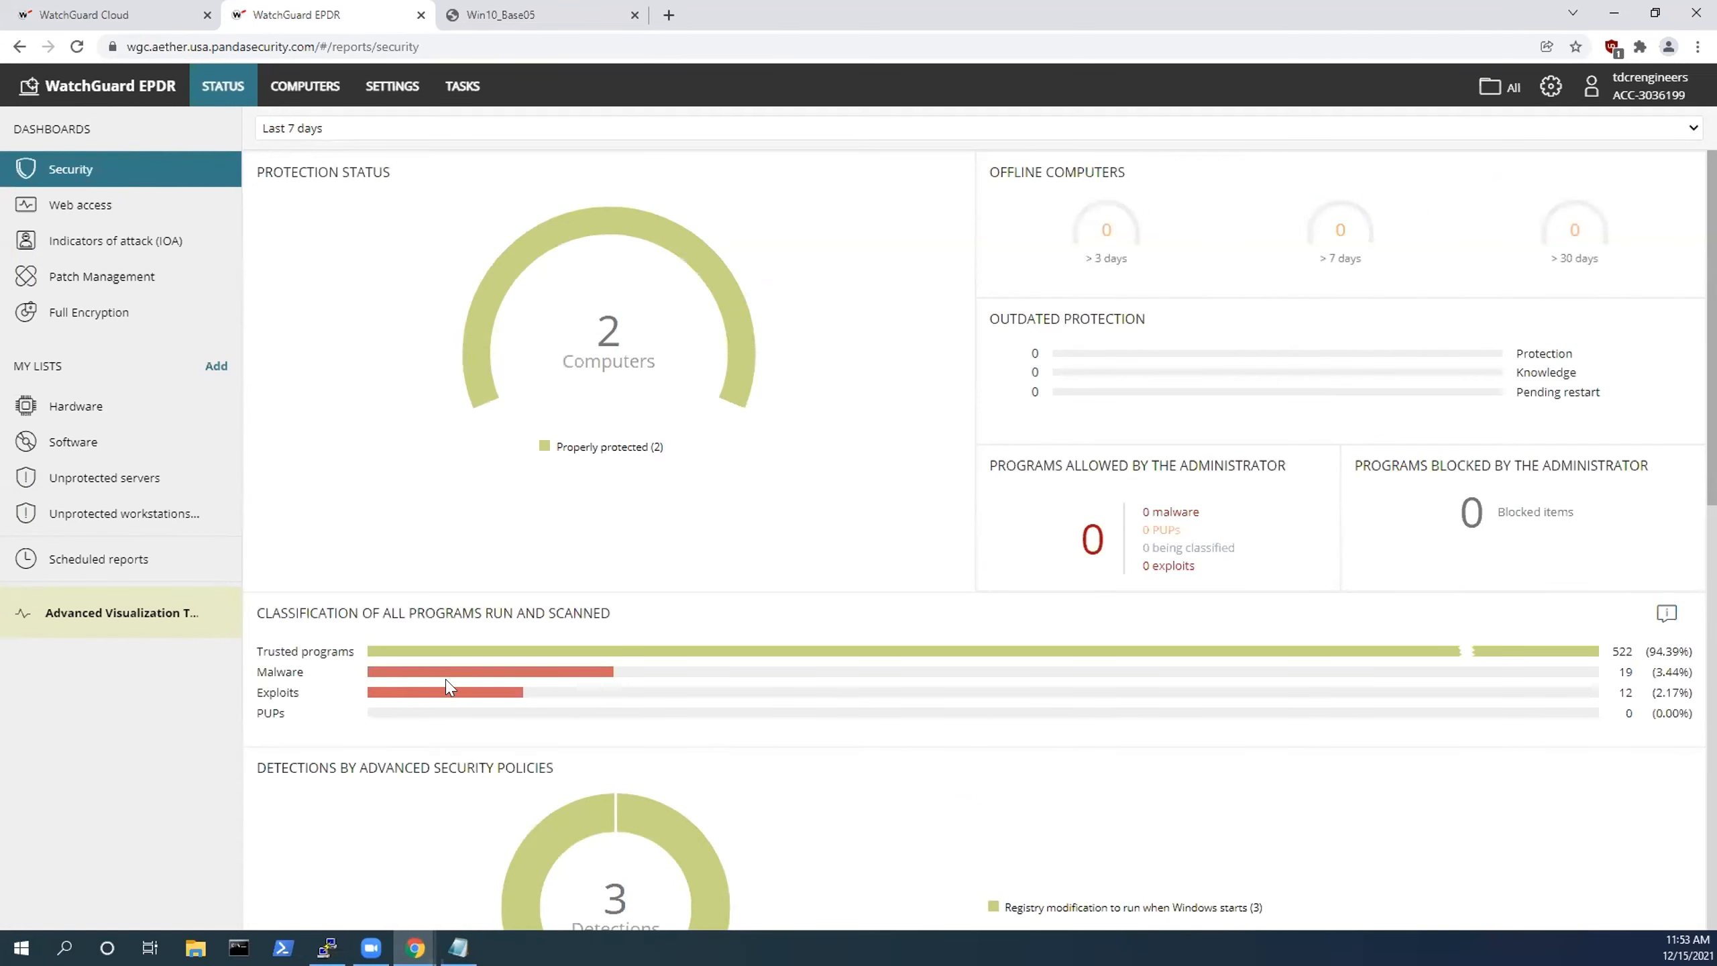
pyautogui.moveTo(1049, 514)
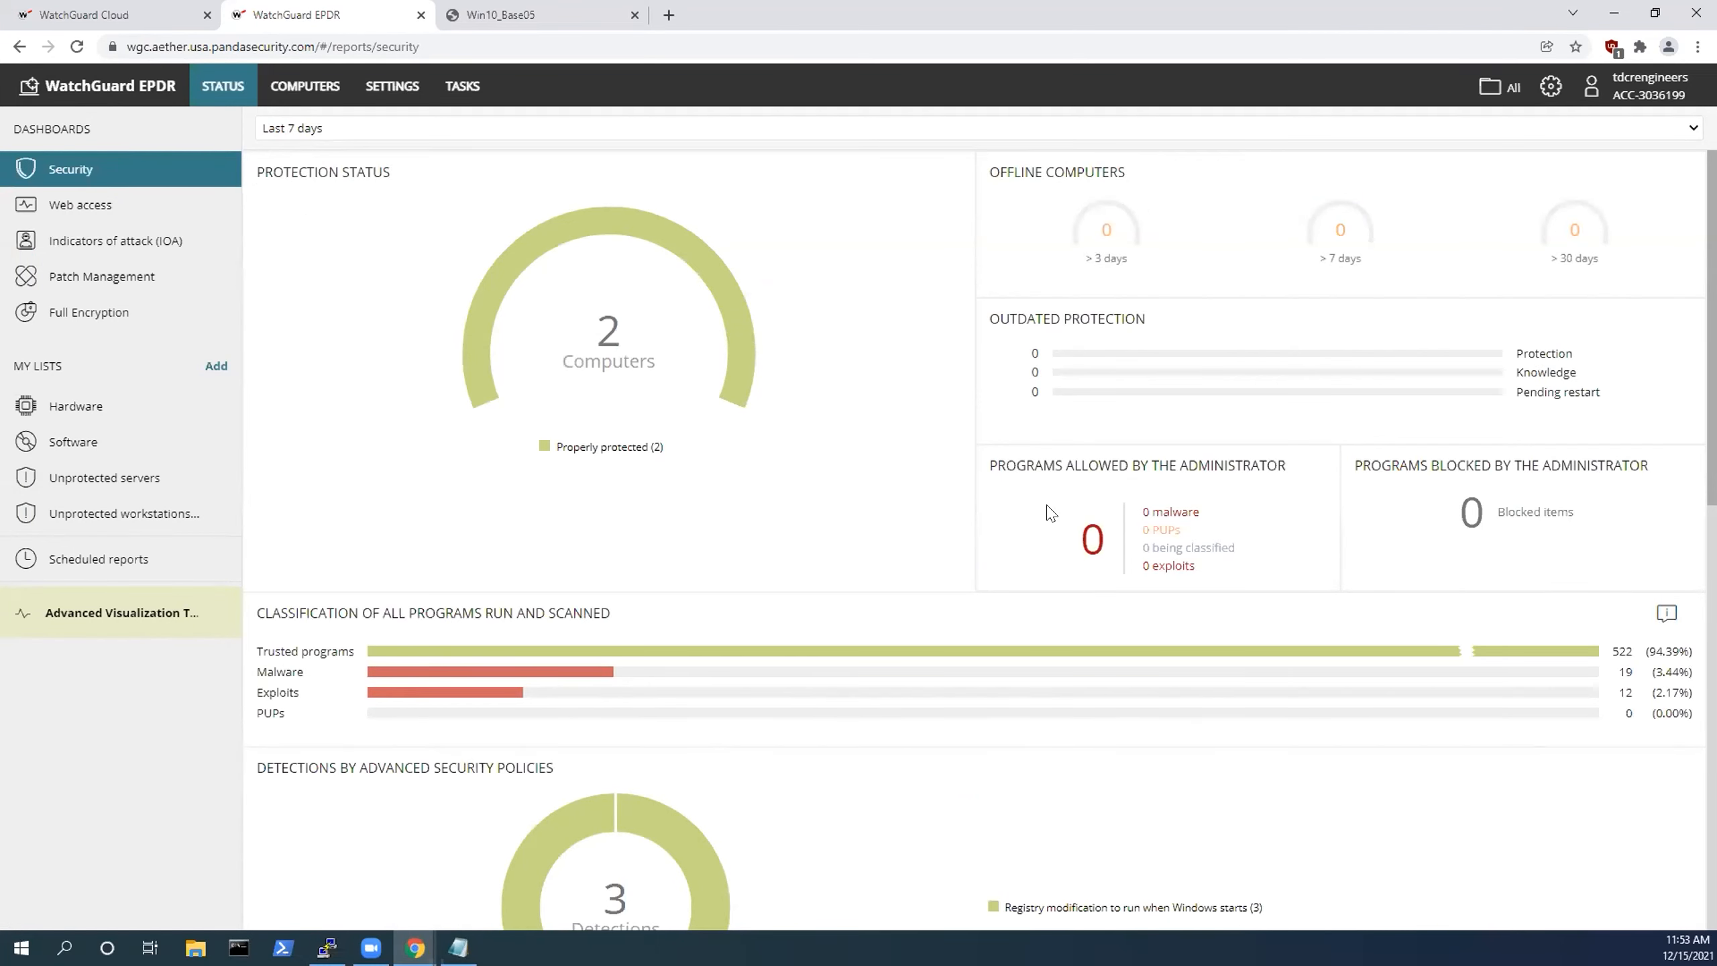
pyautogui.scroll(-3)
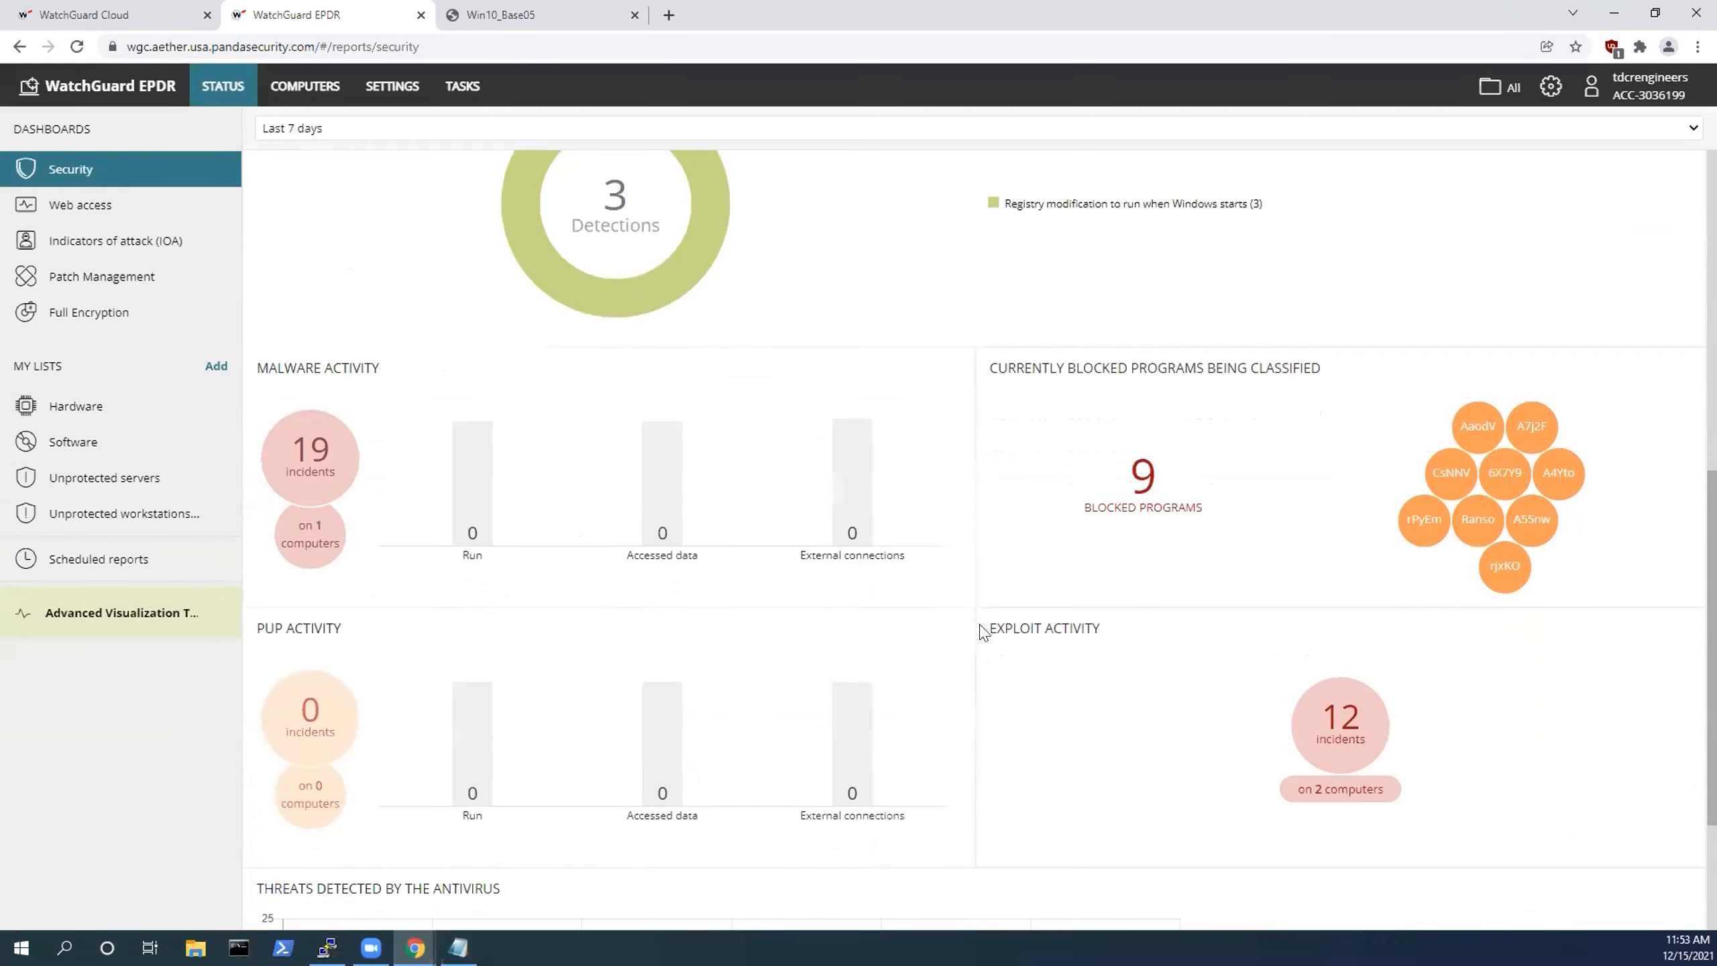
pyautogui.click(308, 456)
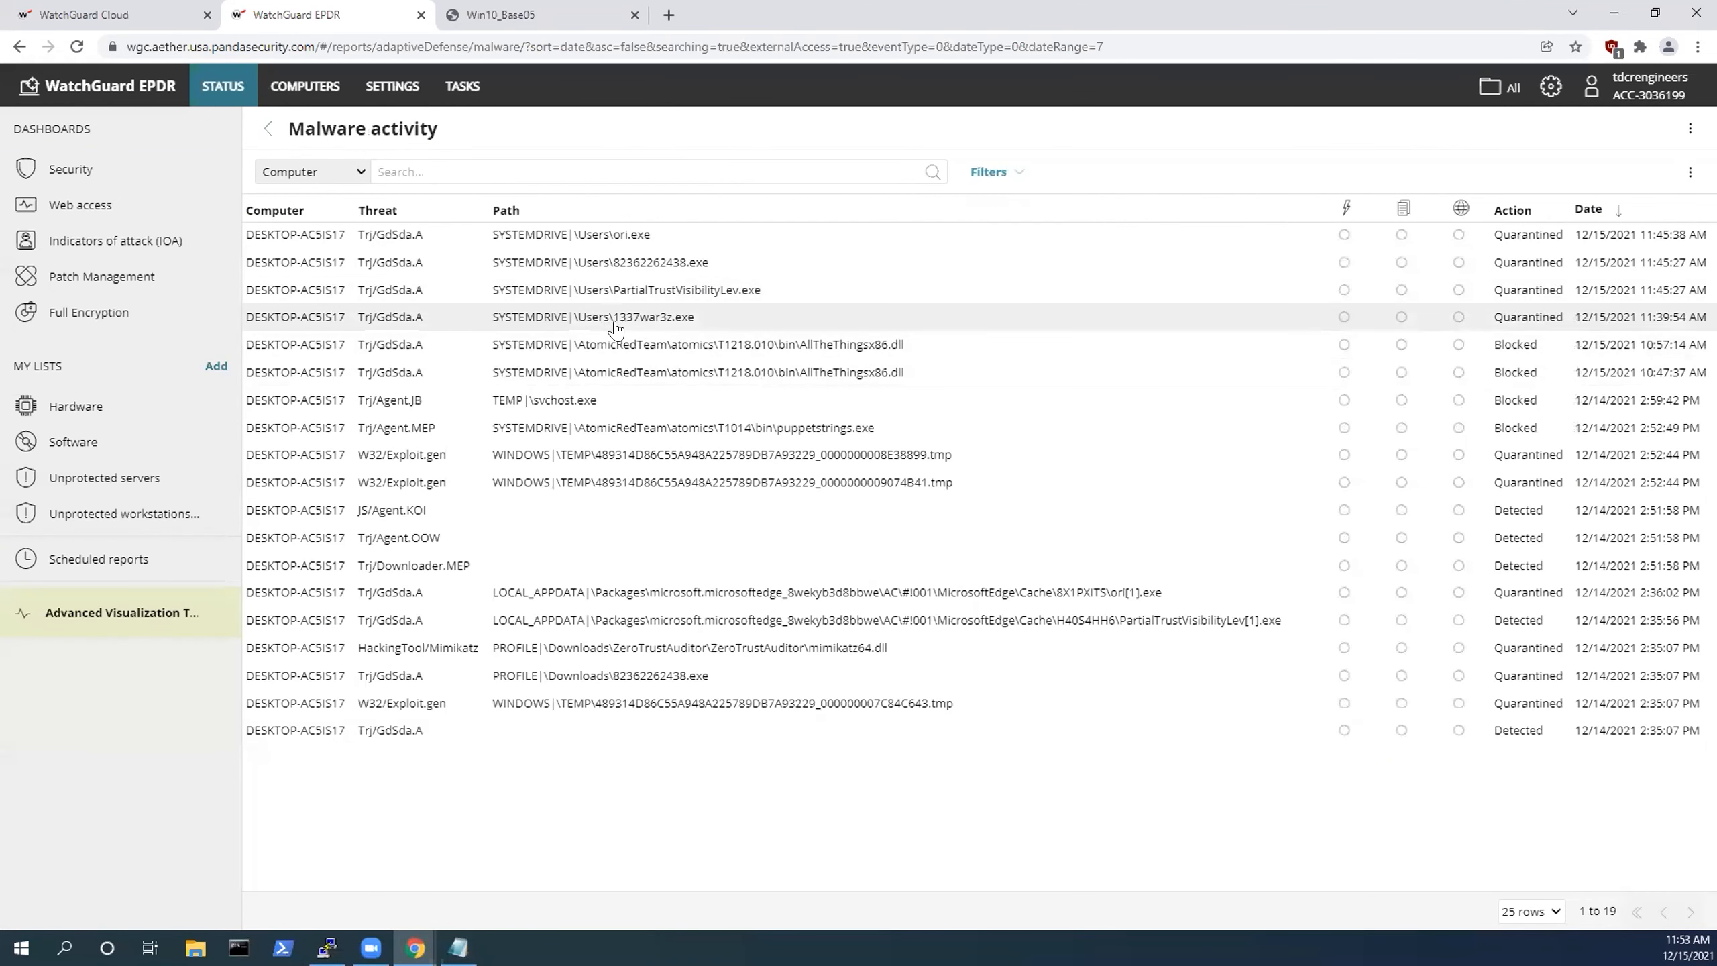
pyautogui.moveTo(621, 283)
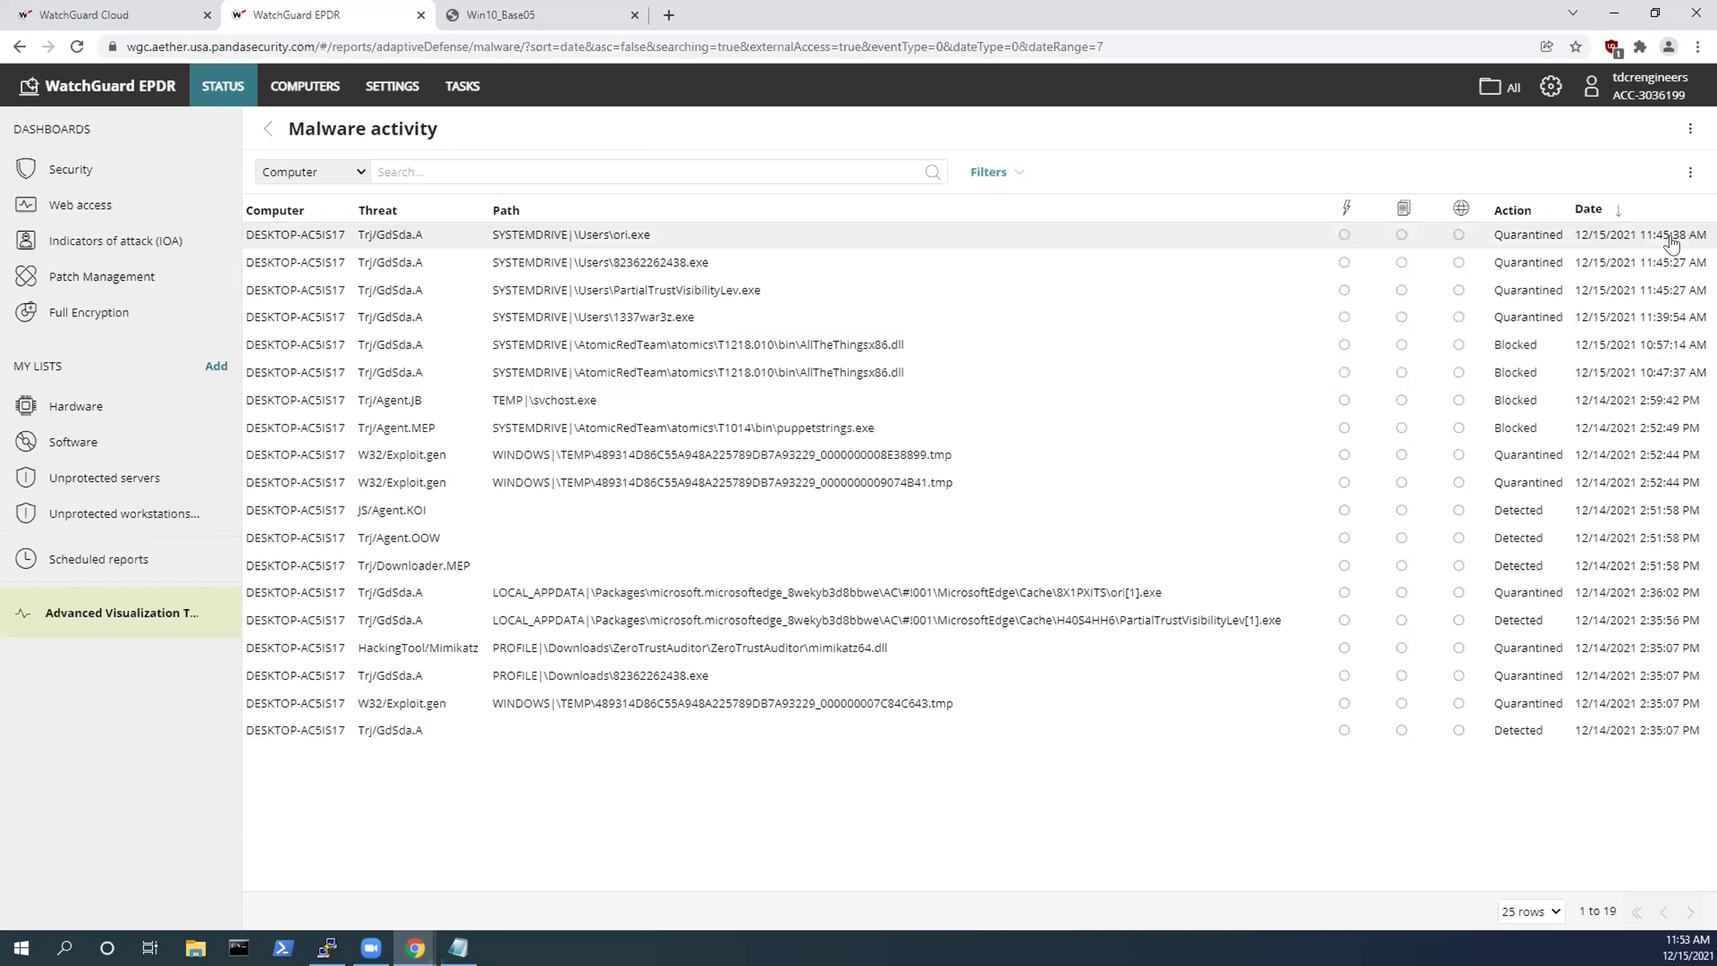
pyautogui.moveTo(1546, 242)
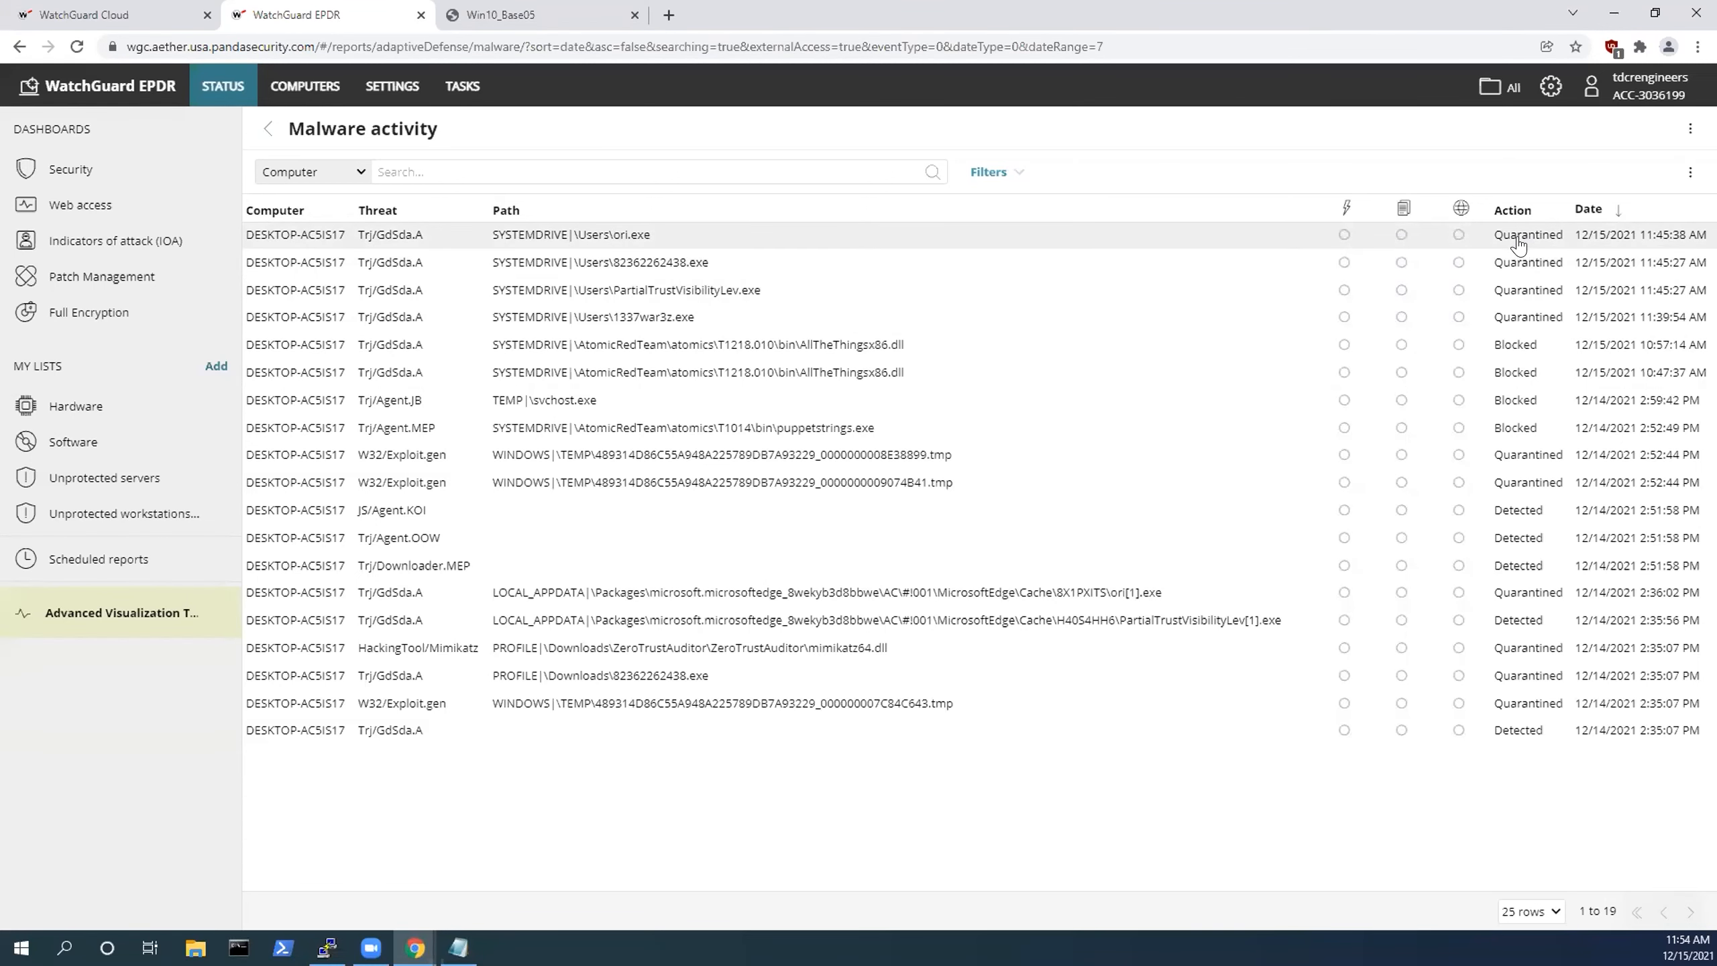
pyautogui.moveTo(629, 301)
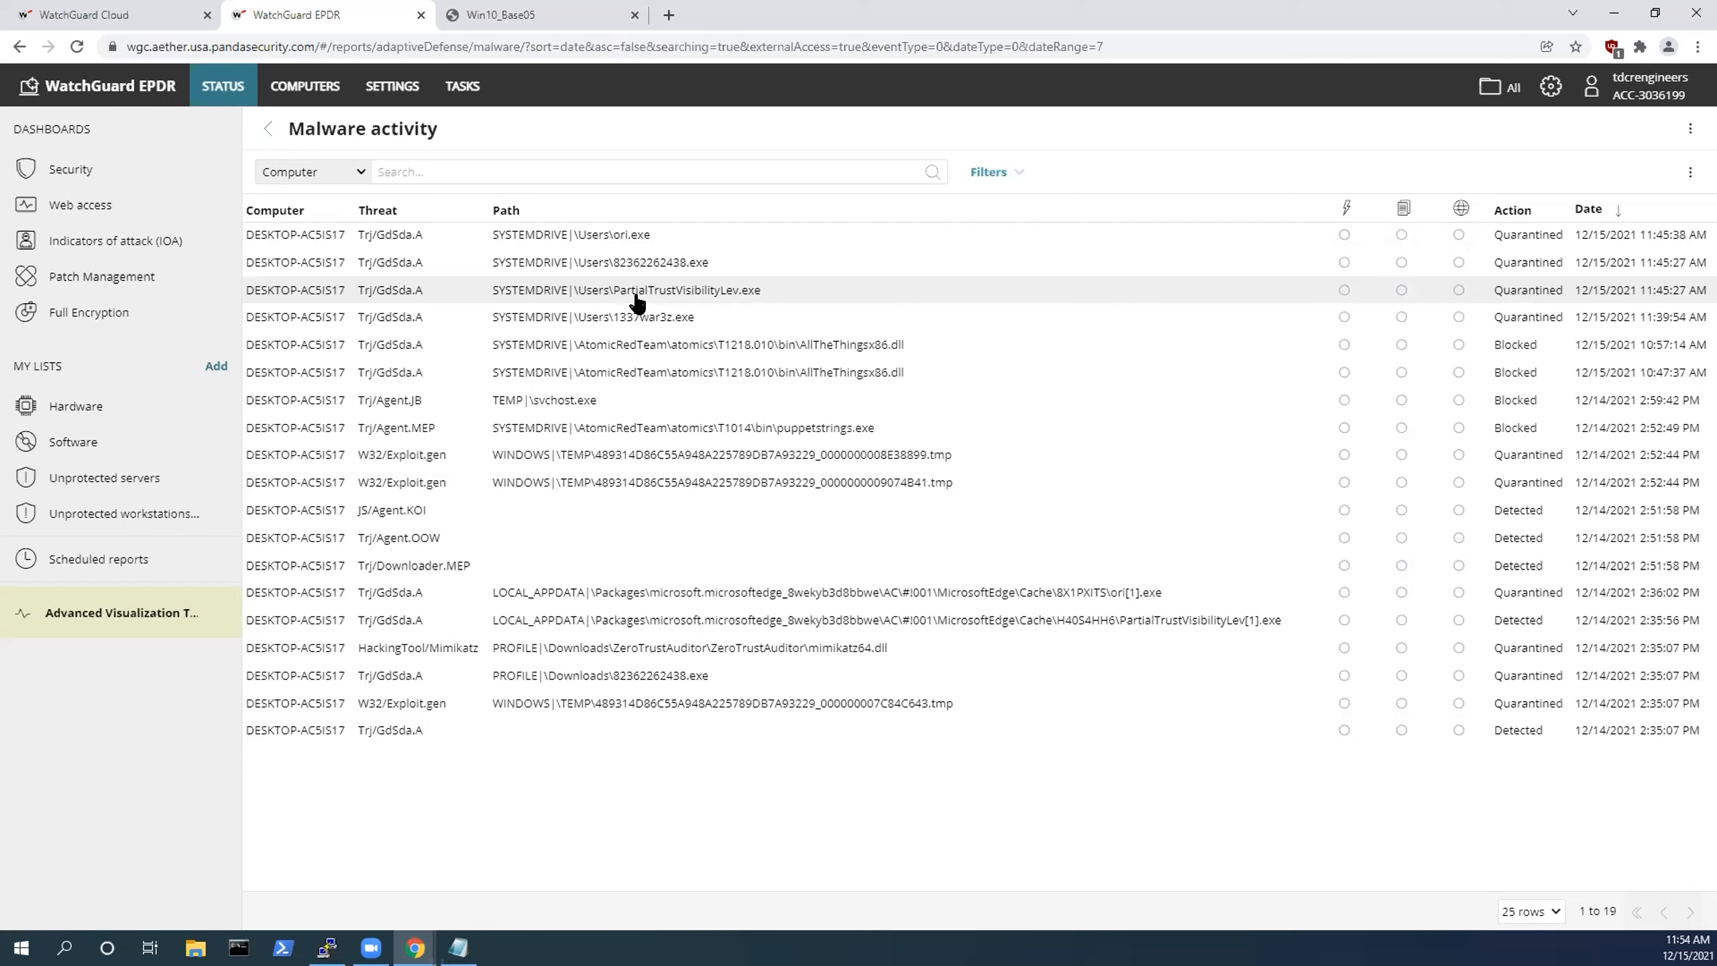
pyautogui.moveTo(728, 276)
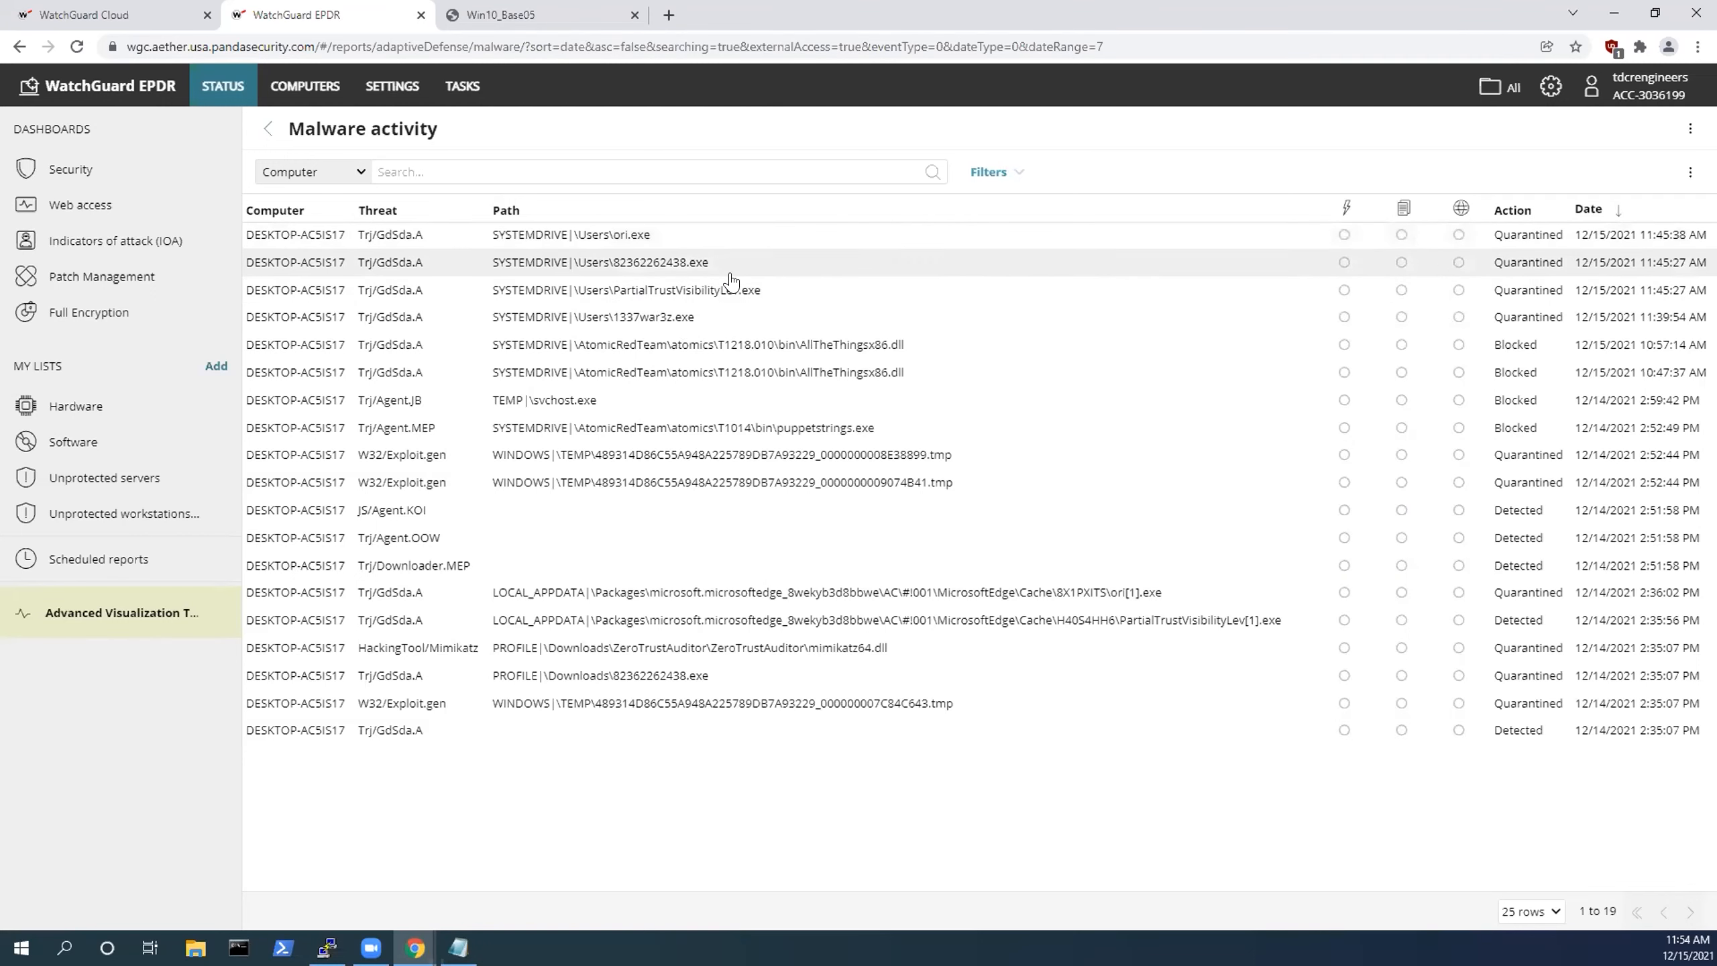
# On the VM, show execute.ps1 in PowerShell ISE and place the cursor in the T1003.001 test line.
pyautogui.click(536, 15)
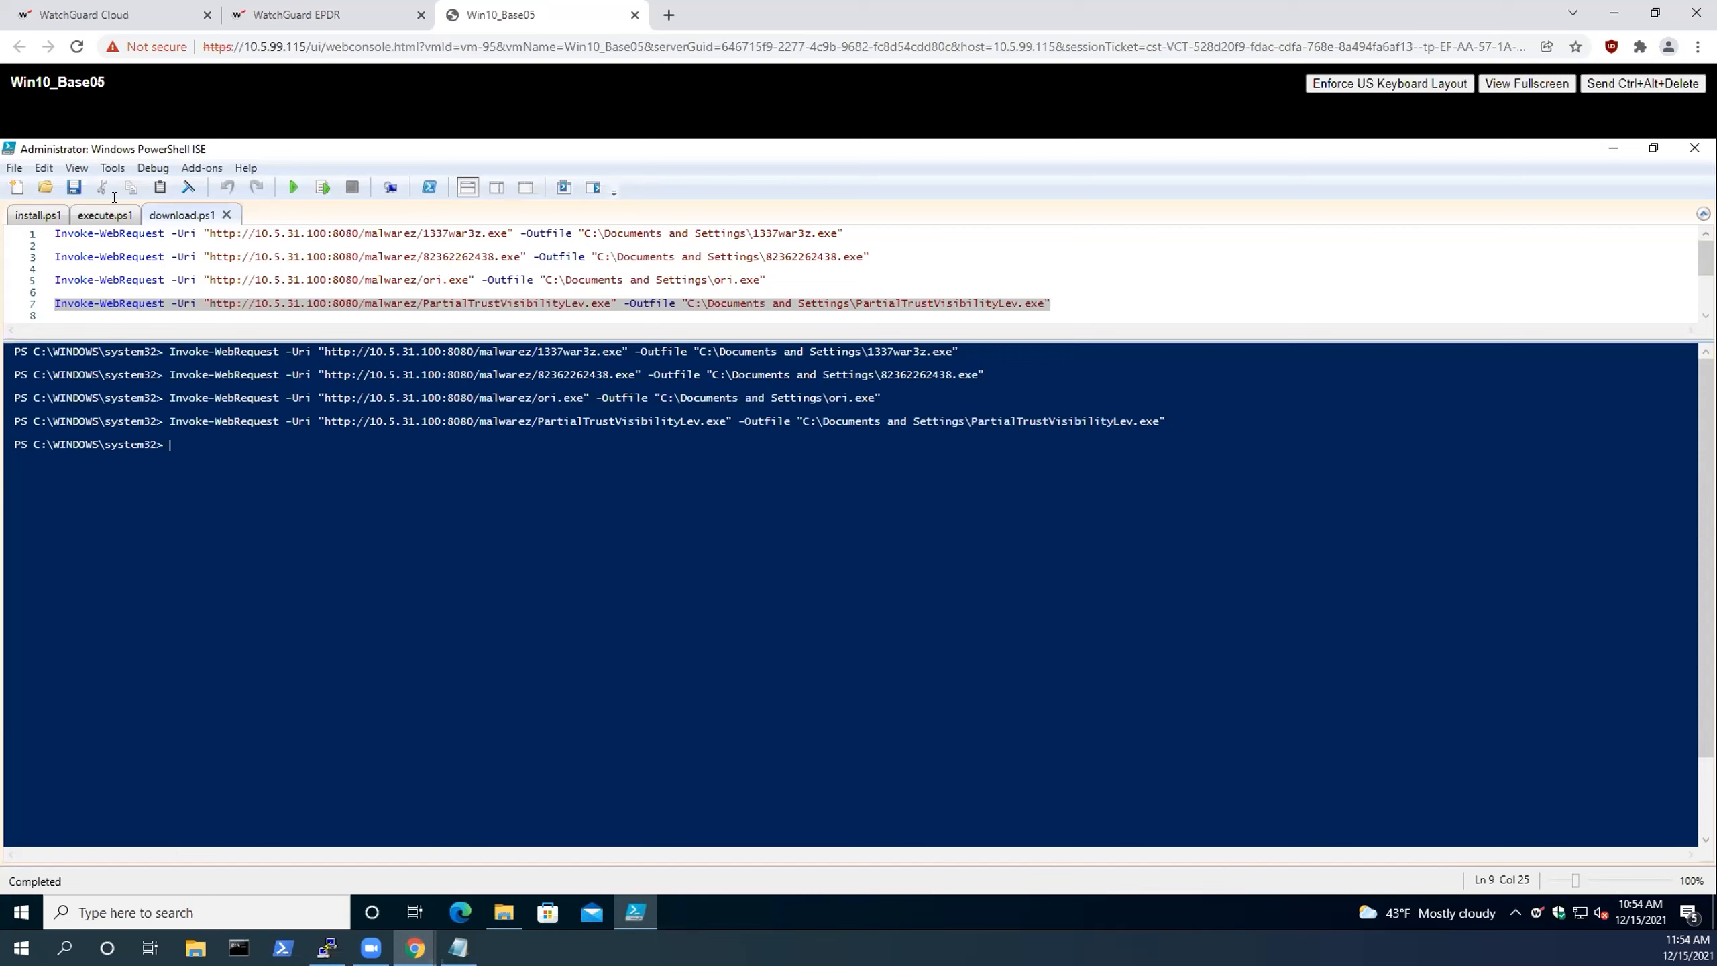
pyautogui.click(104, 214)
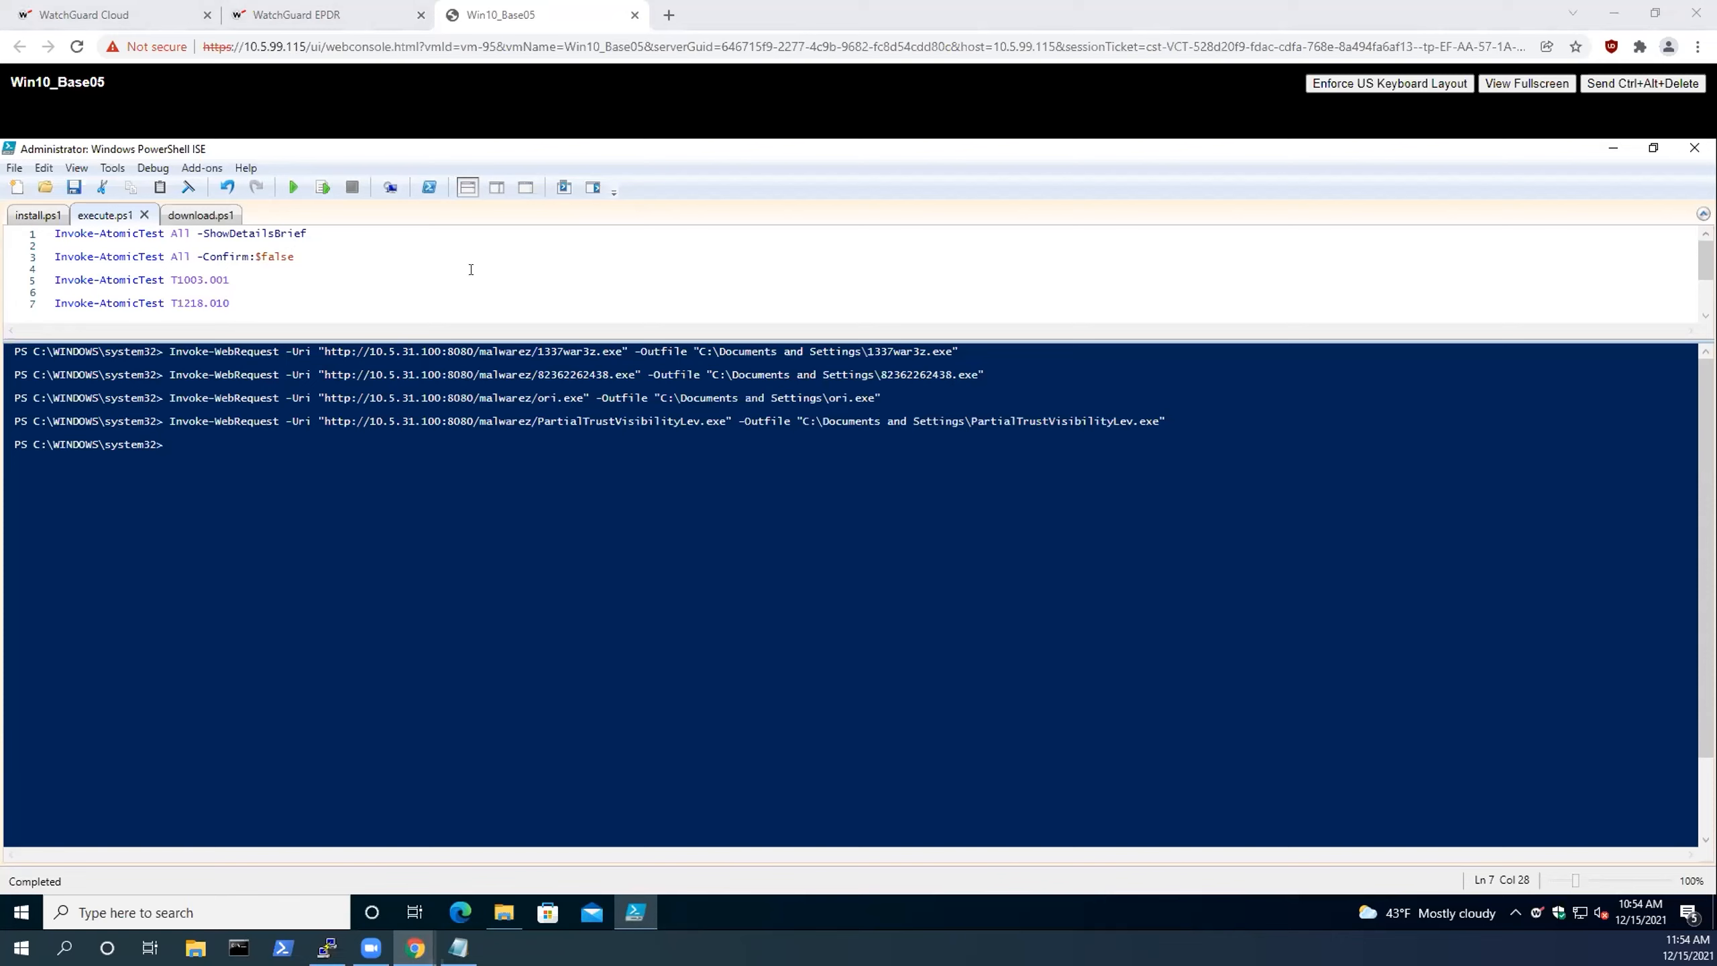
pyautogui.click(230, 303)
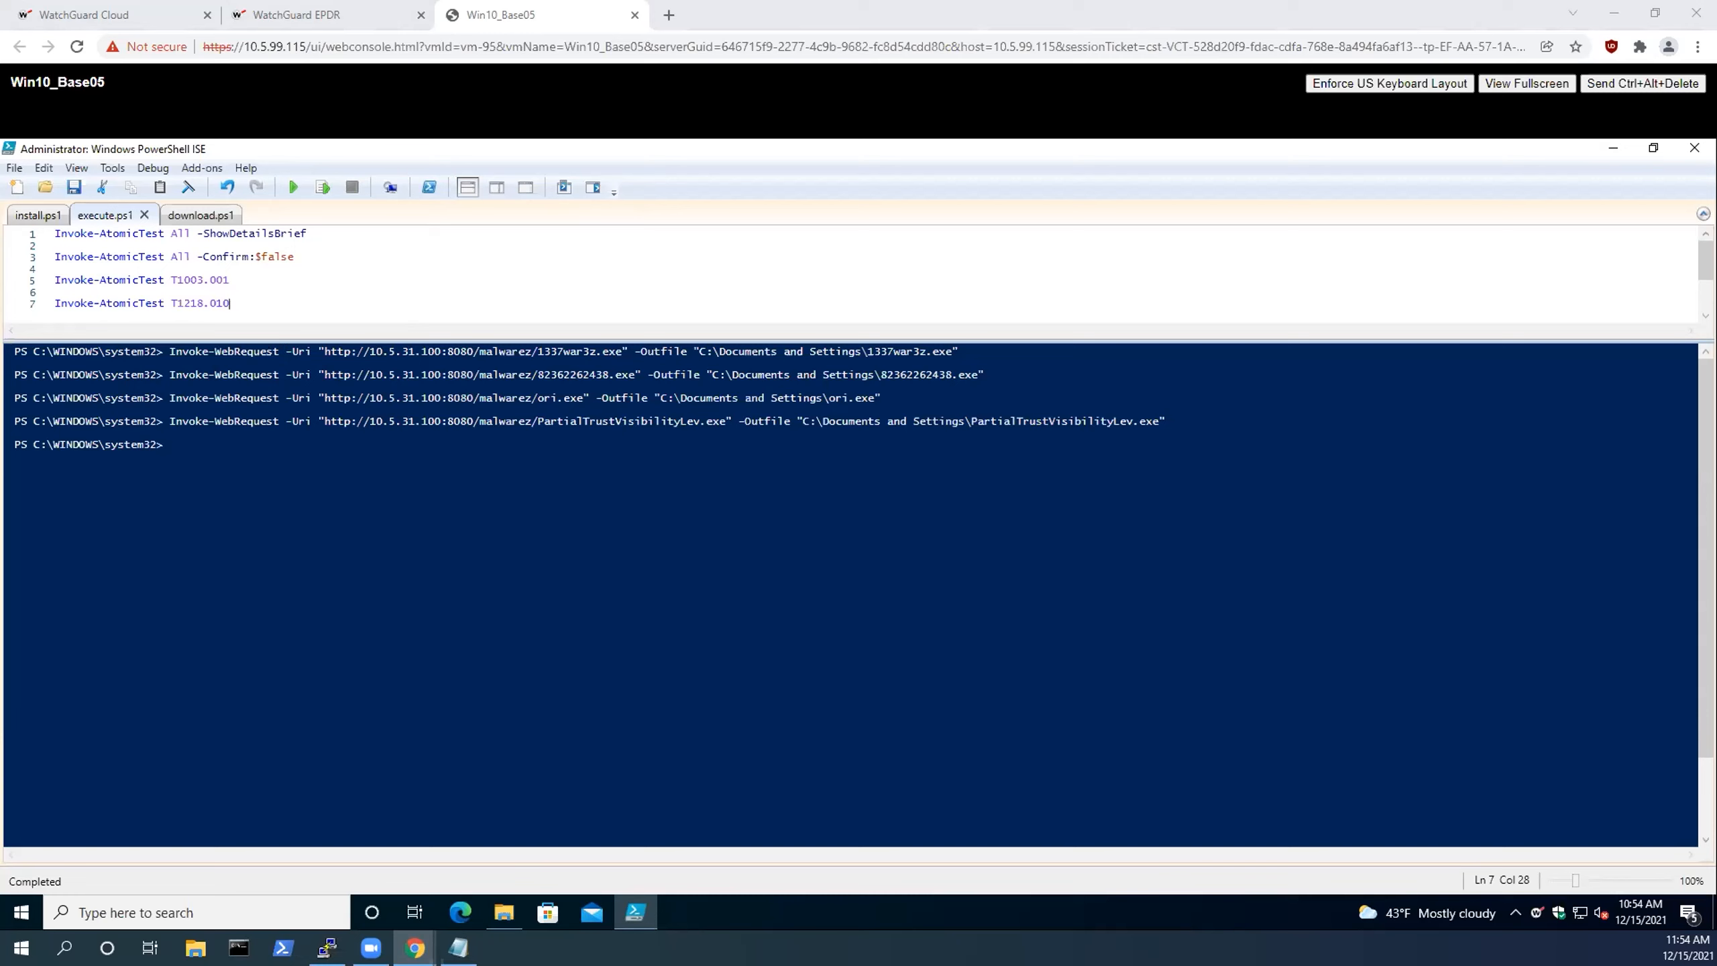
pyautogui.moveTo(550, 330)
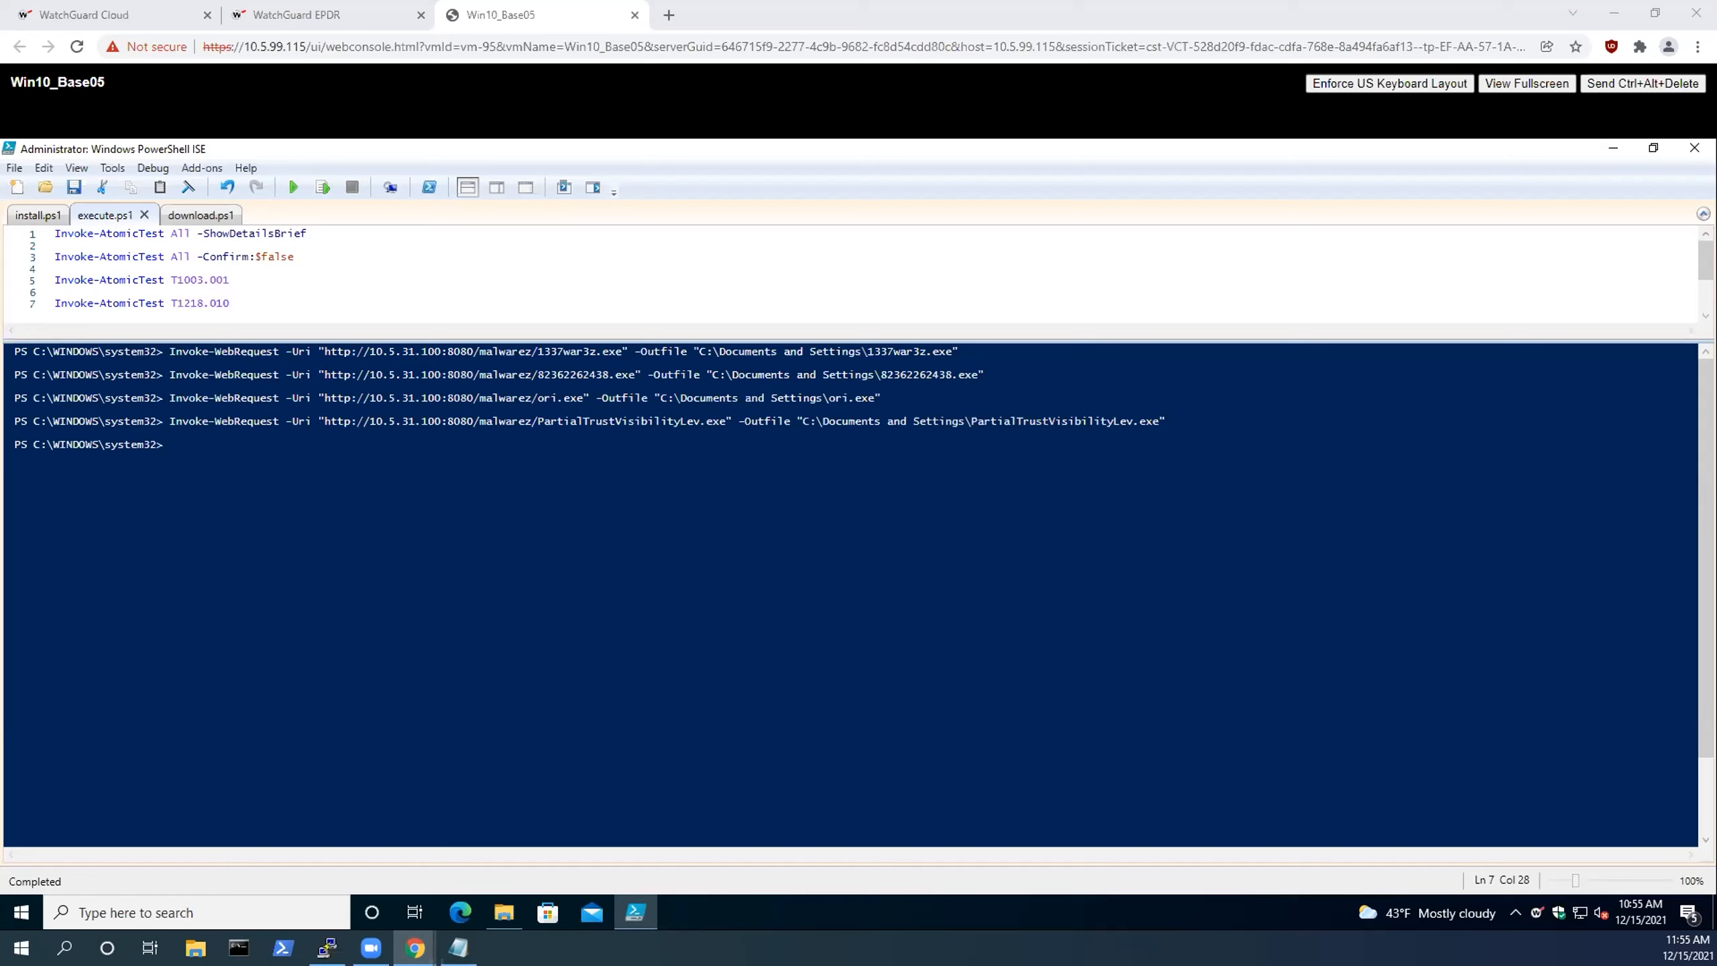
pyautogui.click(229, 303)
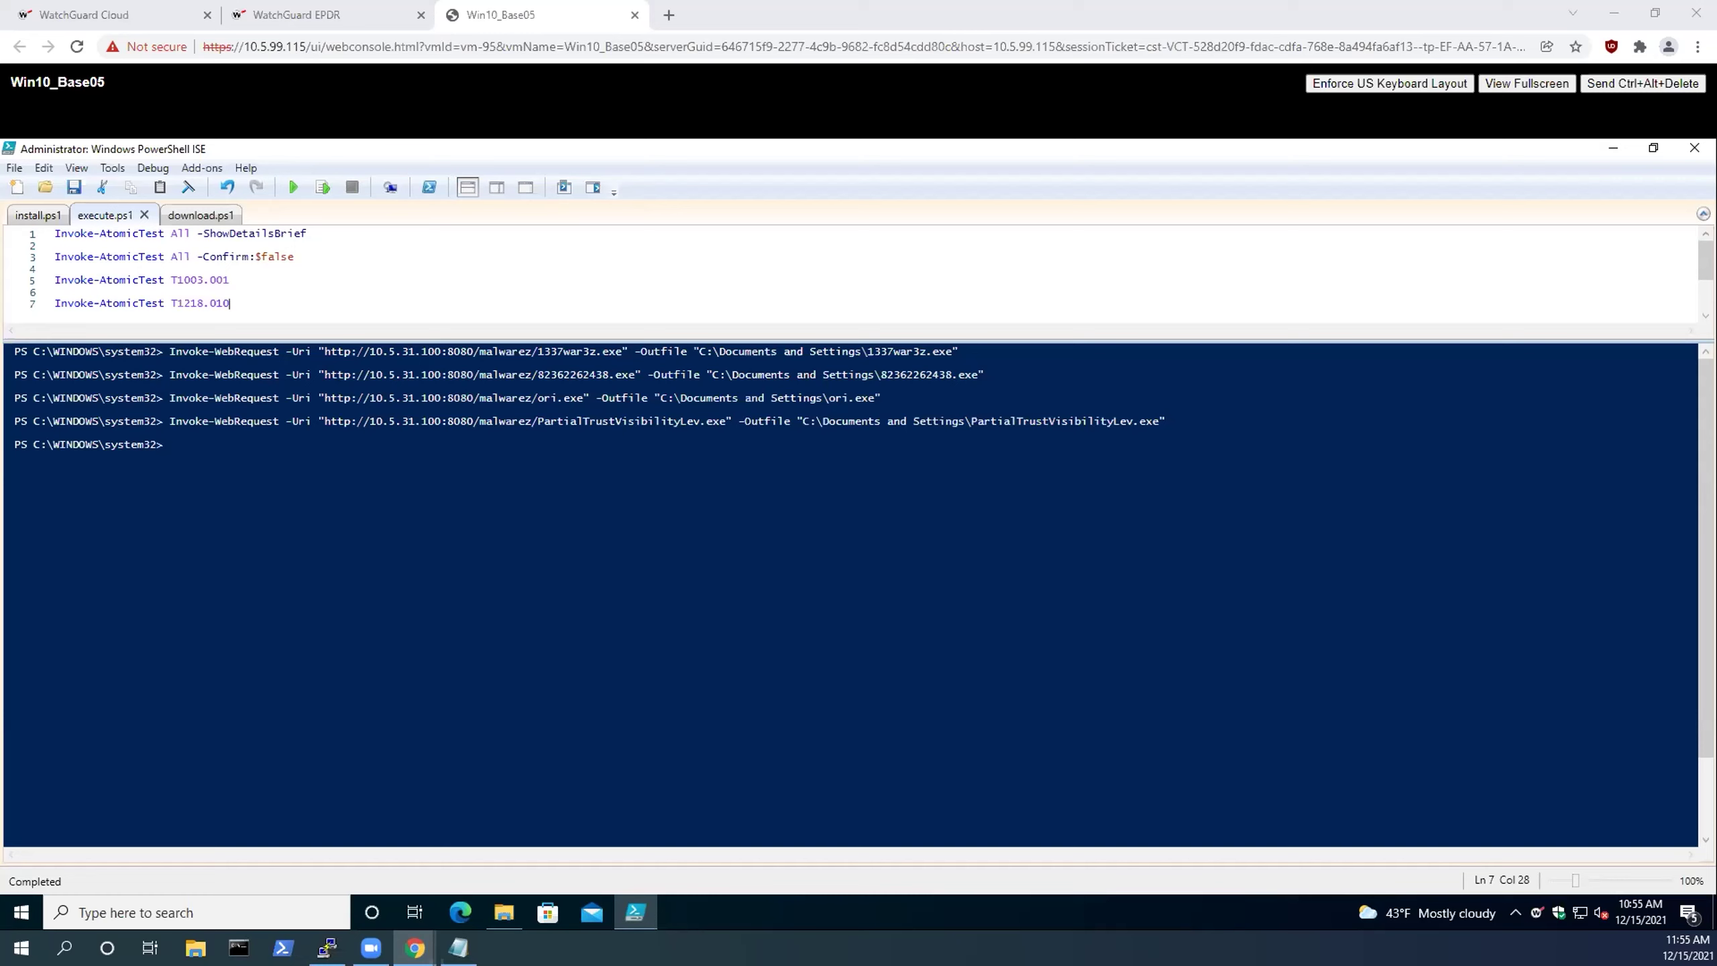
pyautogui.moveTo(310, 184)
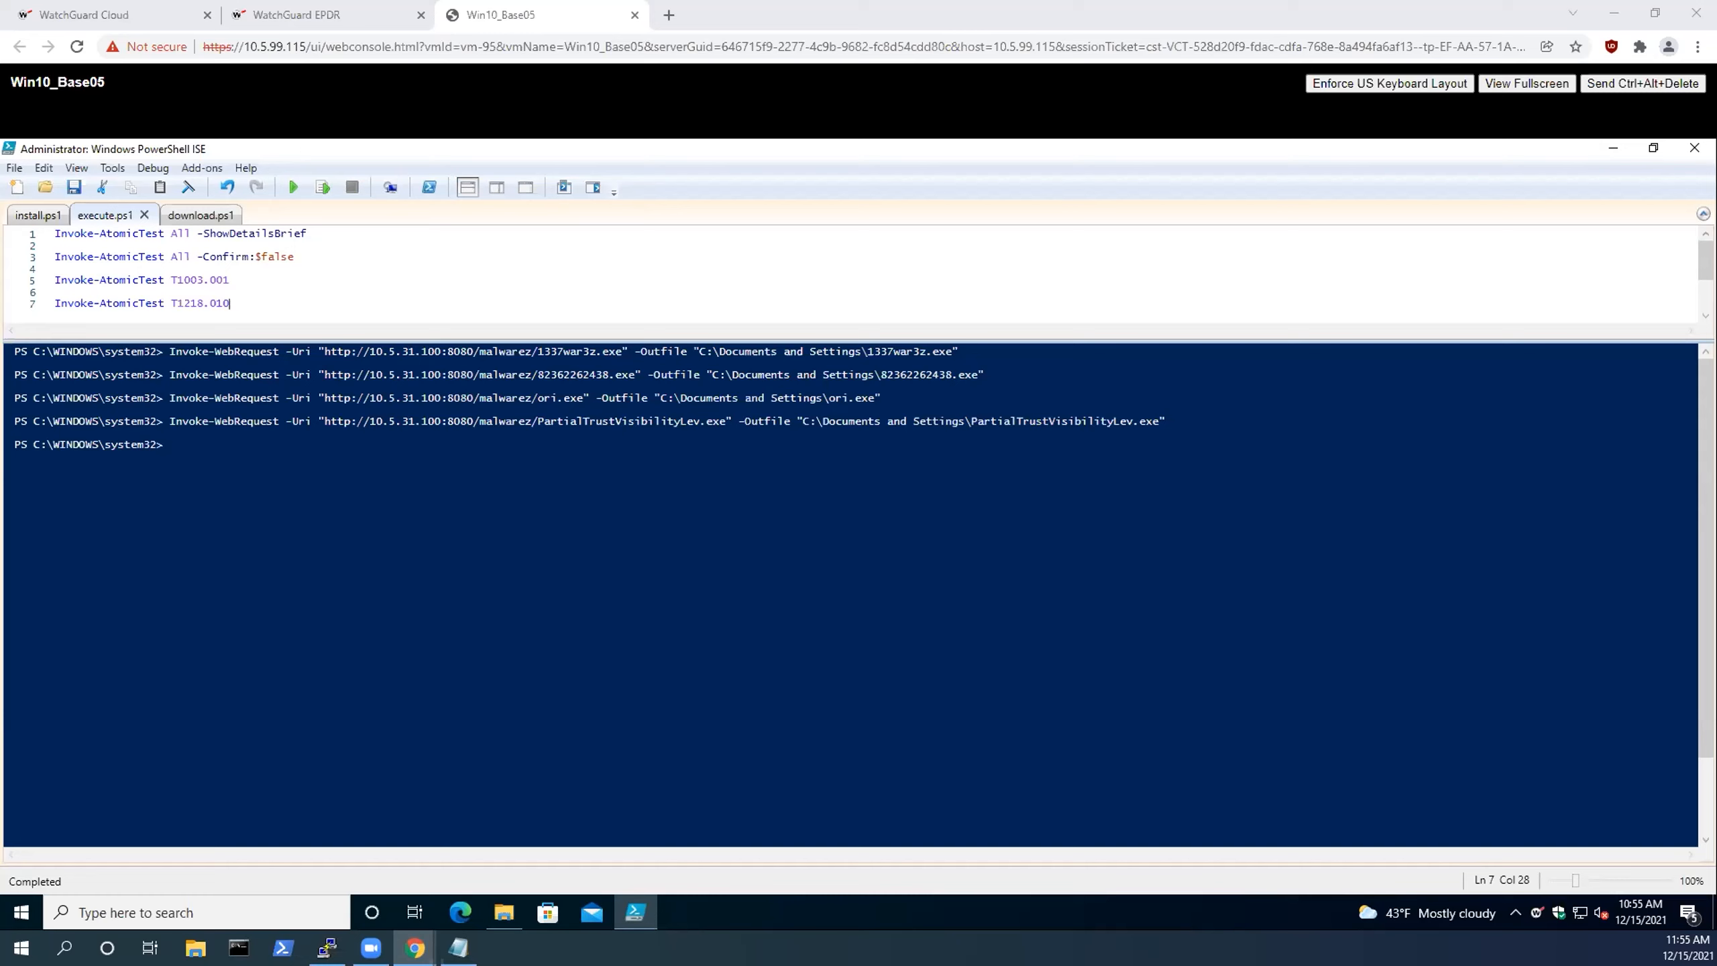
pyautogui.moveTo(261, 125)
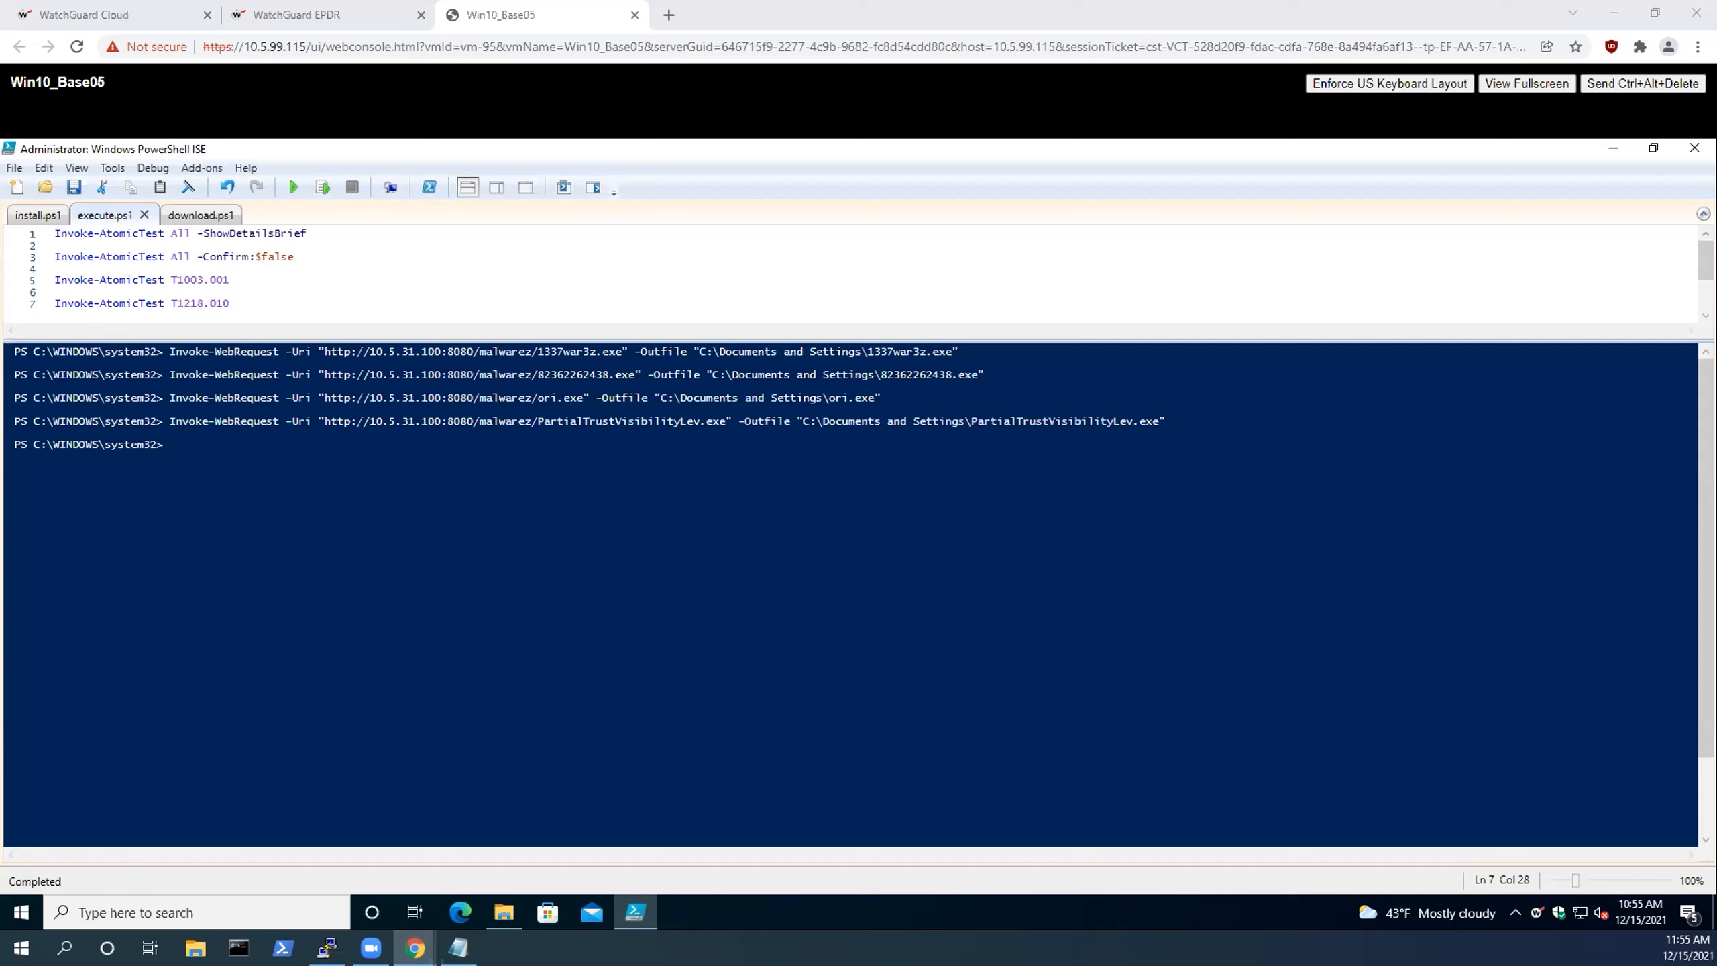
pyautogui.moveTo(178, 36)
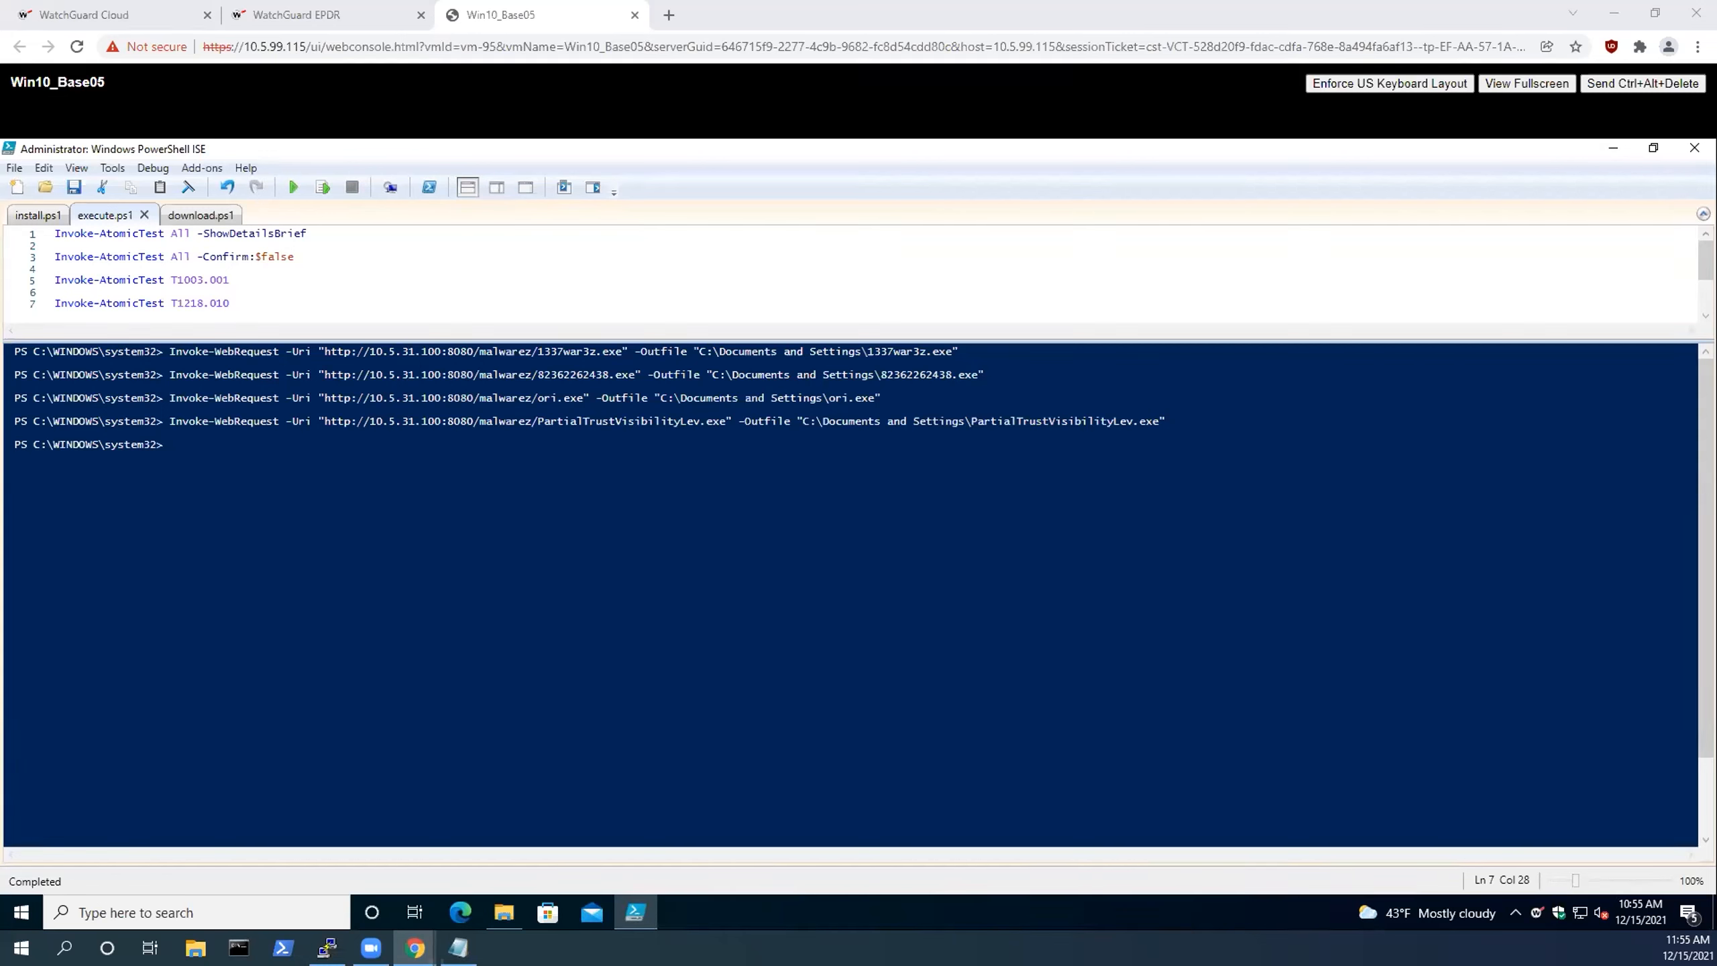
pyautogui.click(229, 303)
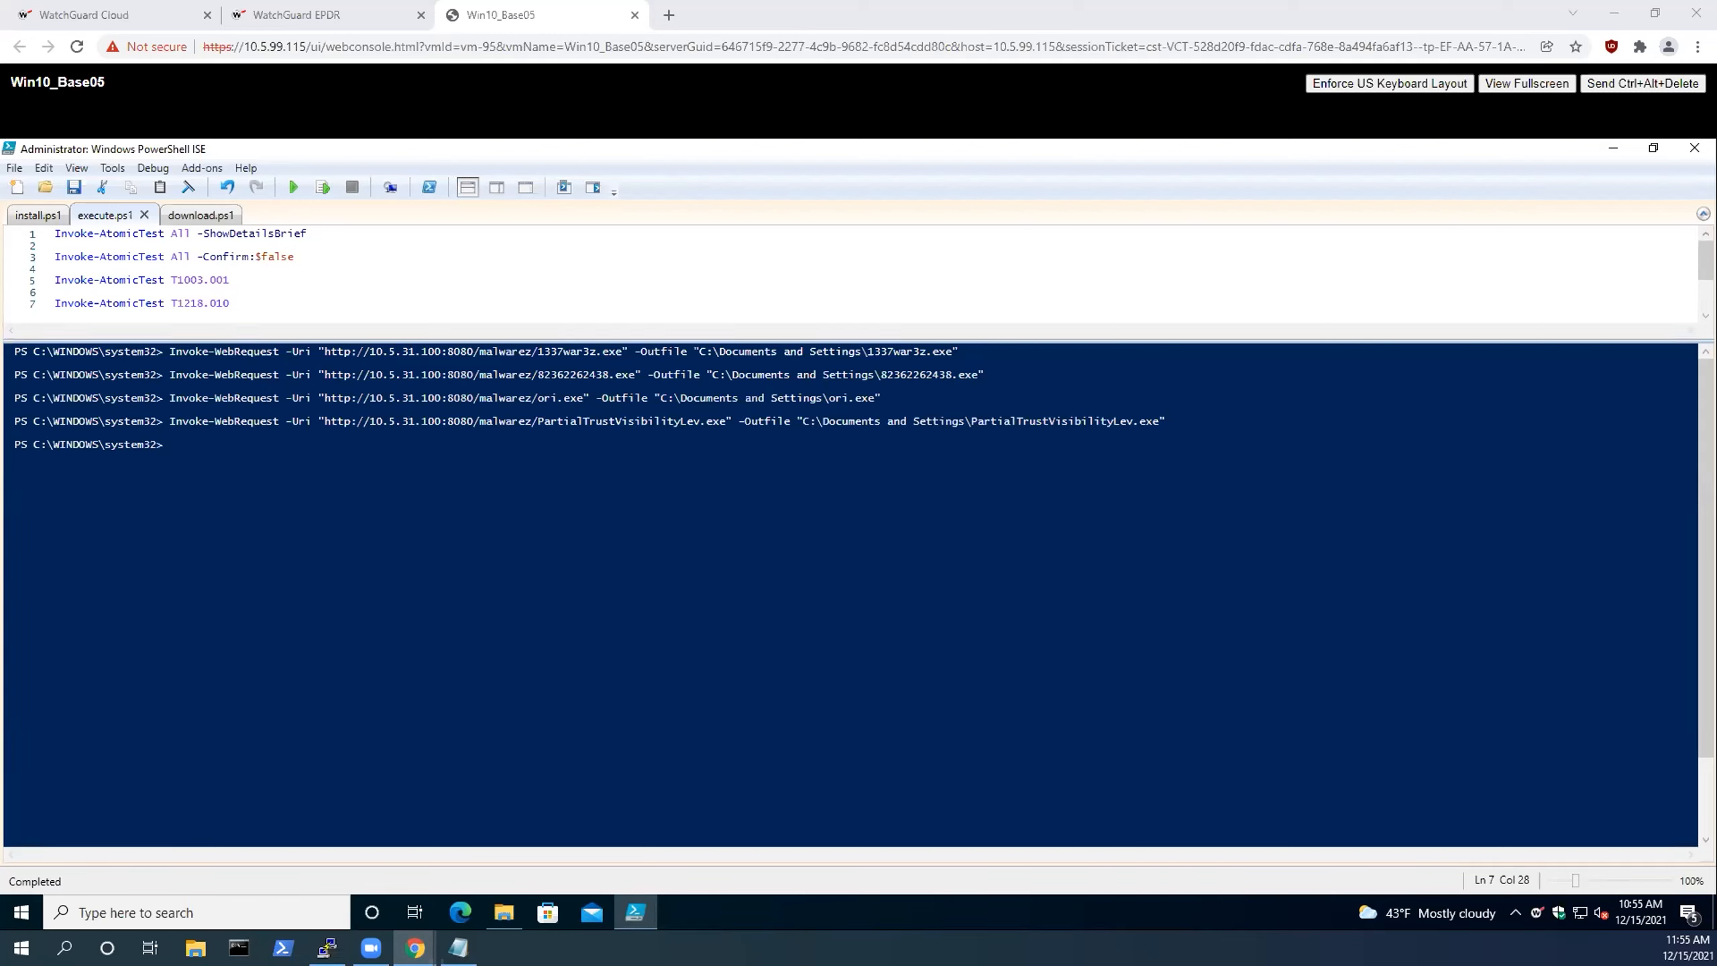
pyautogui.click(230, 303)
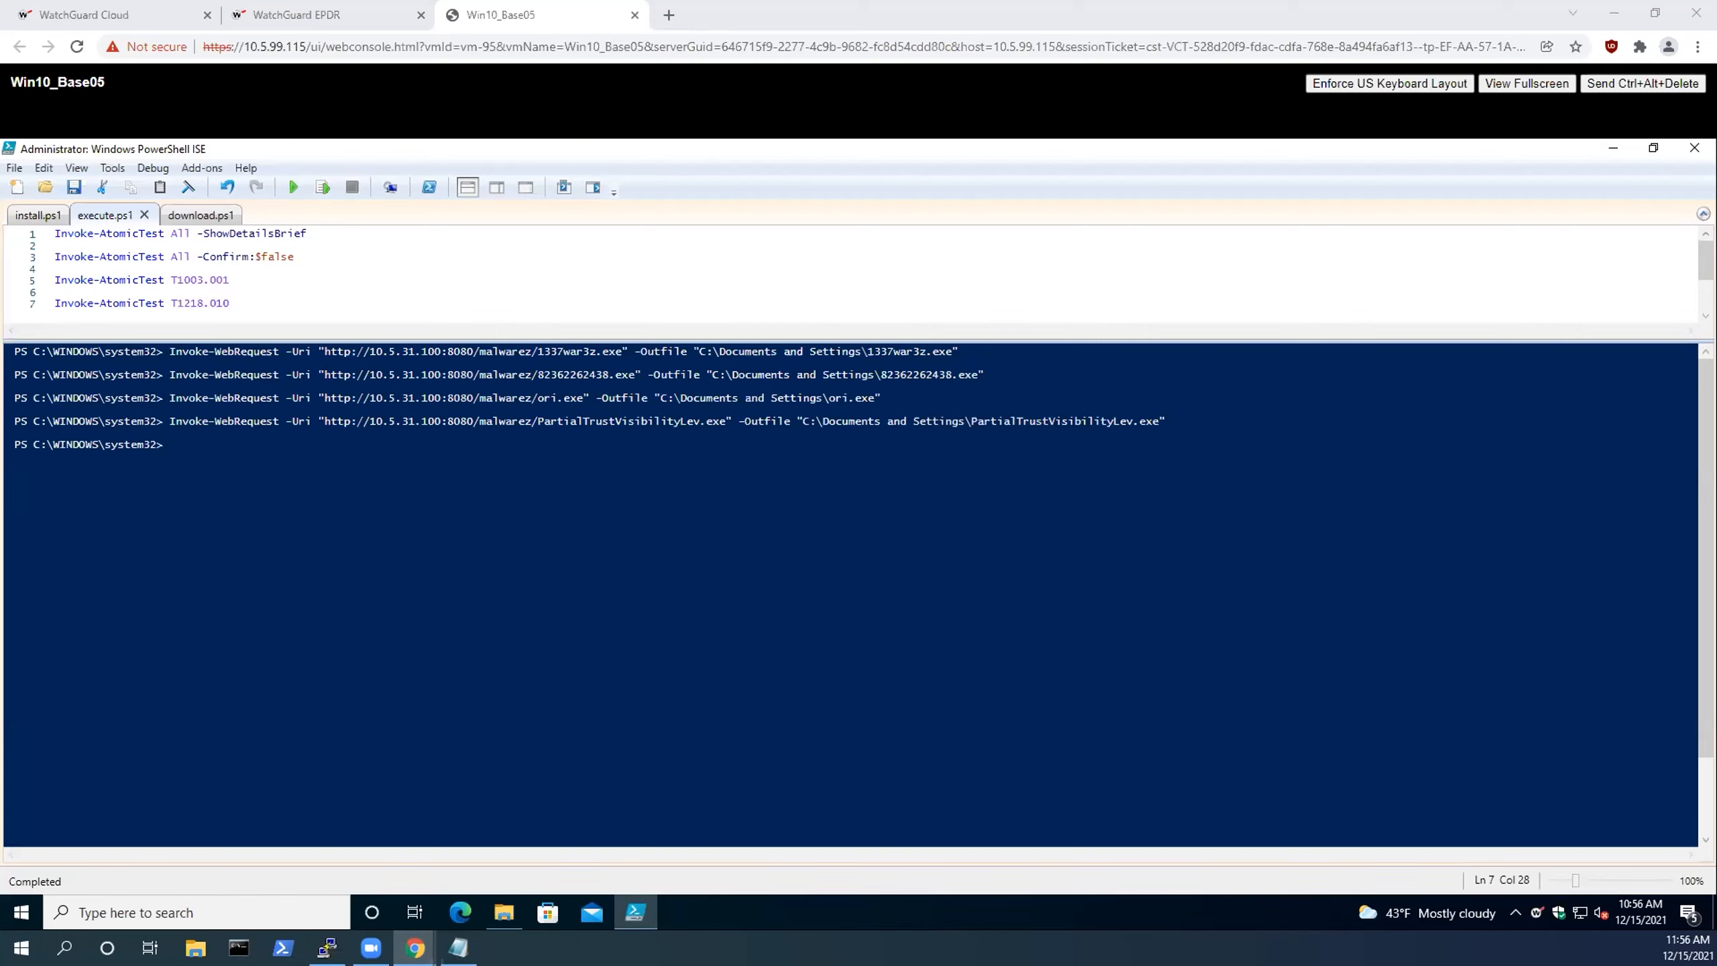
pyautogui.click(229, 303)
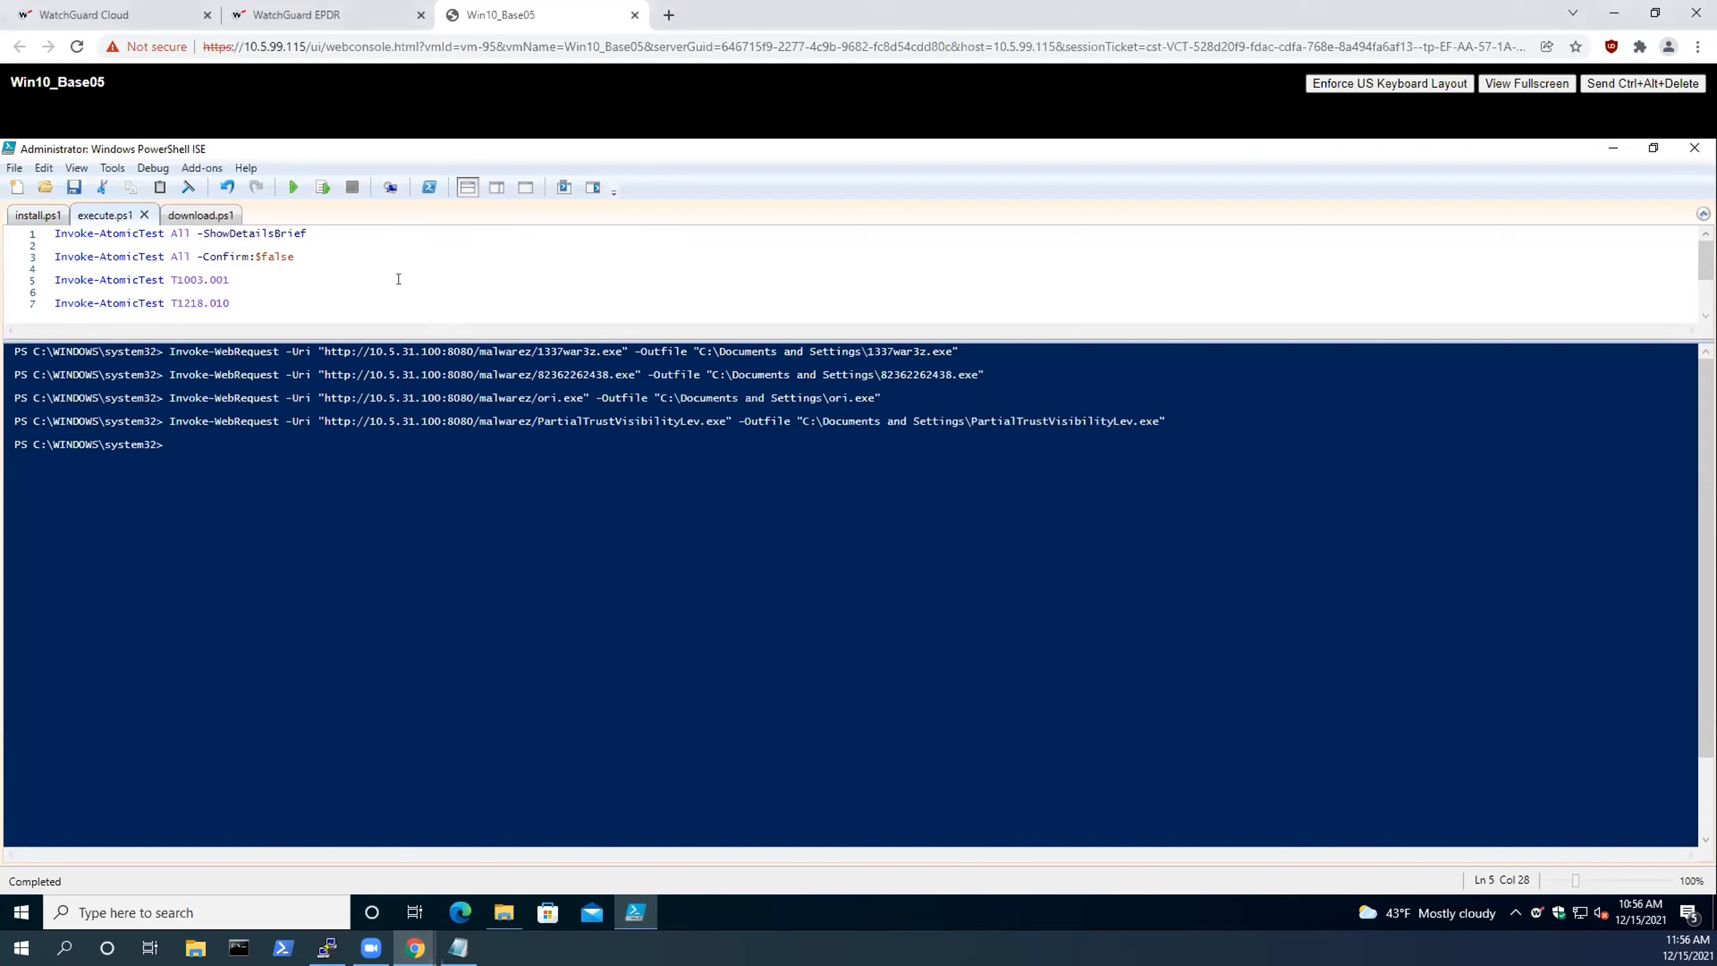
# Run the selected Invoke-AtomicTest T1003.001 LSASS-dump line, which WatchGuard stops with an exploit-removed alert.
pyautogui.tripleClick(140, 279)
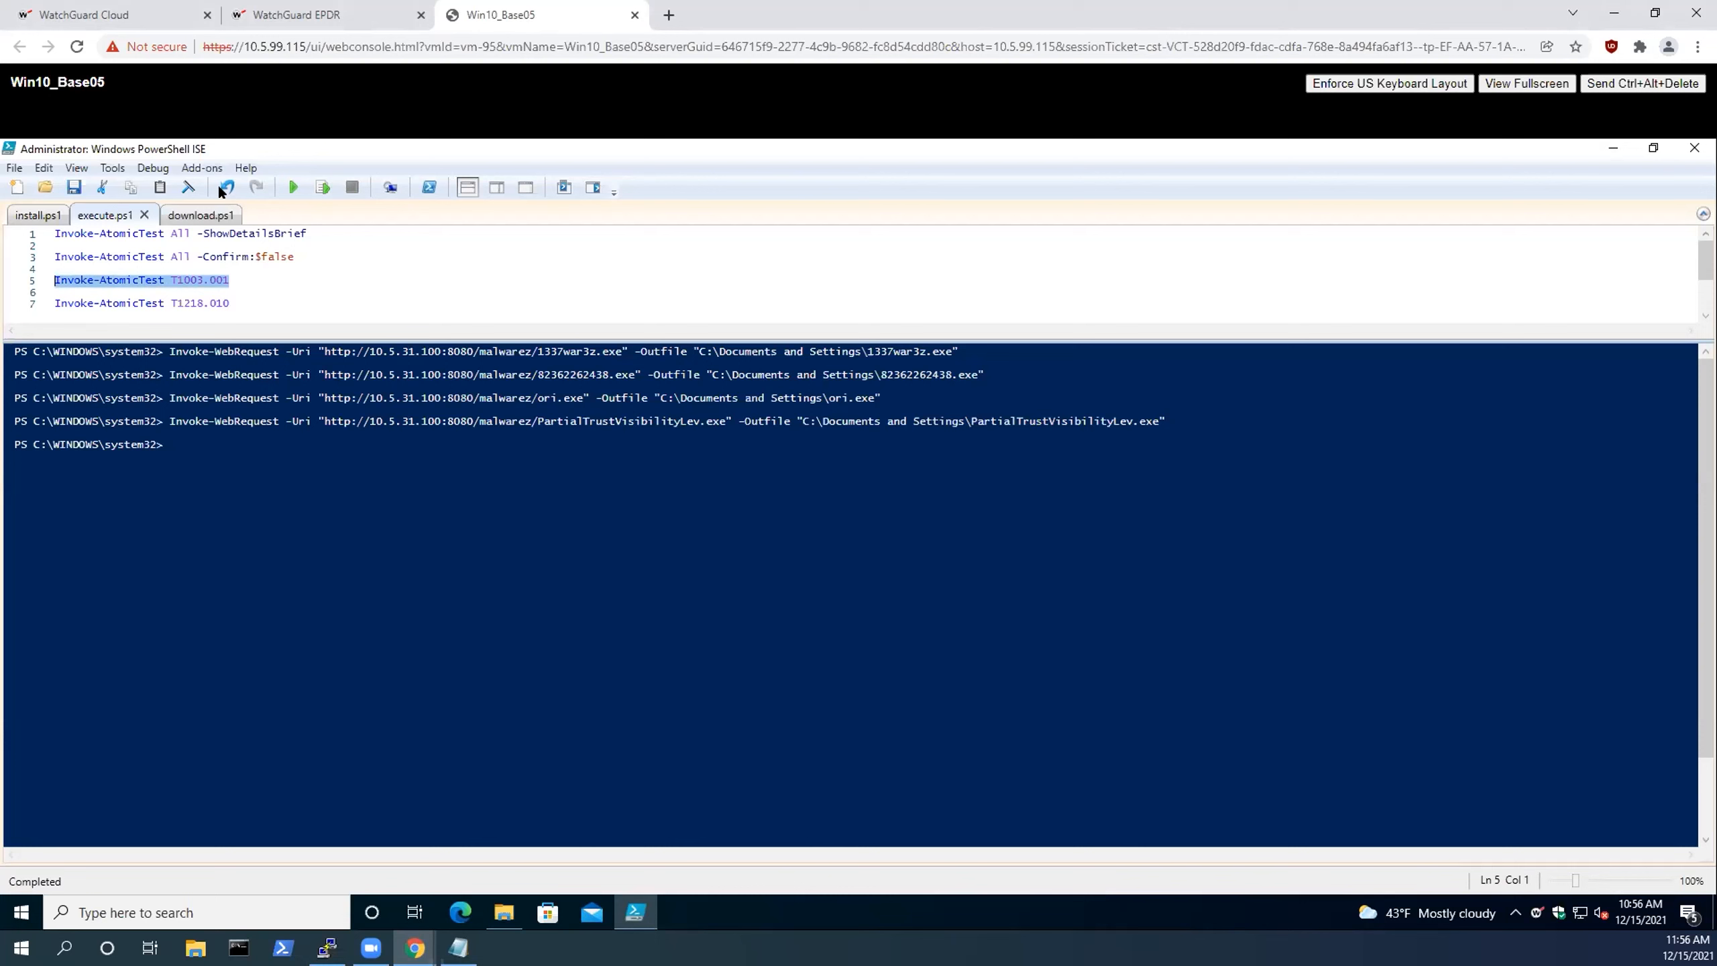
pyautogui.click(322, 187)
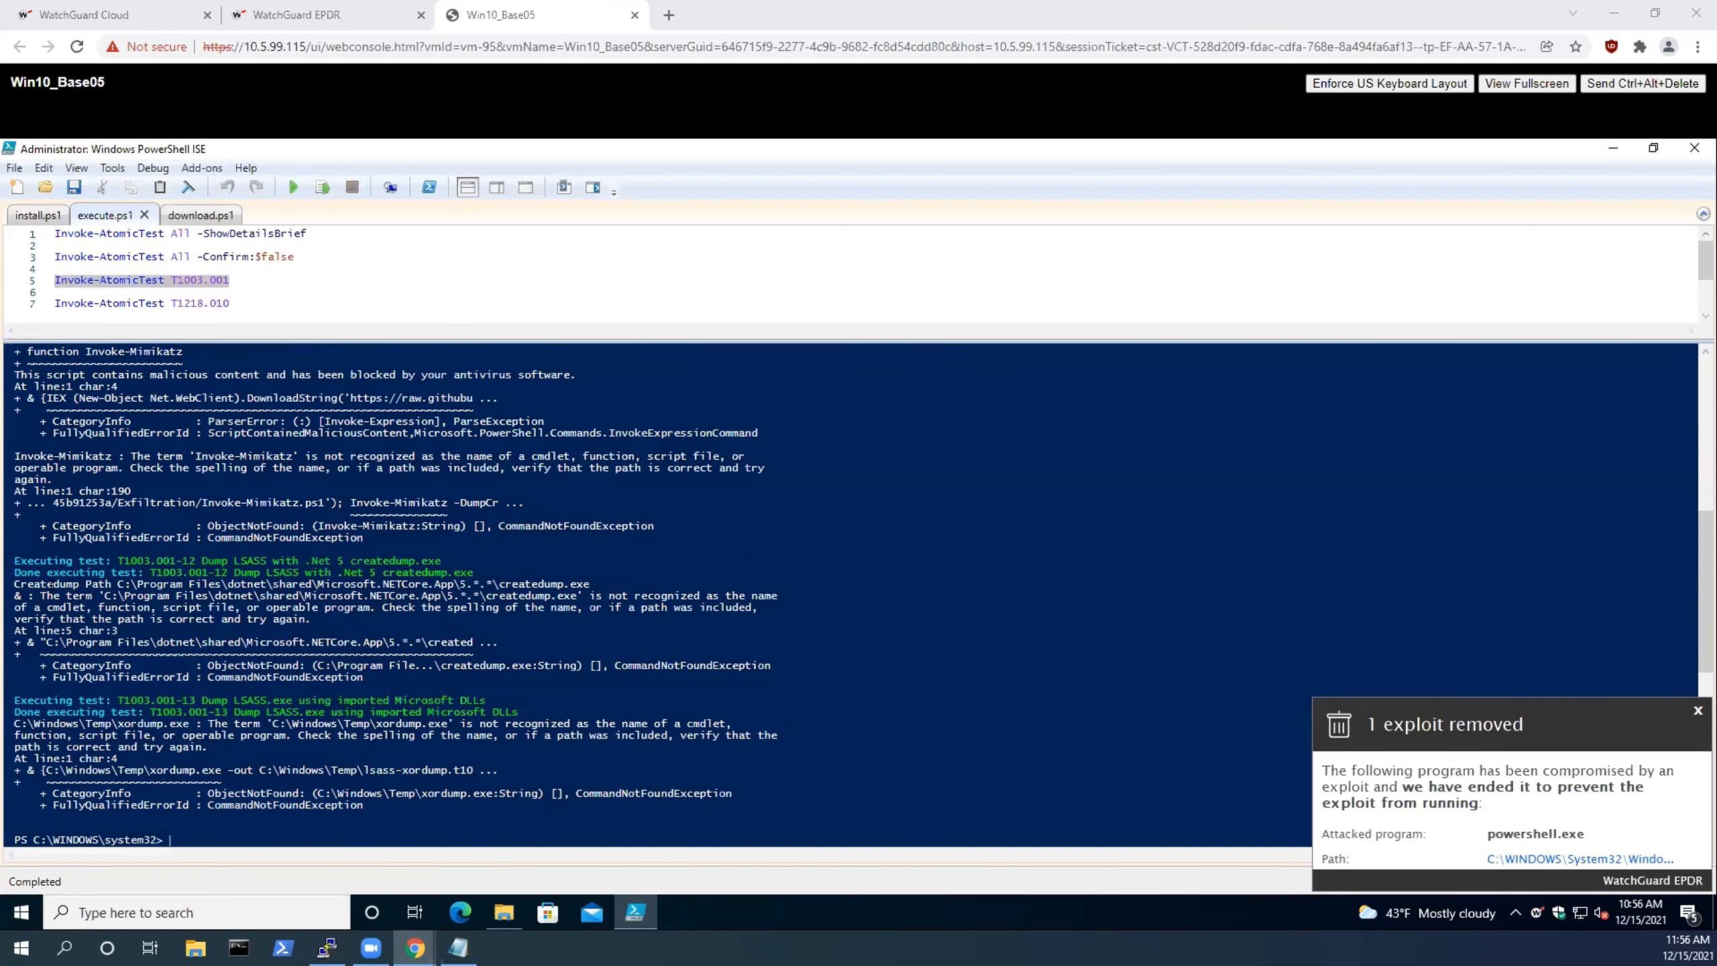
pyautogui.scroll(-3)
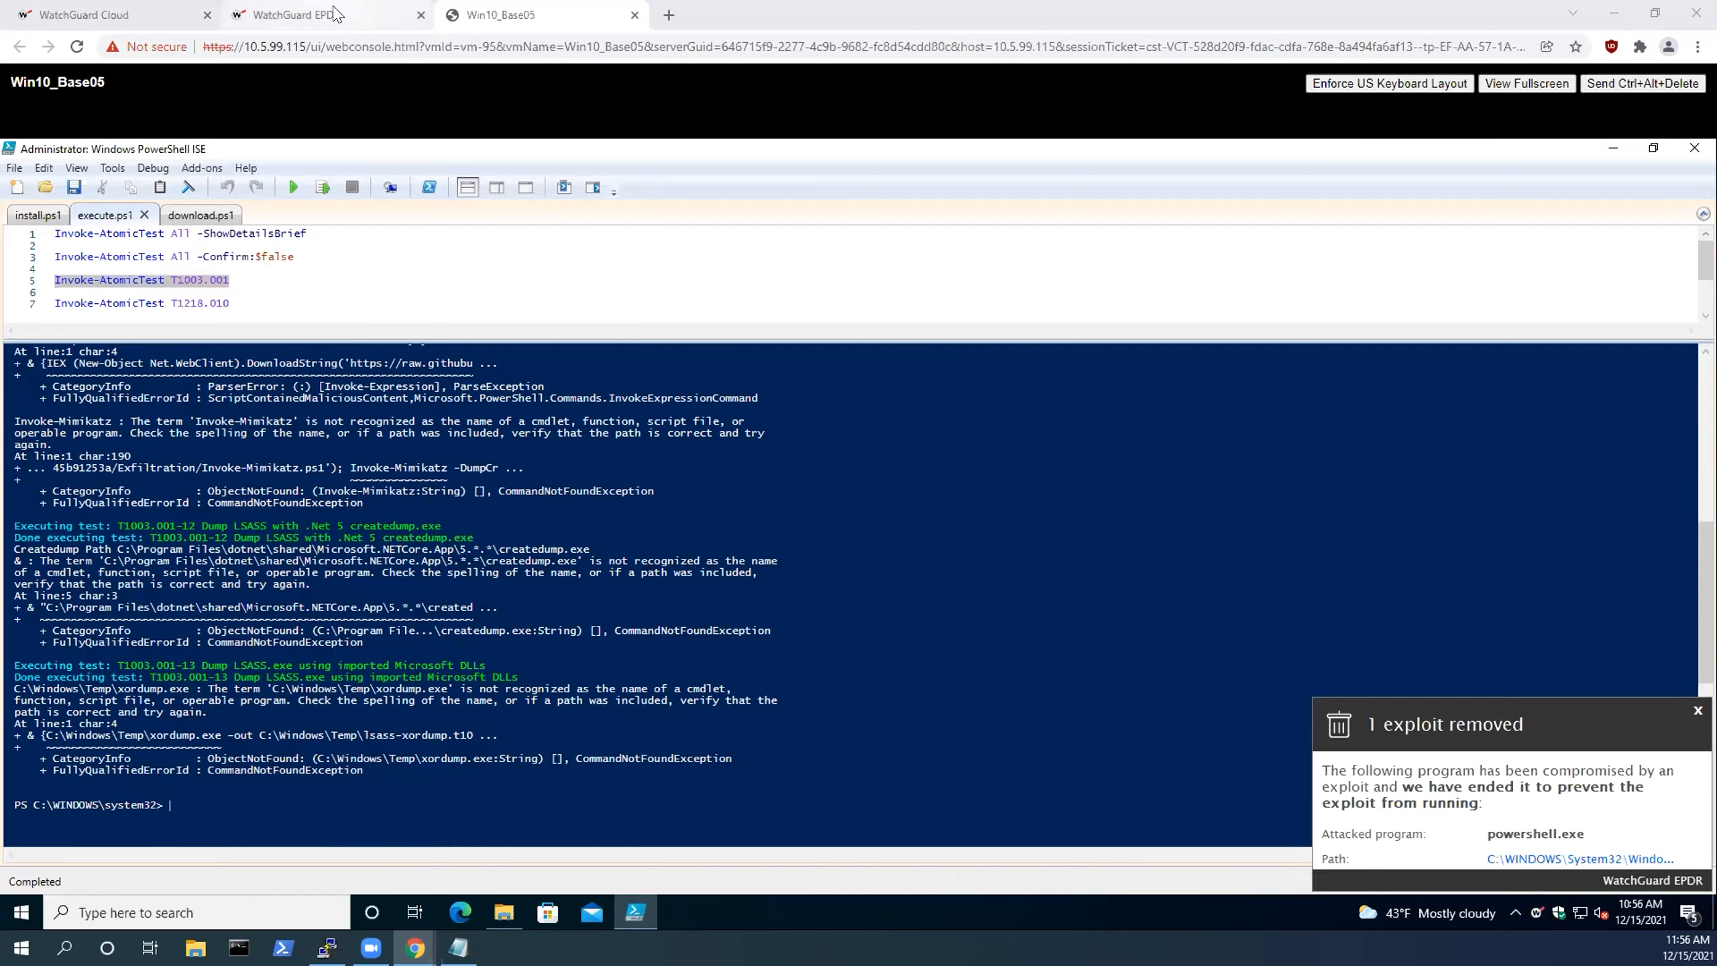
# Review the Exploit activity incidents in EPDR, then show the WatchGuard Cloud dashboard with two protected endpoints.
pyautogui.click(318, 15)
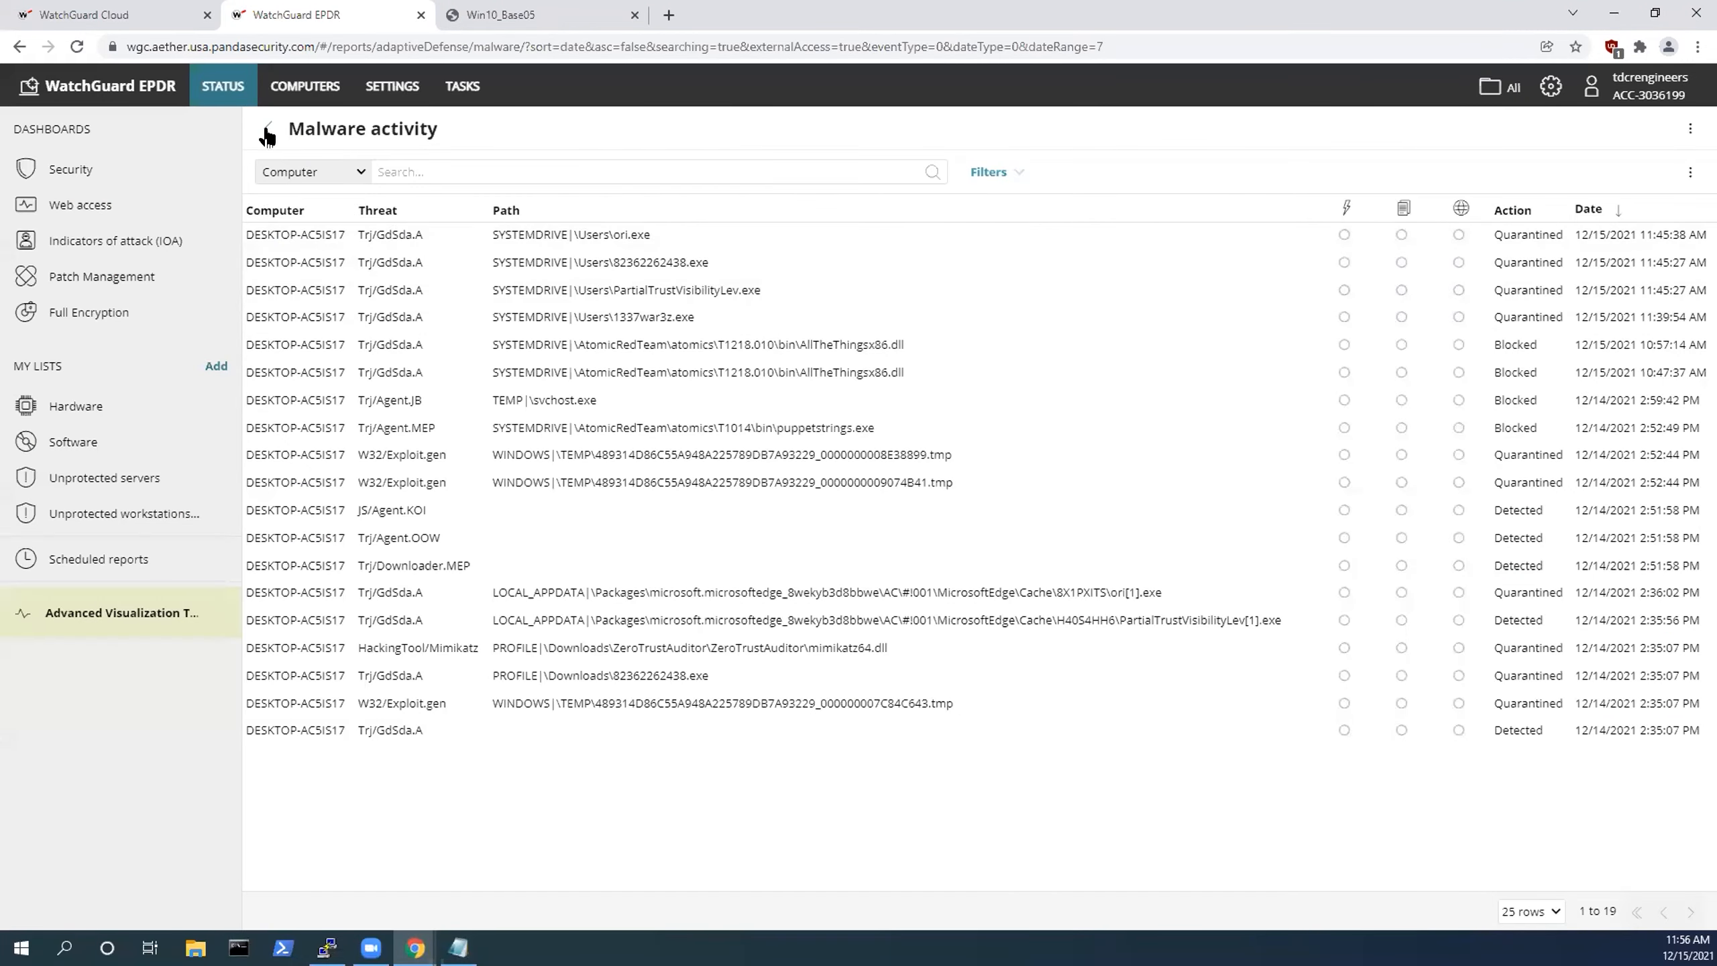
pyautogui.click(70, 169)
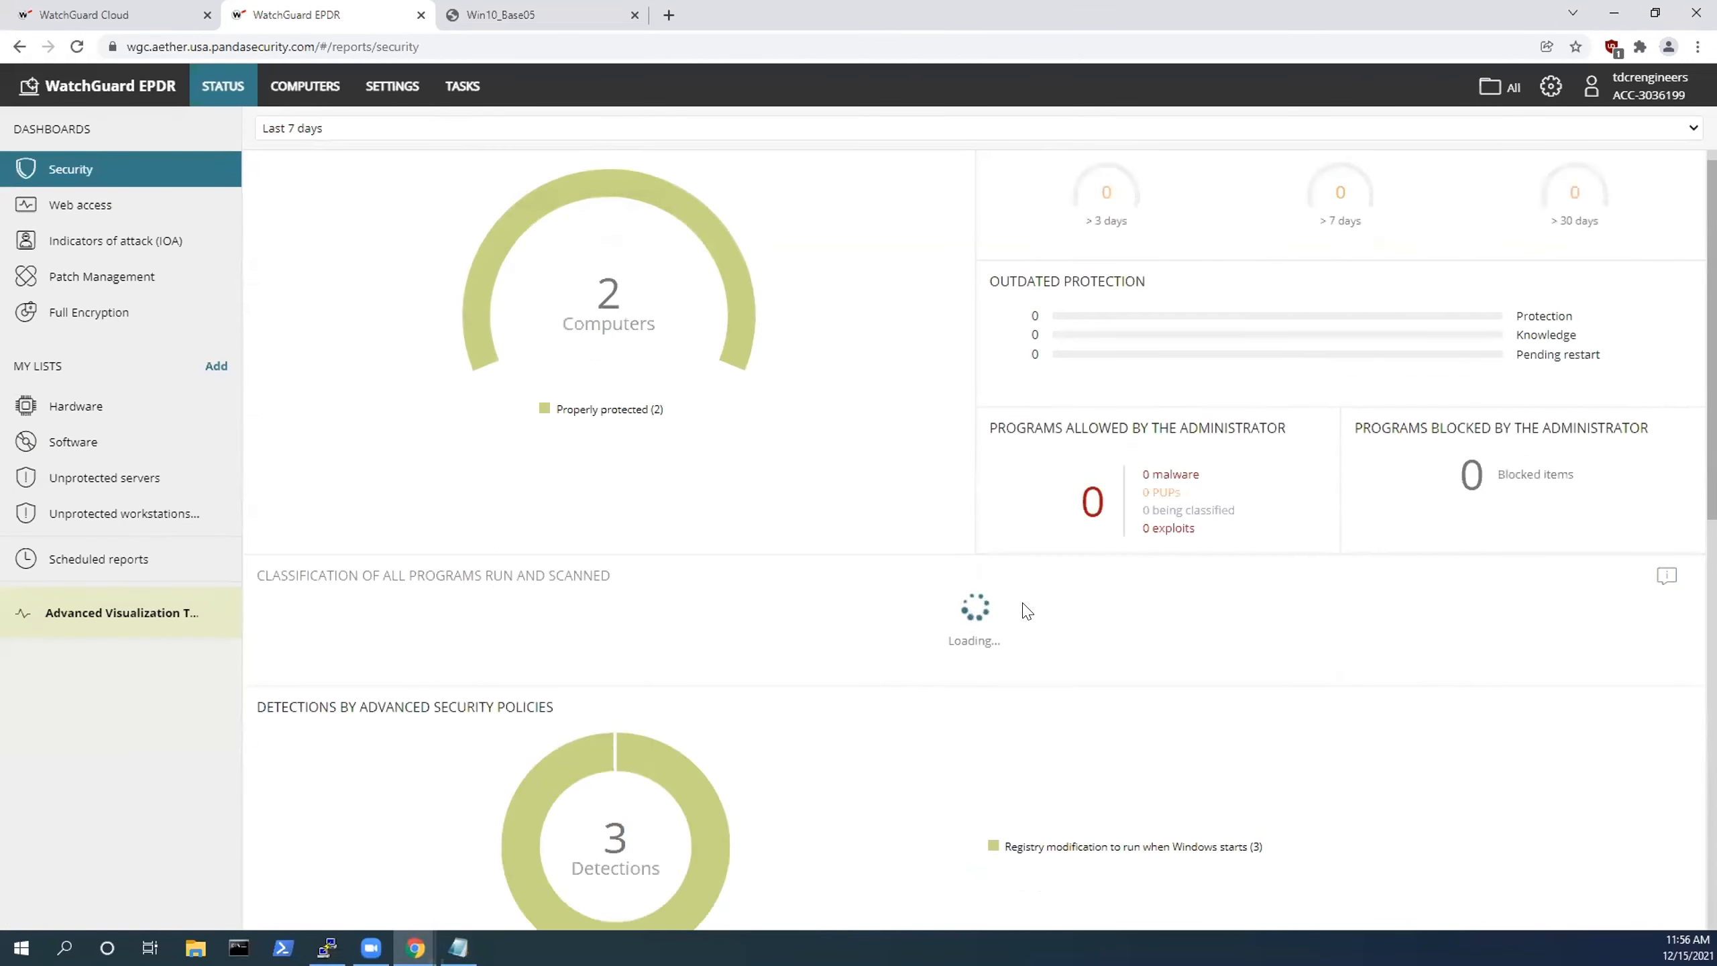
pyautogui.scroll(-3)
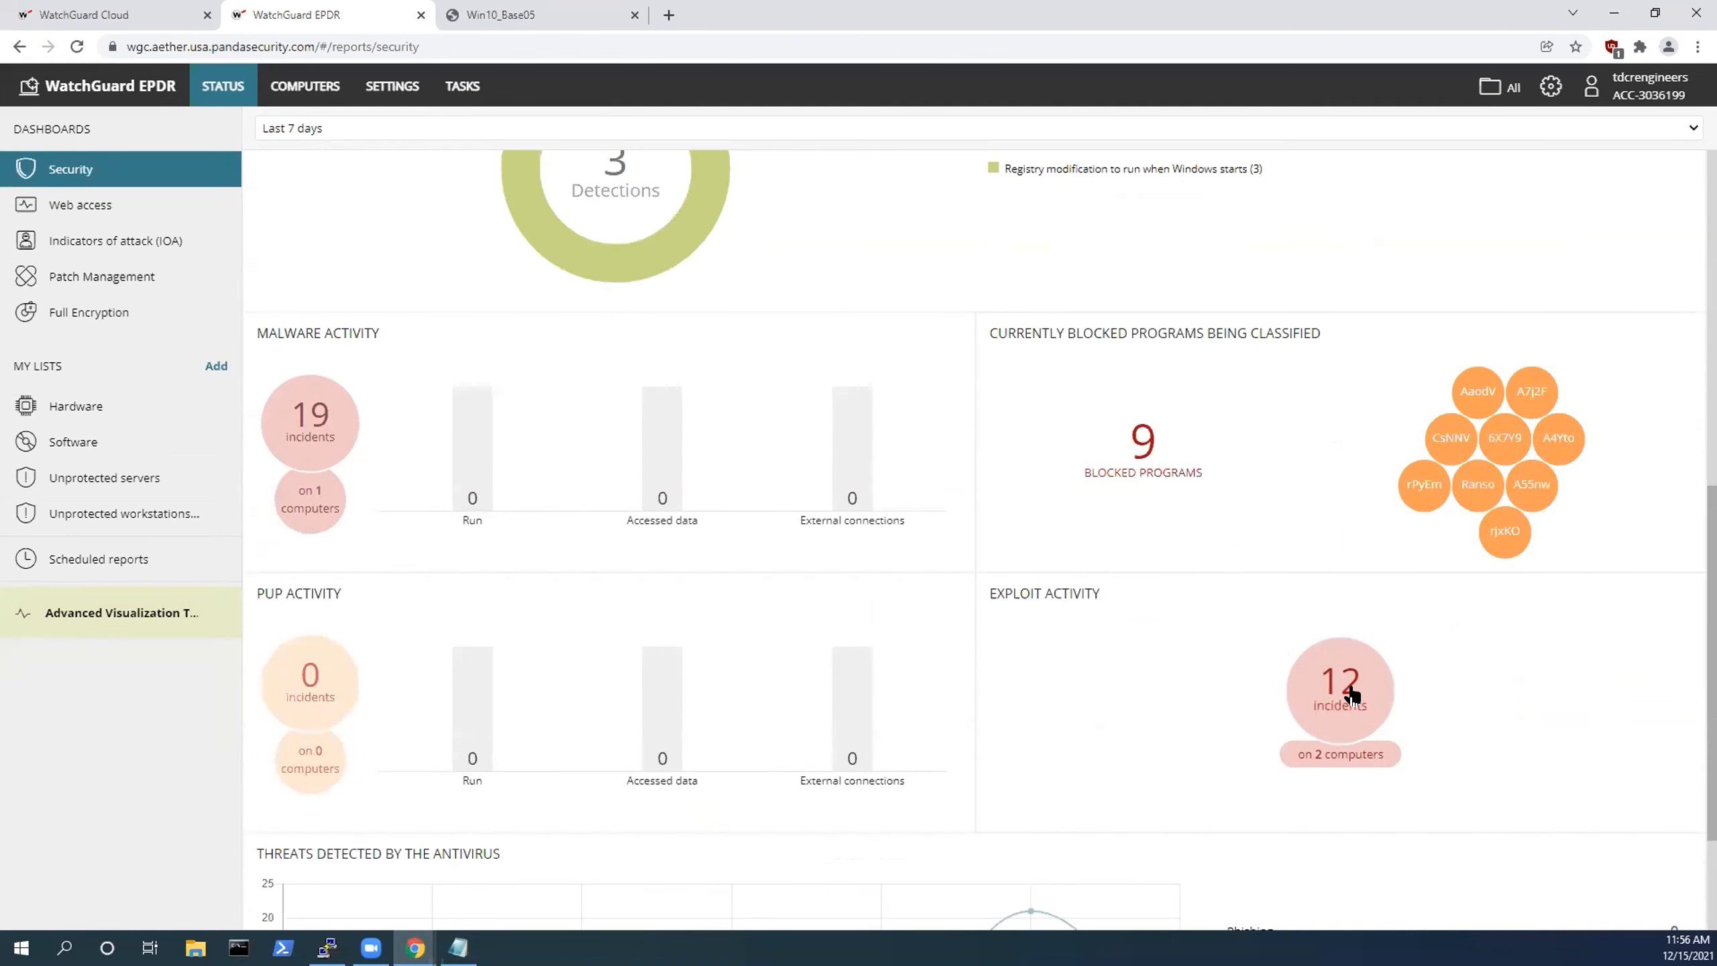
pyautogui.click(1339, 689)
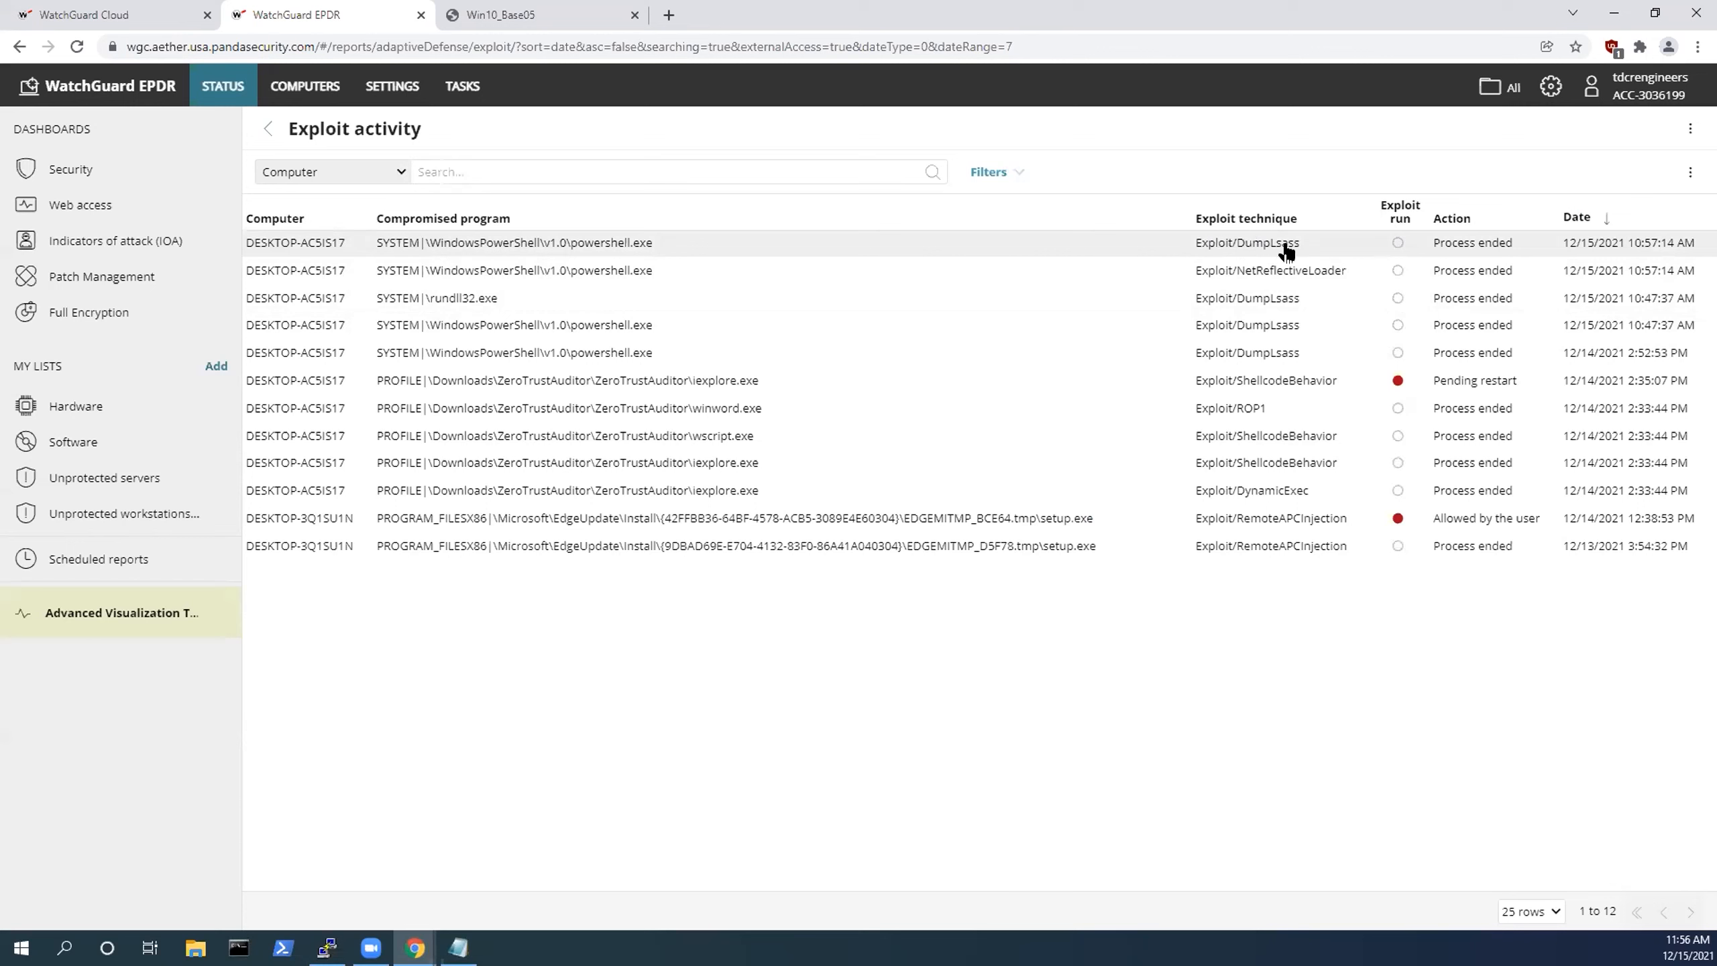
pyautogui.moveTo(1308, 253)
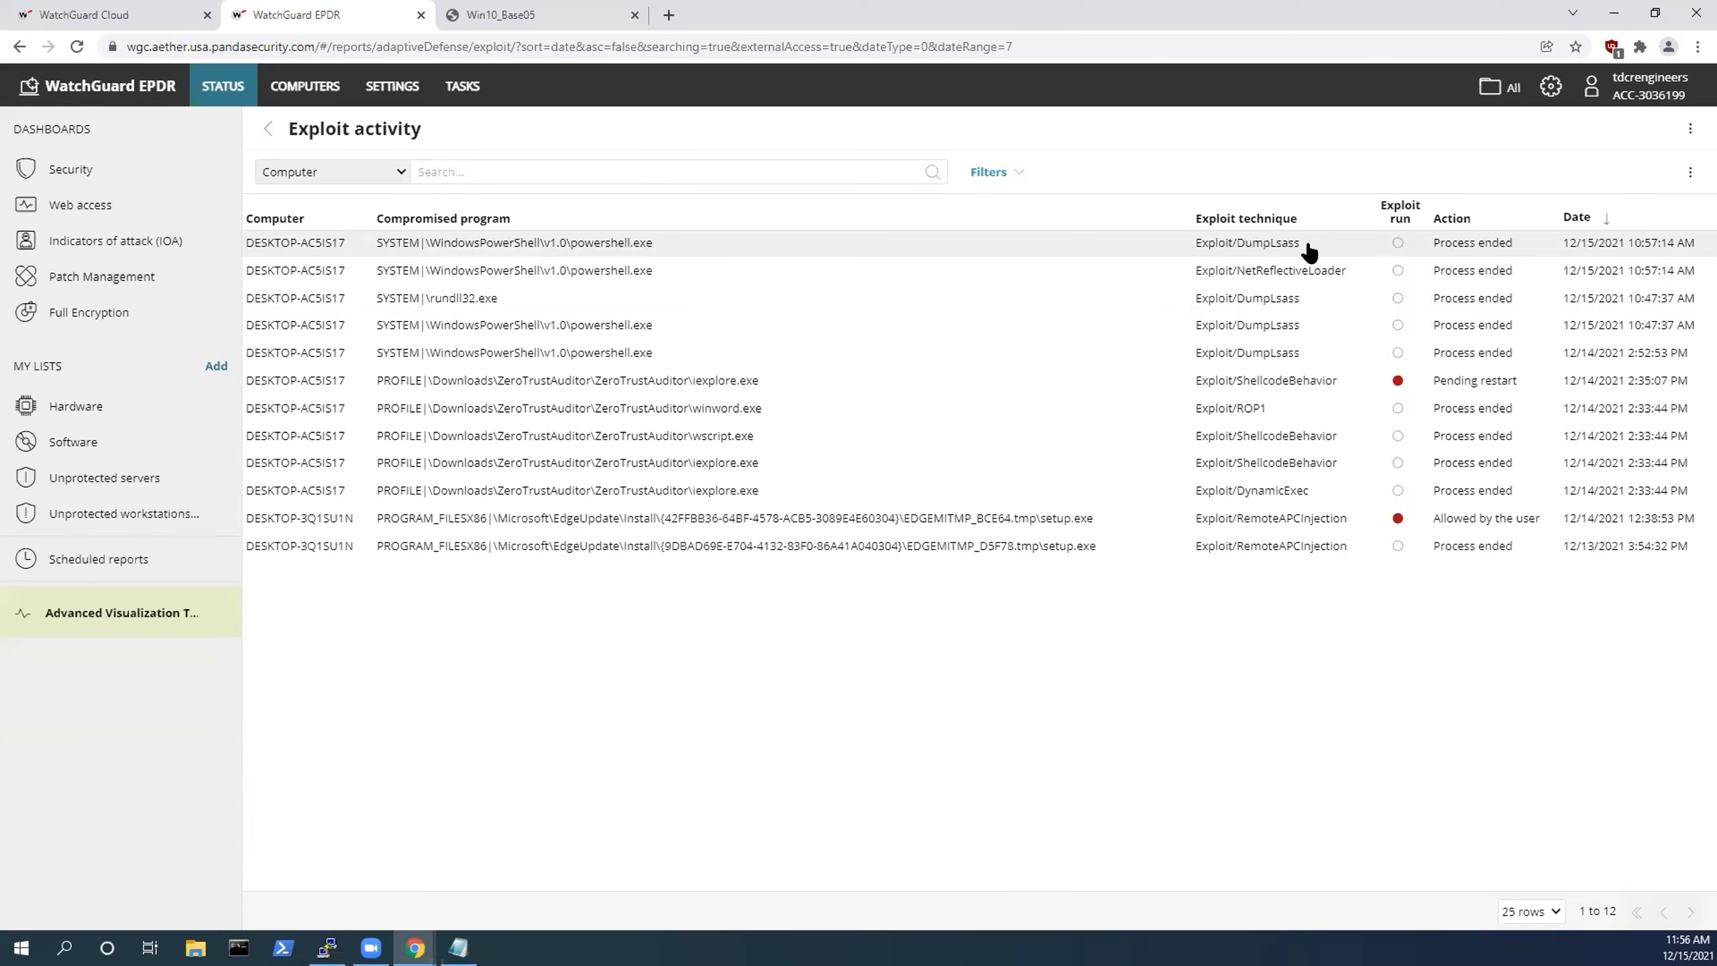
pyautogui.moveTo(1332, 252)
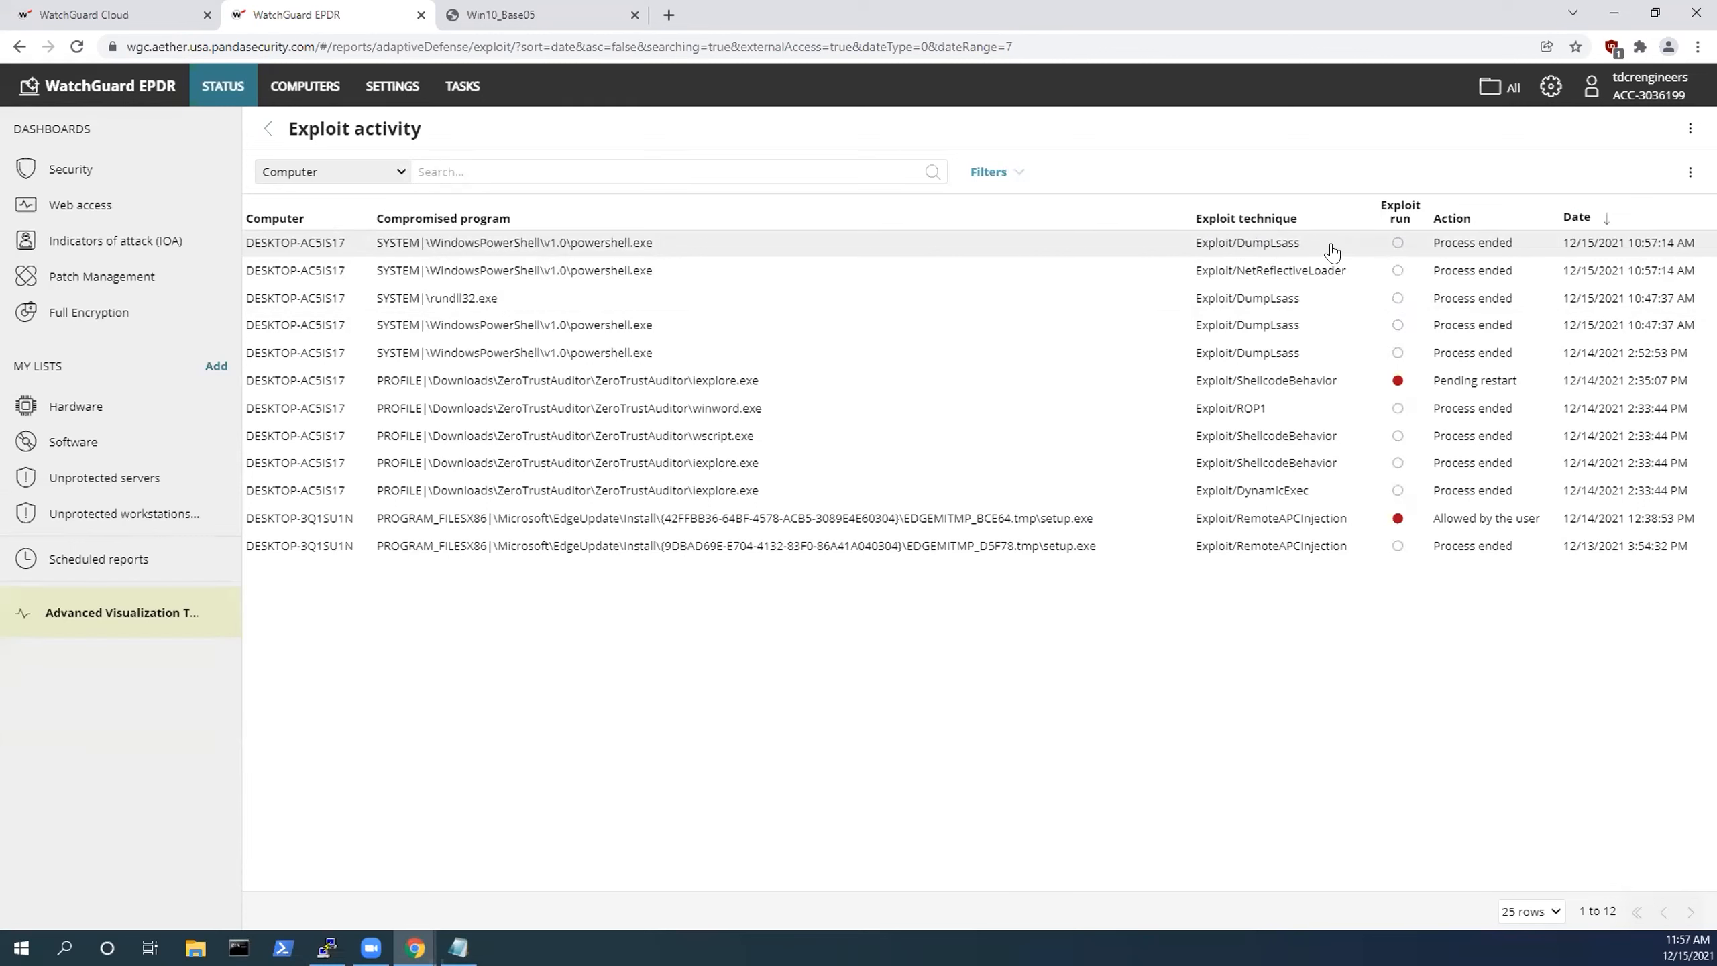
pyautogui.moveTo(1558, 252)
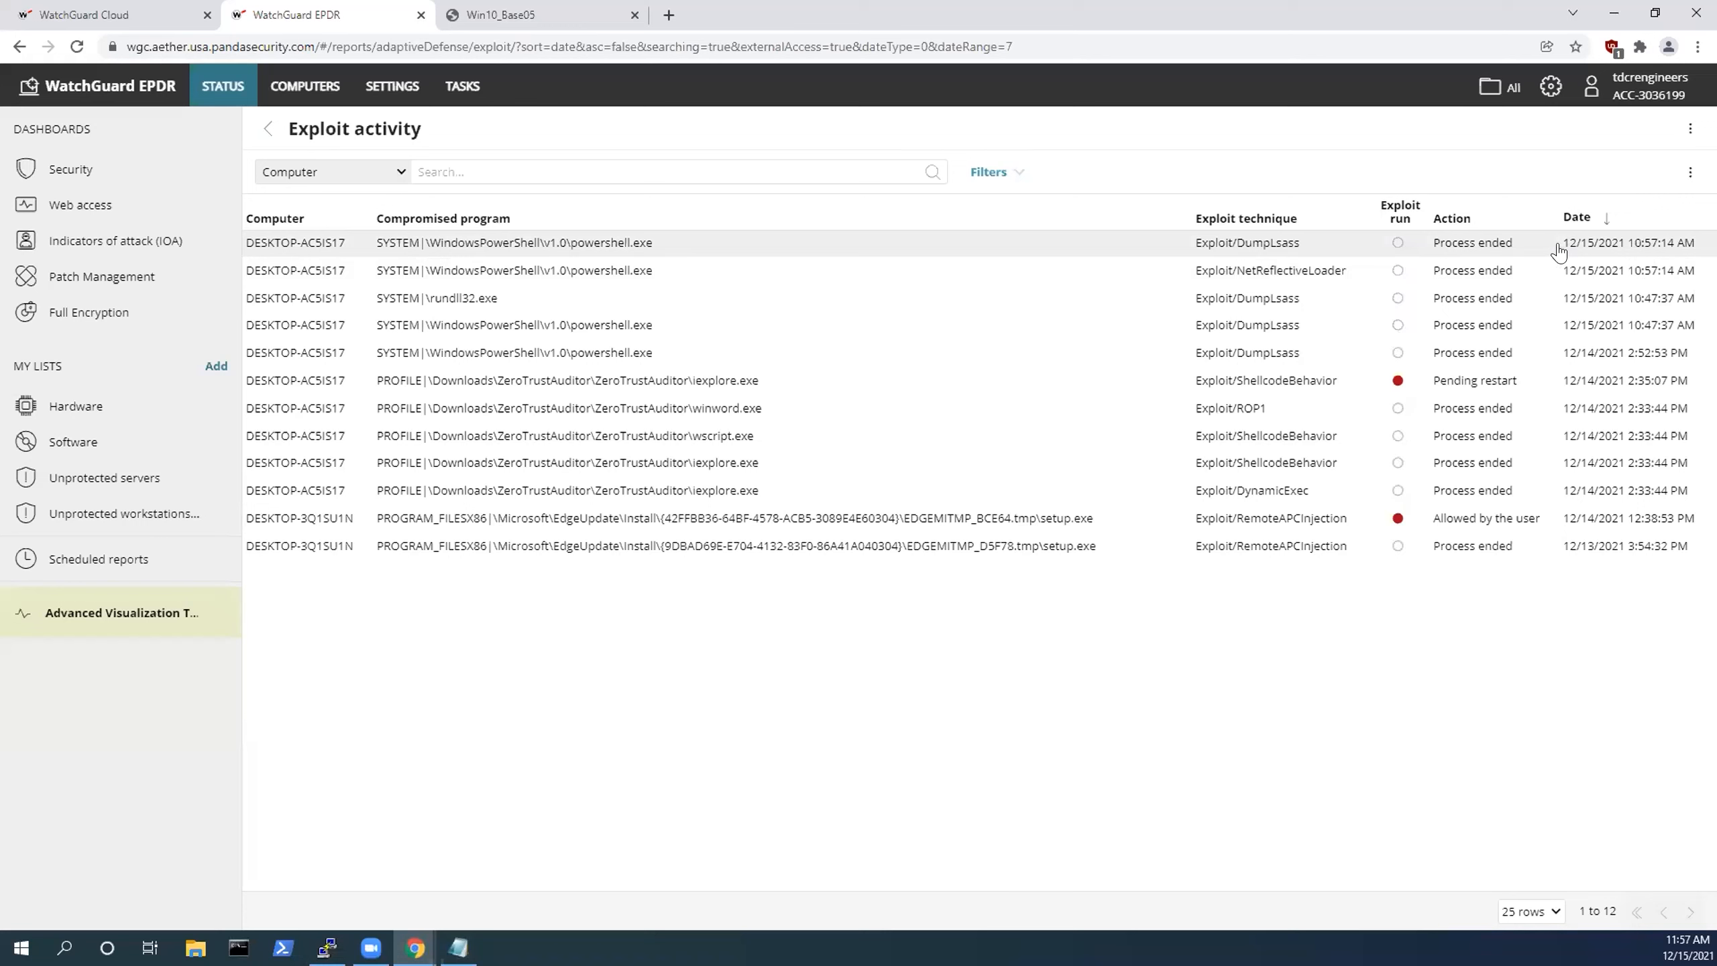
pyautogui.moveTo(1602, 248)
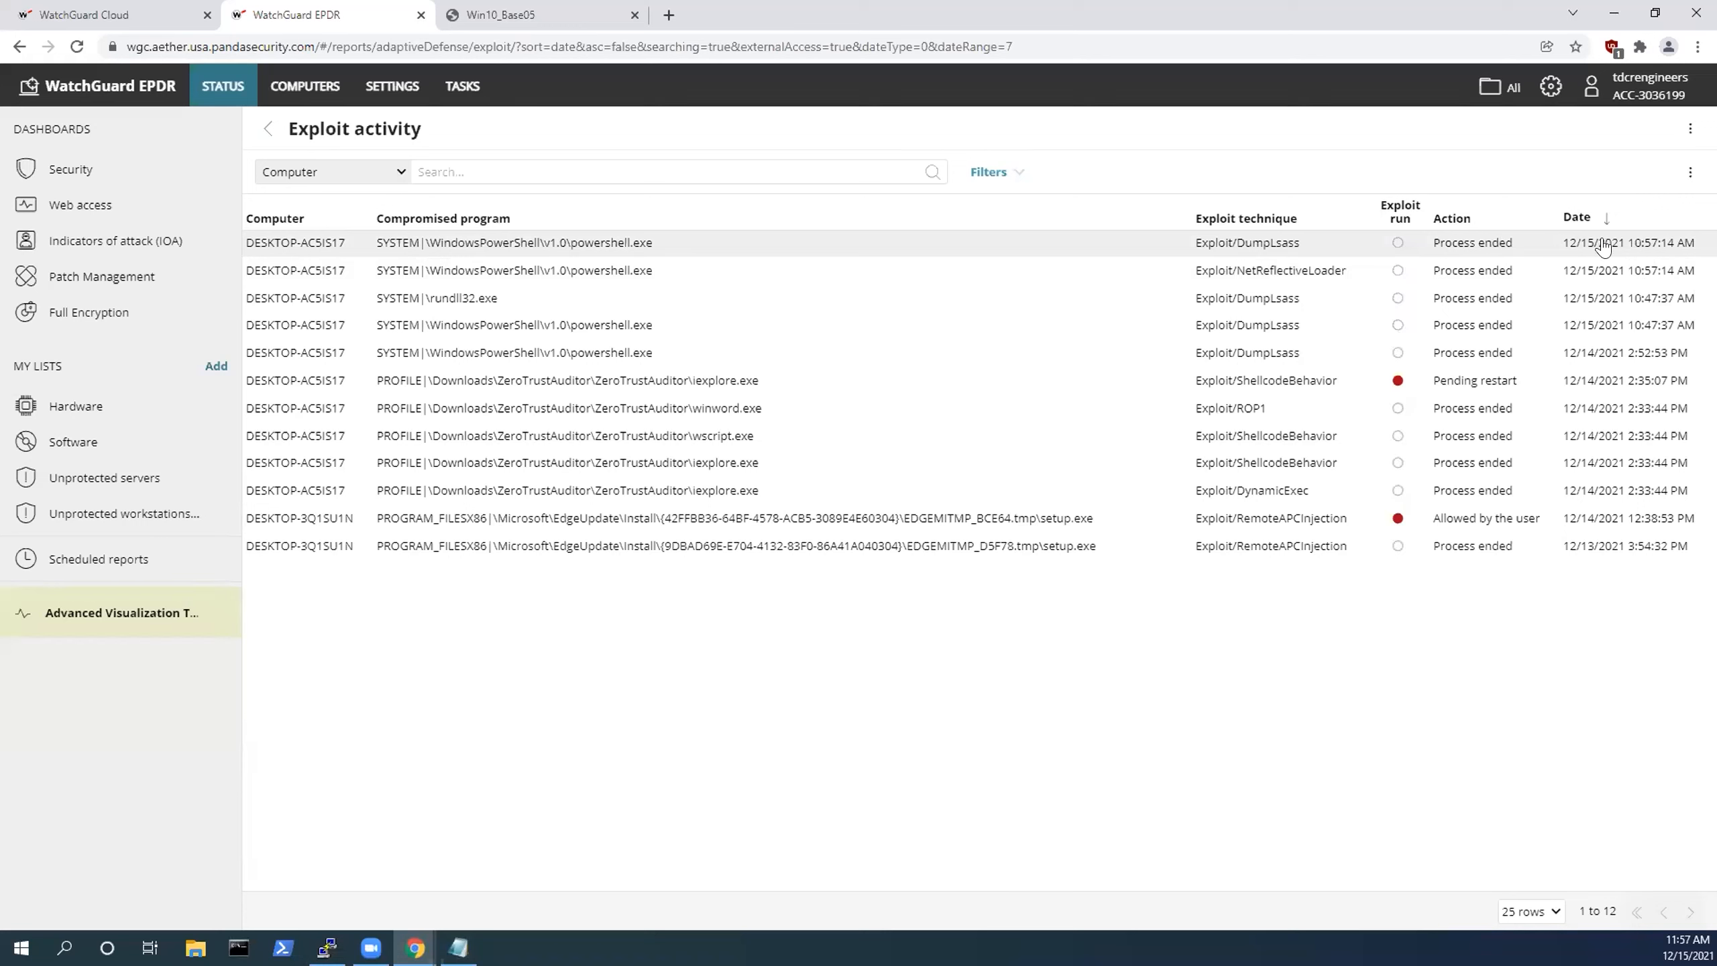
pyautogui.moveTo(1610, 246)
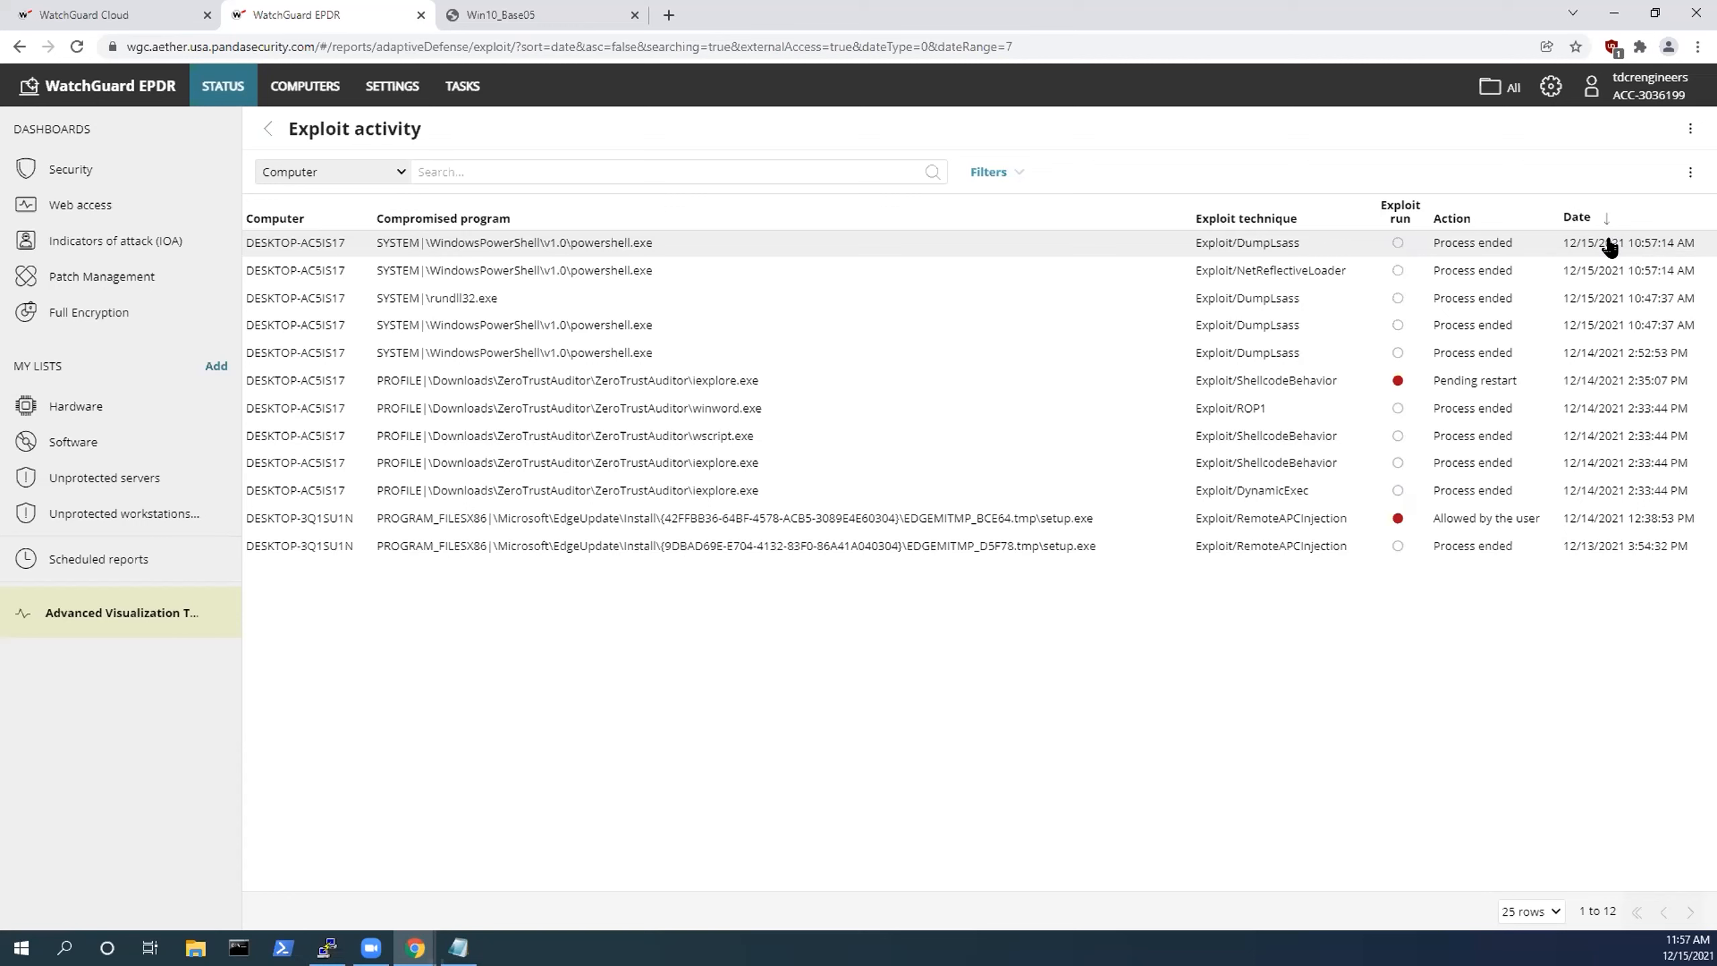
pyautogui.moveTo(1631, 251)
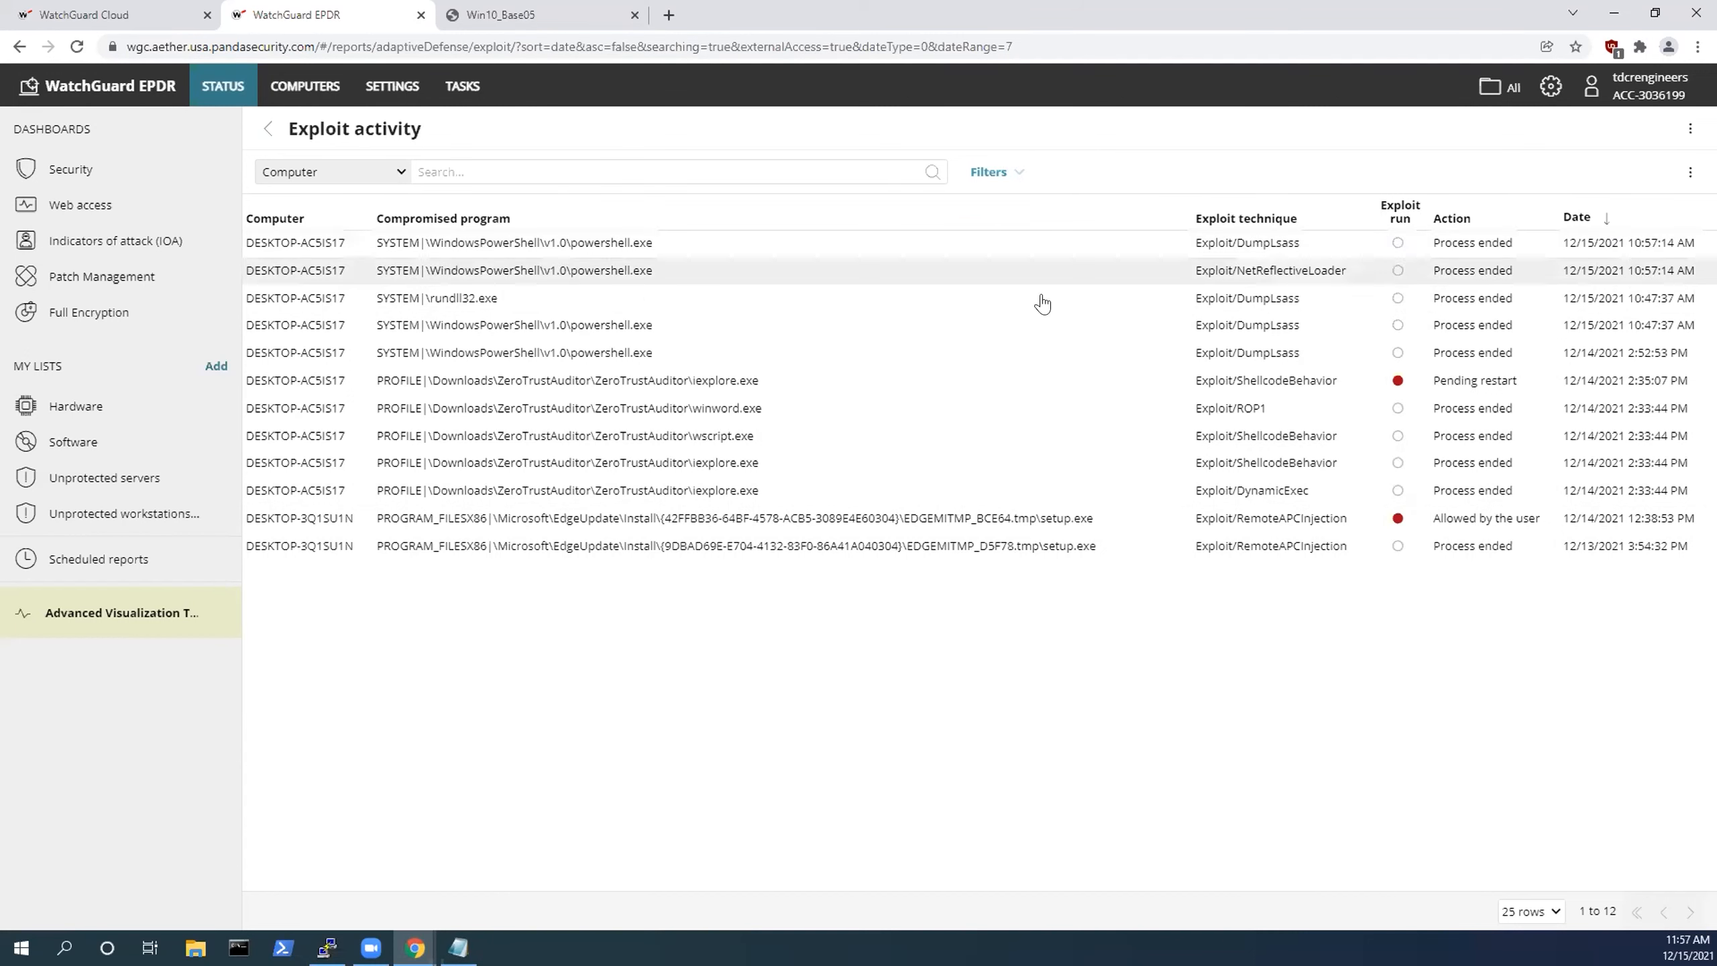
pyautogui.moveTo(1412, 219)
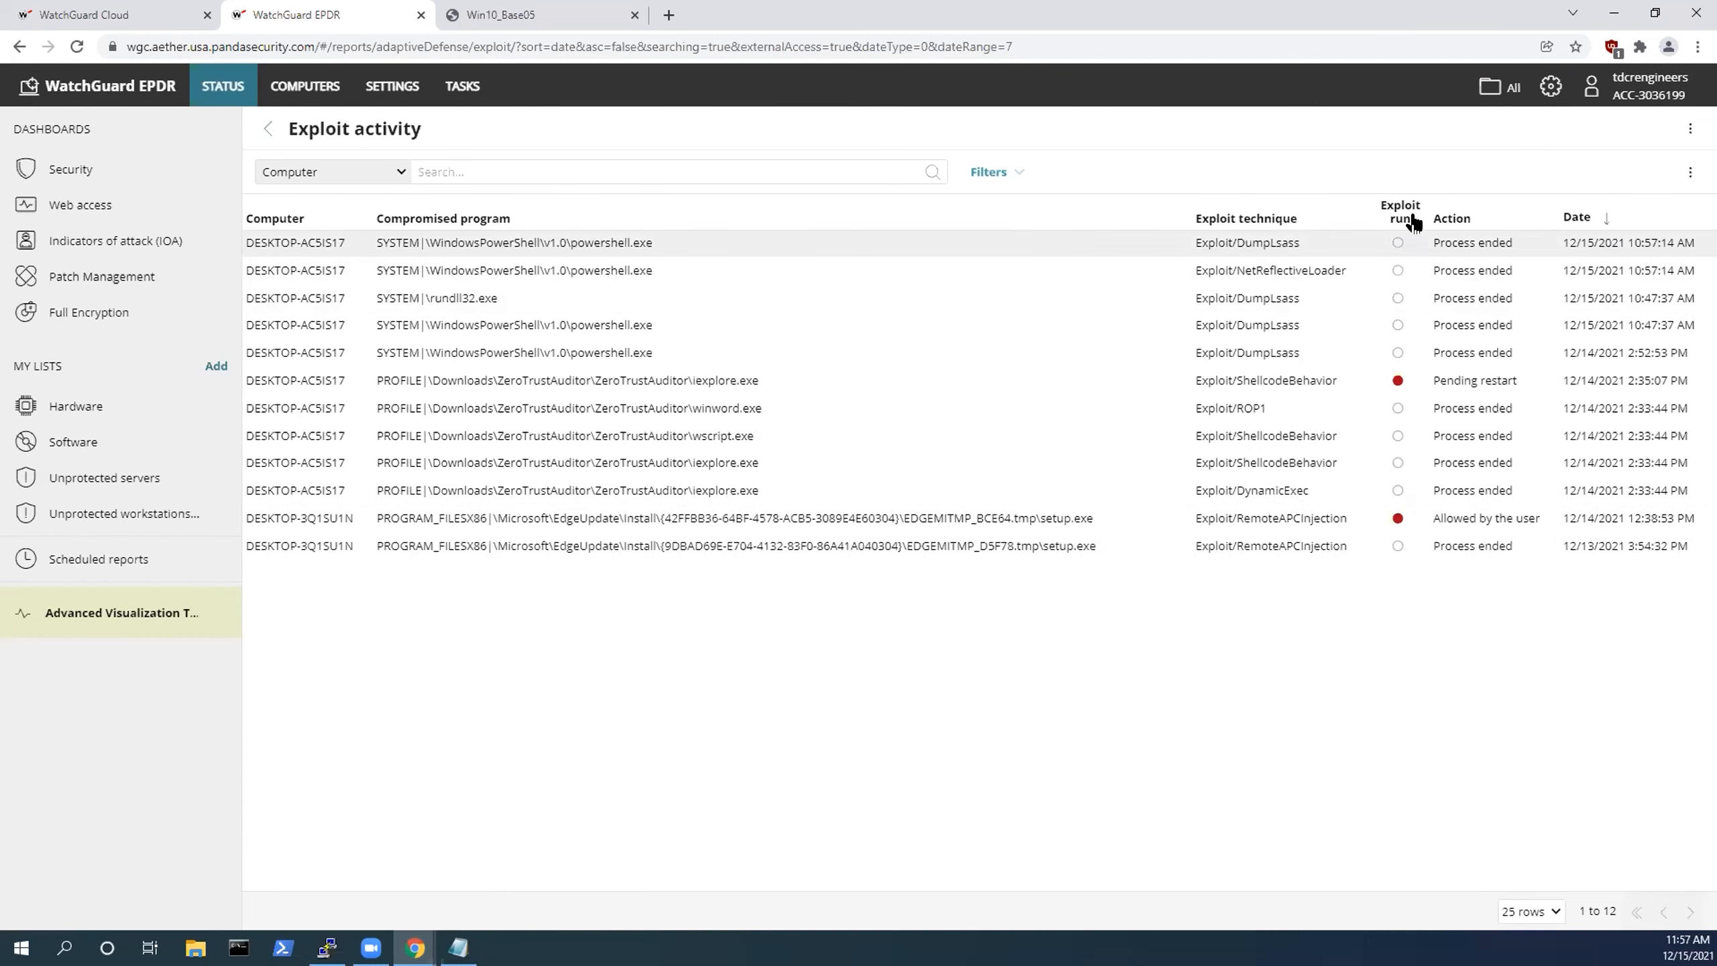
pyautogui.click(105, 15)
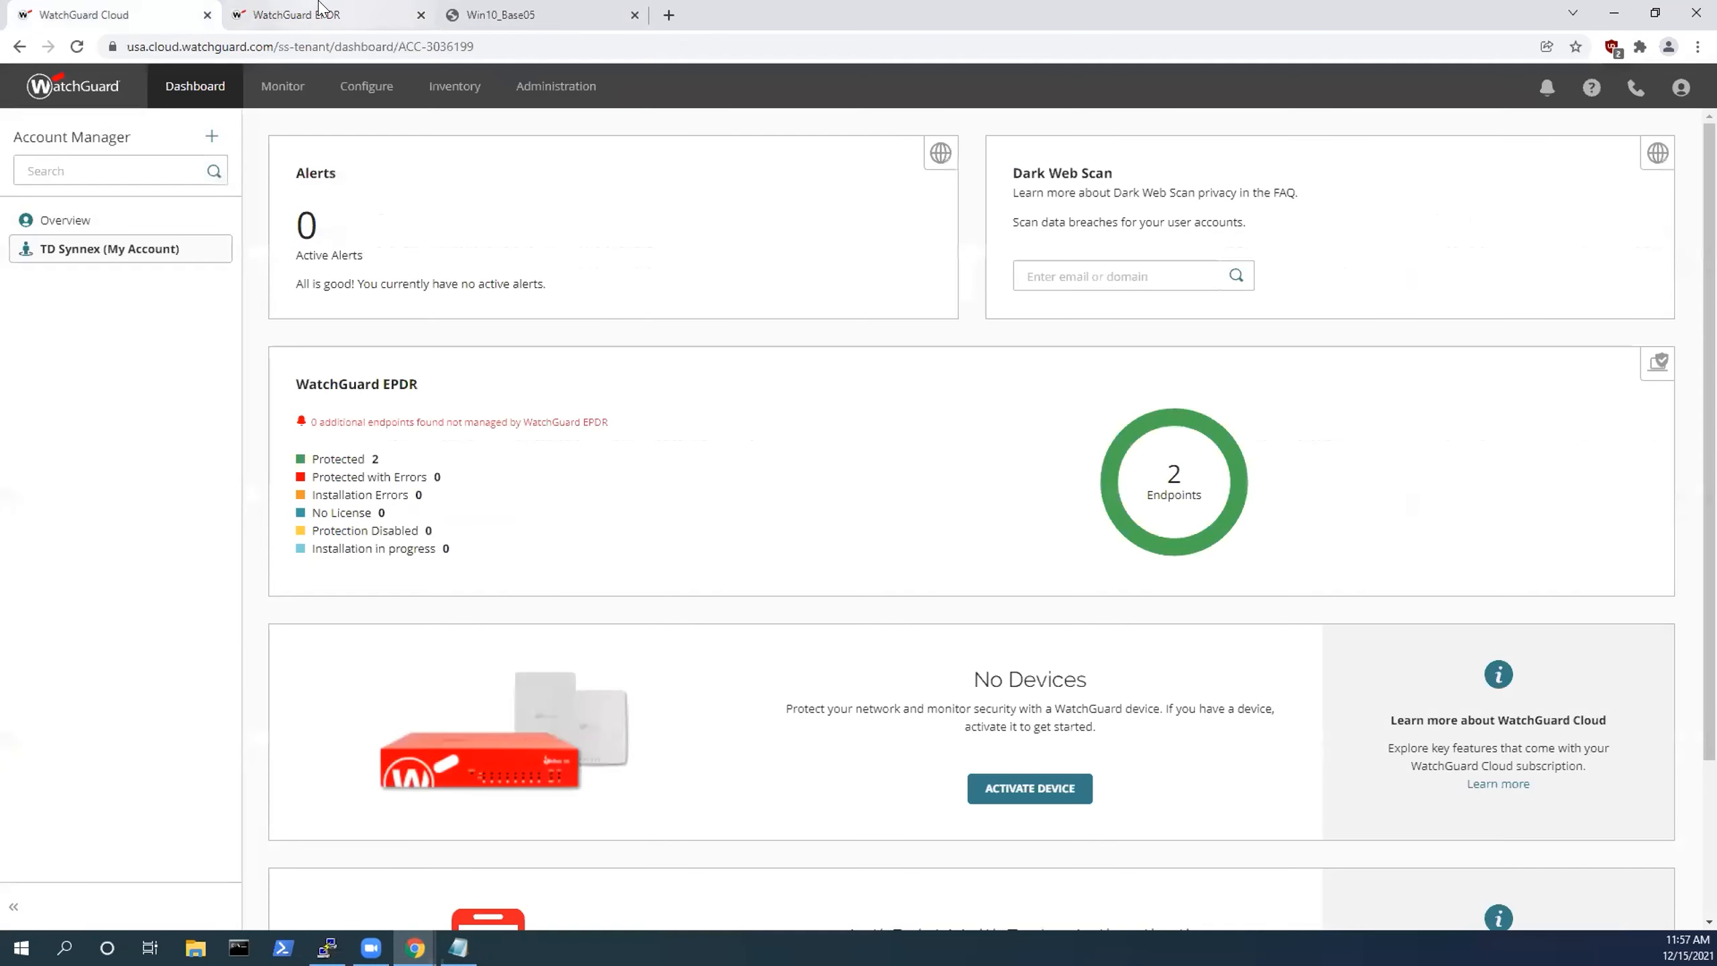
# Run the T1218.010 atomic test line on the VM and return to the EPDR console.
pyautogui.click(537, 14)
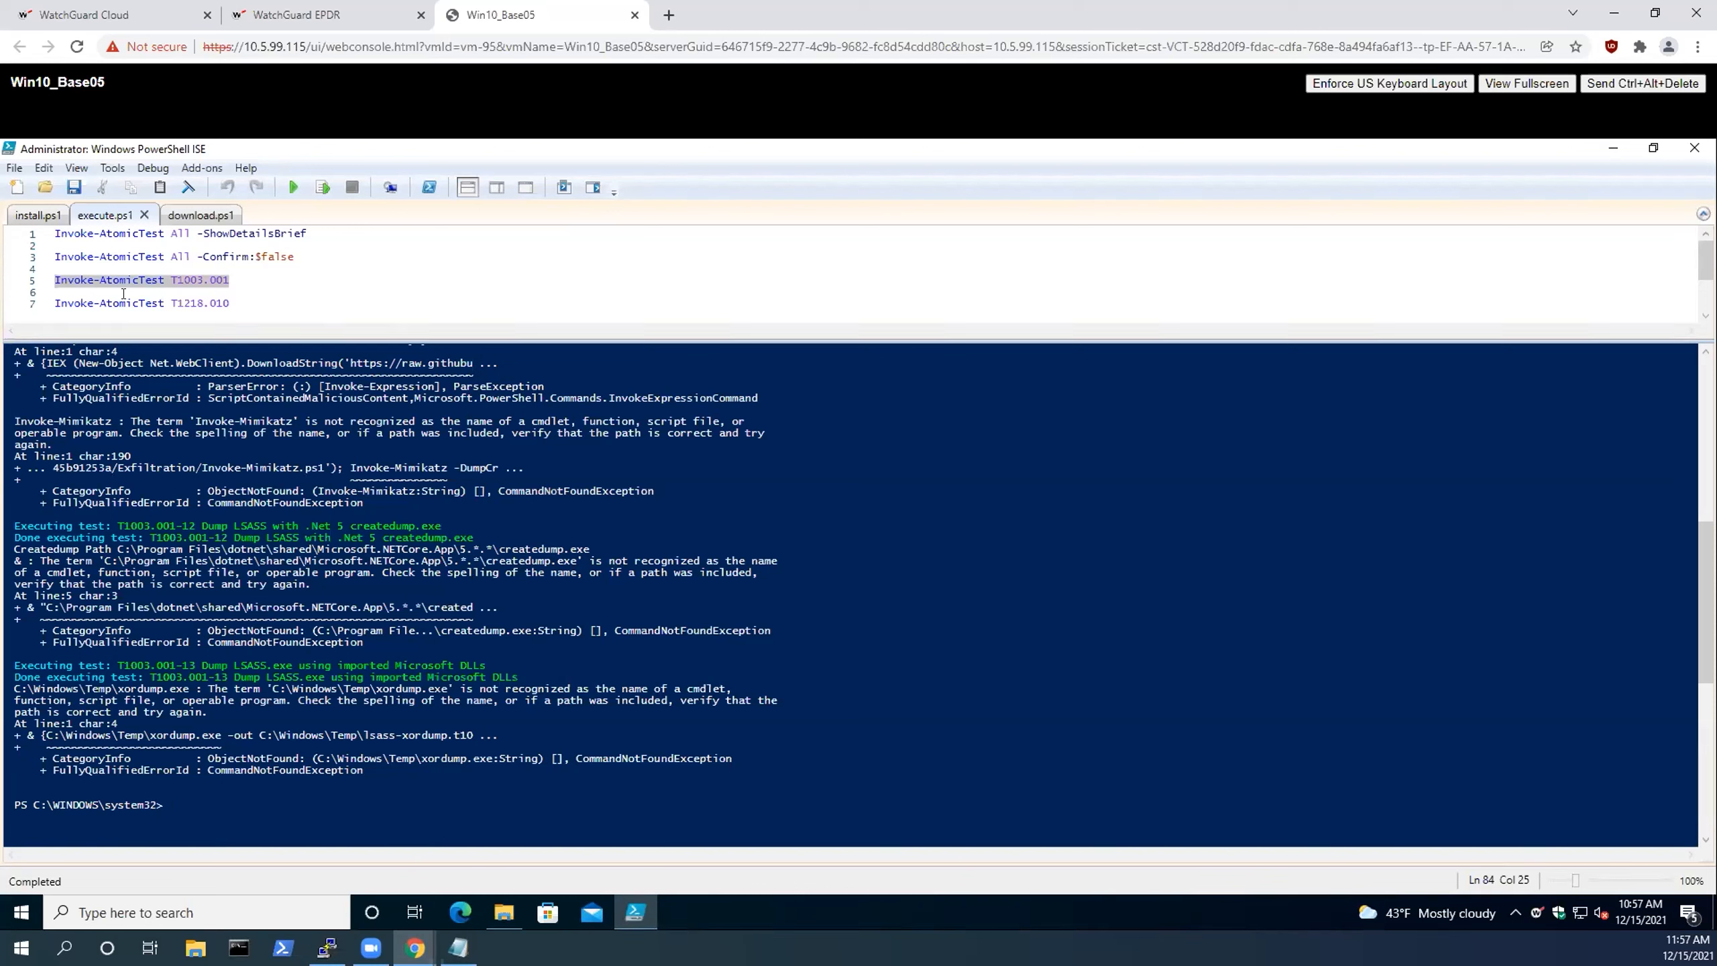
pyautogui.click(164, 303)
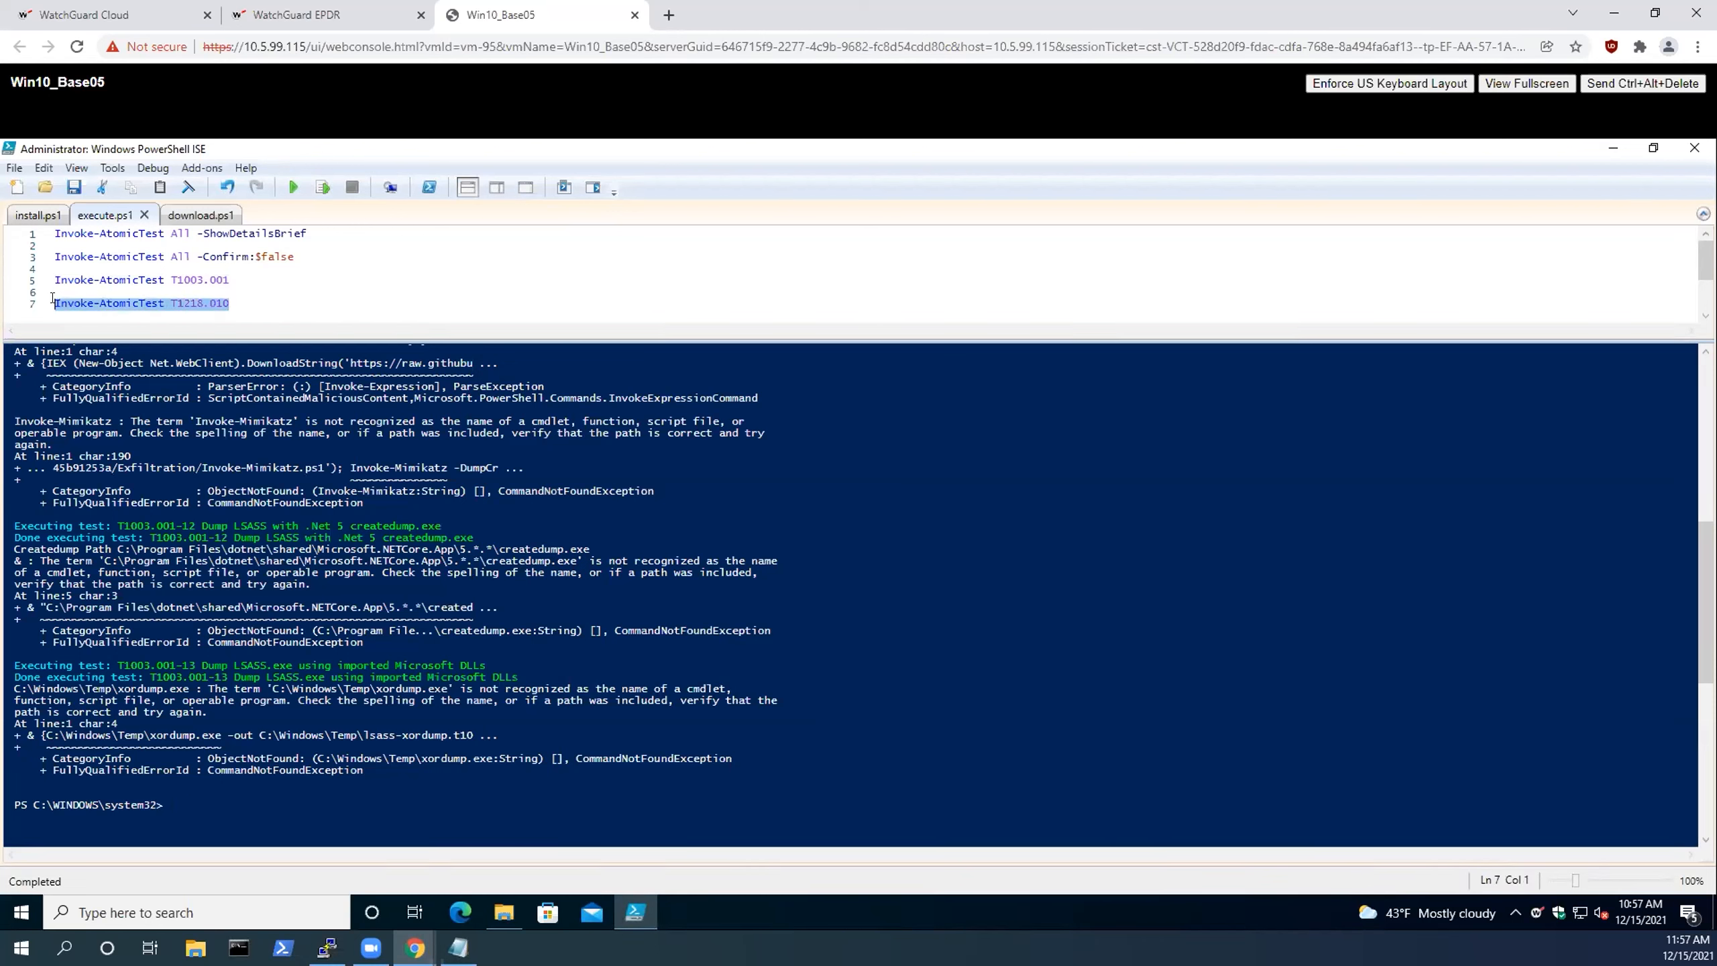
pyautogui.click(318, 15)
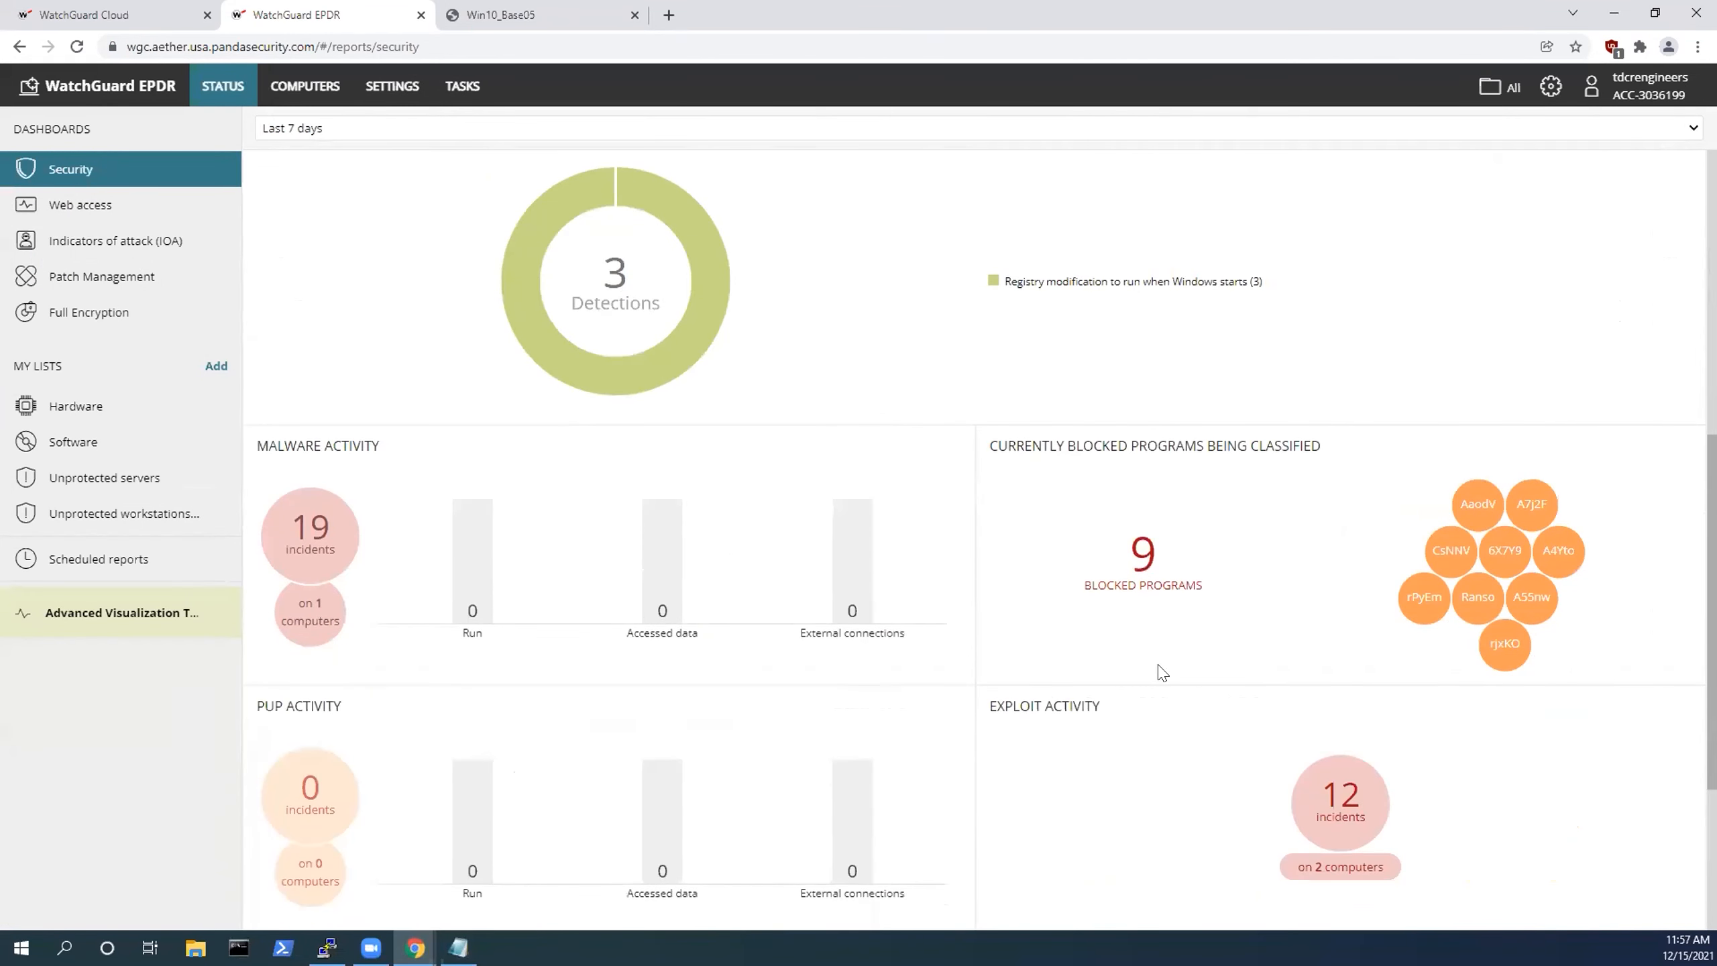
# Review the Security dashboard figures: 9 blocked programs, 19 malware incidents and 12 exploit incidents.
pyautogui.scroll(-3)
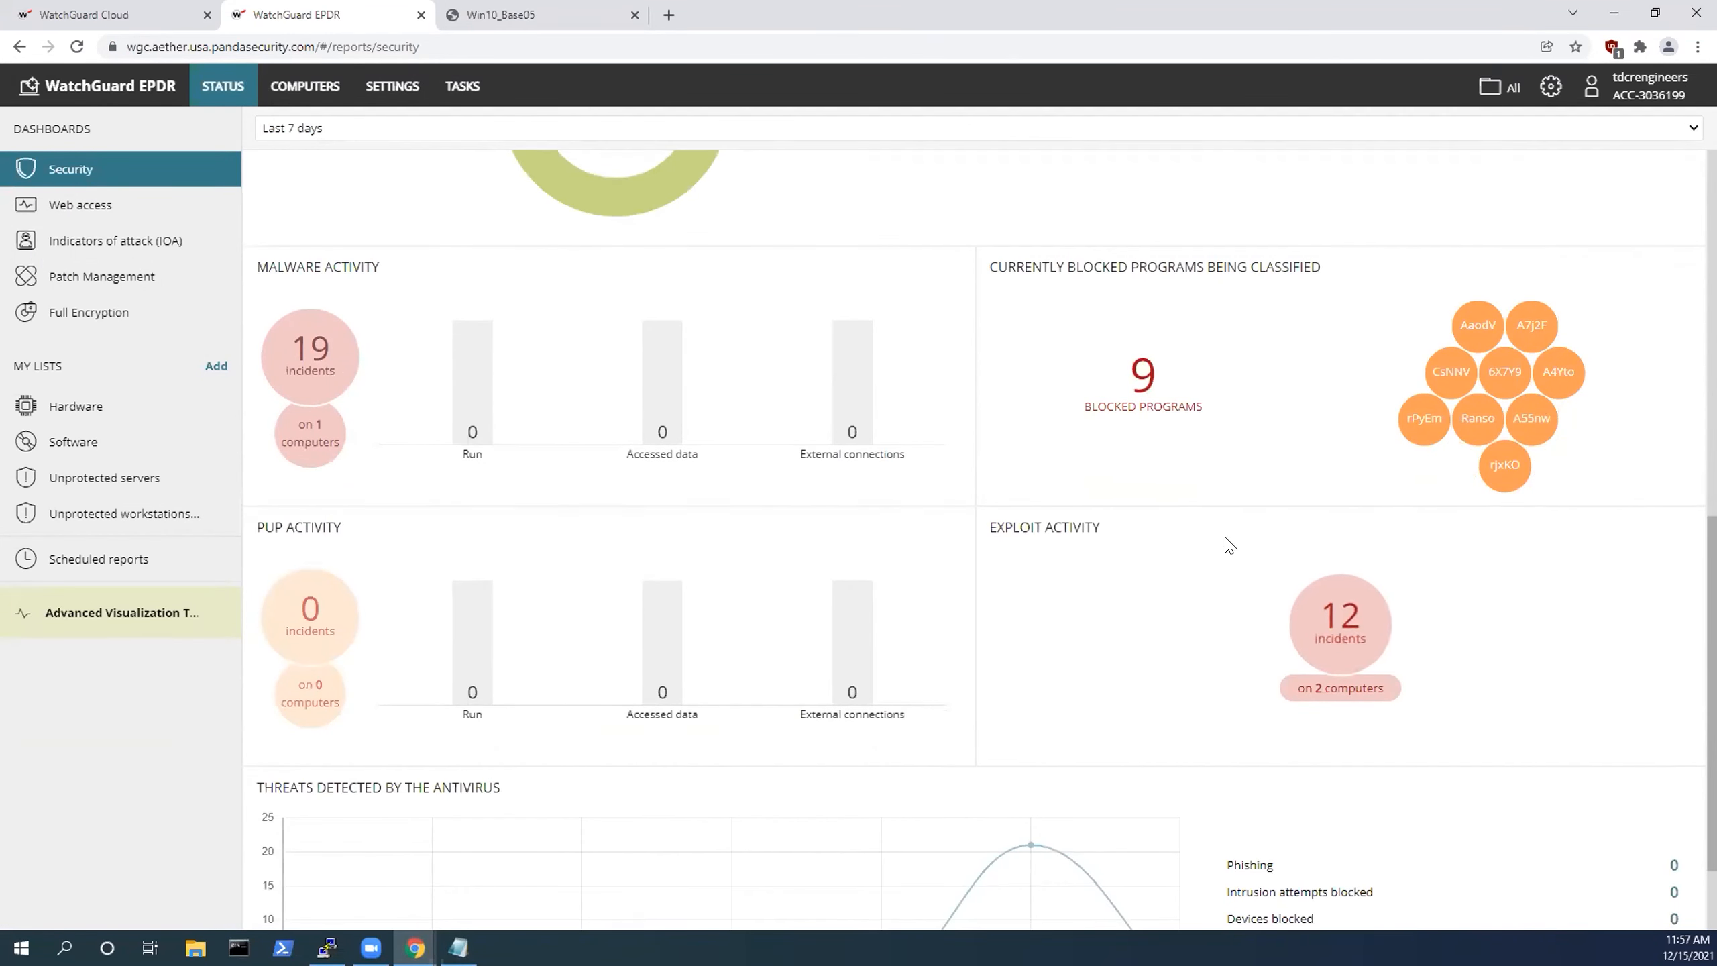
pyautogui.scroll(-3)
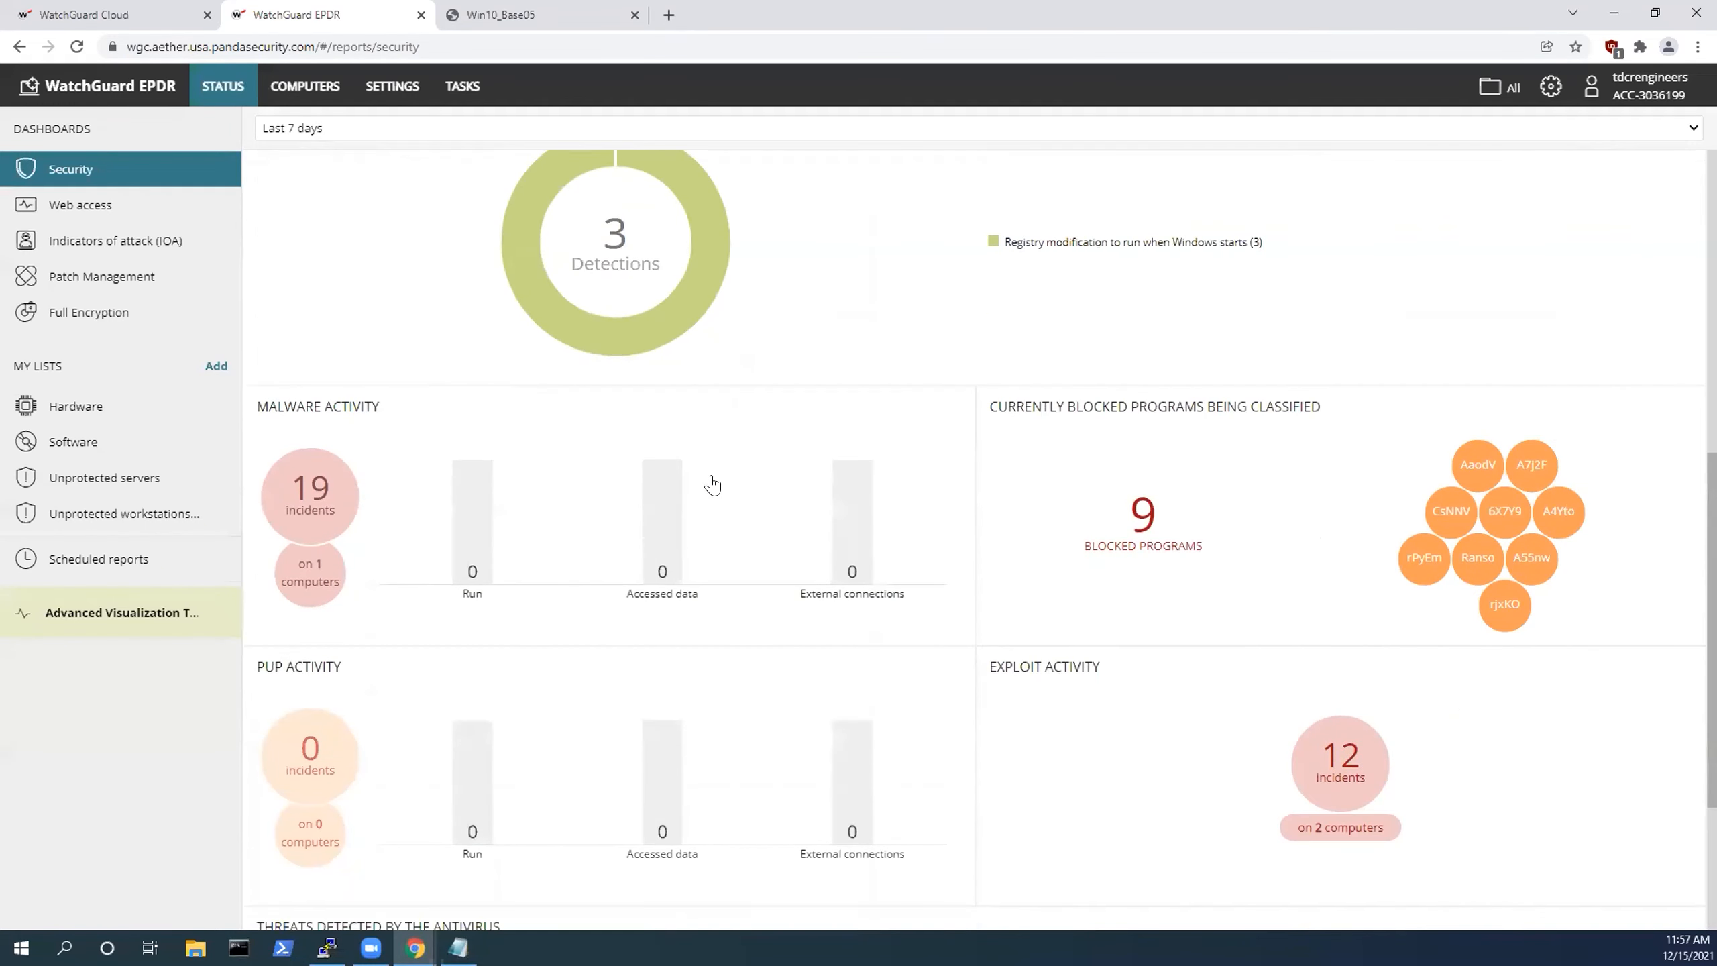
pyautogui.scroll(-3)
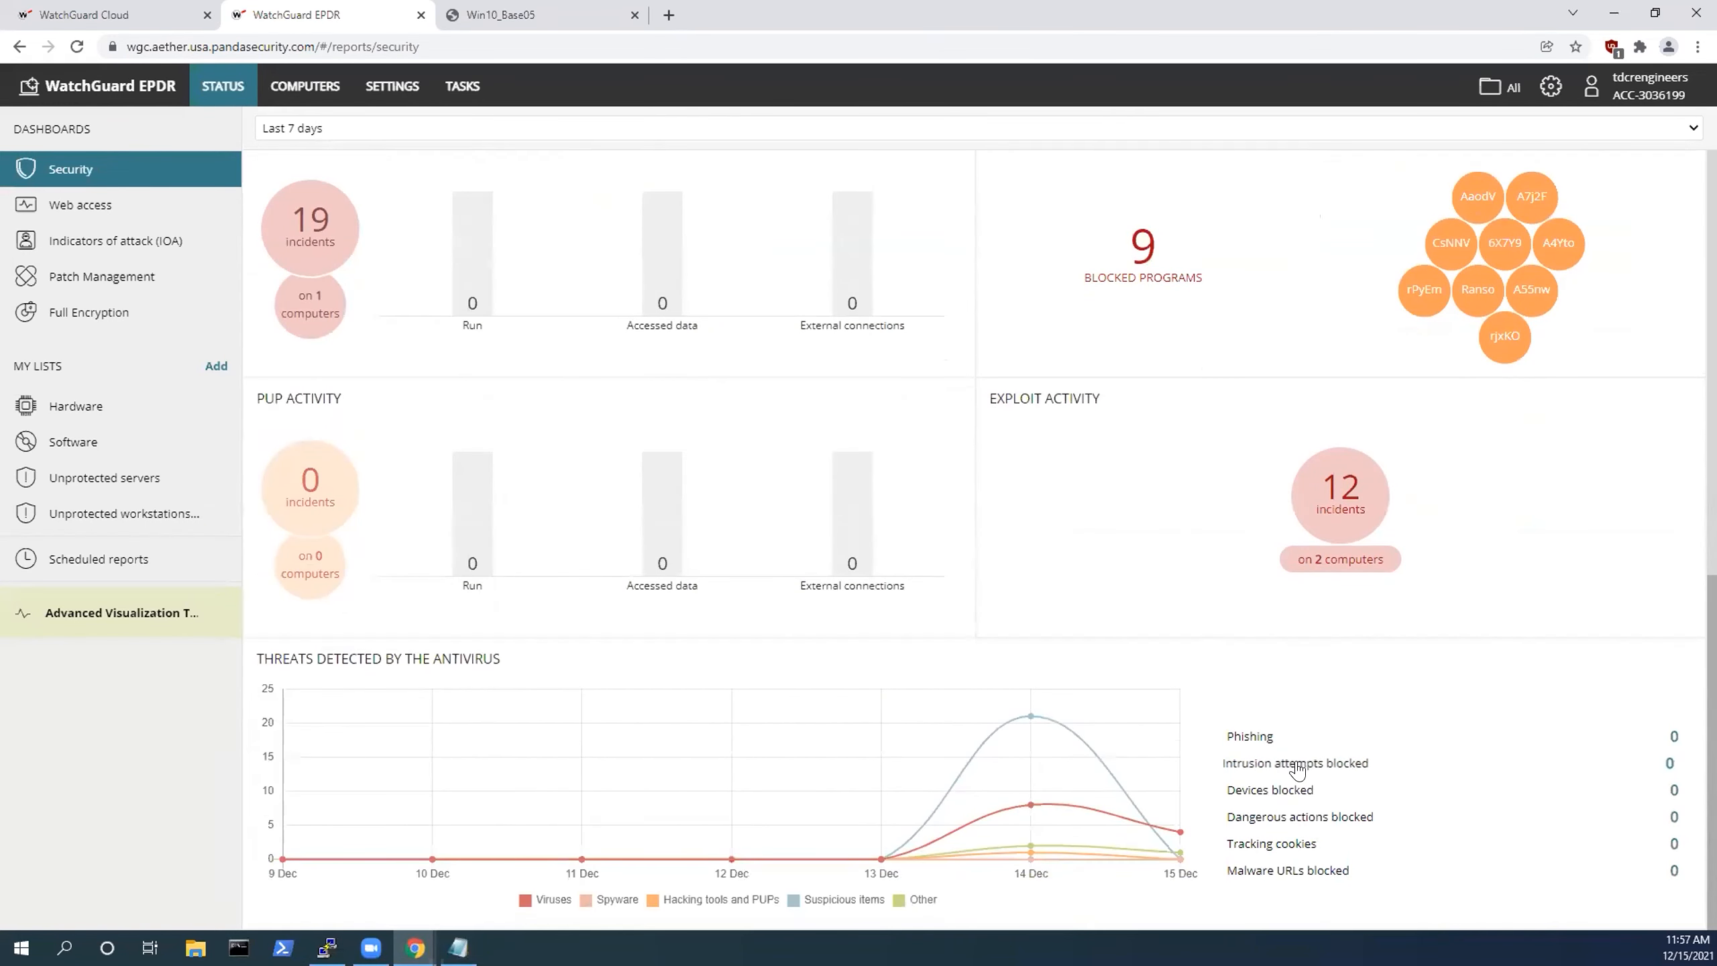
pyautogui.moveTo(106, 240)
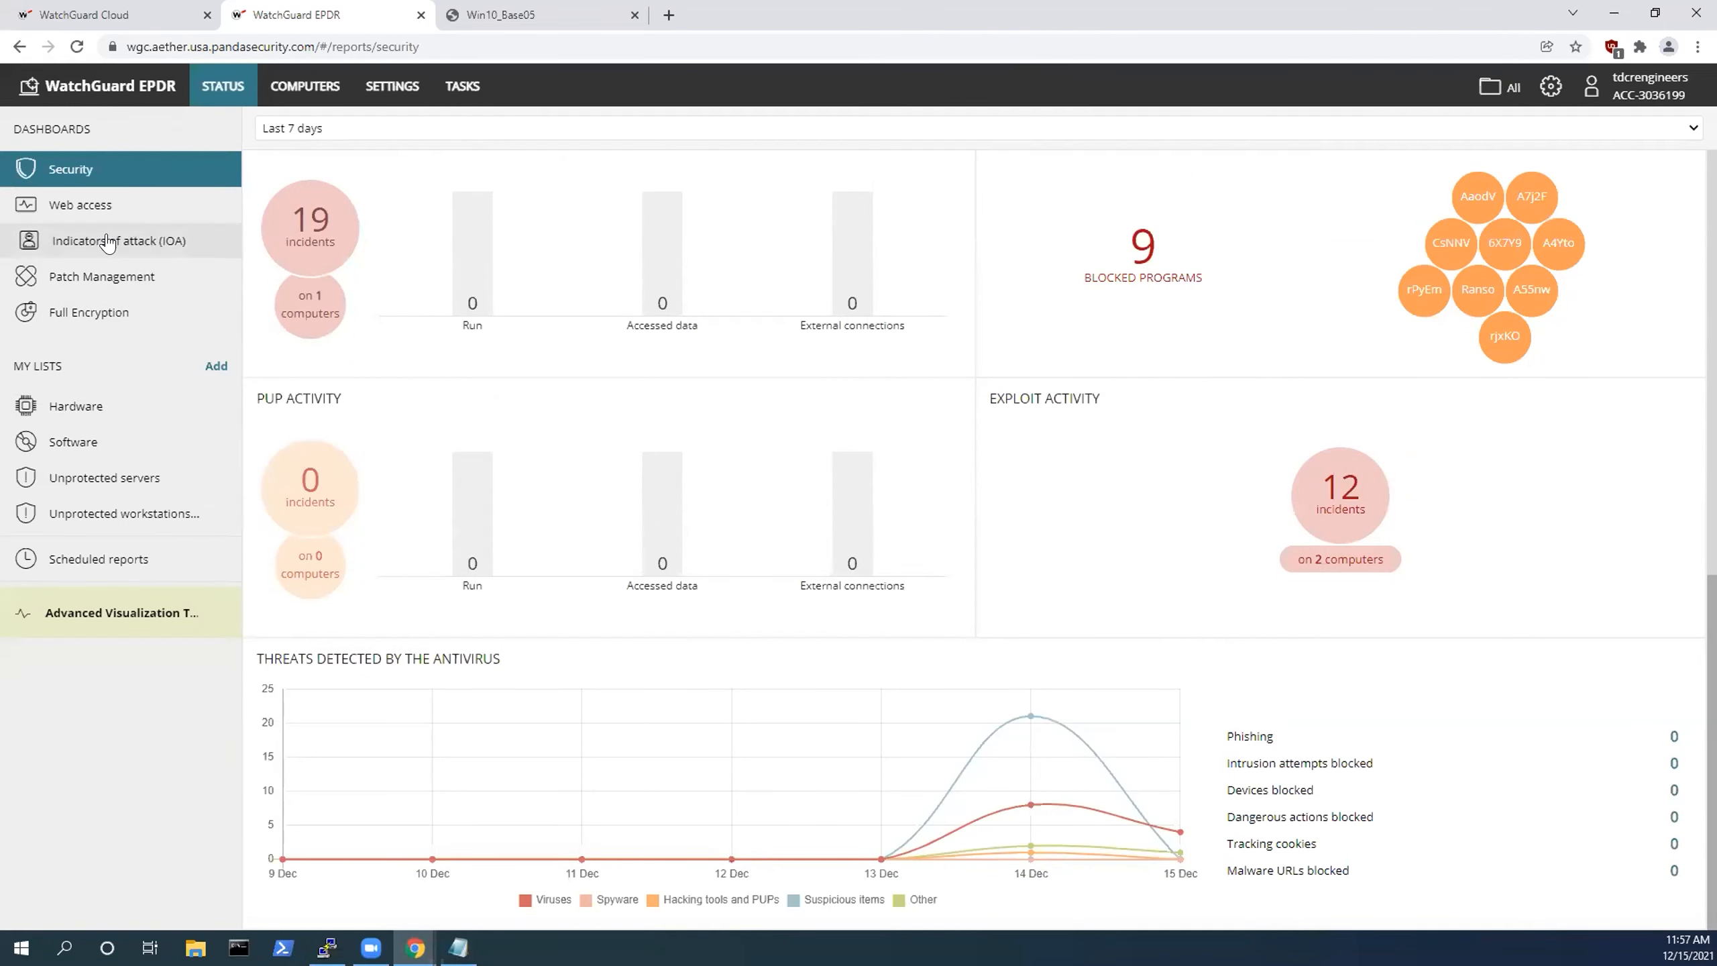
# View the 11 IOAs, list the PowerShell execution indicators, glance at the VM console and return.
pyautogui.click(119, 240)
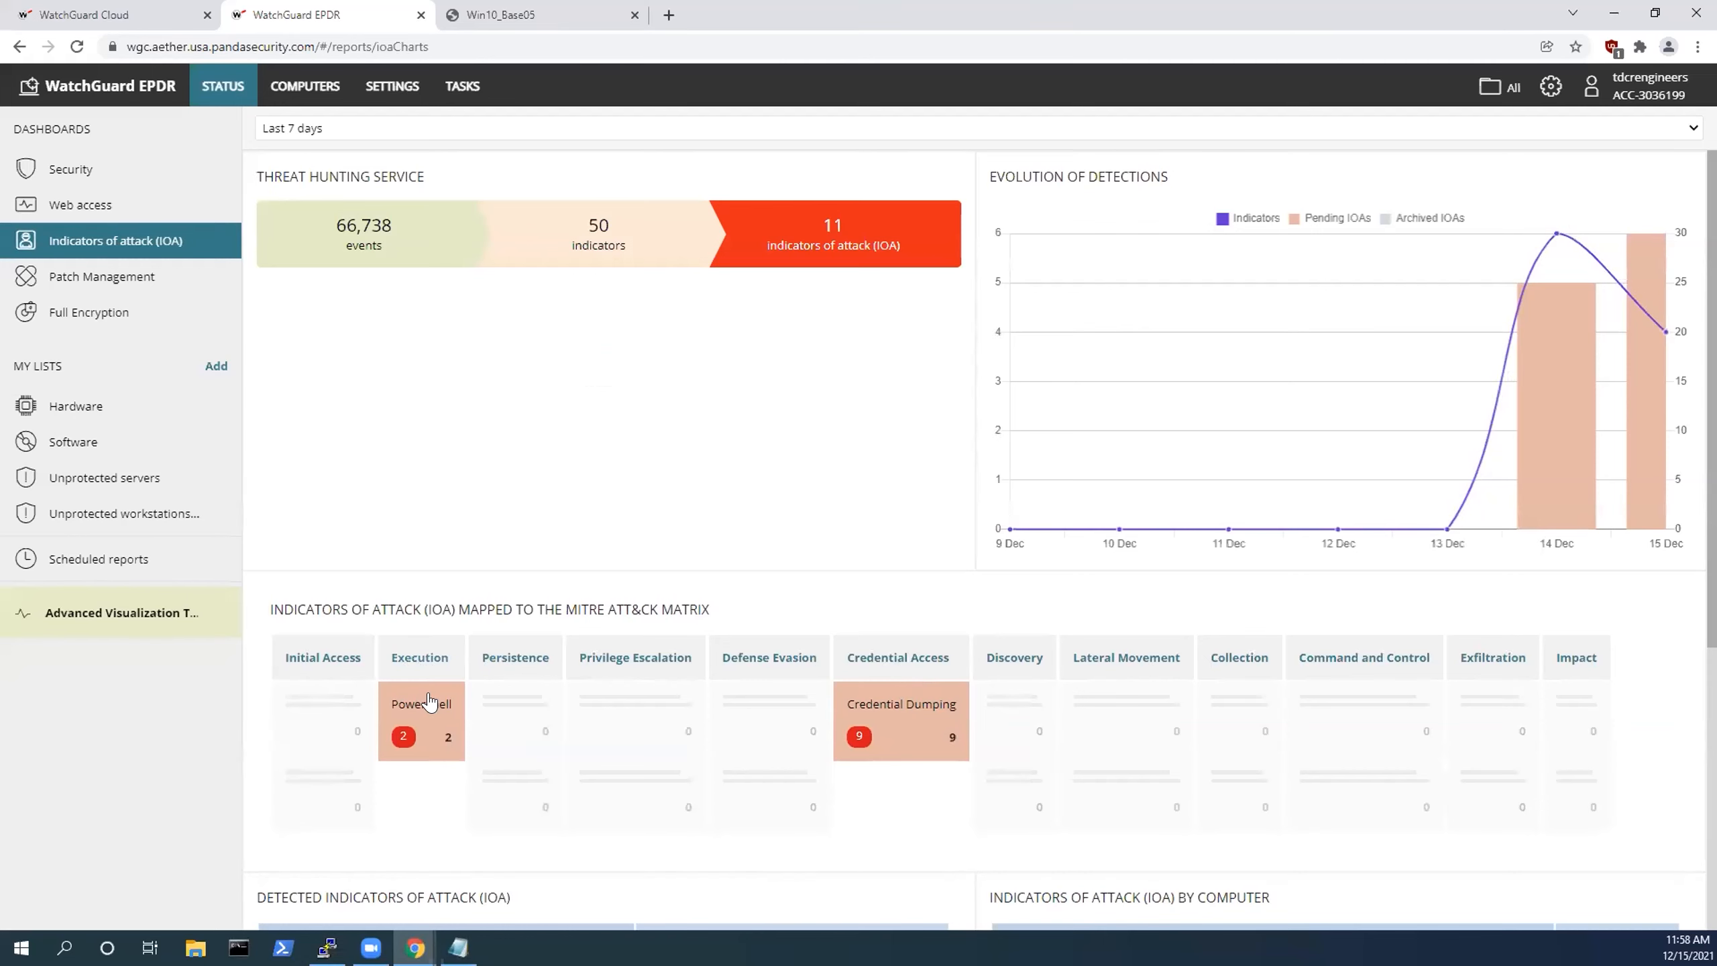
pyautogui.click(419, 703)
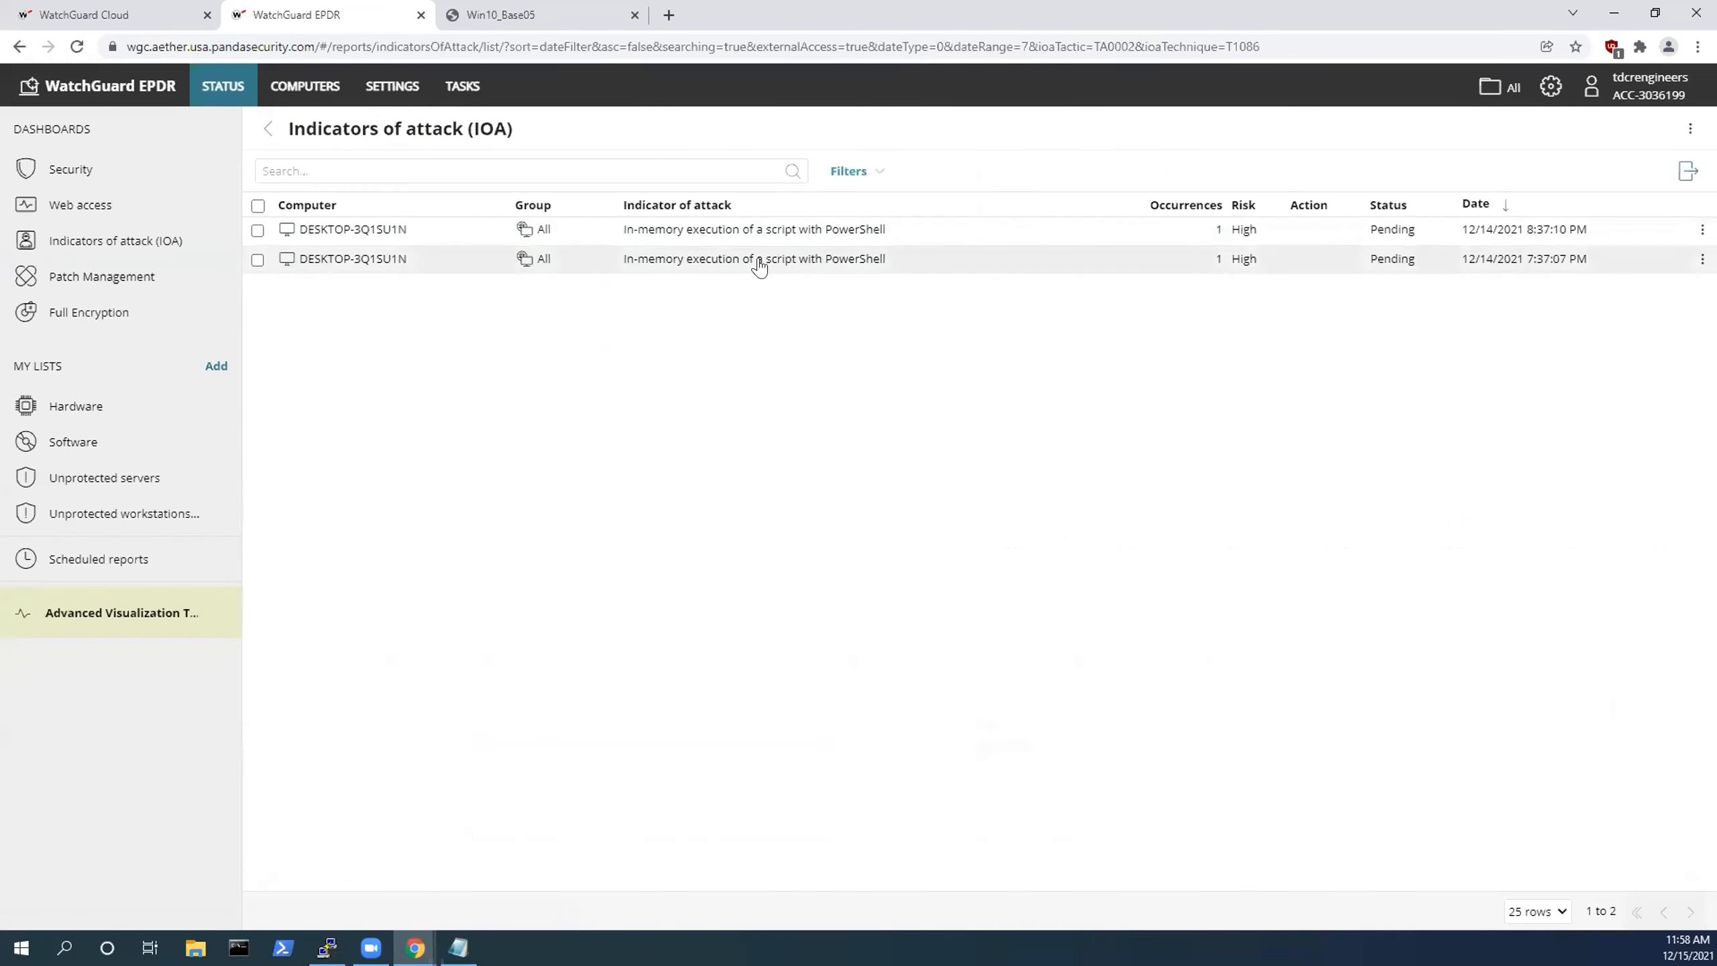
pyautogui.moveTo(884, 230)
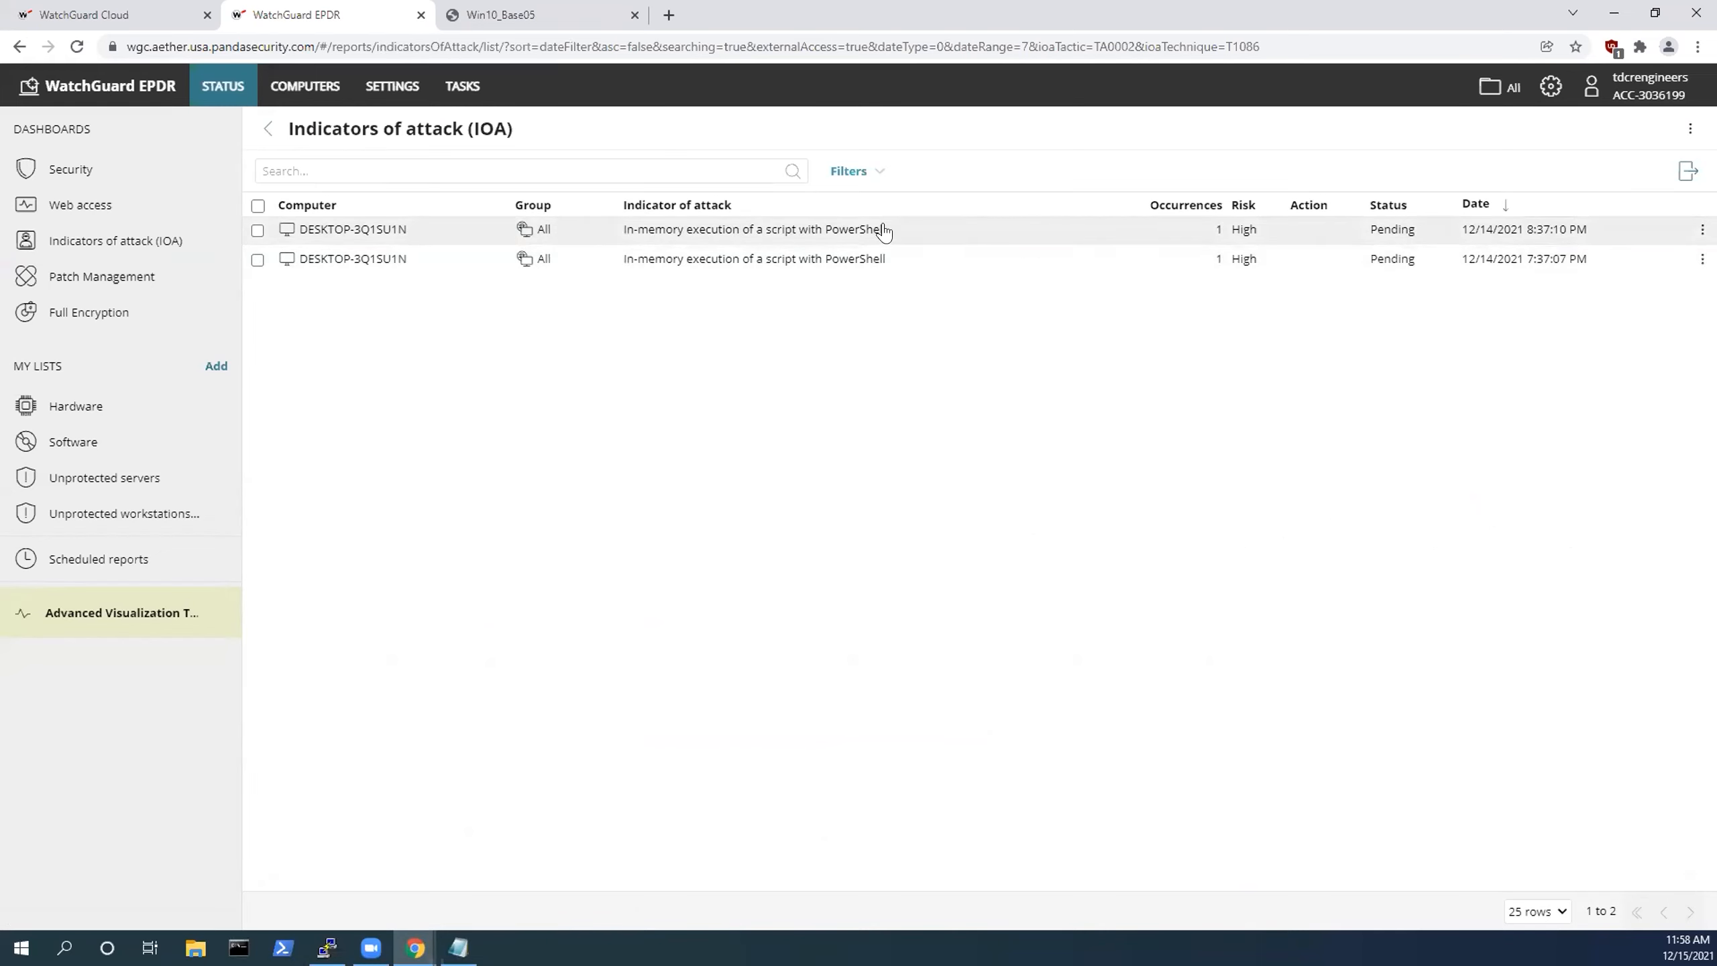
pyautogui.moveTo(742, 241)
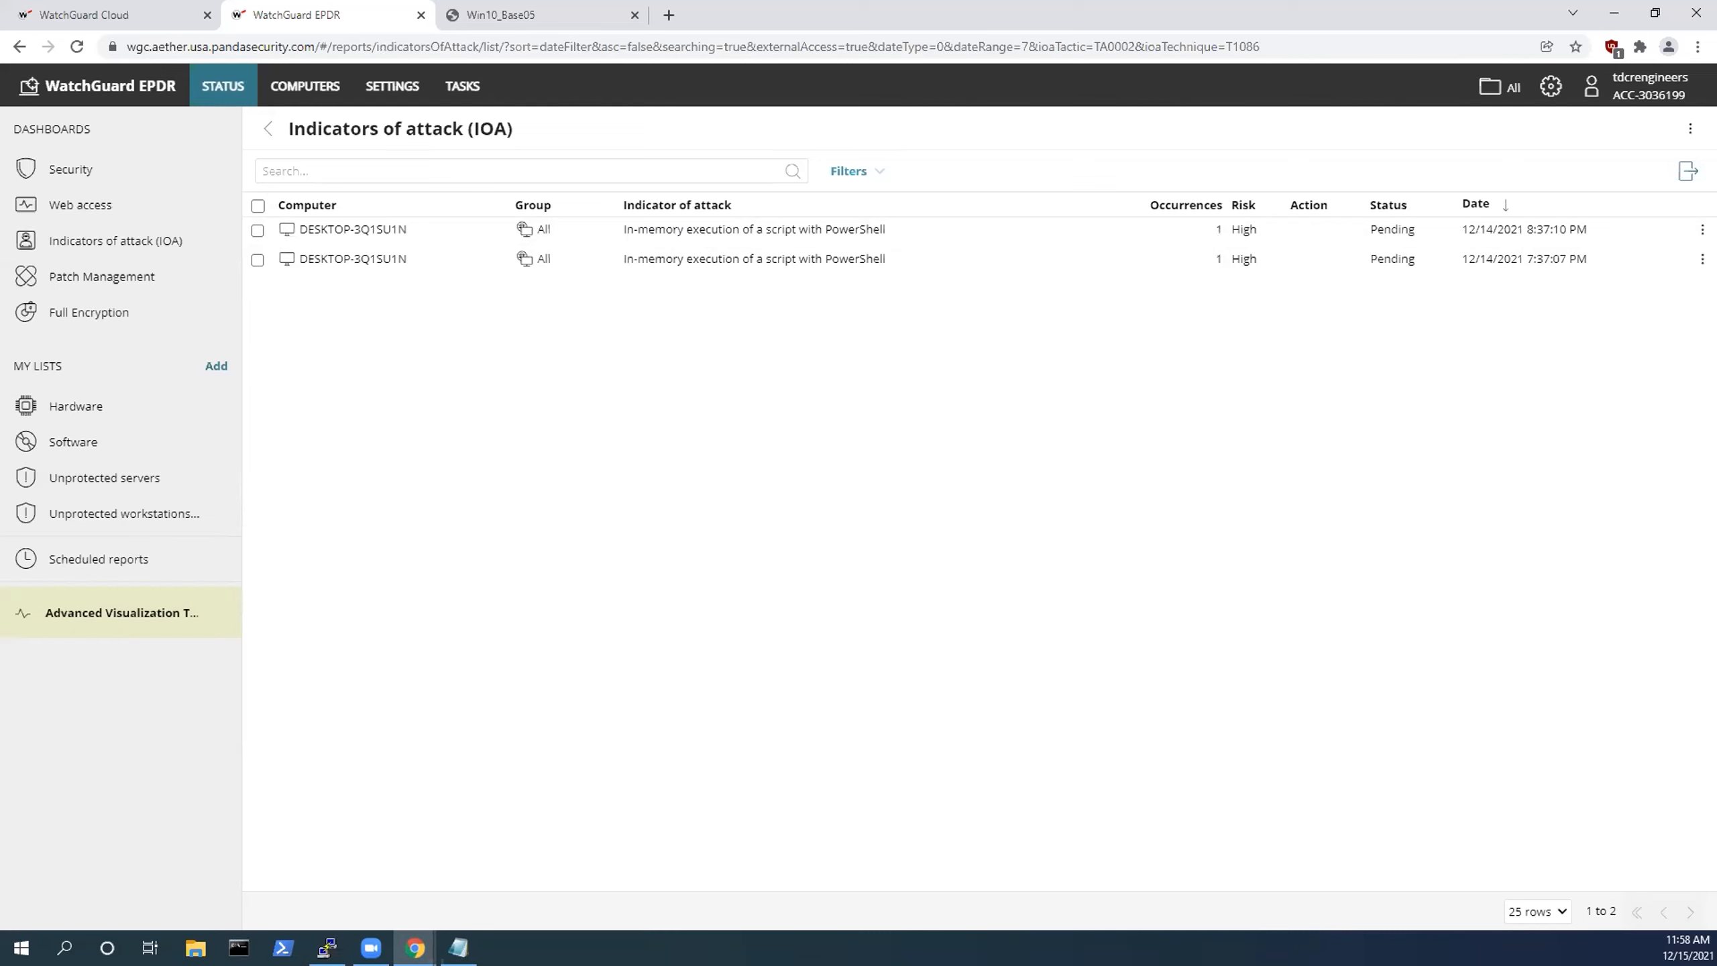
pyautogui.moveTo(727, 280)
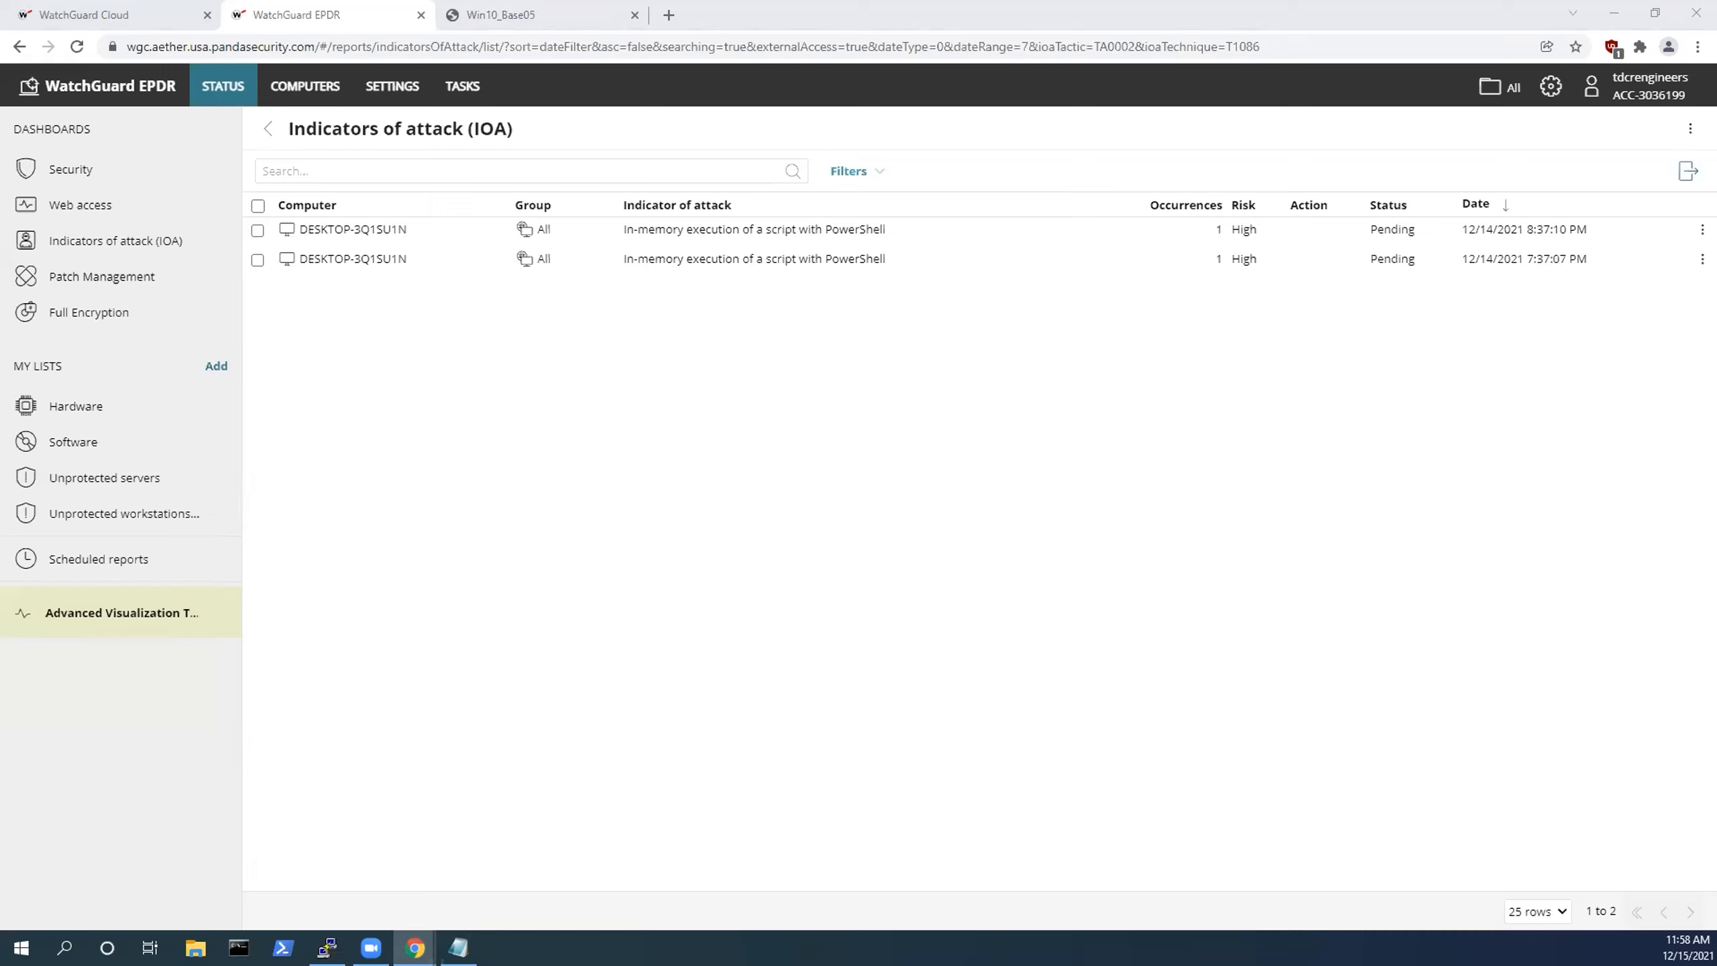
pyautogui.moveTo(868, 418)
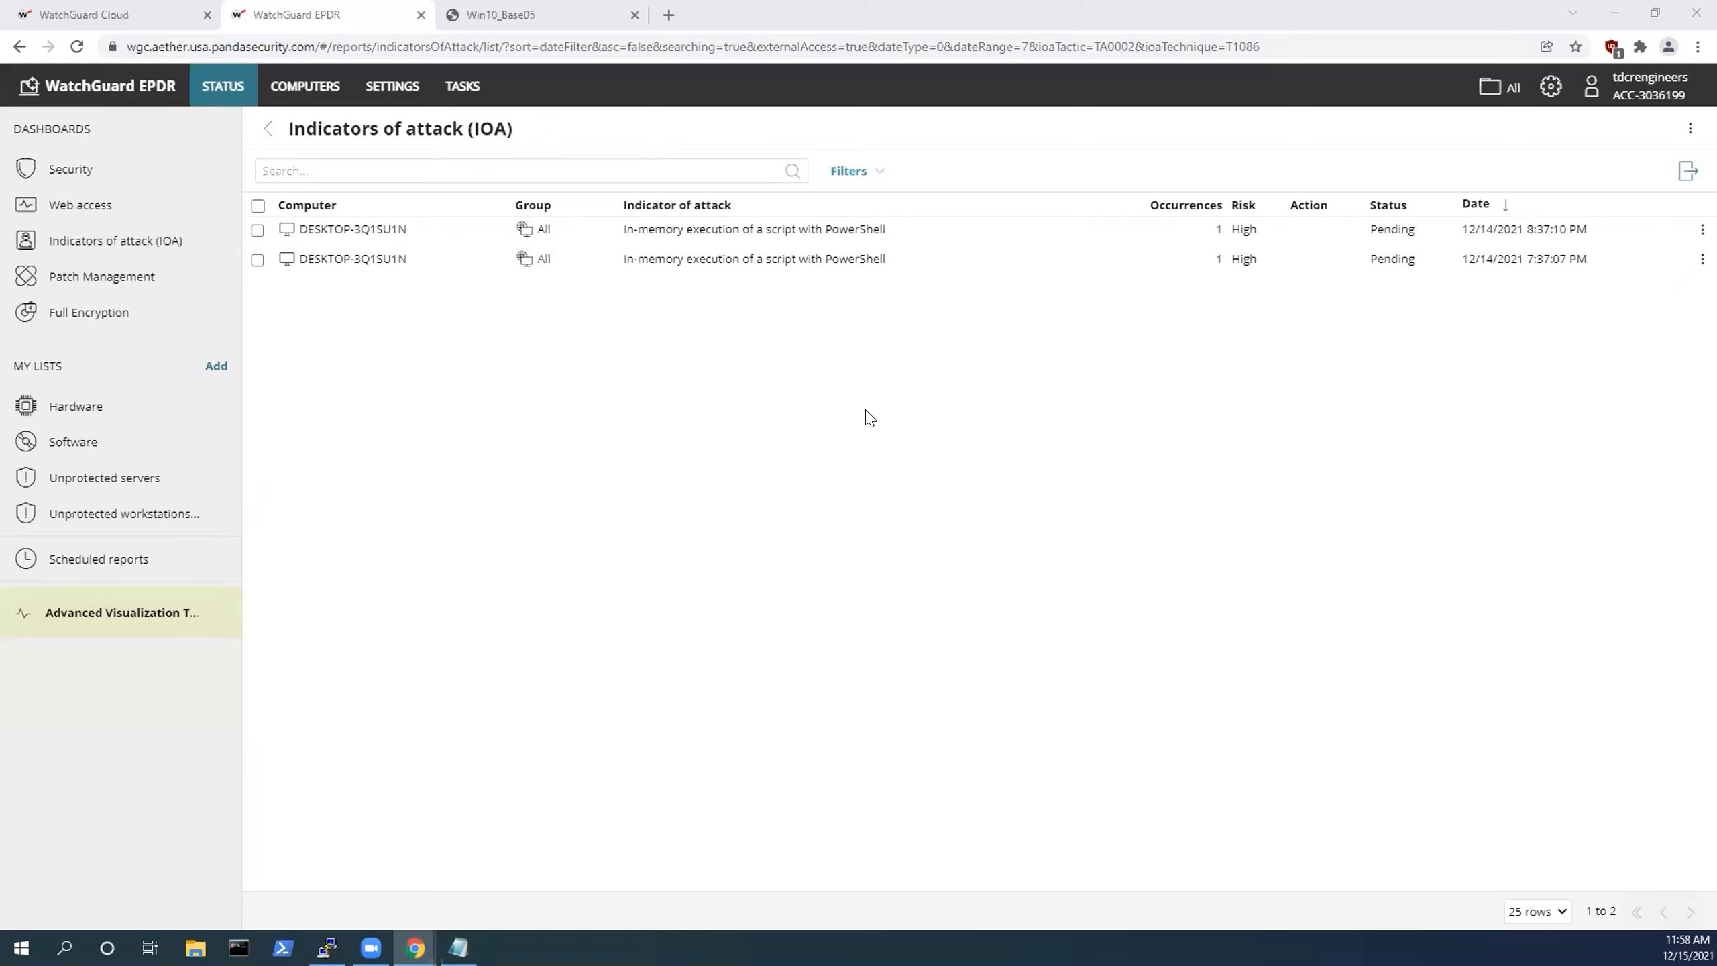
pyautogui.moveTo(835, 532)
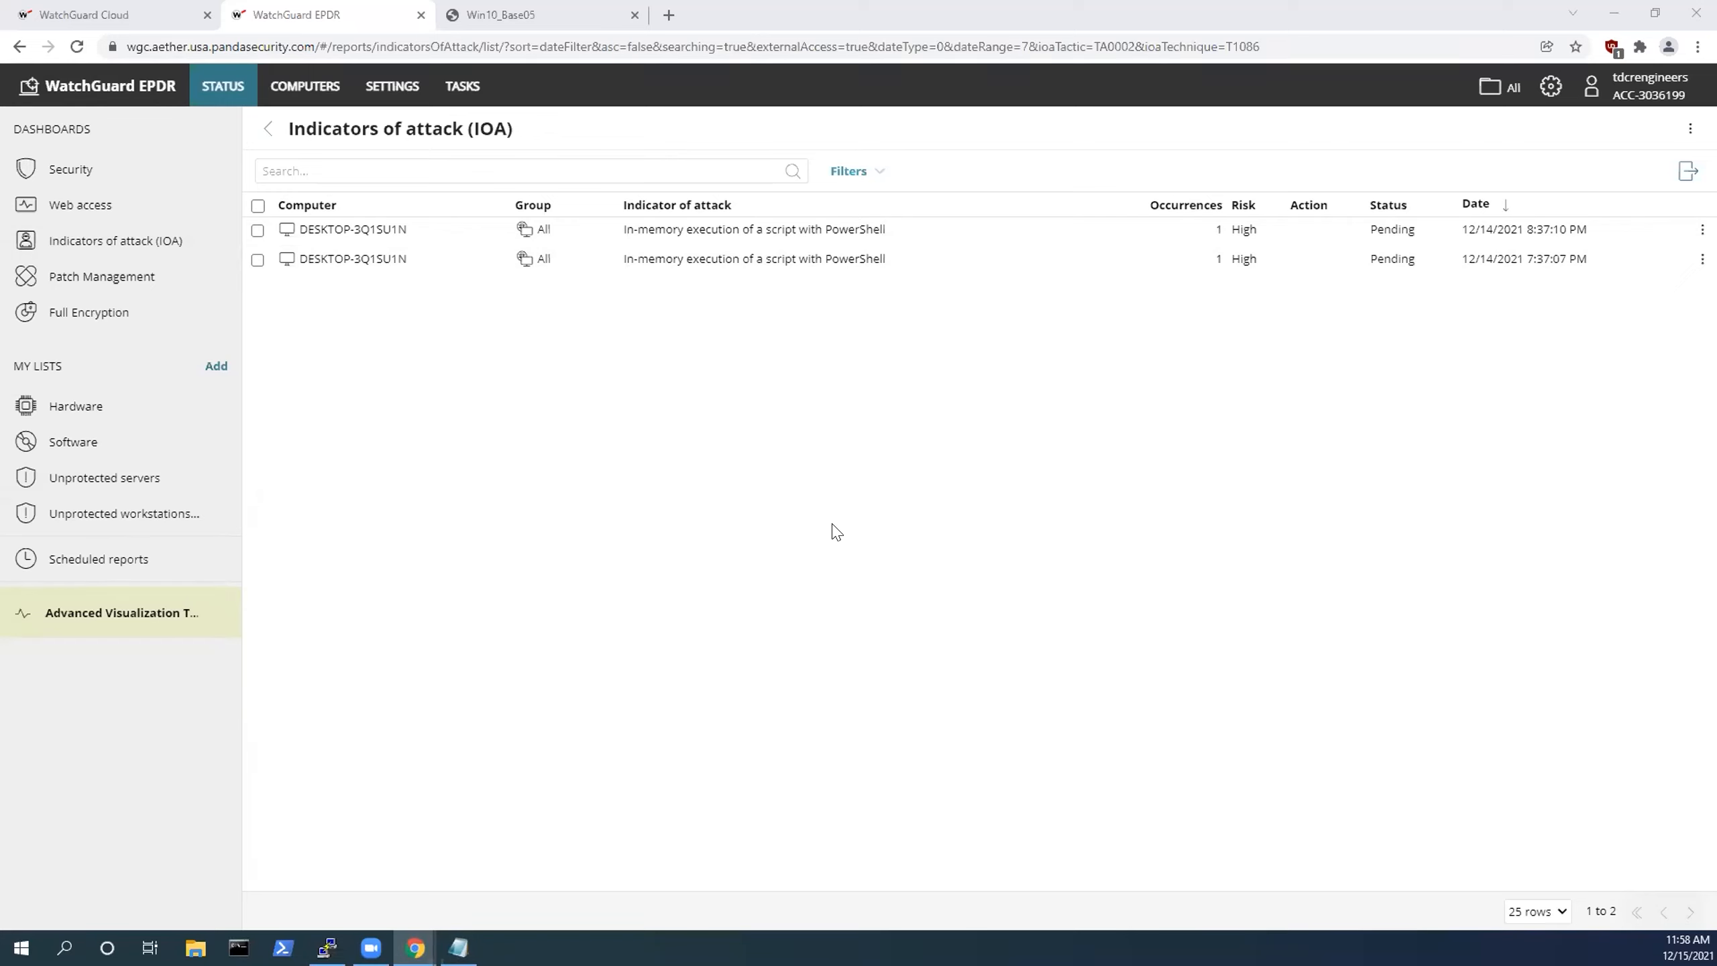
pyautogui.moveTo(553, 9)
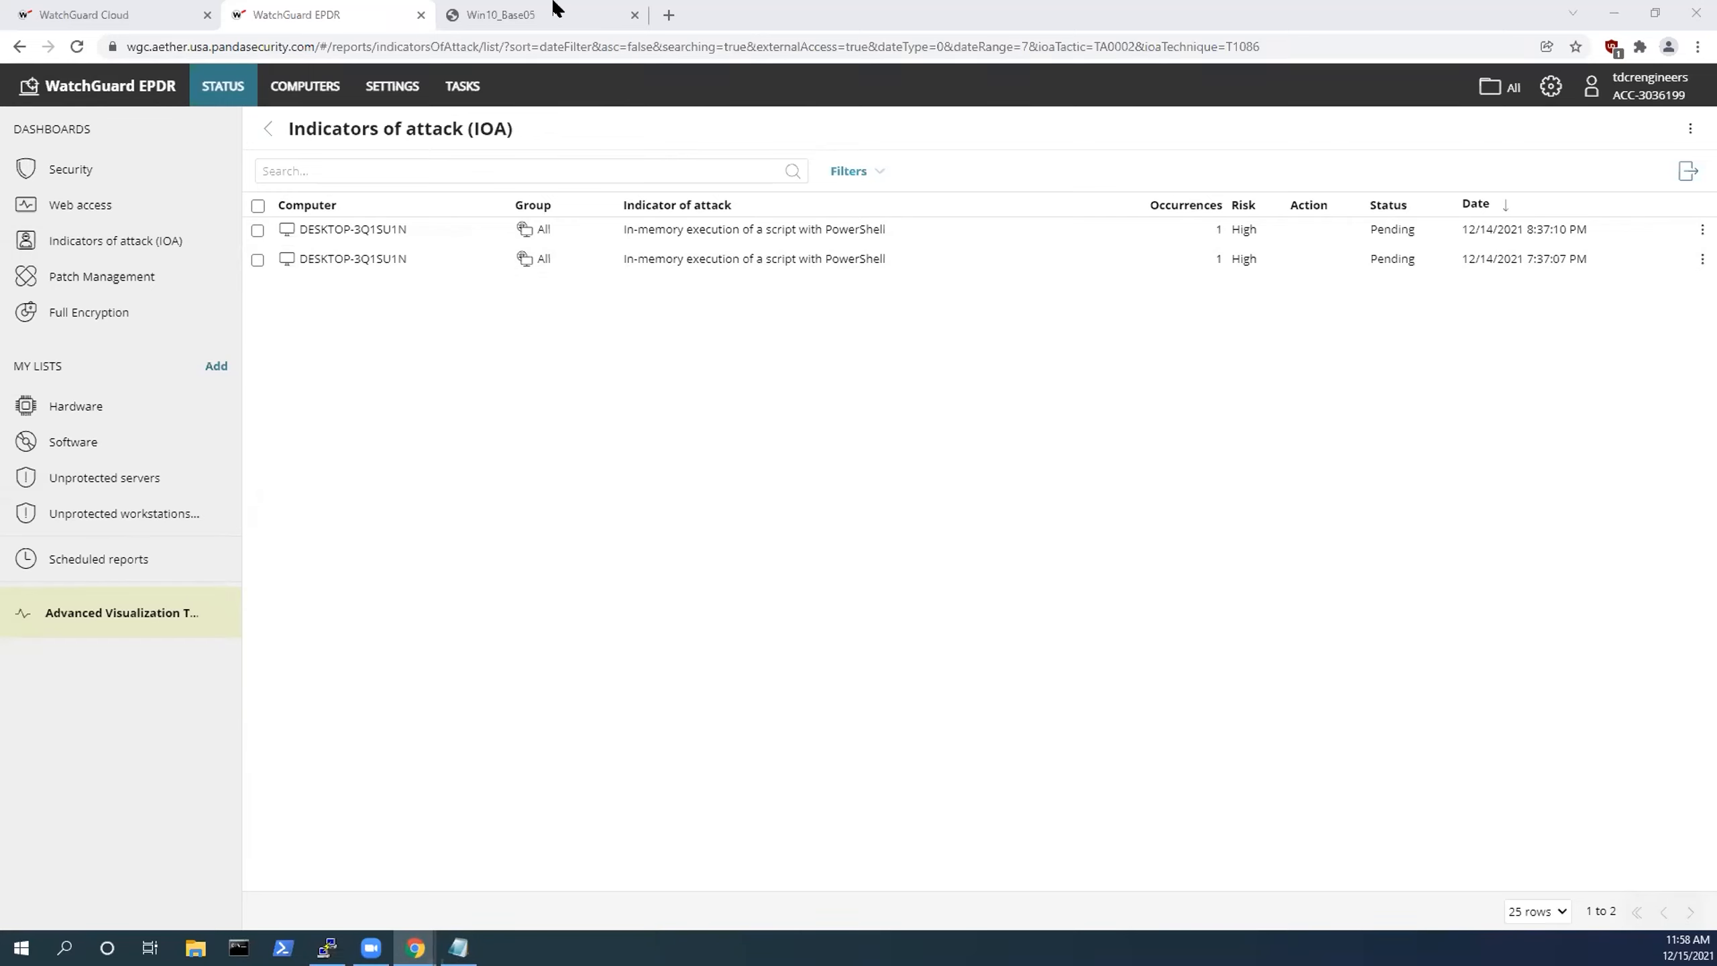
pyautogui.click(537, 15)
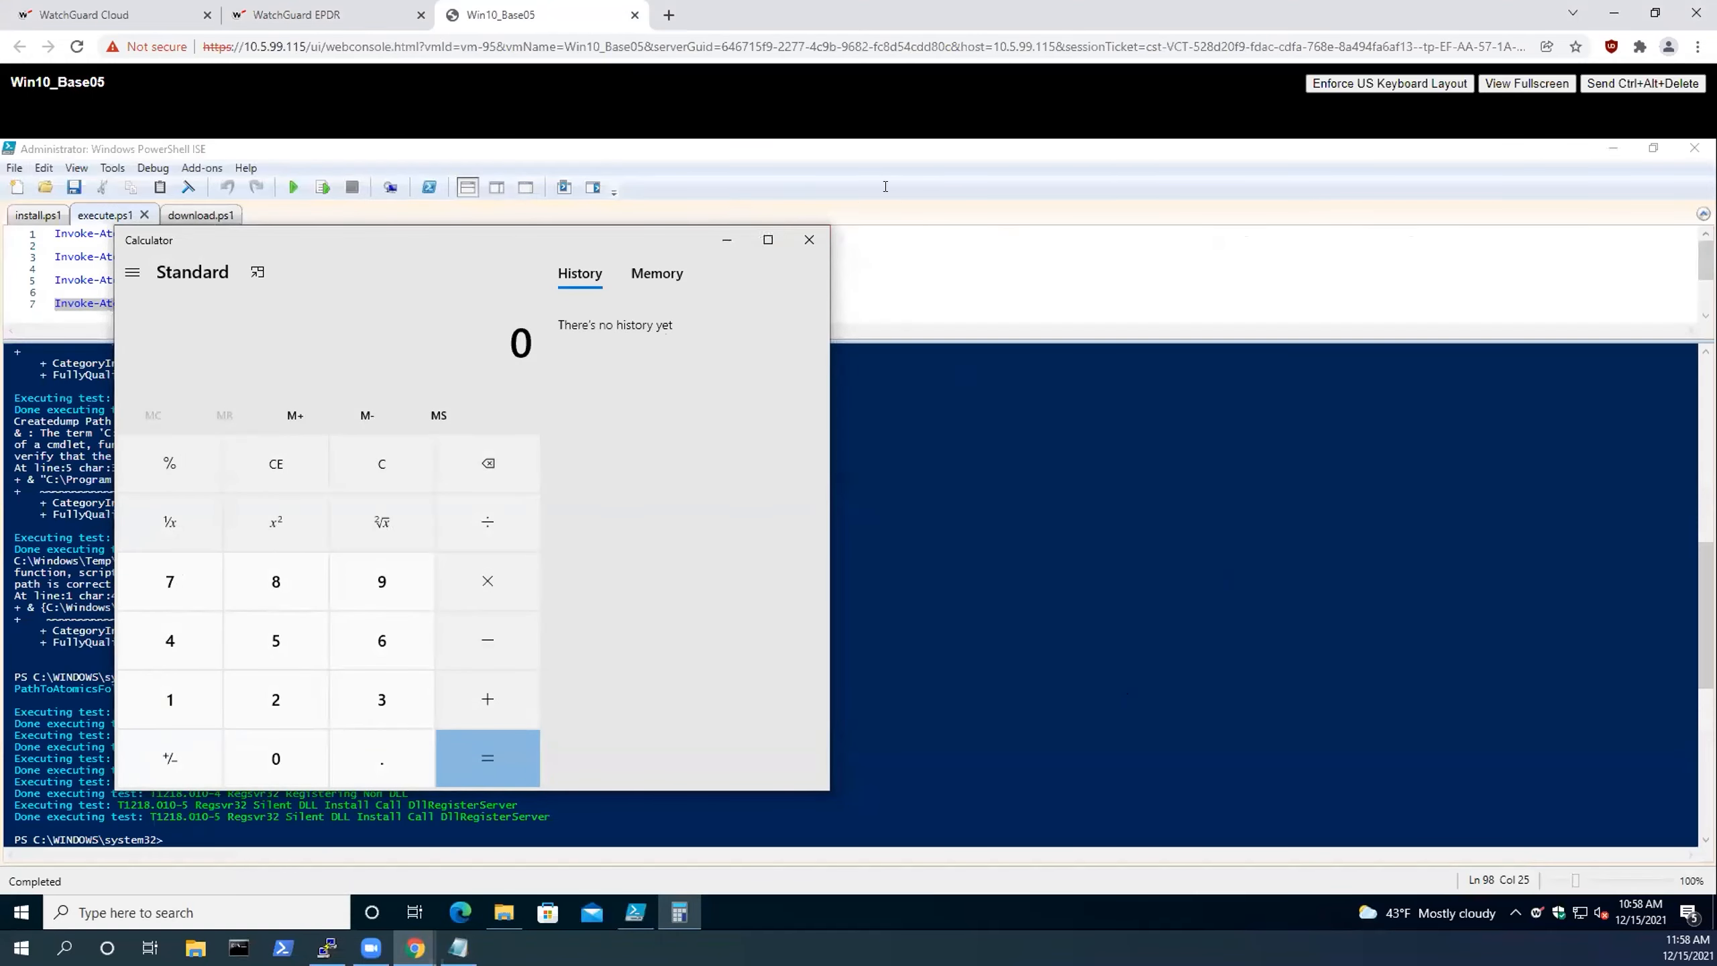
pyautogui.click(318, 15)
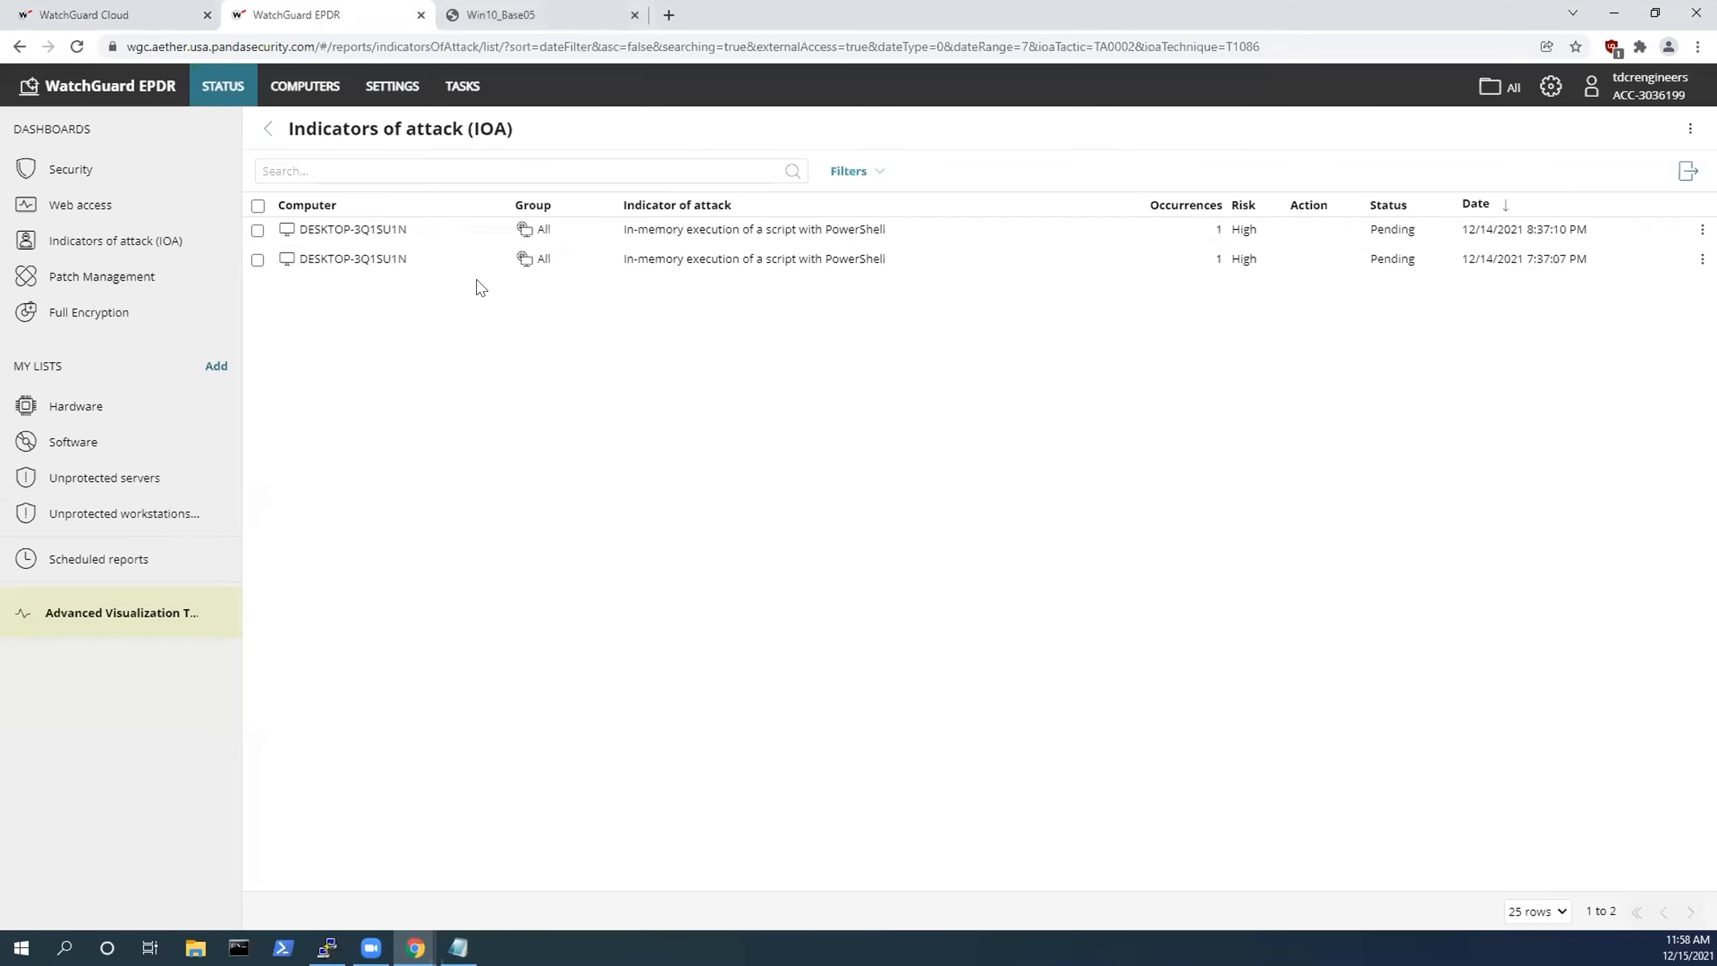
pyautogui.moveTo(537, 316)
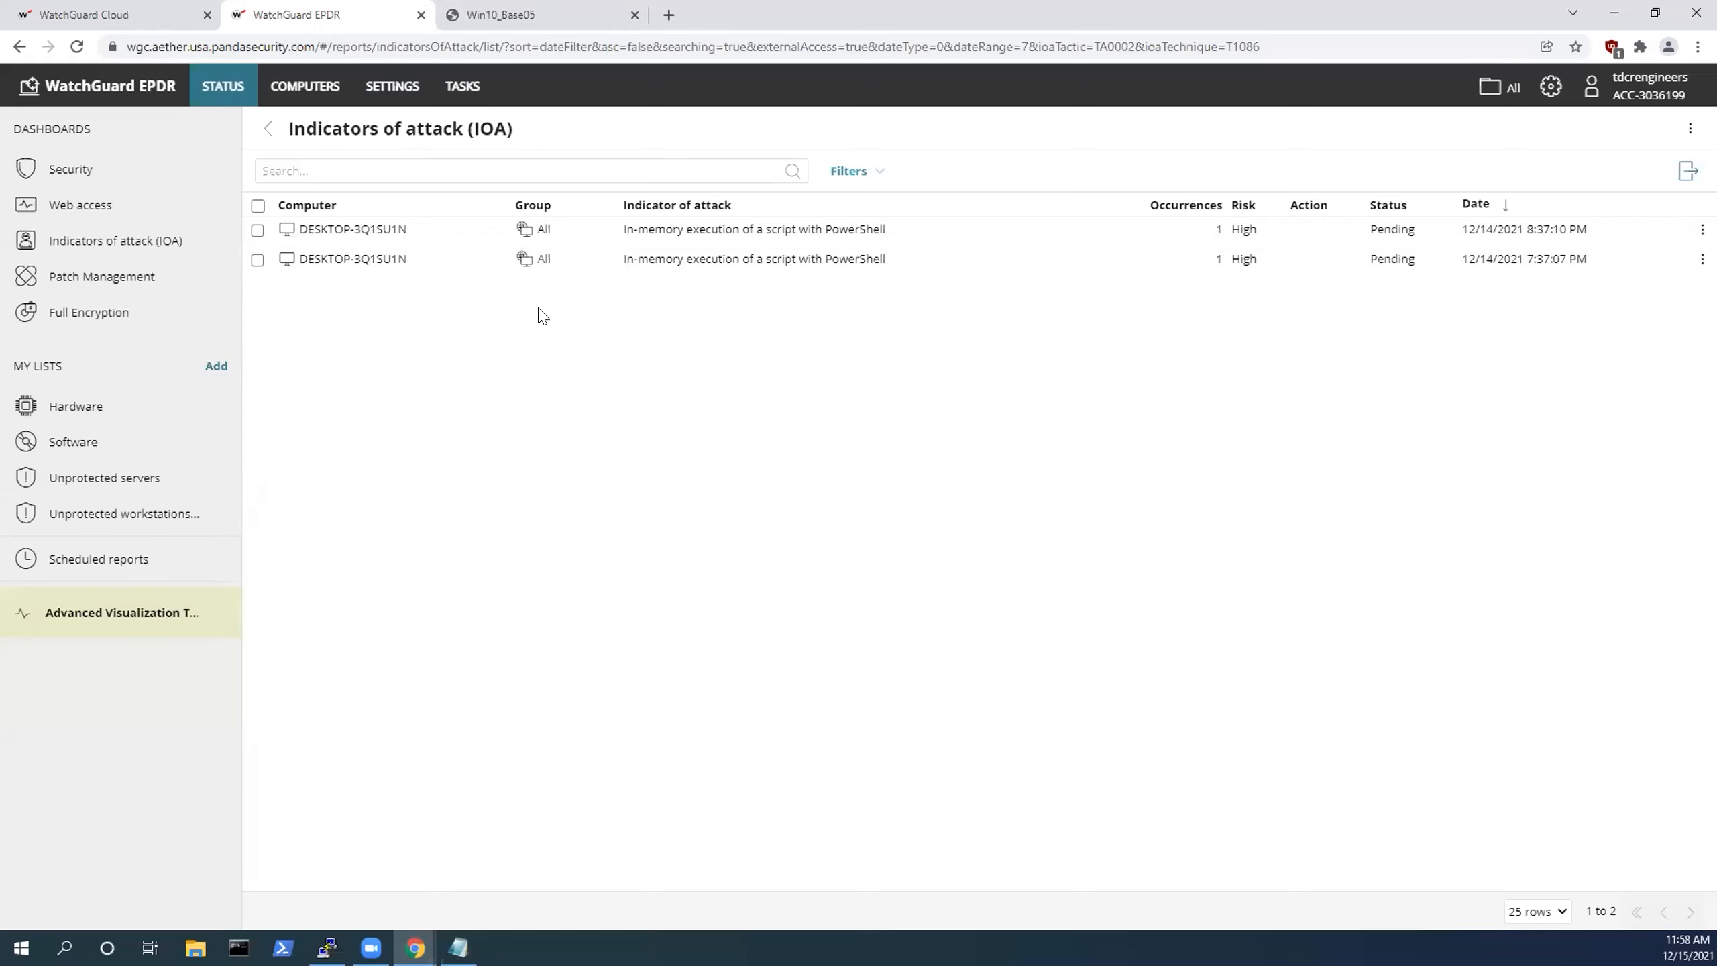
pyautogui.moveTo(588, 98)
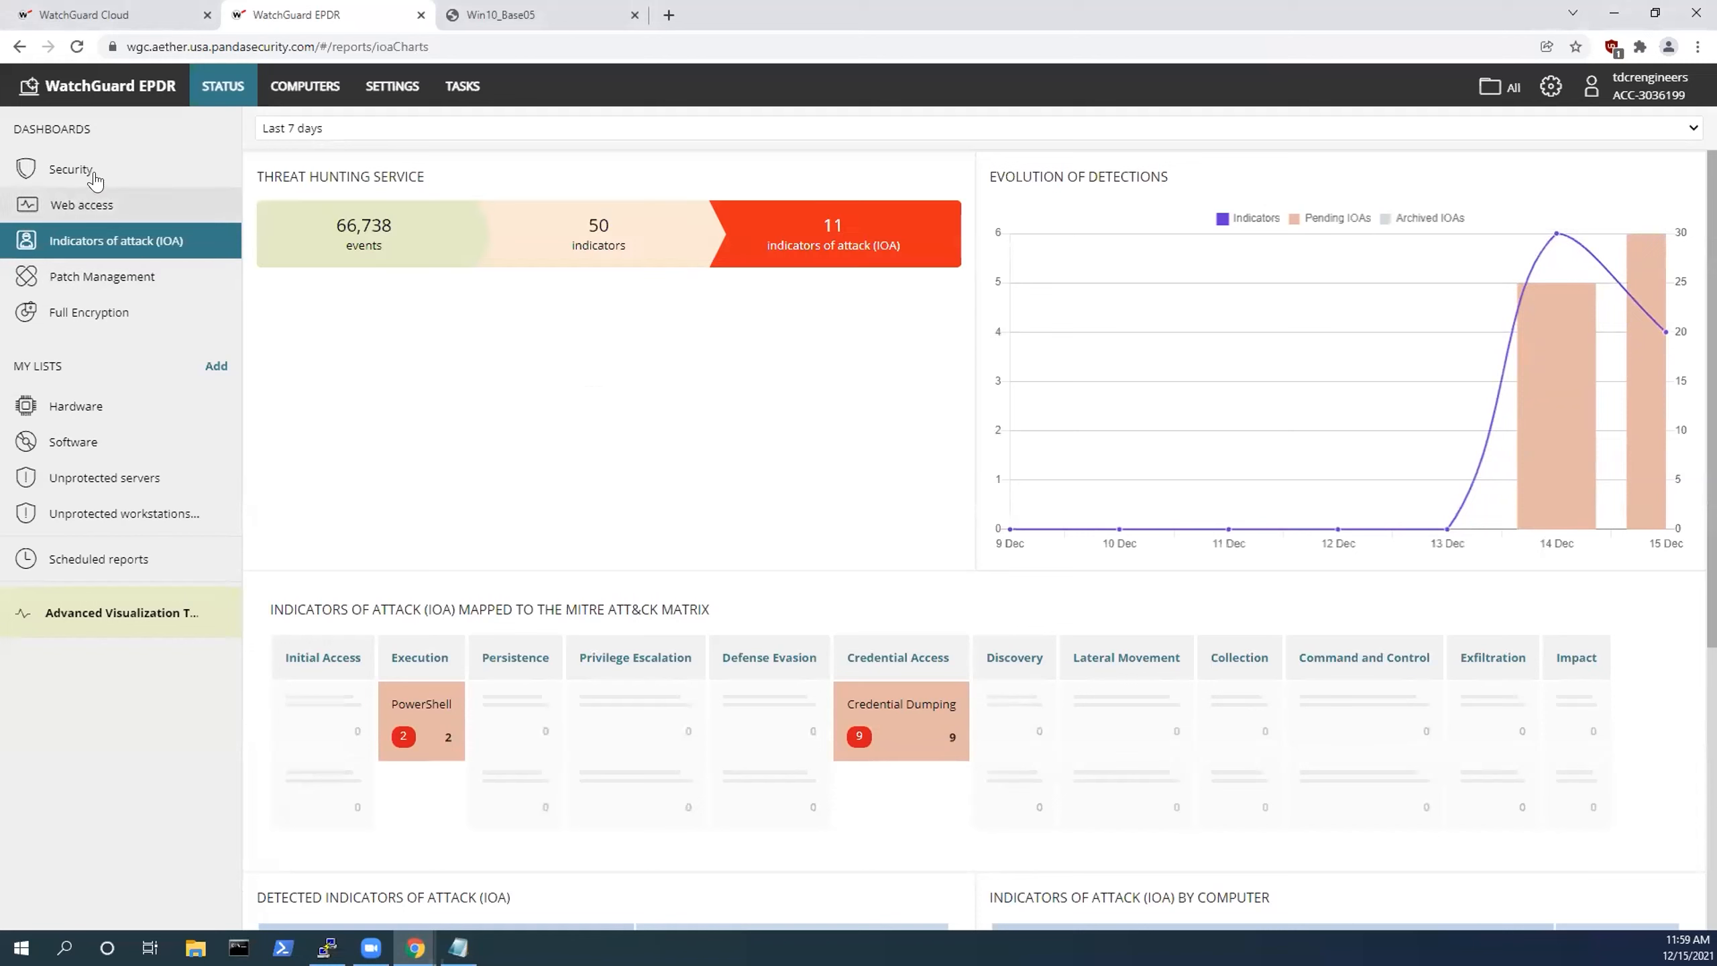
# From the Security dashboard's 12 exploit incidents, view the iexplore.exe ShellcodeBehavior detection details.
pyautogui.click(71, 169)
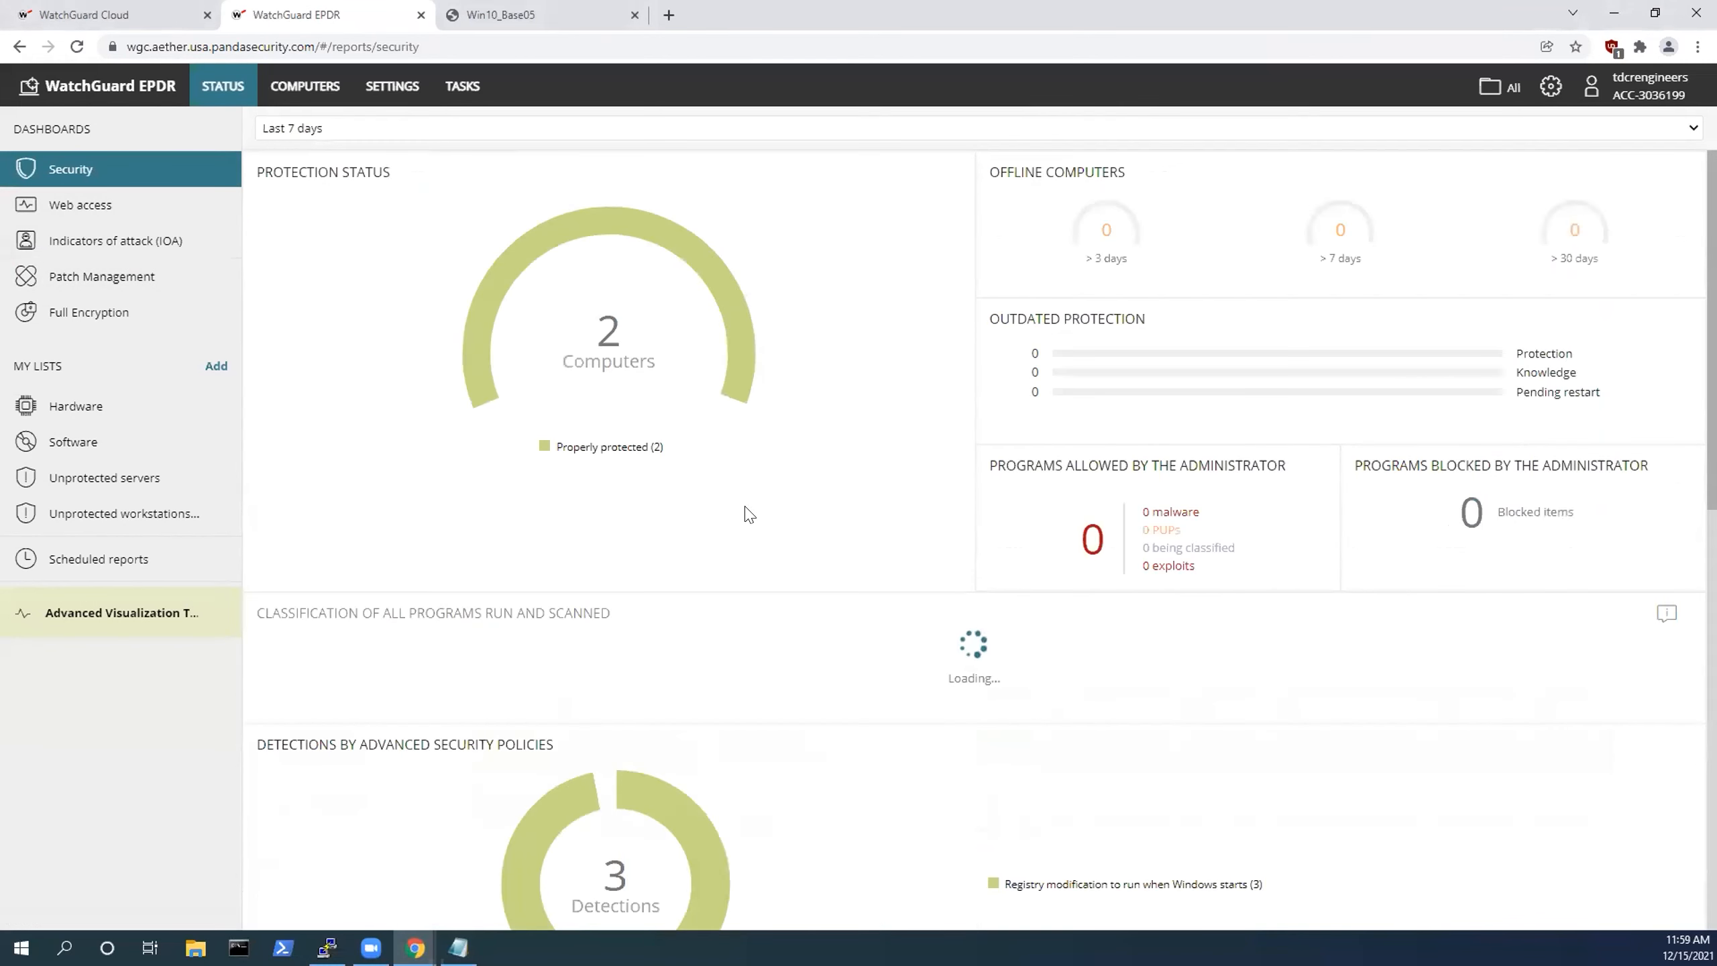
pyautogui.scroll(-3)
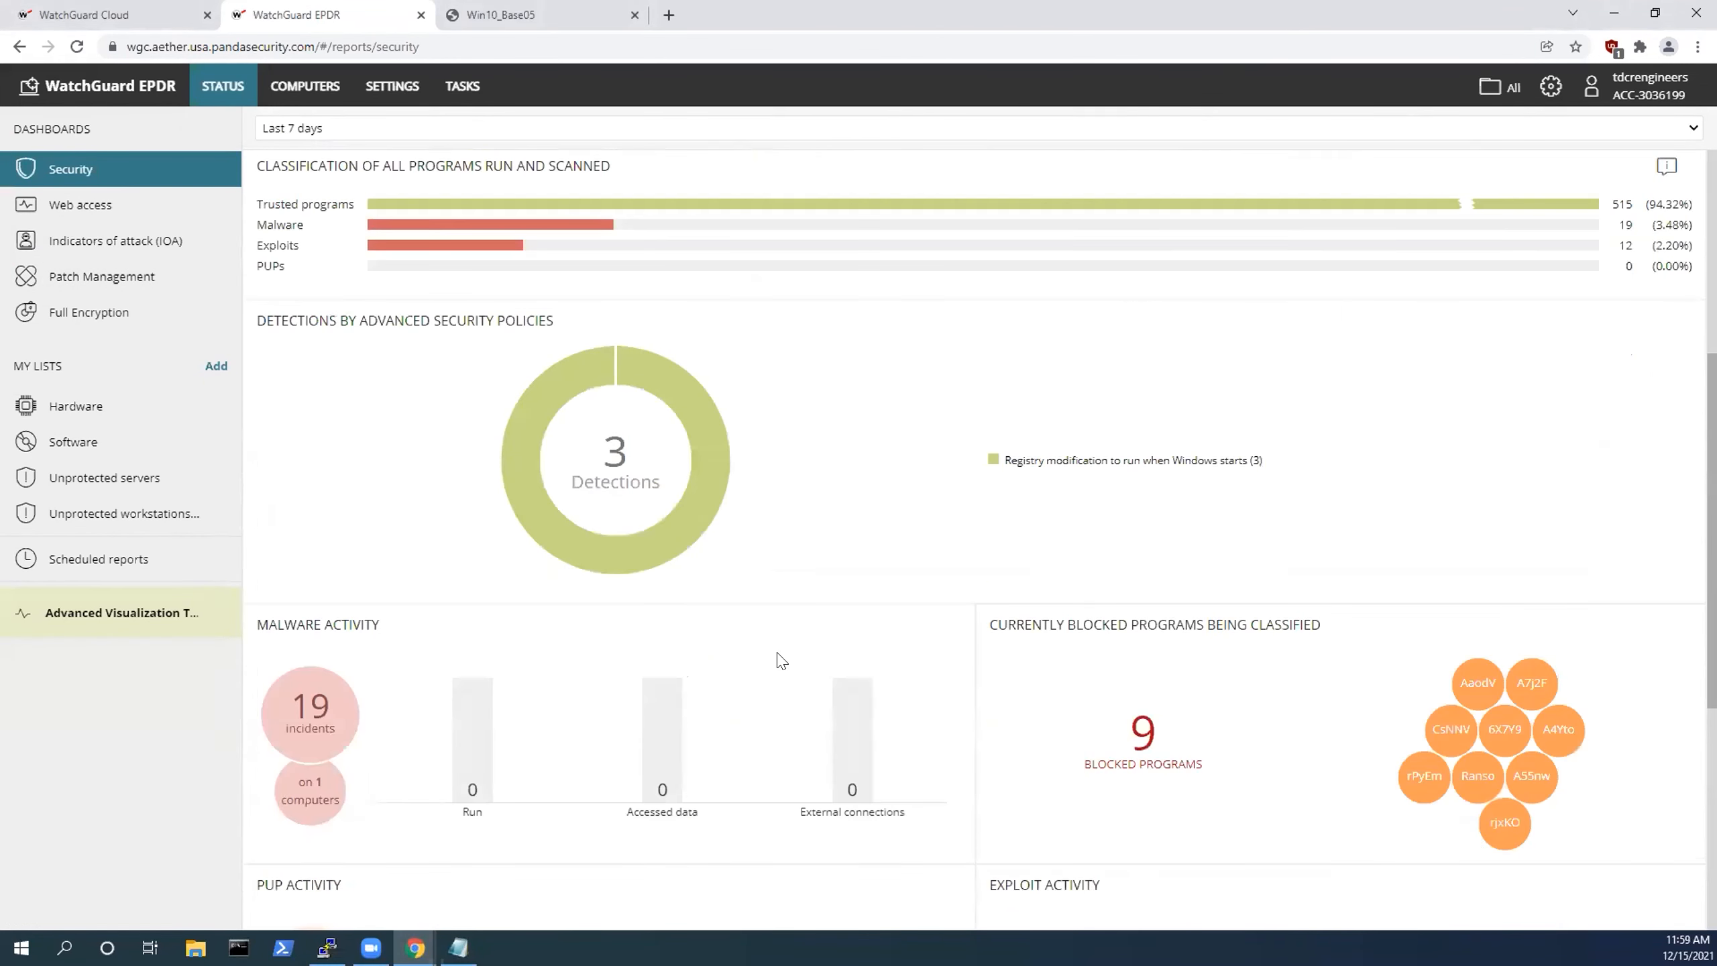
pyautogui.scroll(-3)
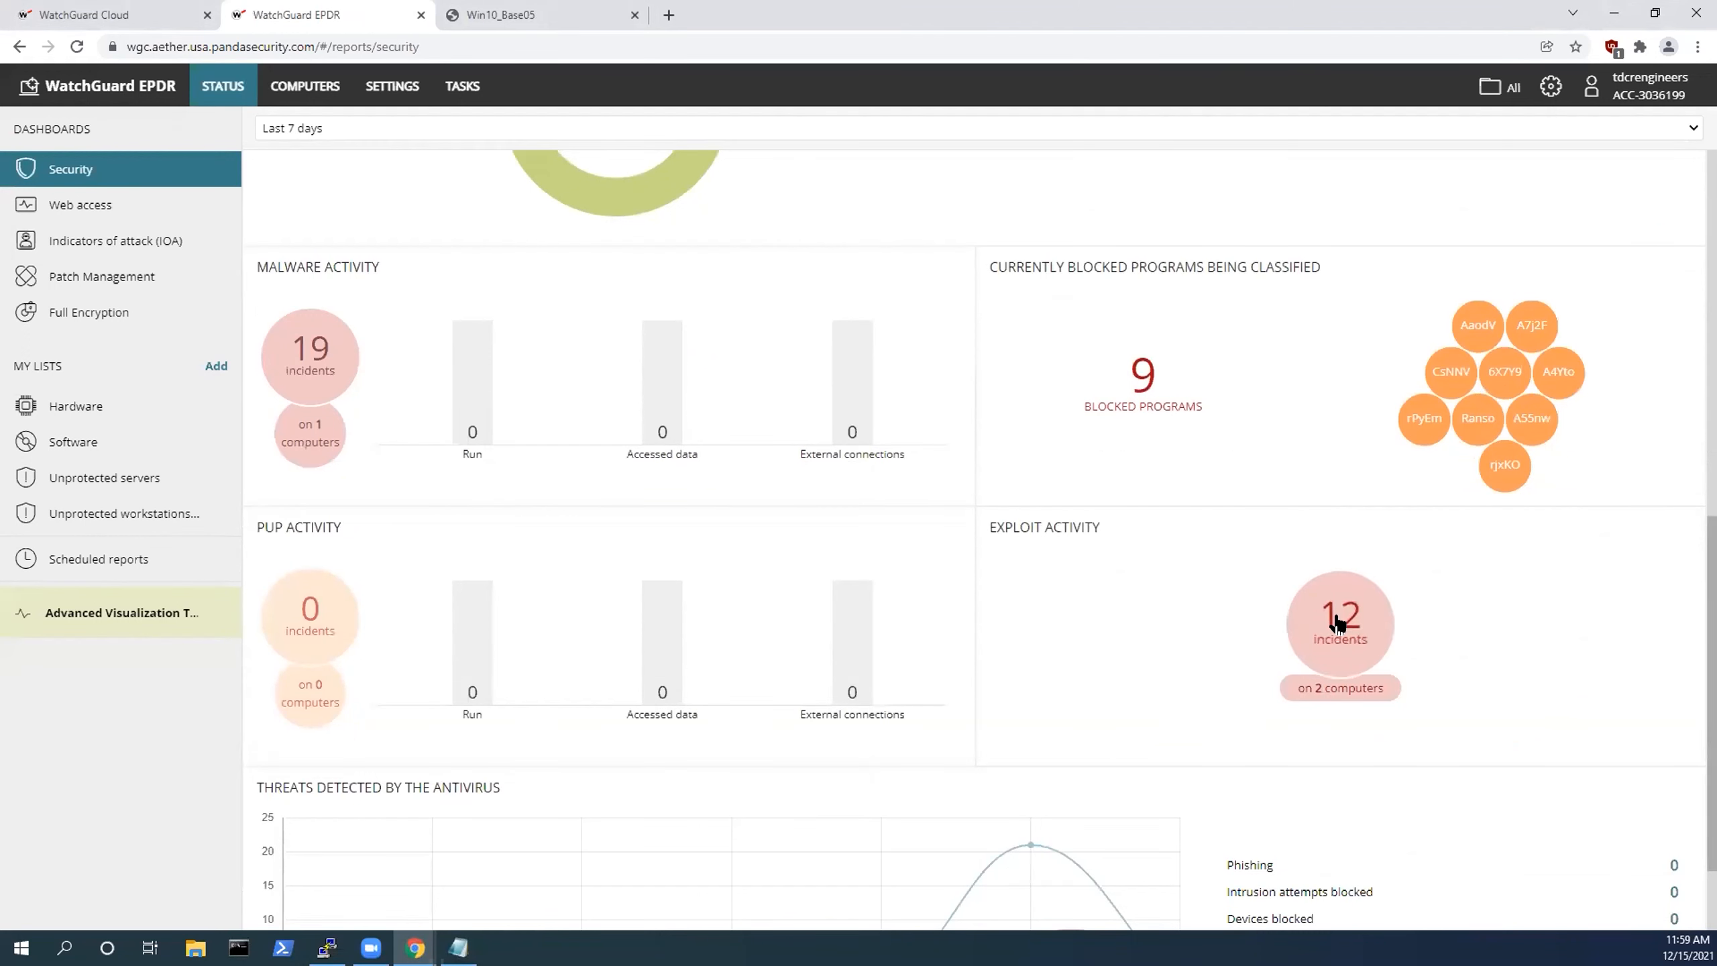
pyautogui.click(1339, 635)
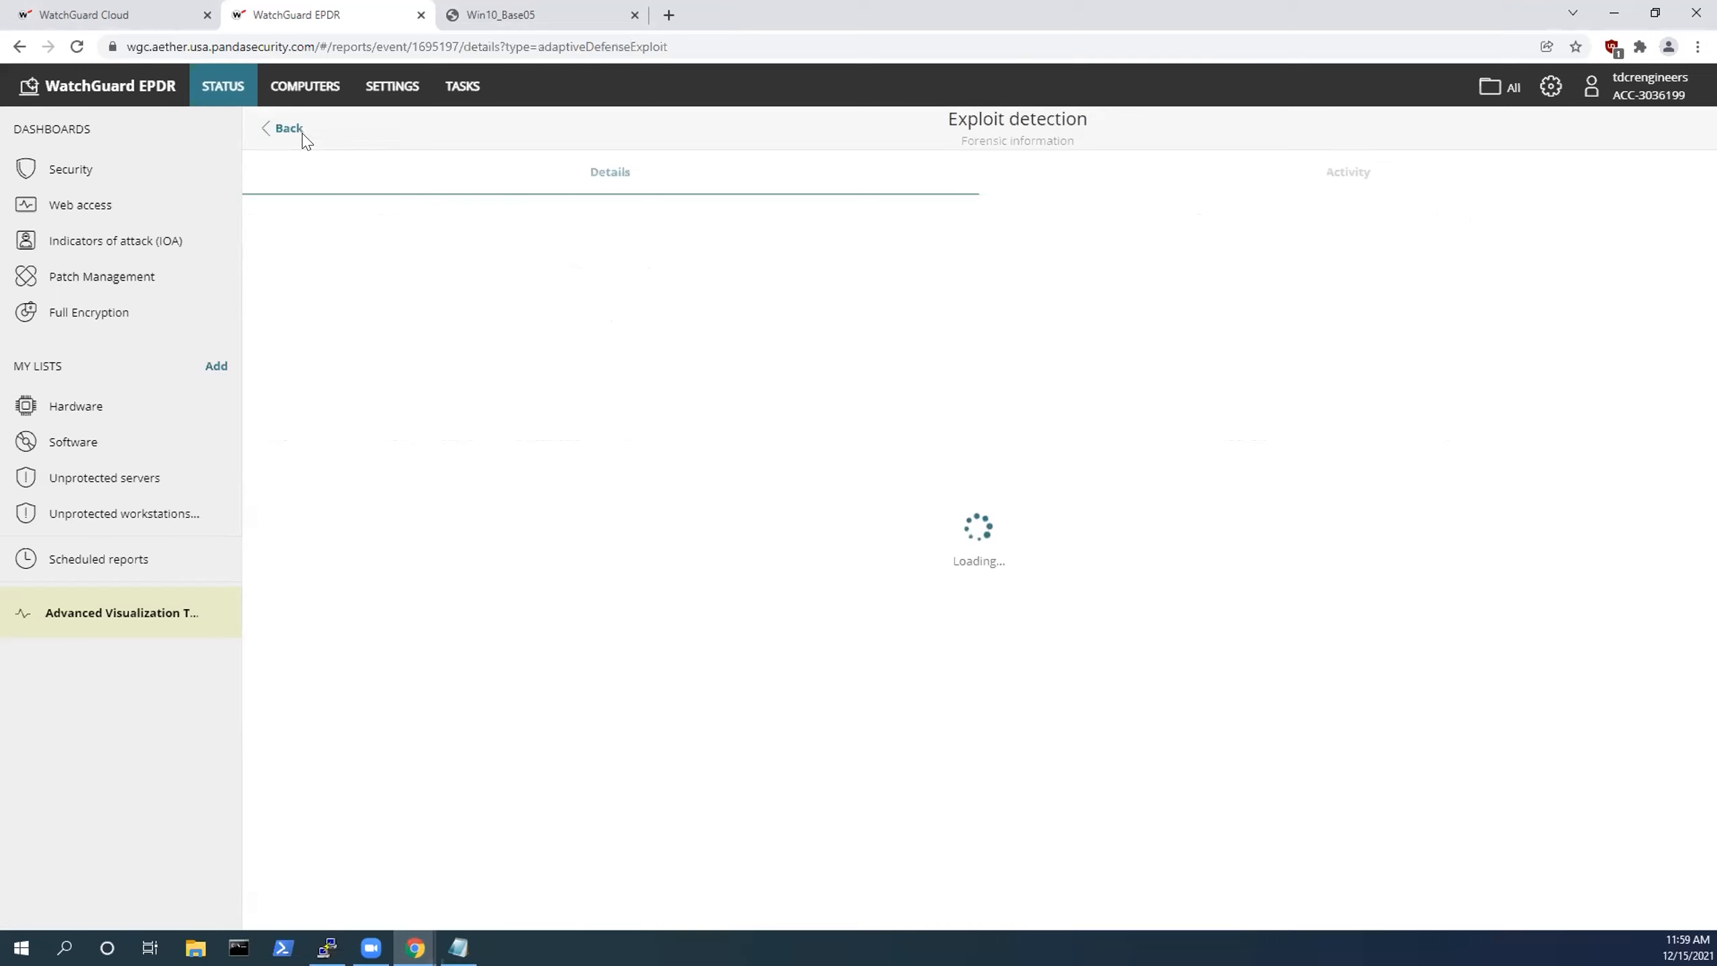
pyautogui.click(282, 128)
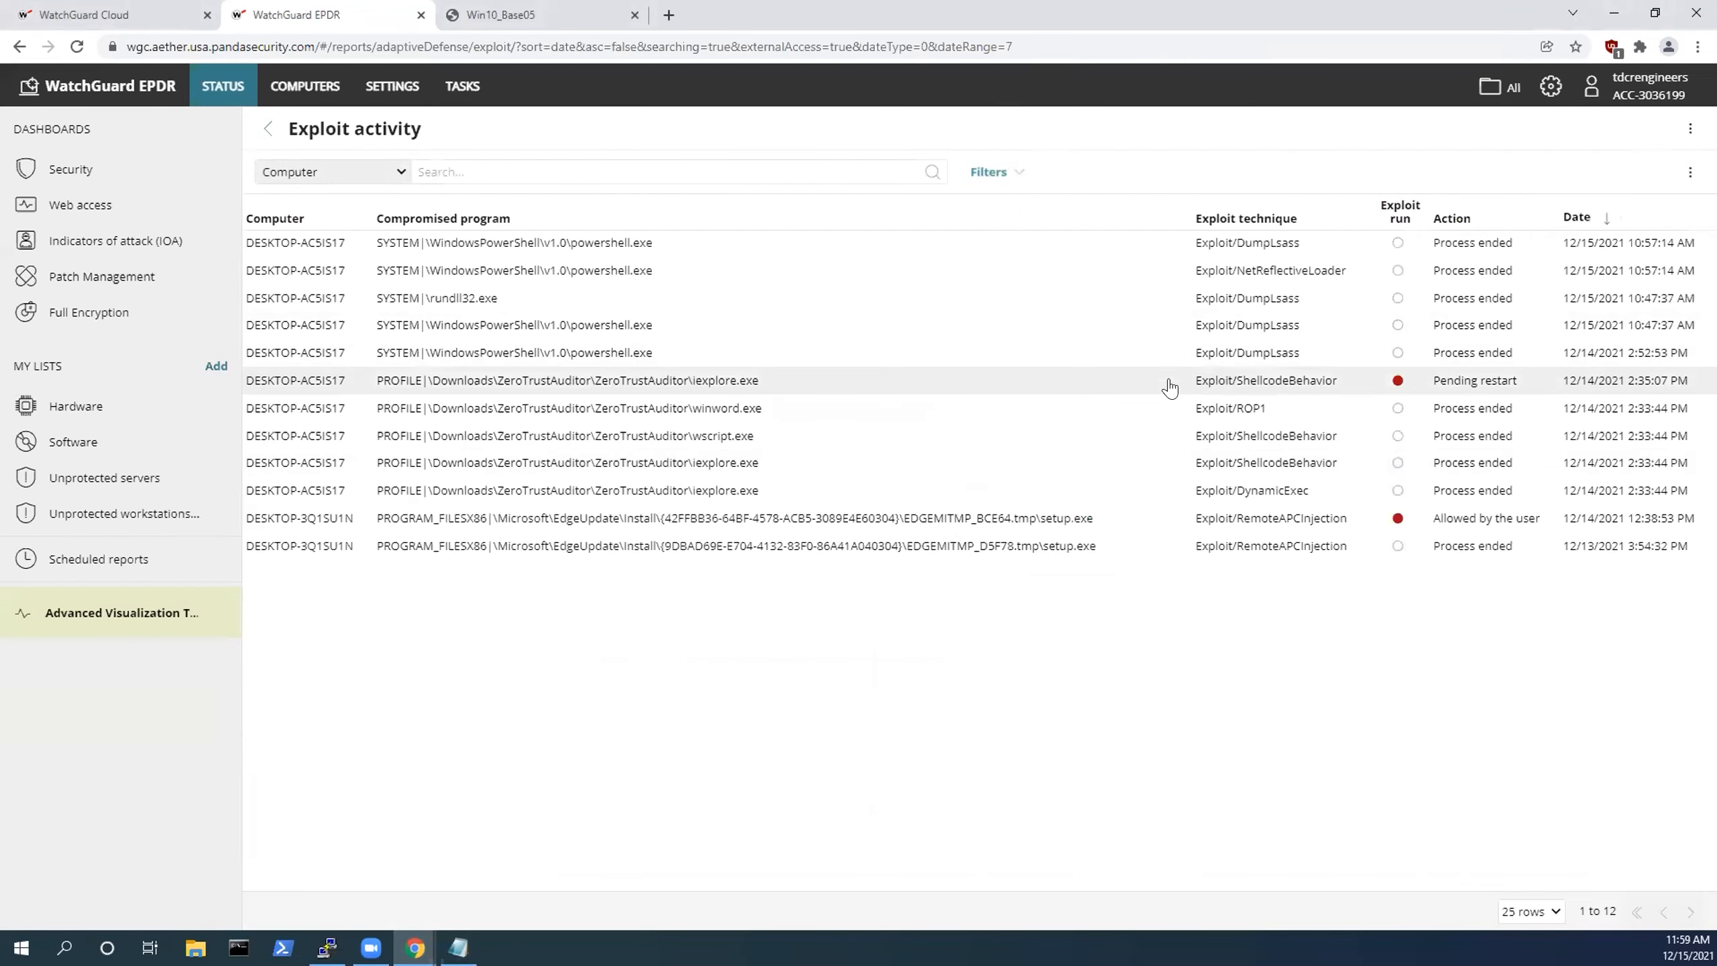
pyautogui.moveTo(994, 384)
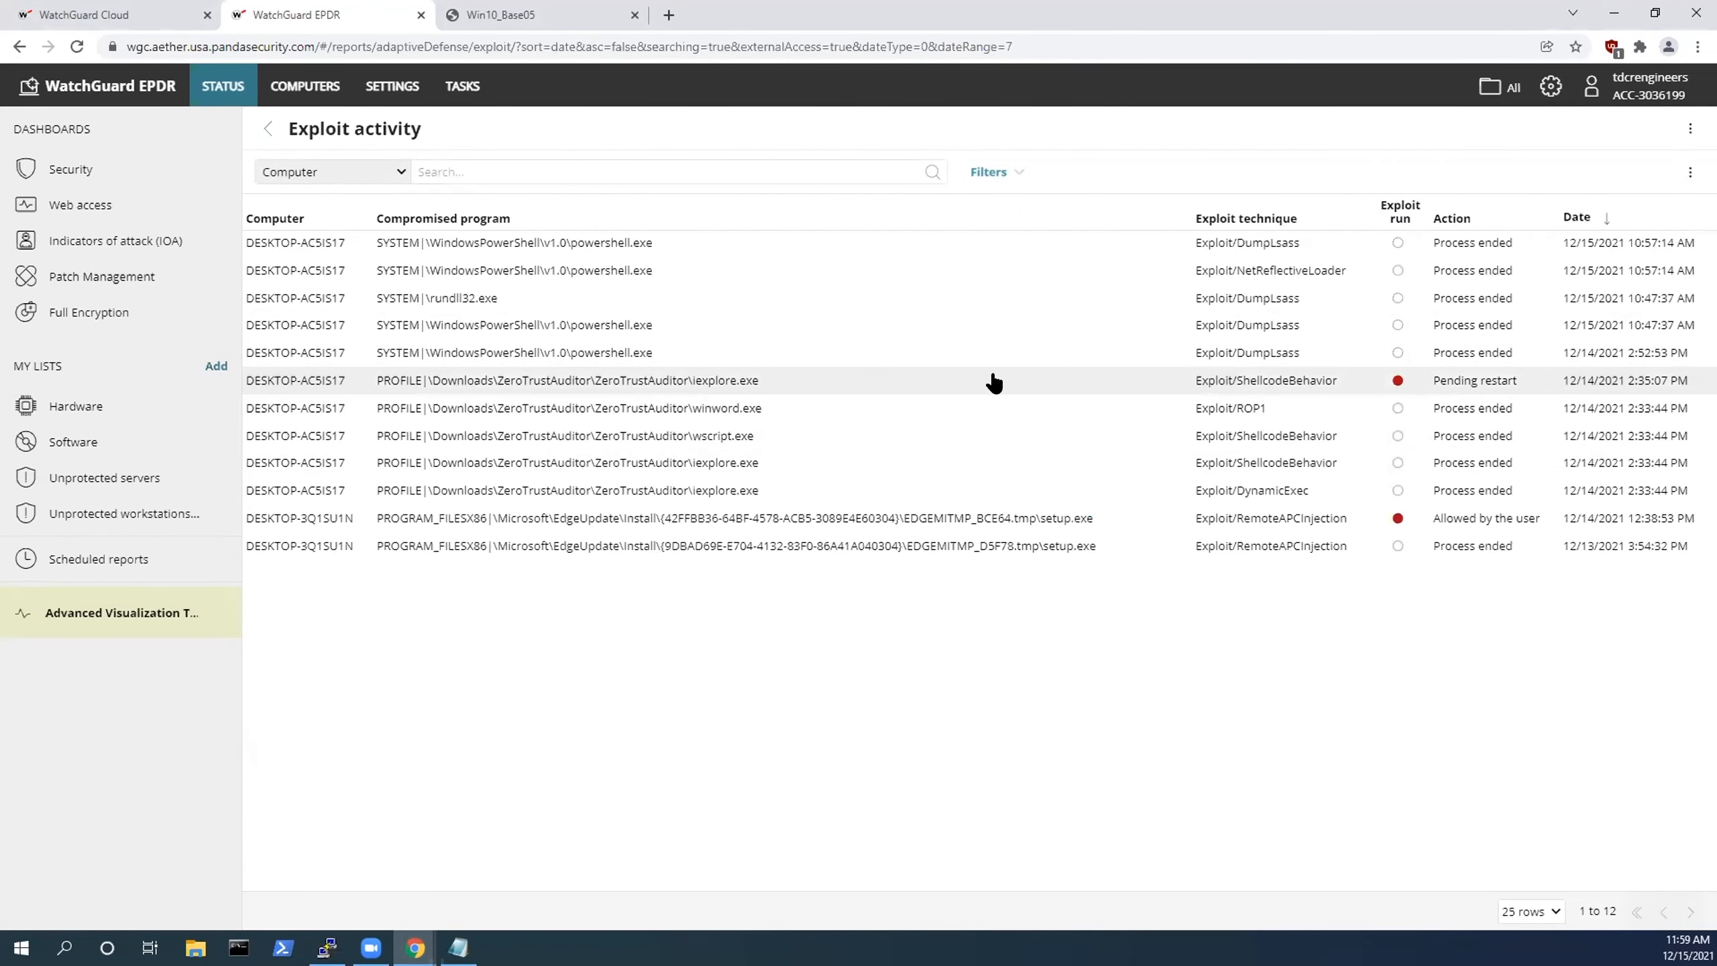
pyautogui.click(766, 379)
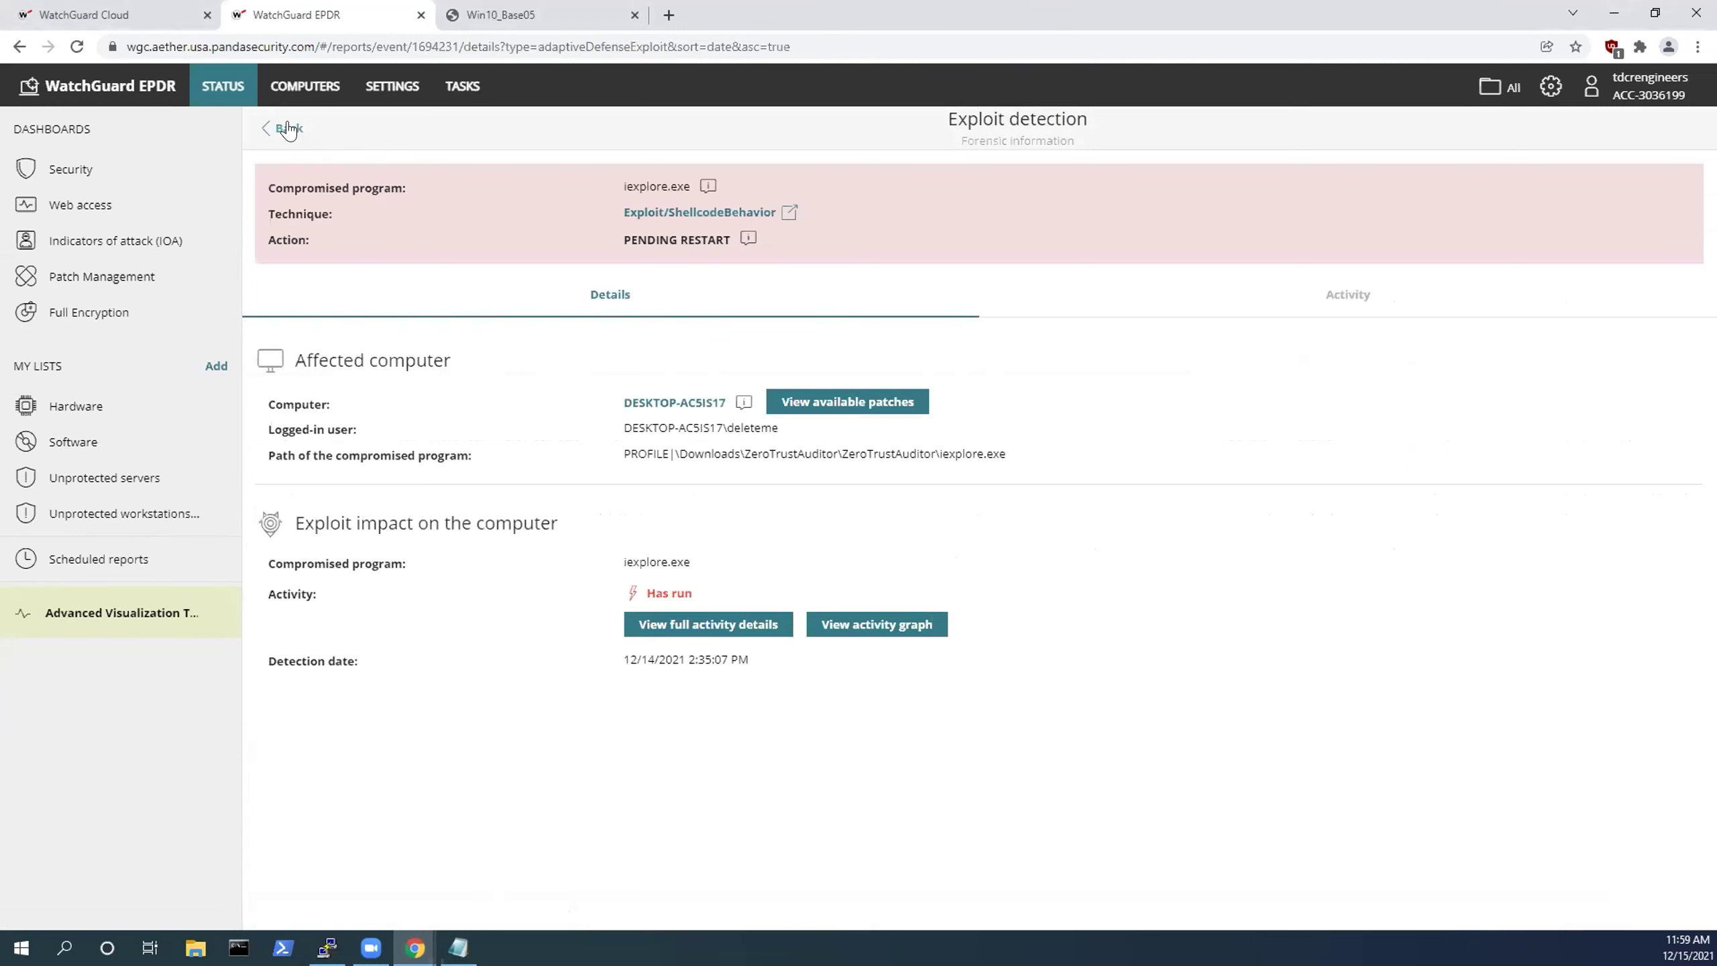
# View the rundll32.exe DumpLsass detection and its life-cycle Activity, then return to the Security dashboard.
pyautogui.click(265, 129)
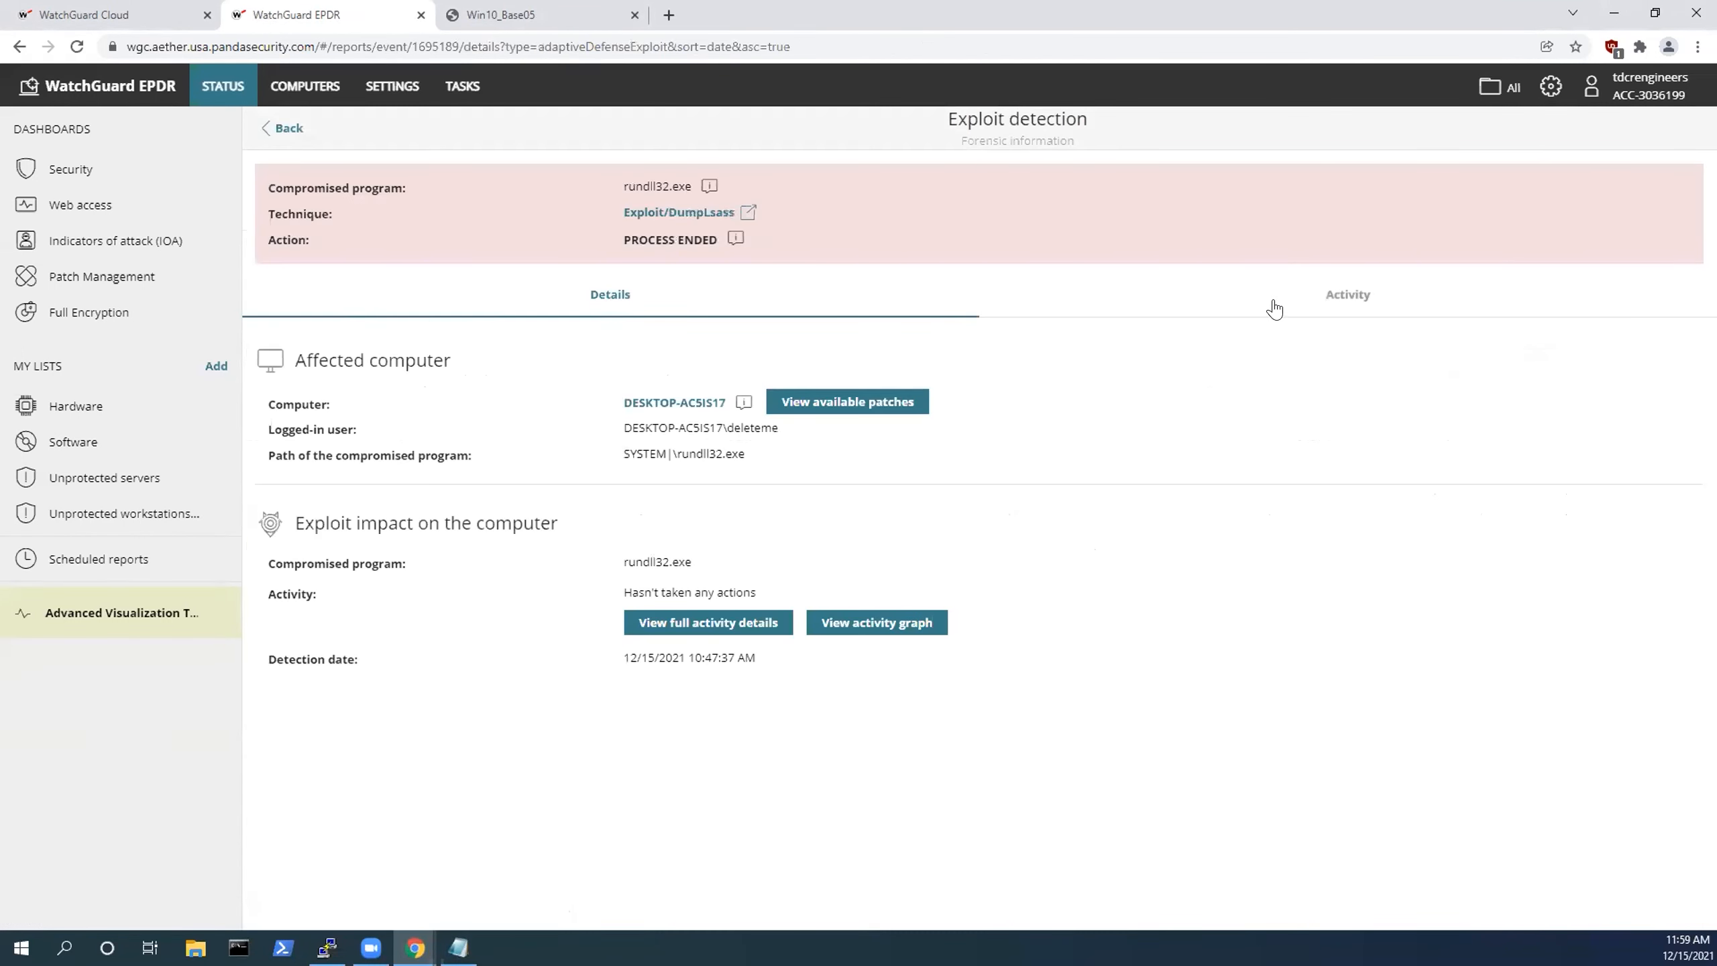
pyautogui.moveTo(695, 236)
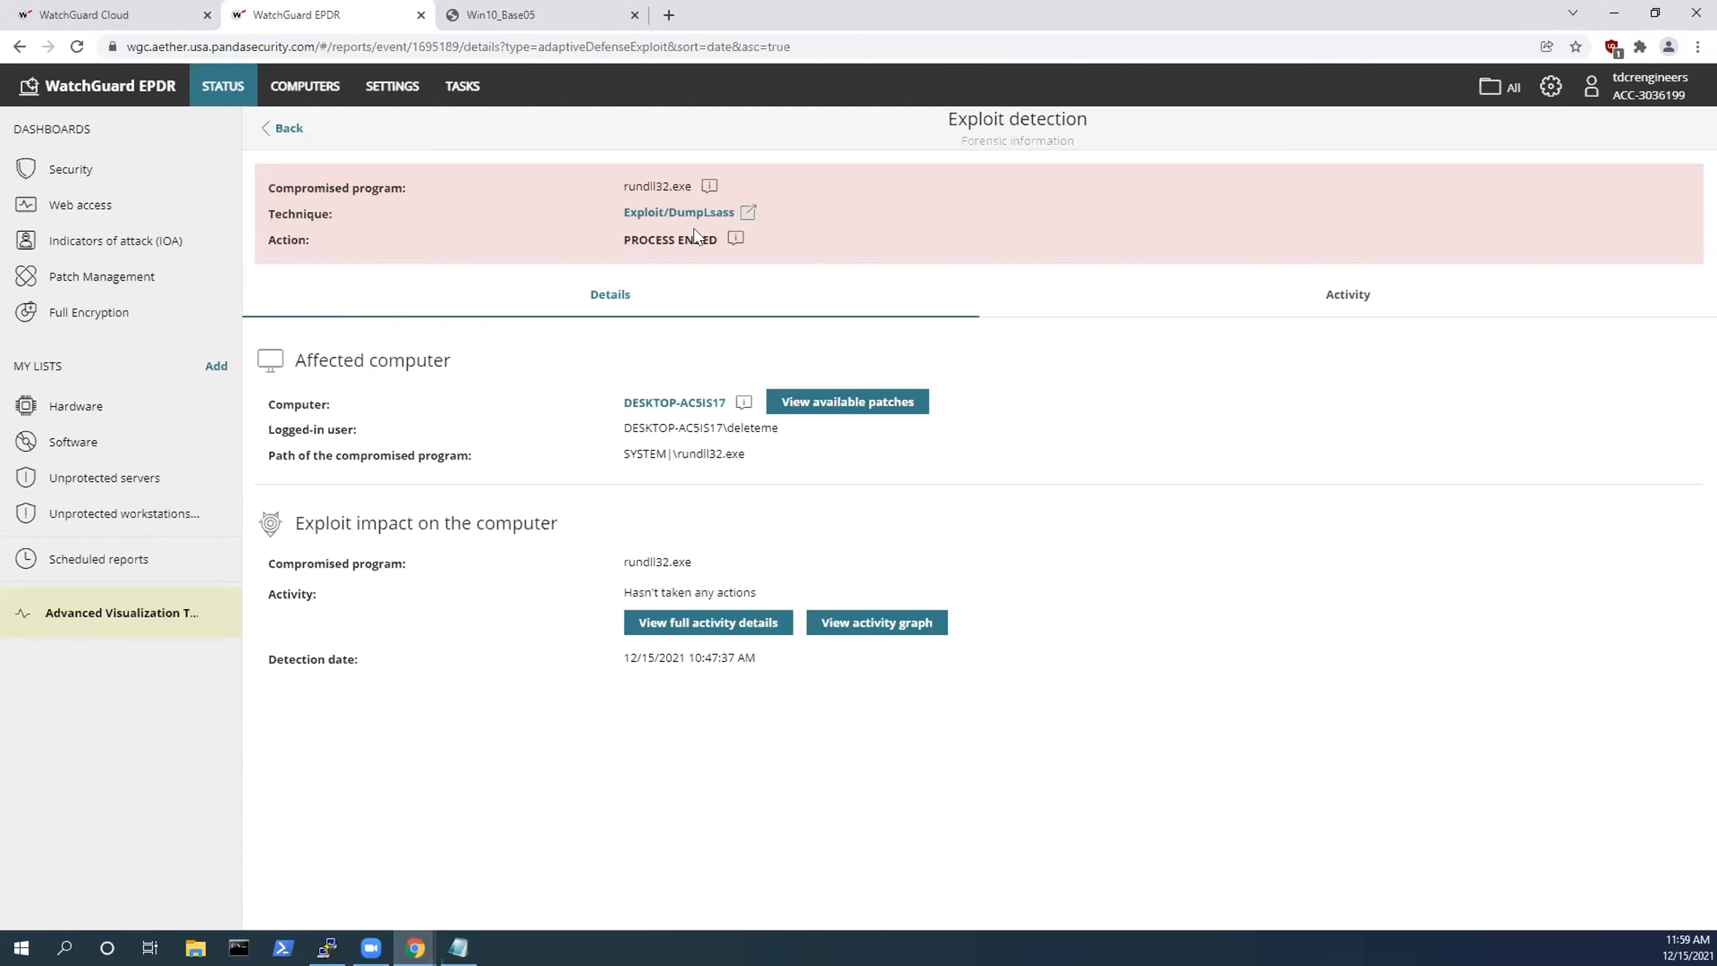
pyautogui.doubleClick(669, 238)
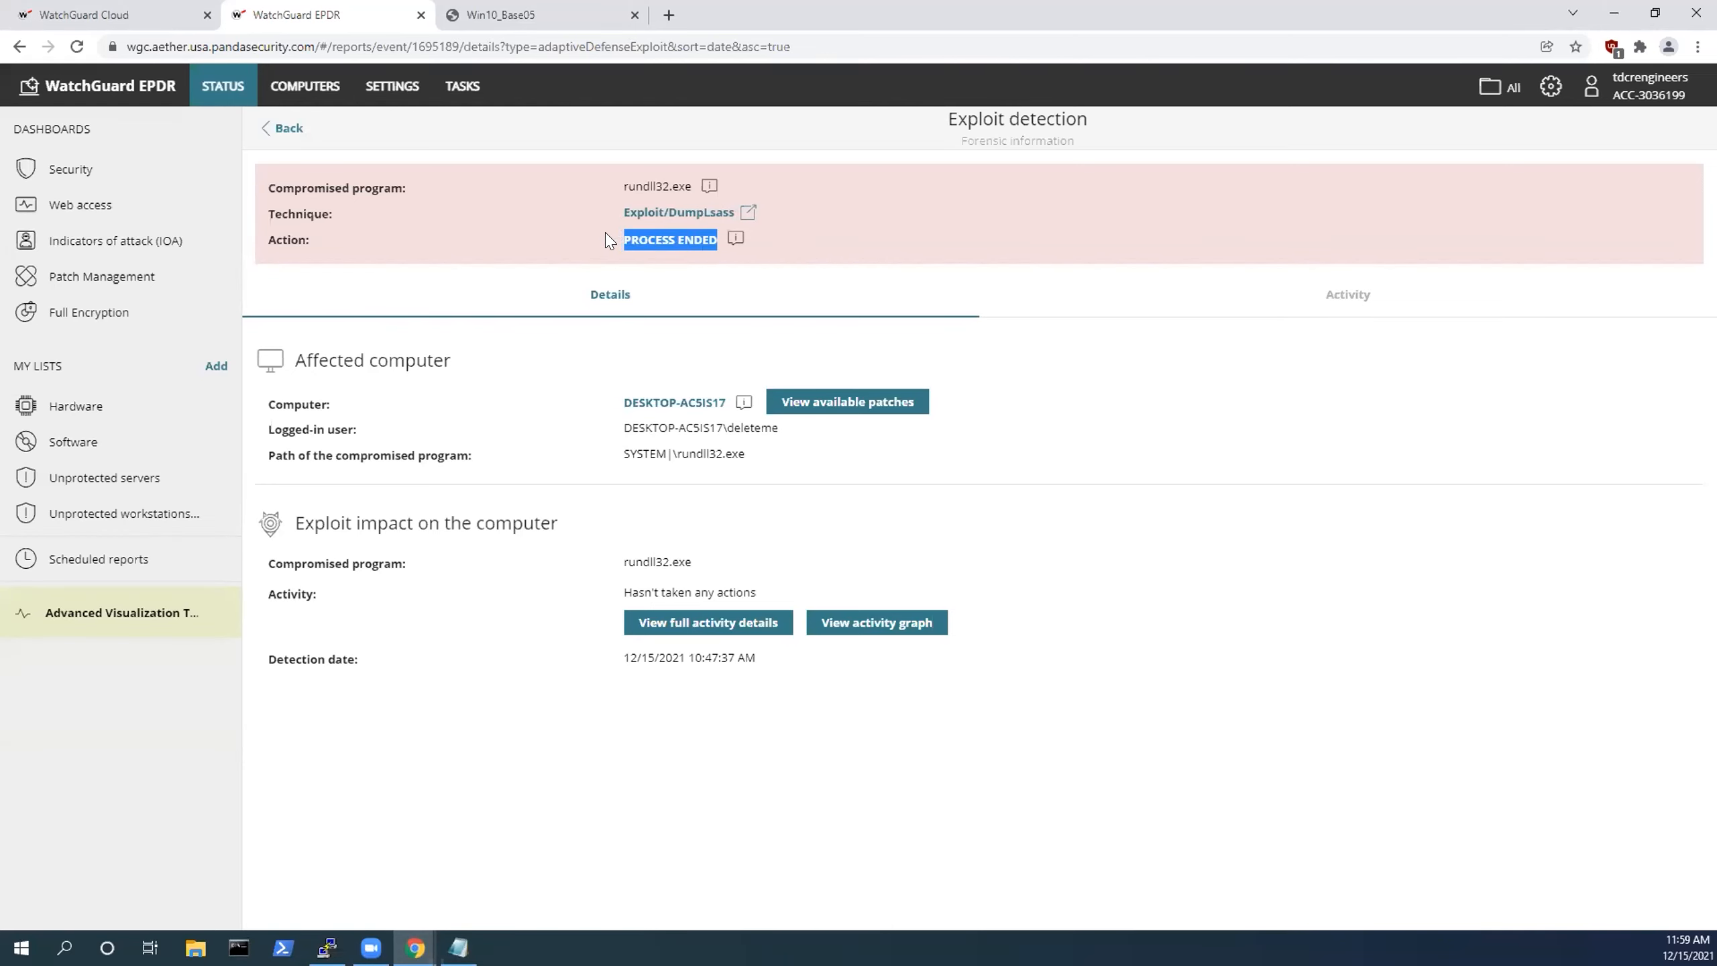
pyautogui.click(1347, 293)
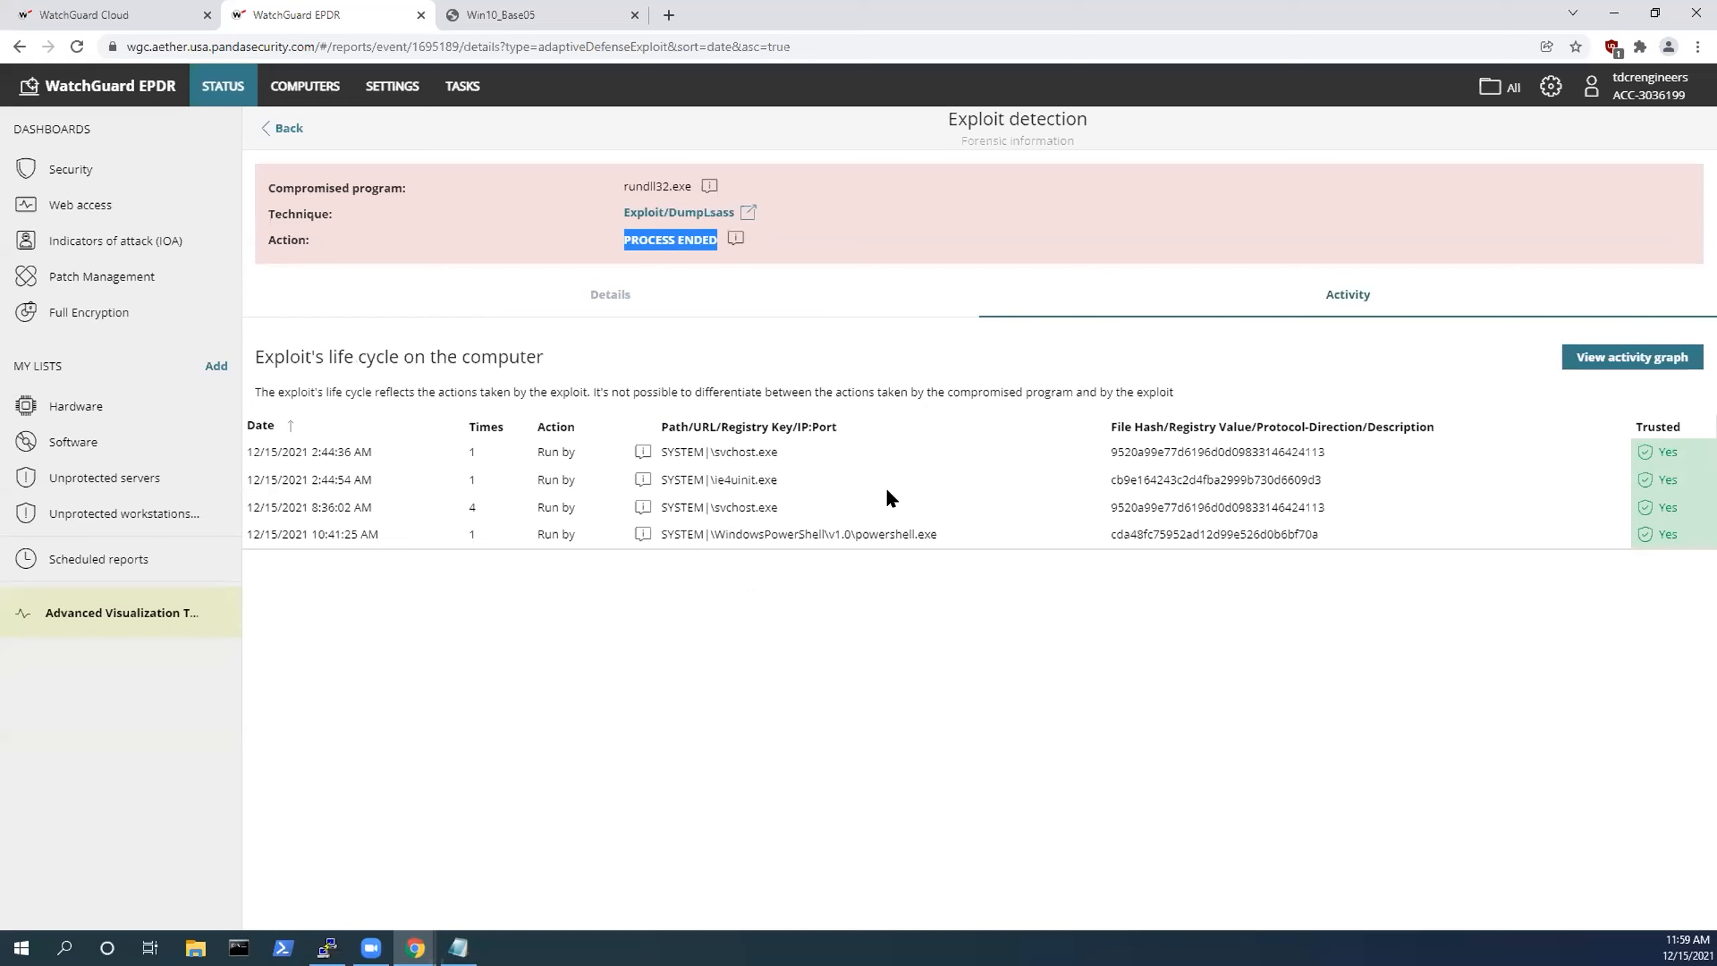
pyautogui.moveTo(1023, 566)
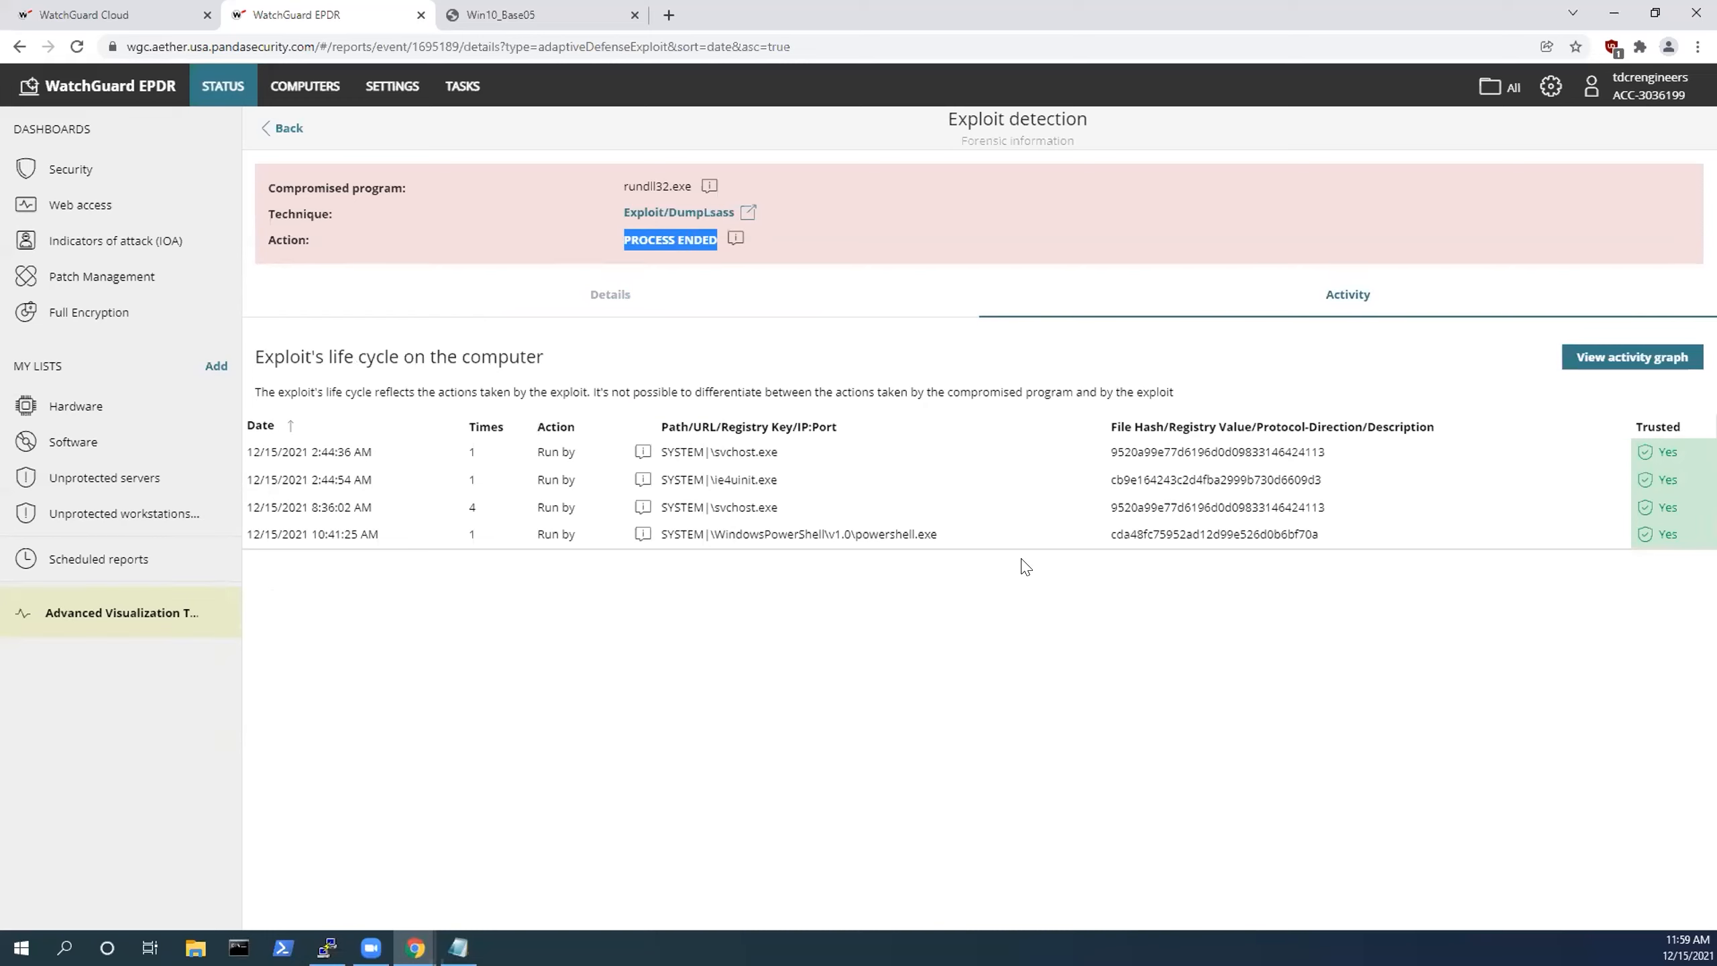
pyautogui.moveTo(998, 480)
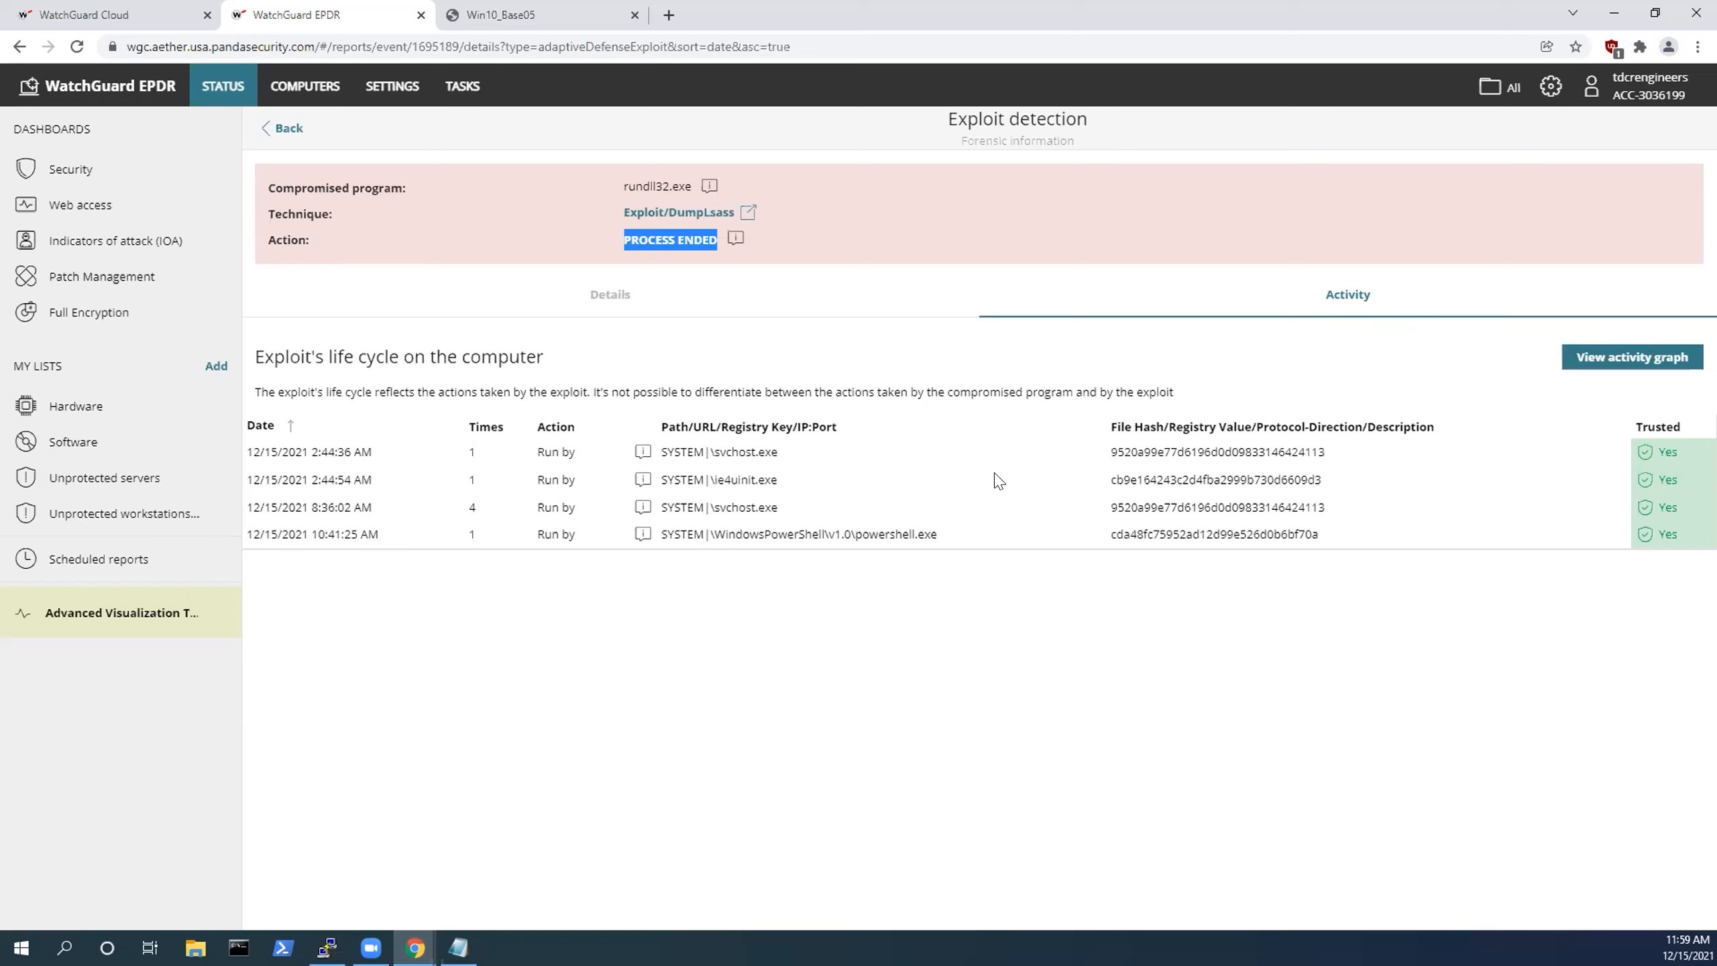
pyautogui.moveTo(876, 243)
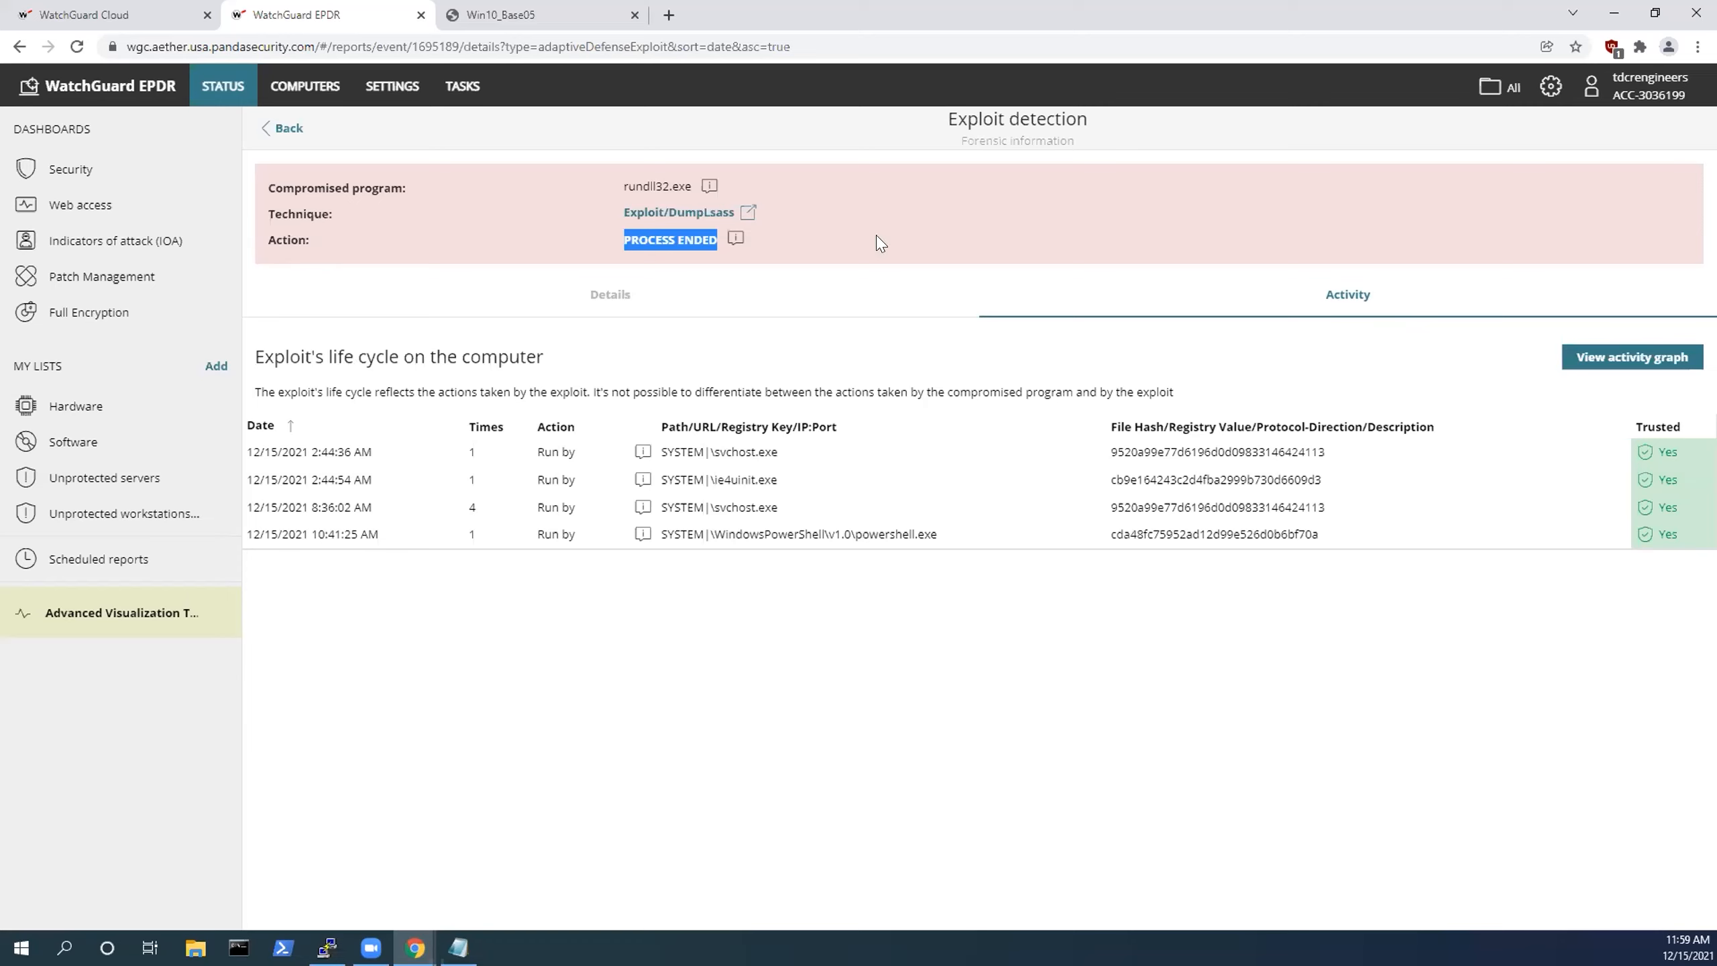
pyautogui.moveTo(537, 15)
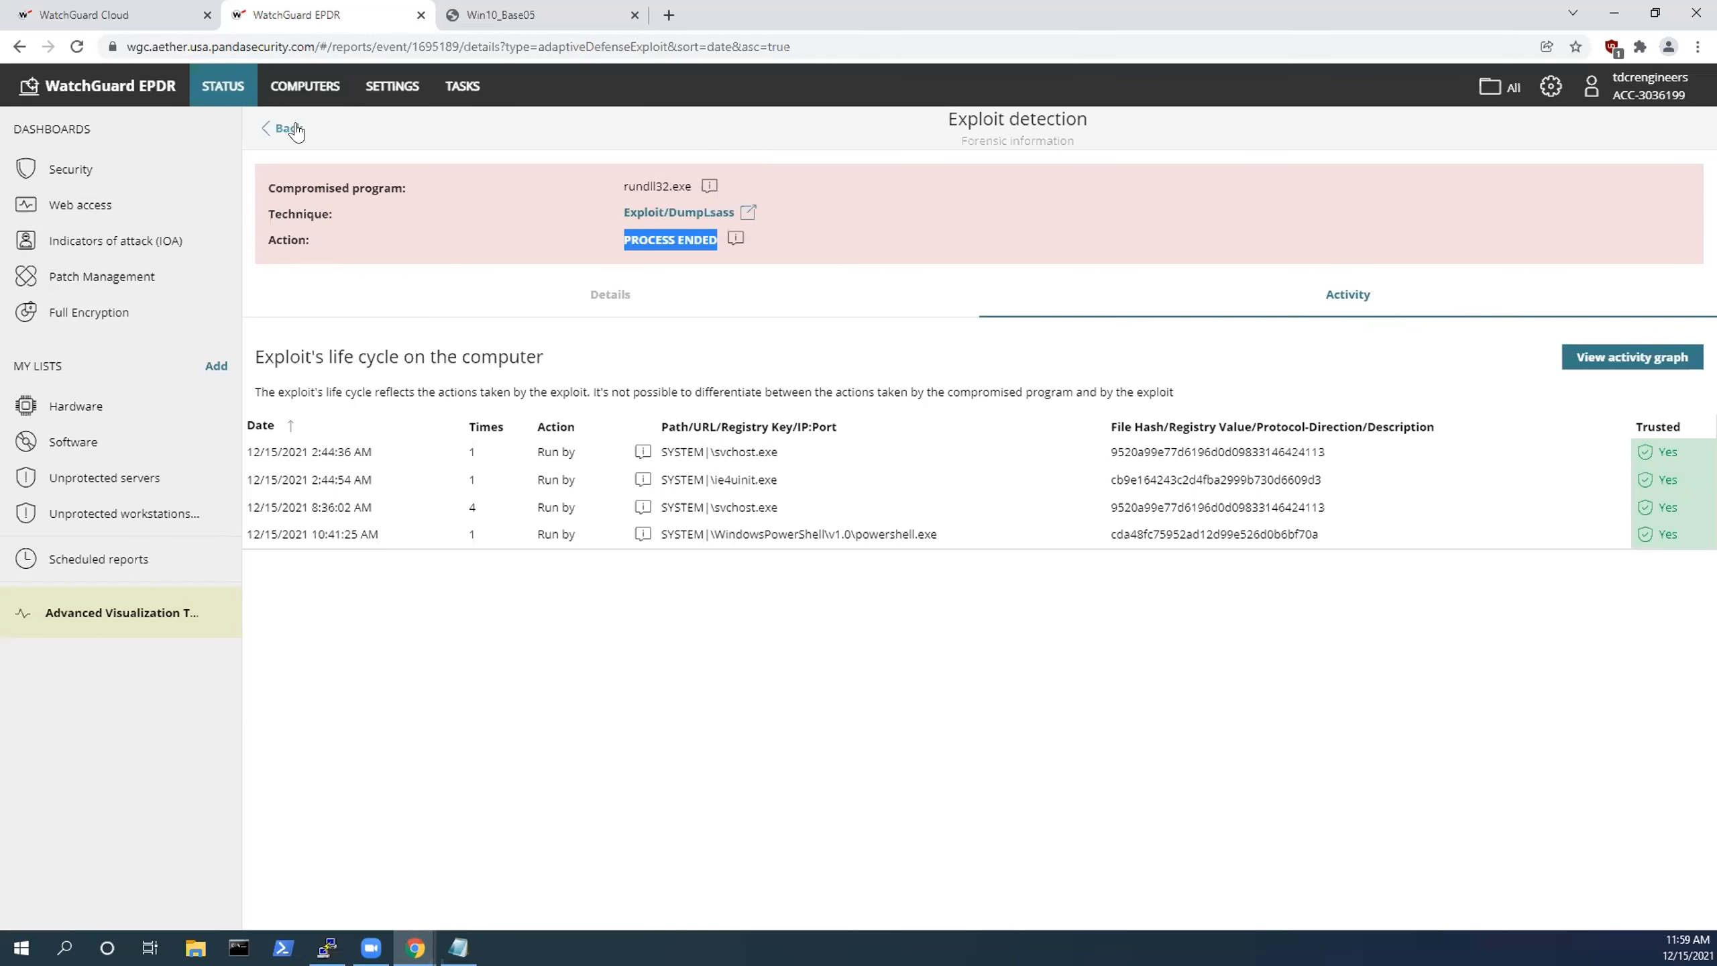
pyautogui.click(283, 129)
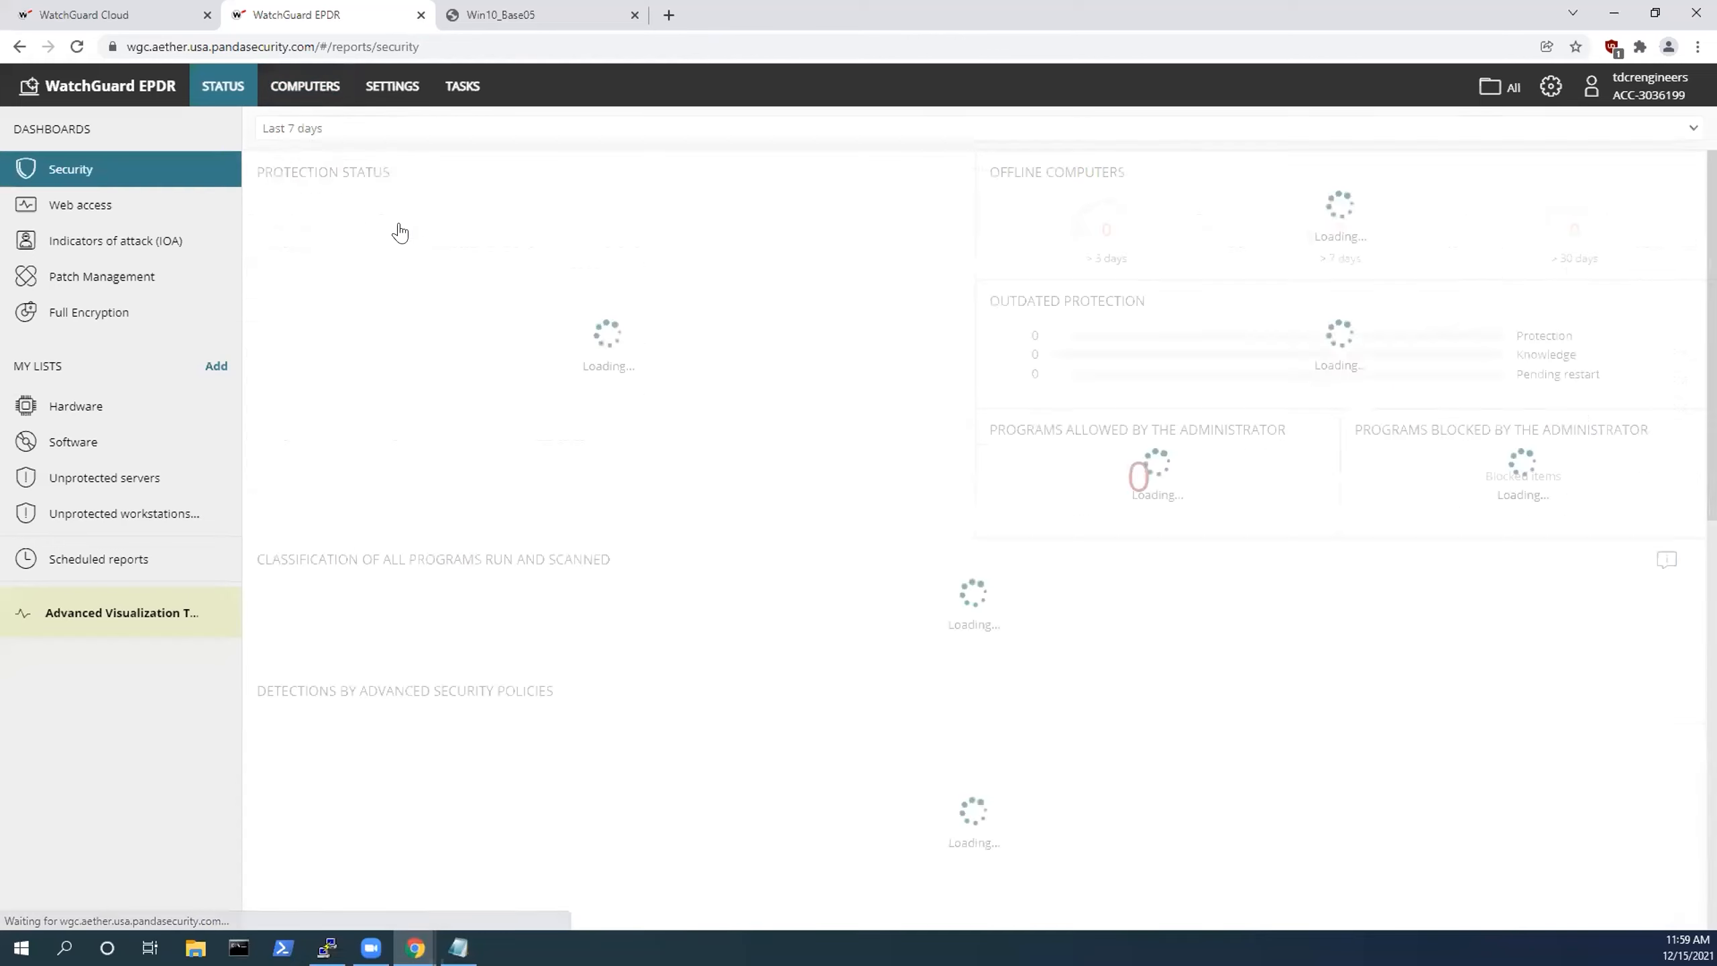
pyautogui.scroll(-3)
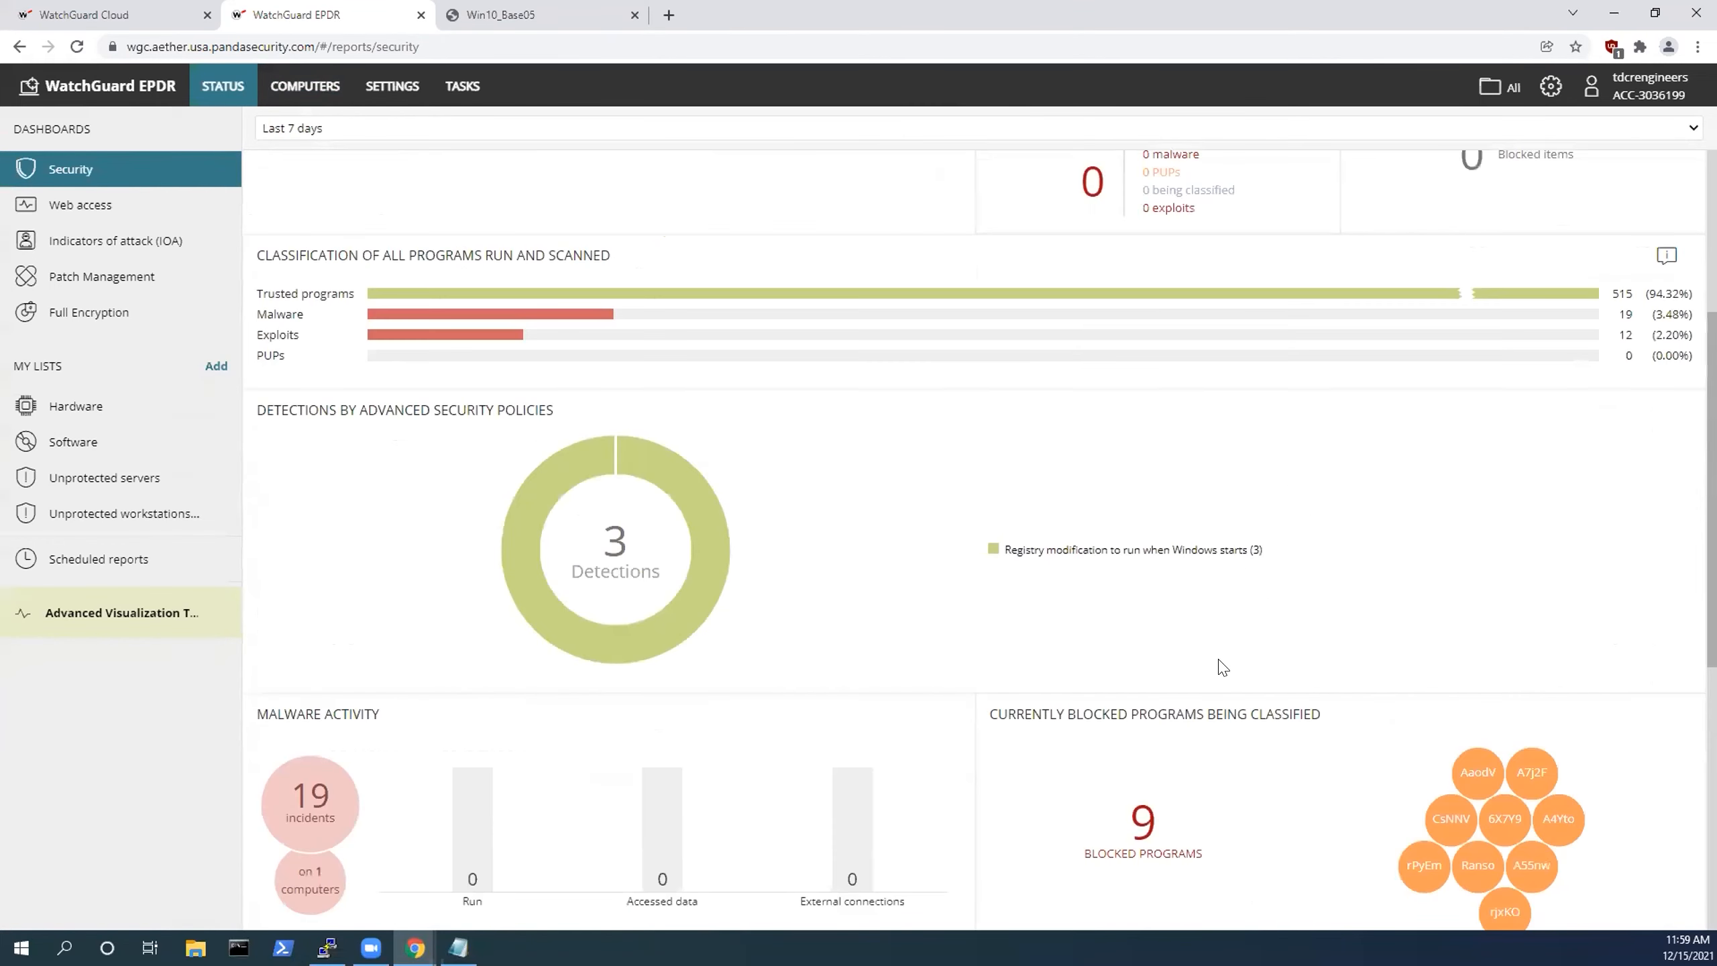
pyautogui.scroll(-3)
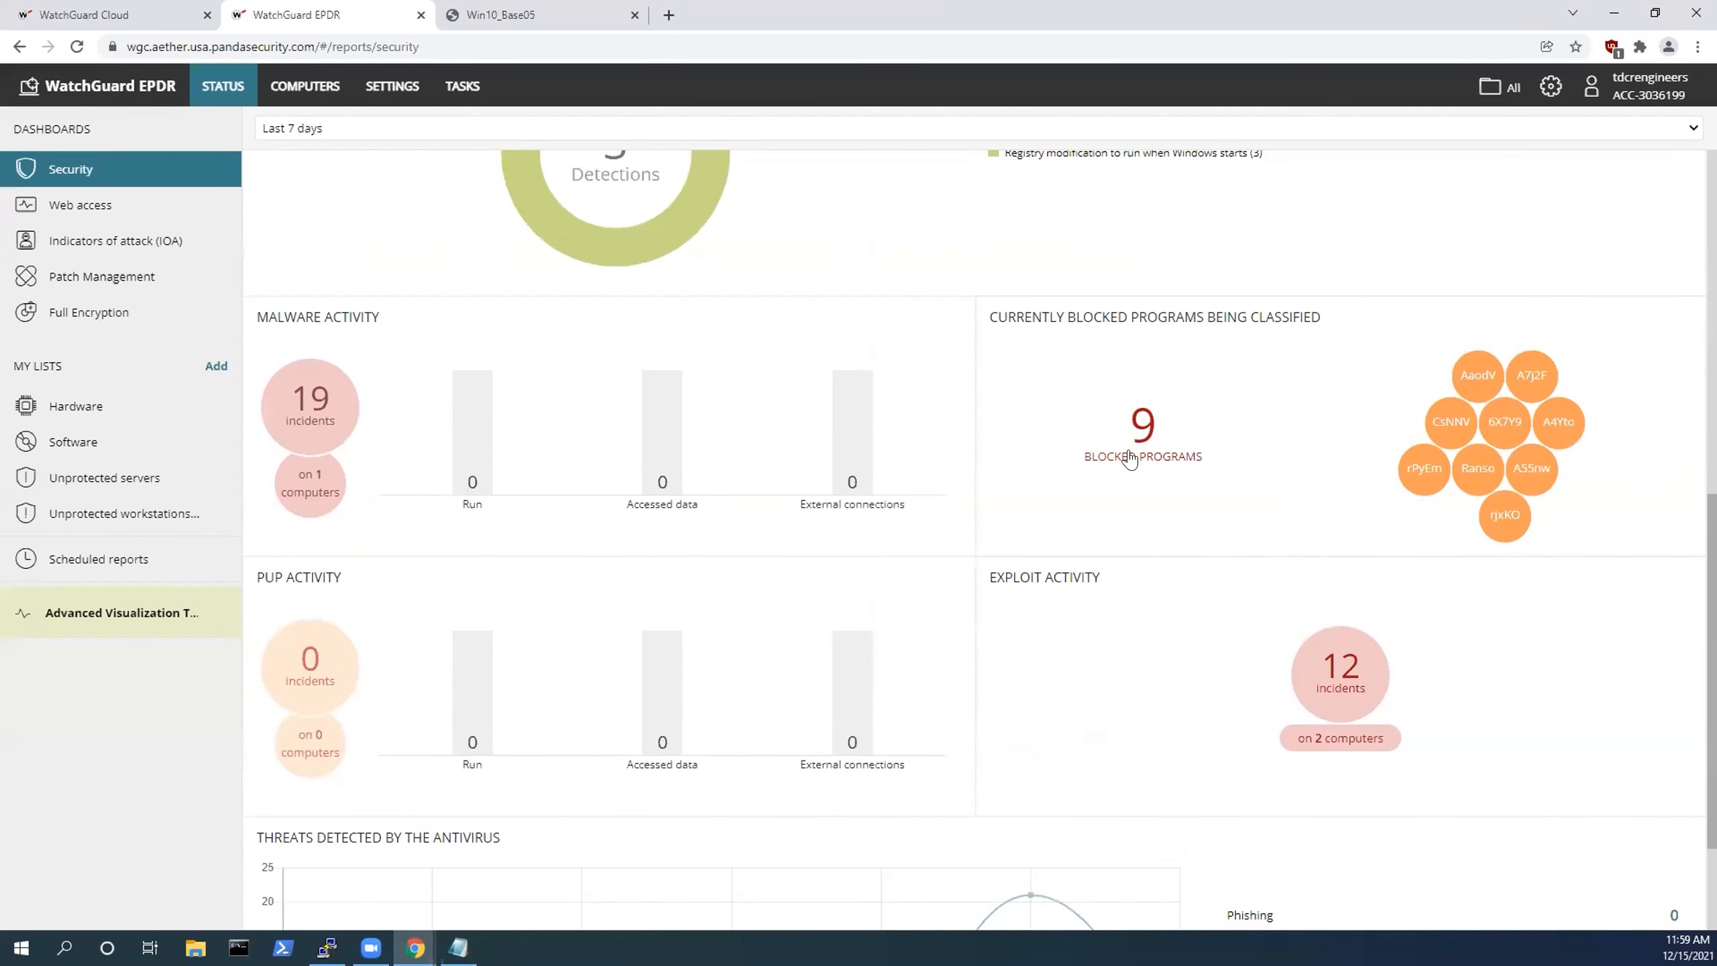
pyautogui.click(1141, 439)
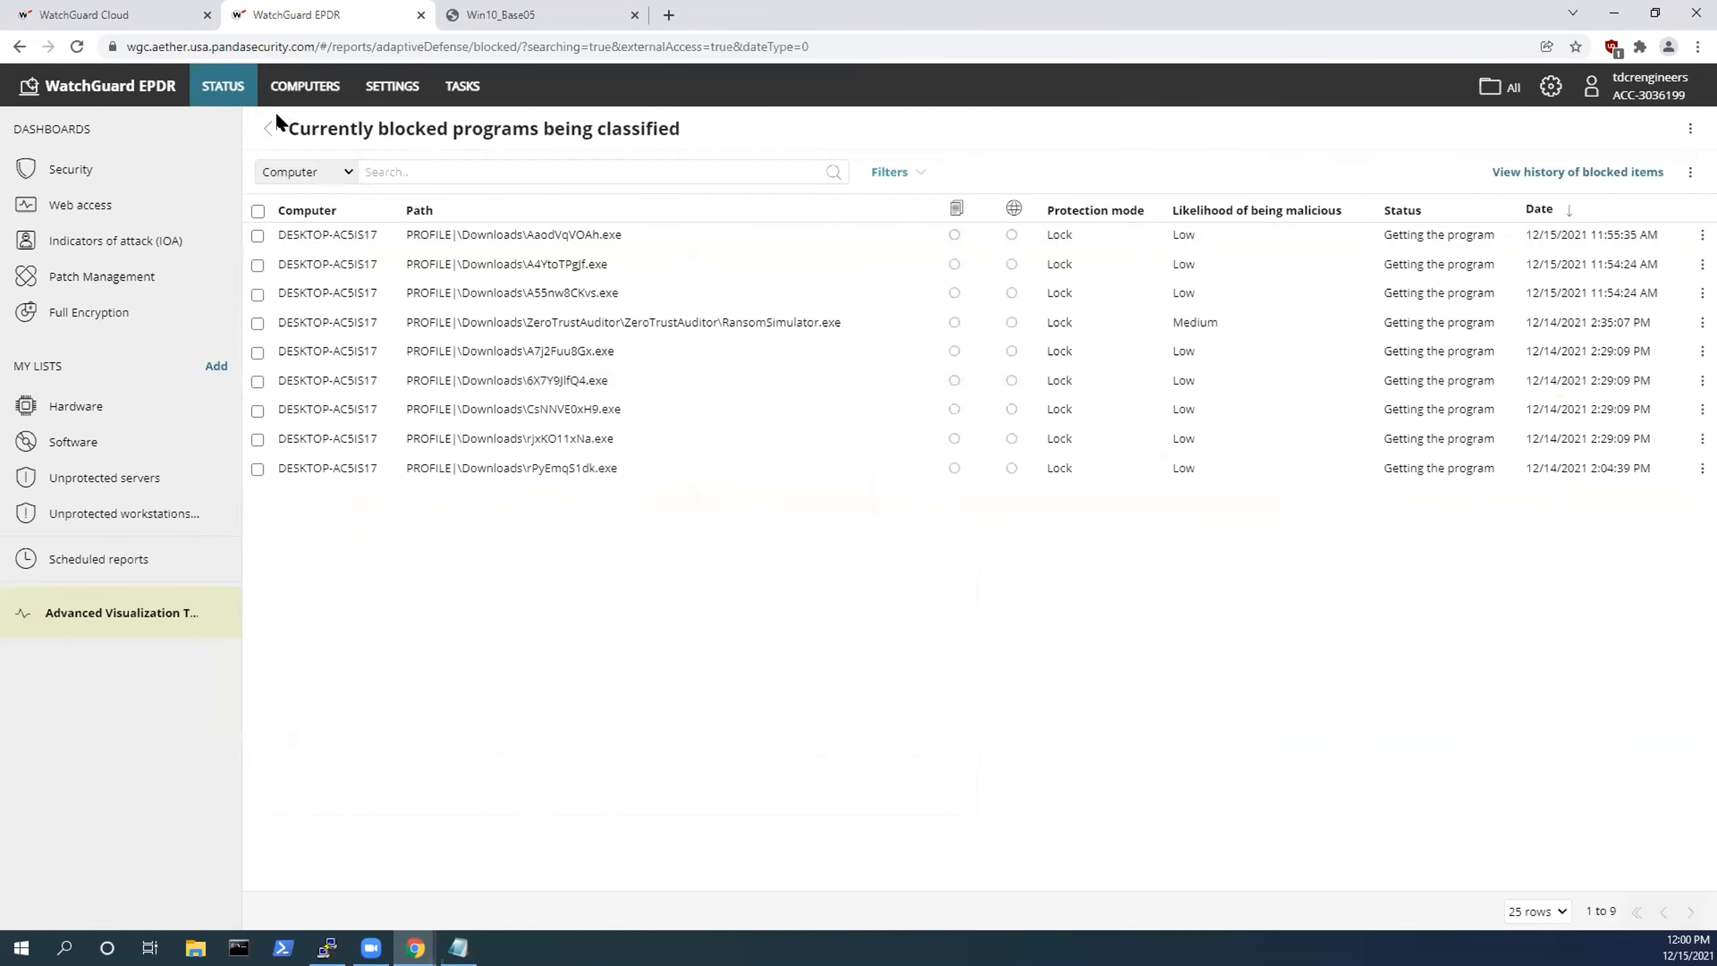
pyautogui.click(70, 169)
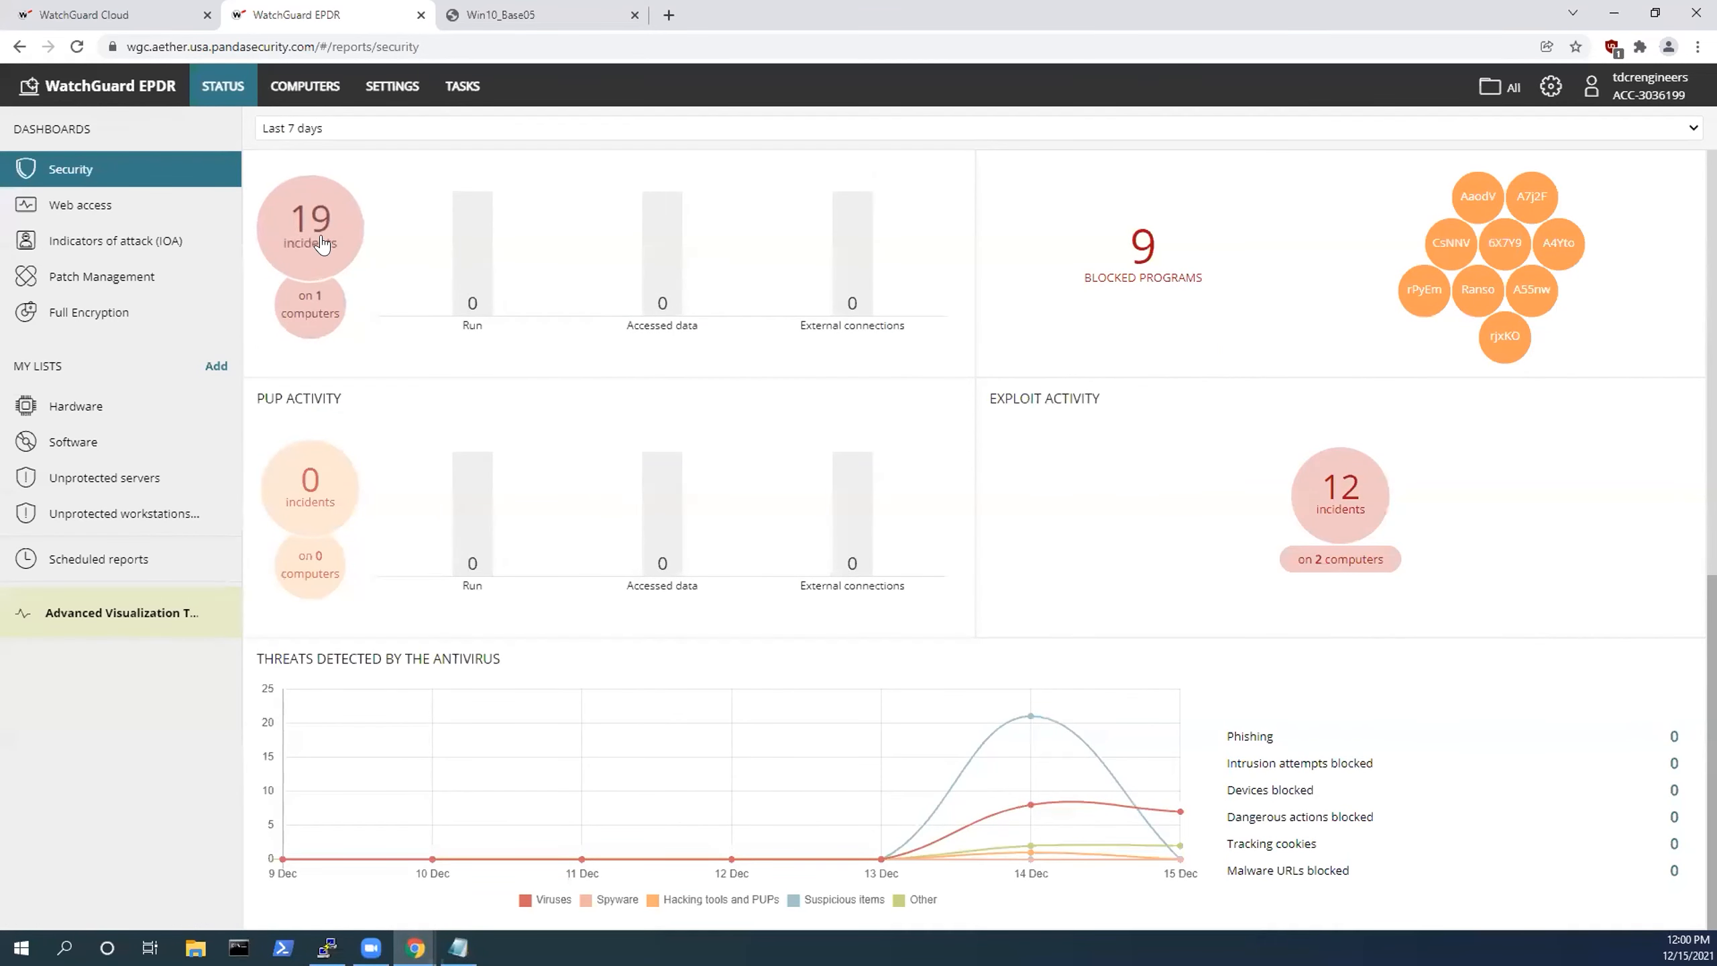
pyautogui.click(310, 219)
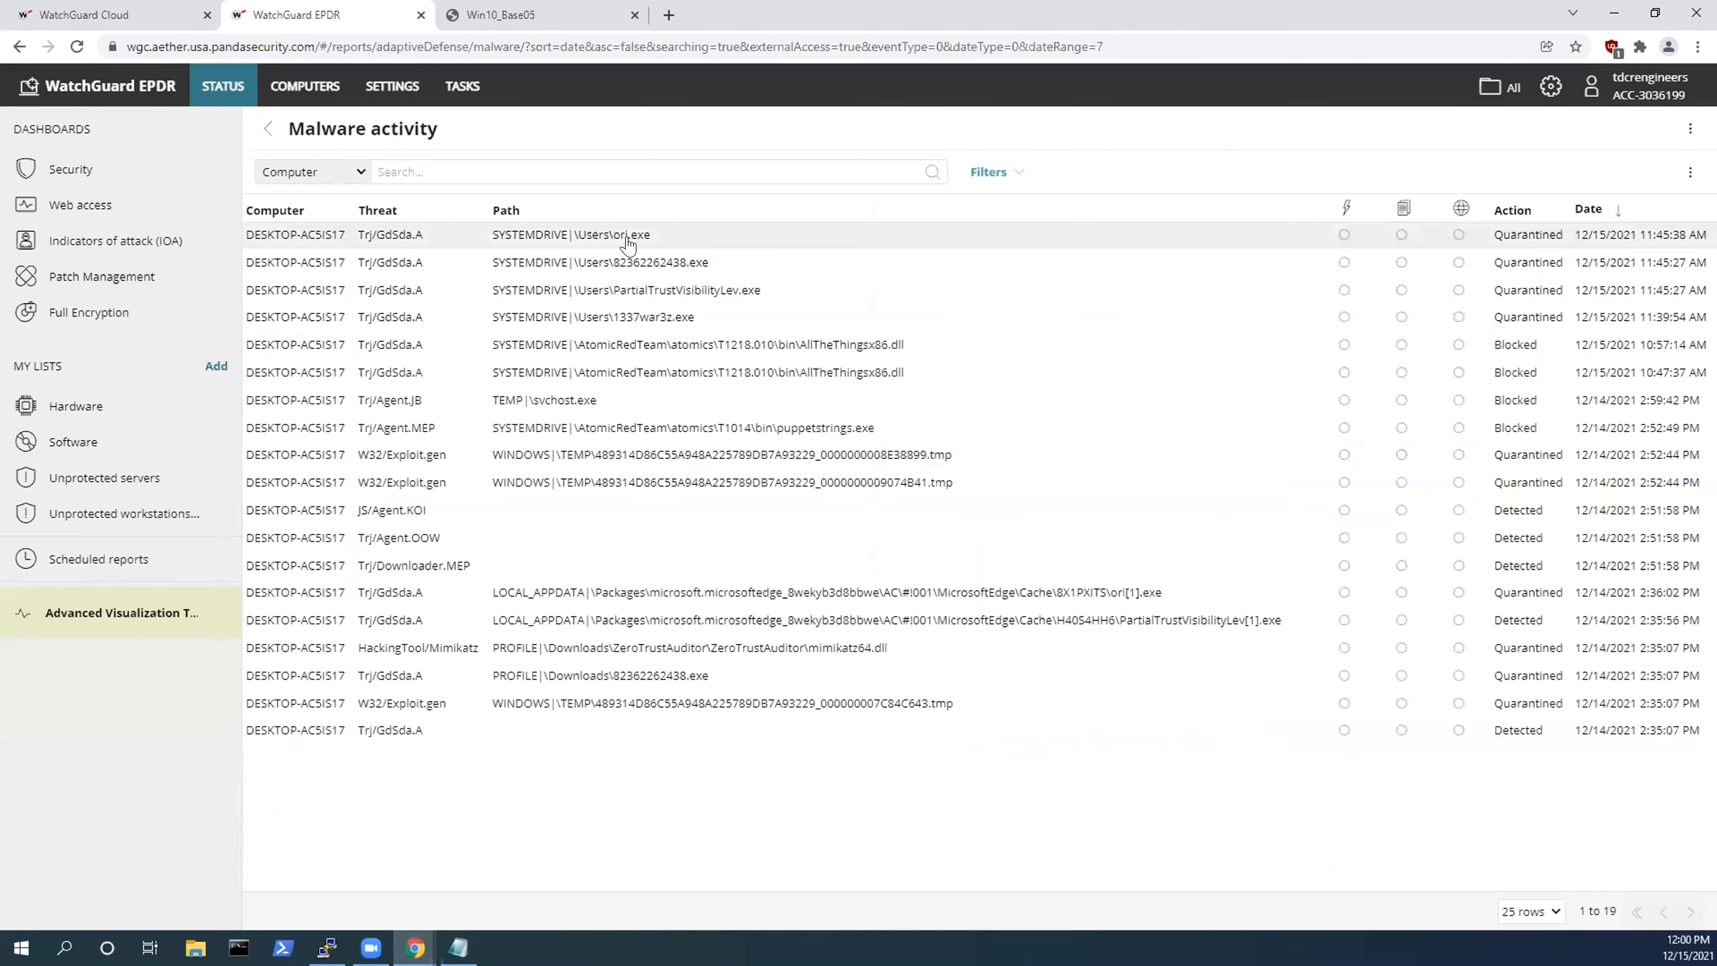
pyautogui.moveTo(270, 131)
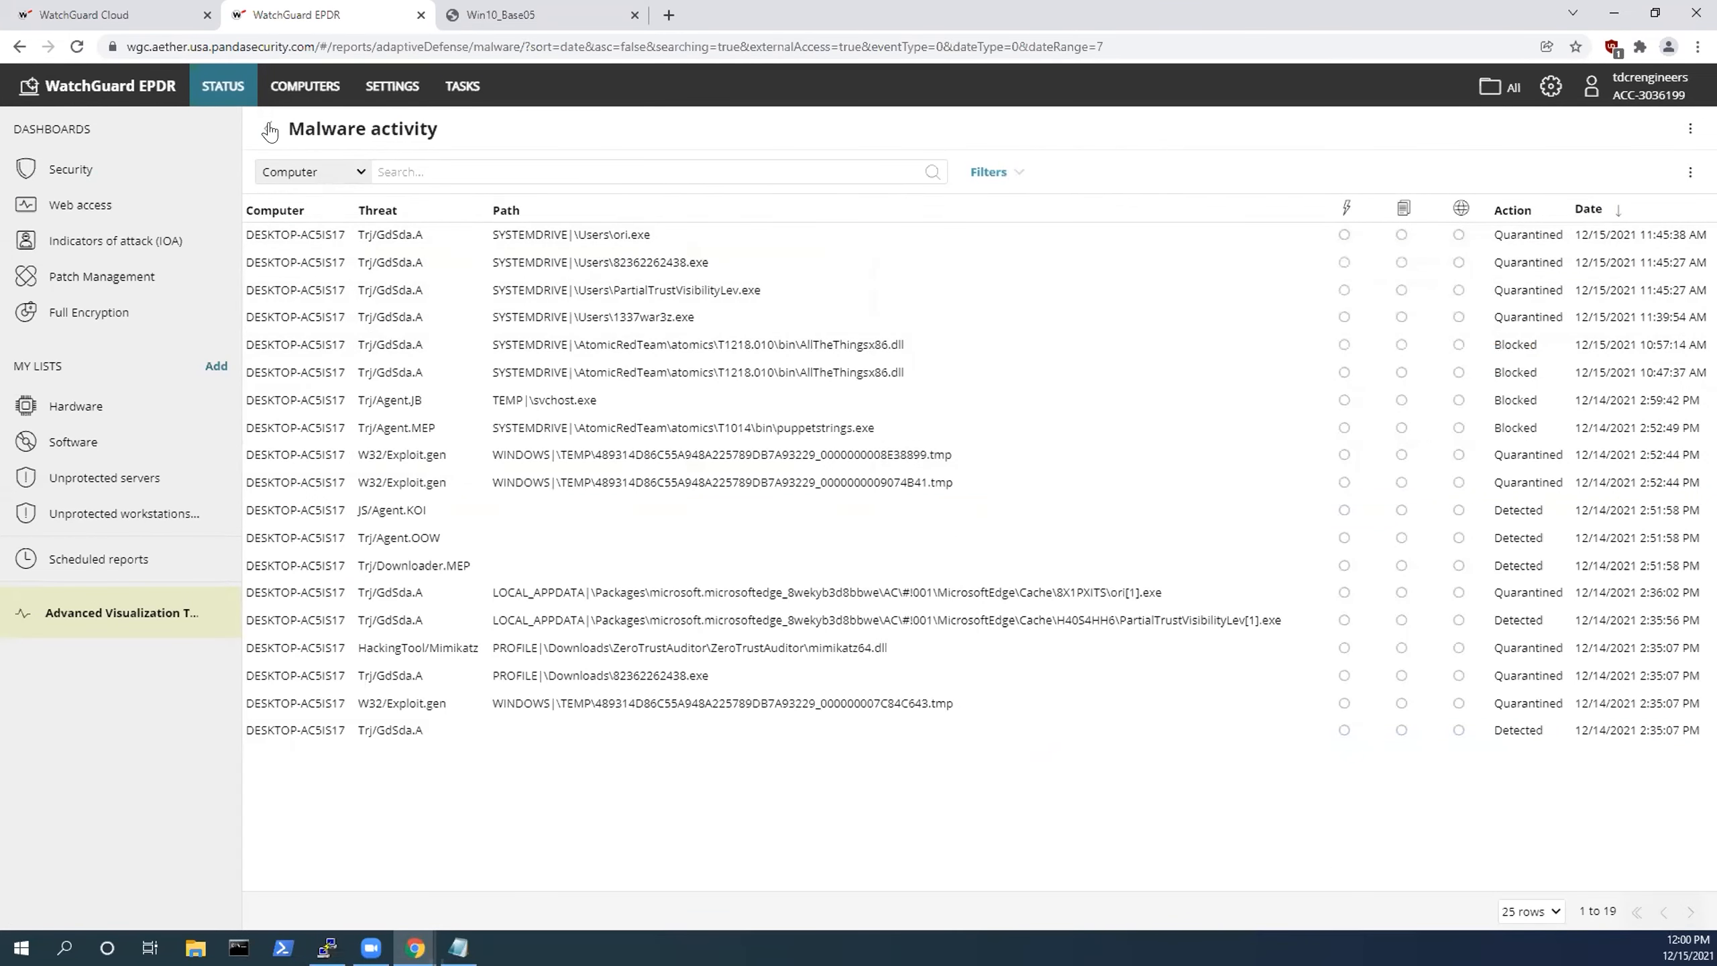
pyautogui.click(71, 169)
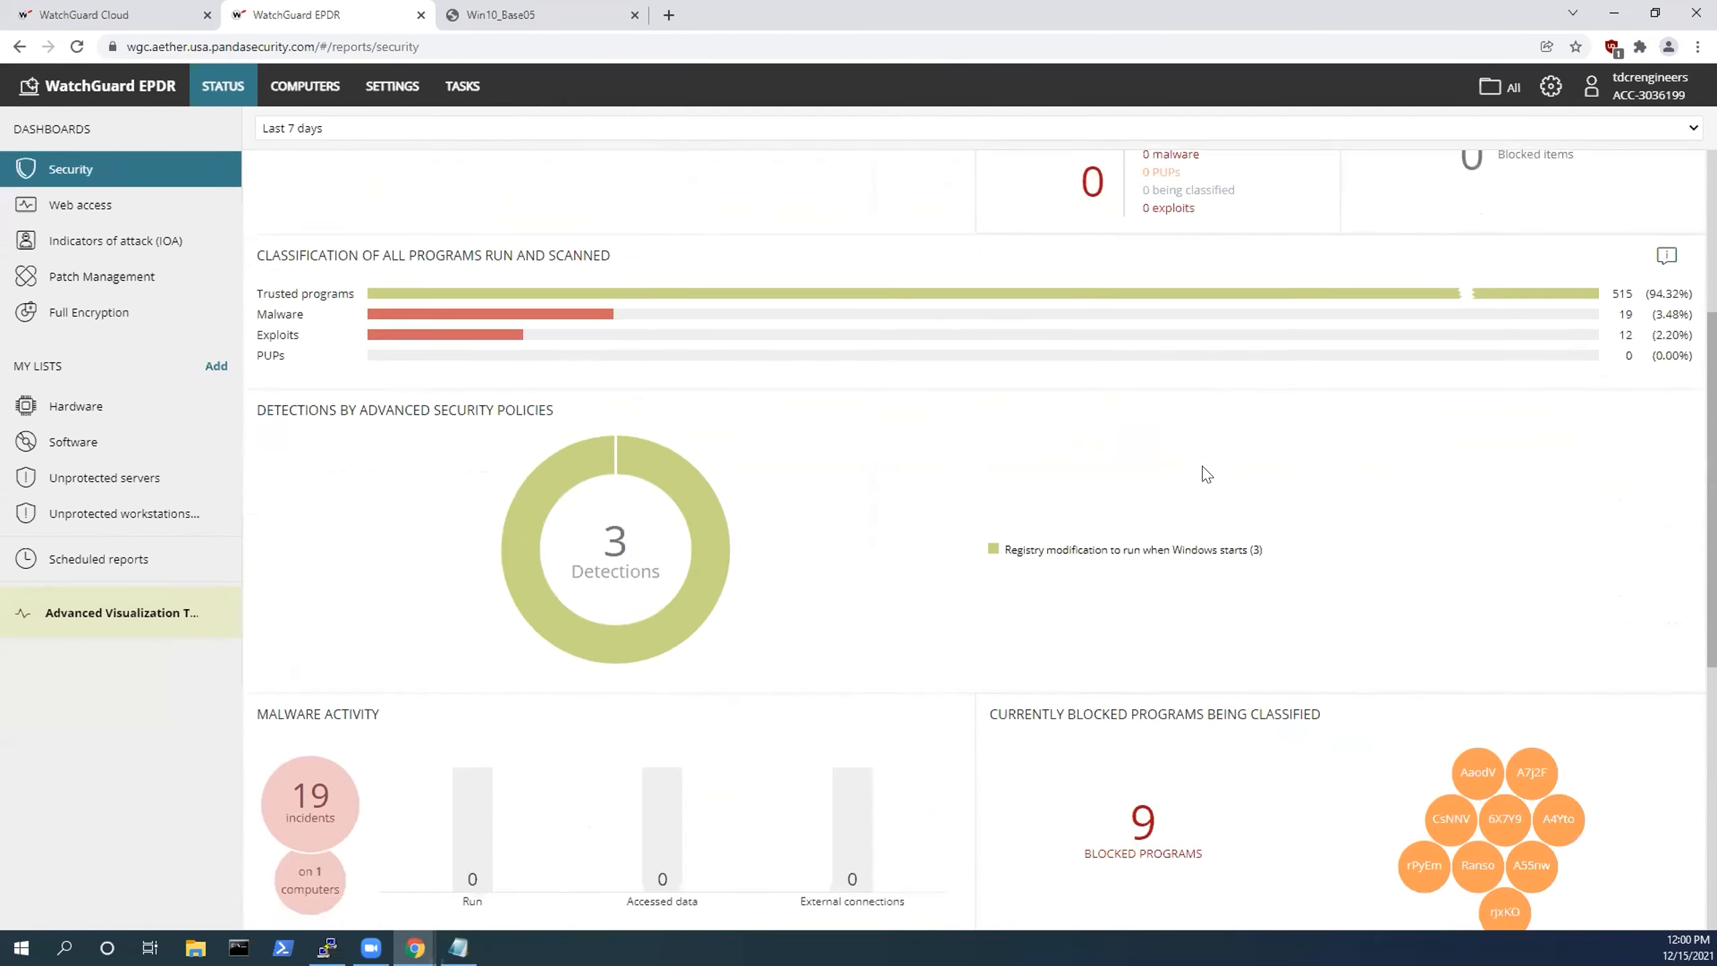
pyautogui.scroll(-3)
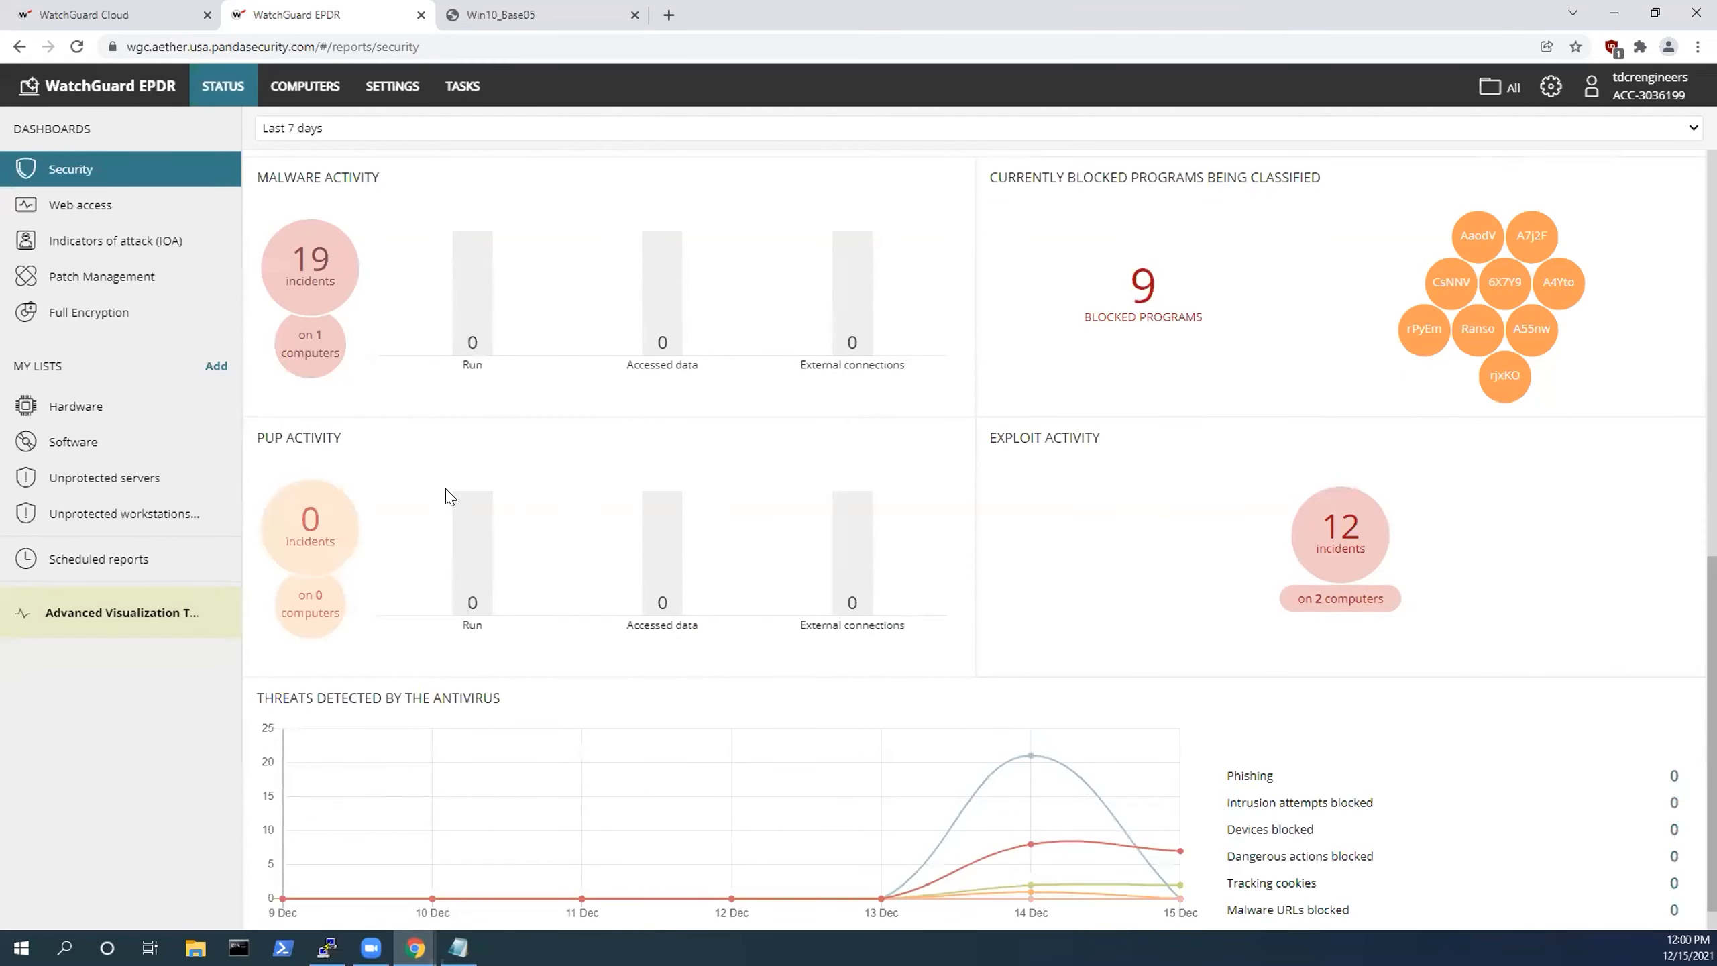
pyautogui.click(1338, 536)
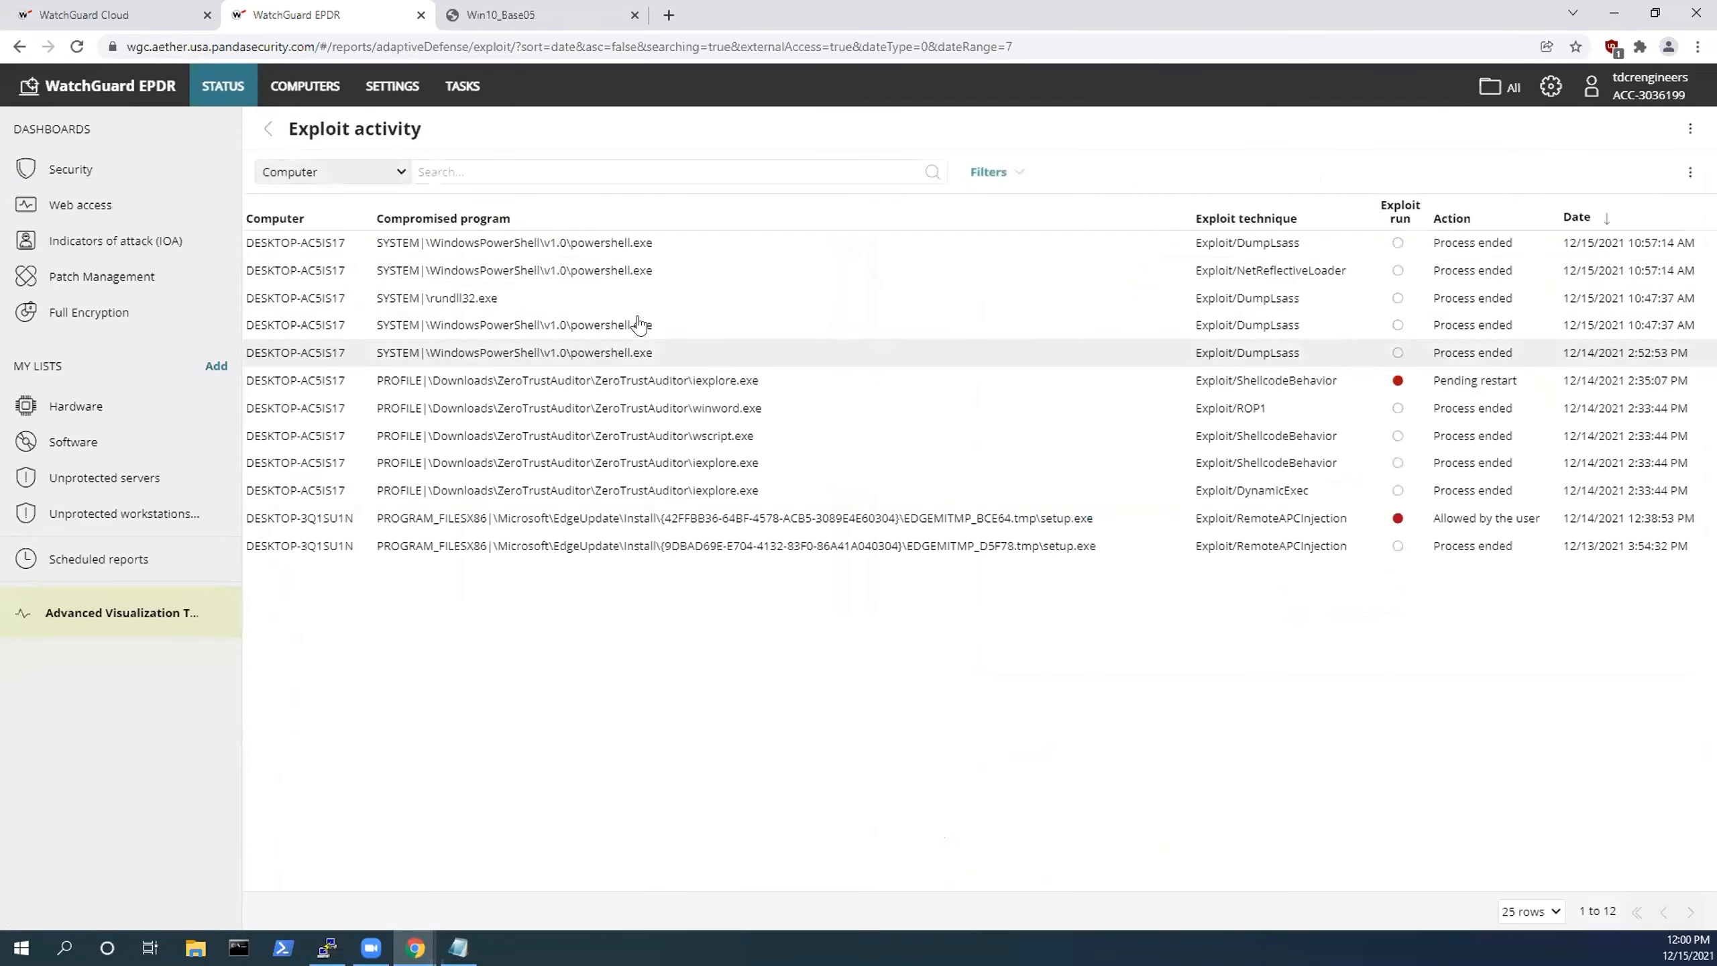
pyautogui.moveTo(671, 242)
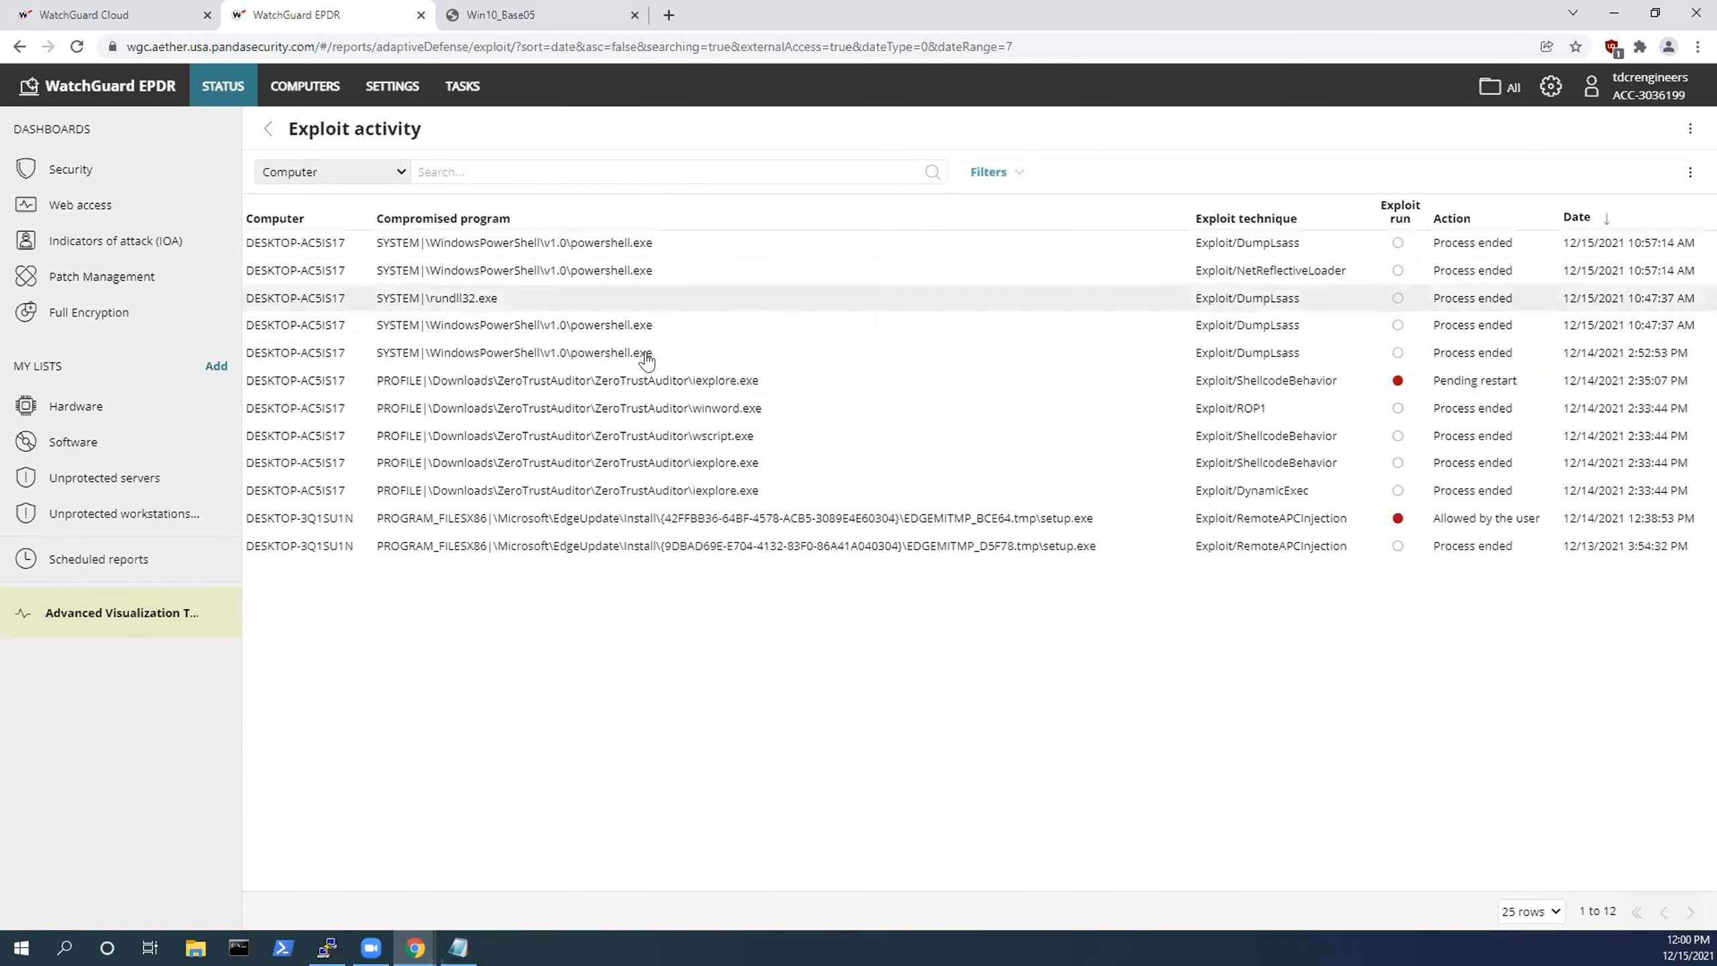
pyautogui.click(71, 169)
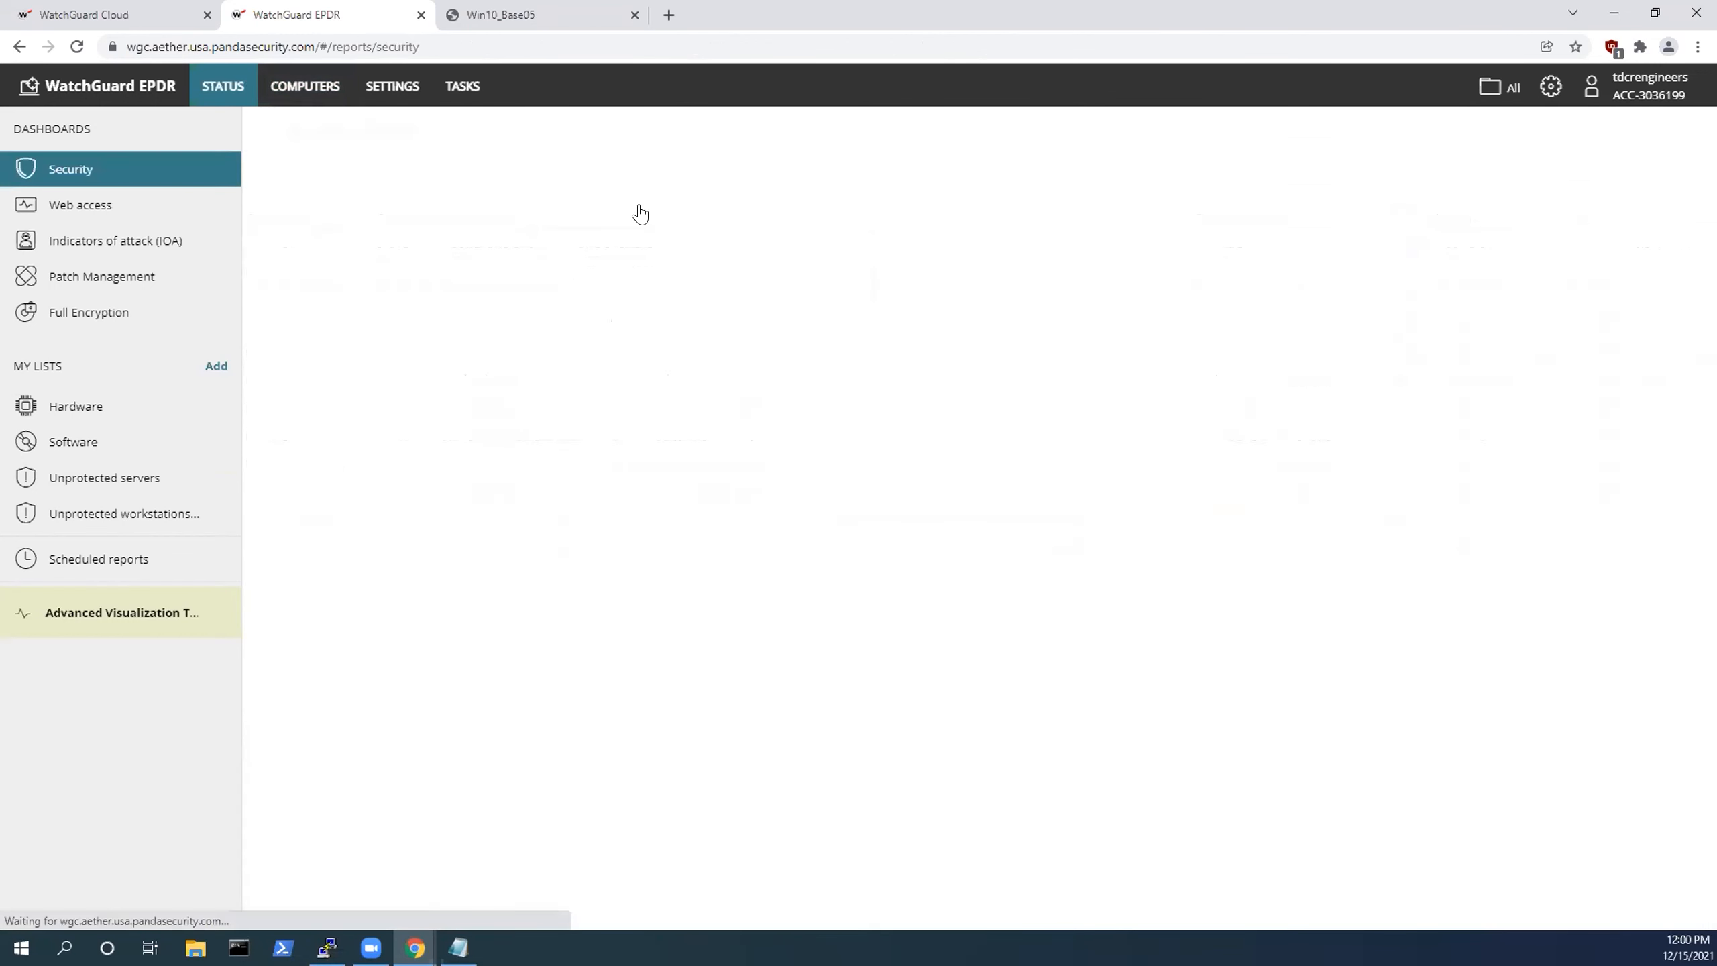